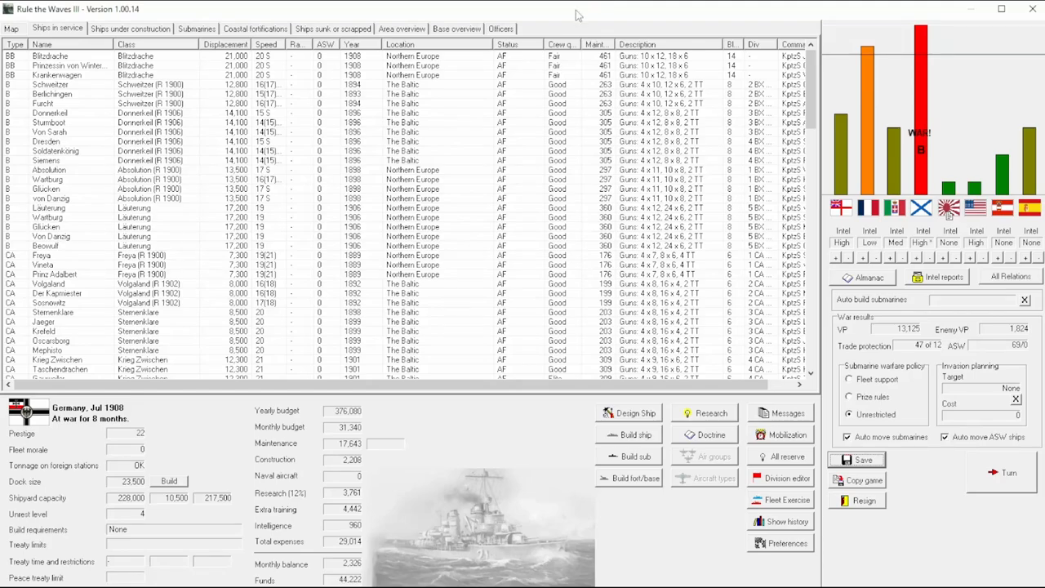
mouse_move(566, 27)
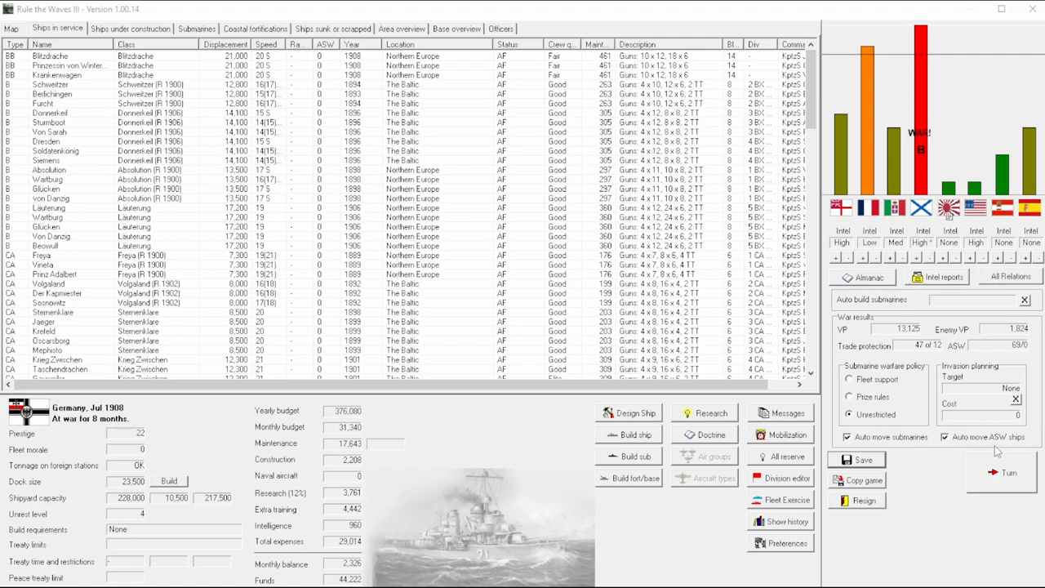
mouse_move(915, 167)
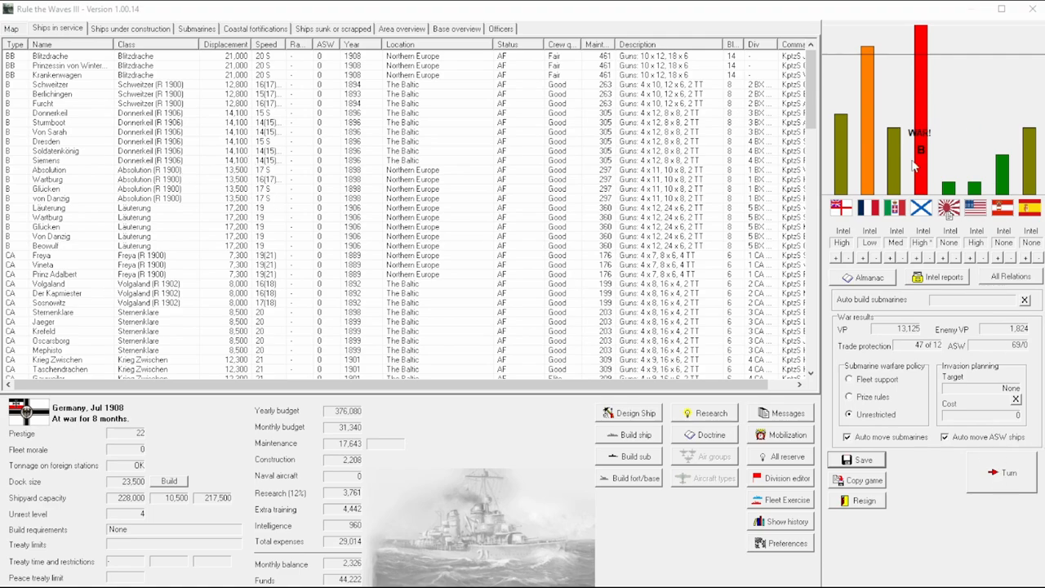
mouse_move(862, 126)
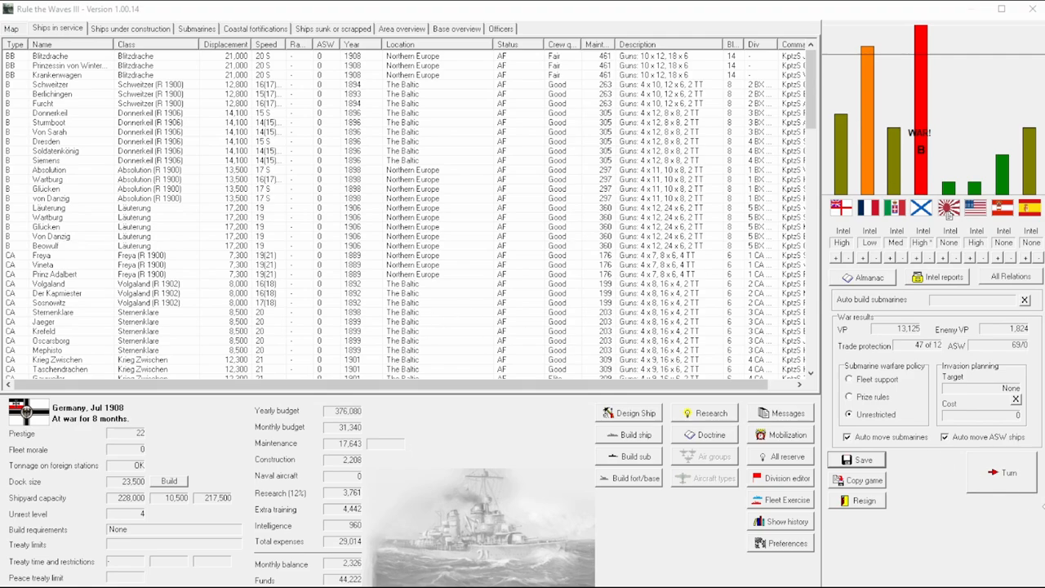
mouse_move(492, 296)
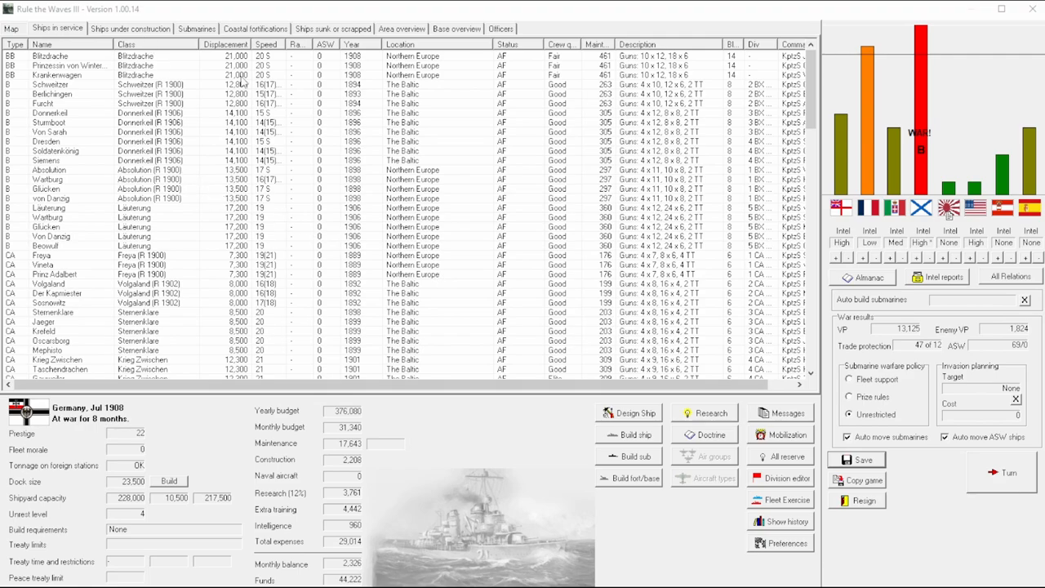
Step: Check the ships under construction, then advance the turn into the North Sea coastal battle
left_click(131, 28)
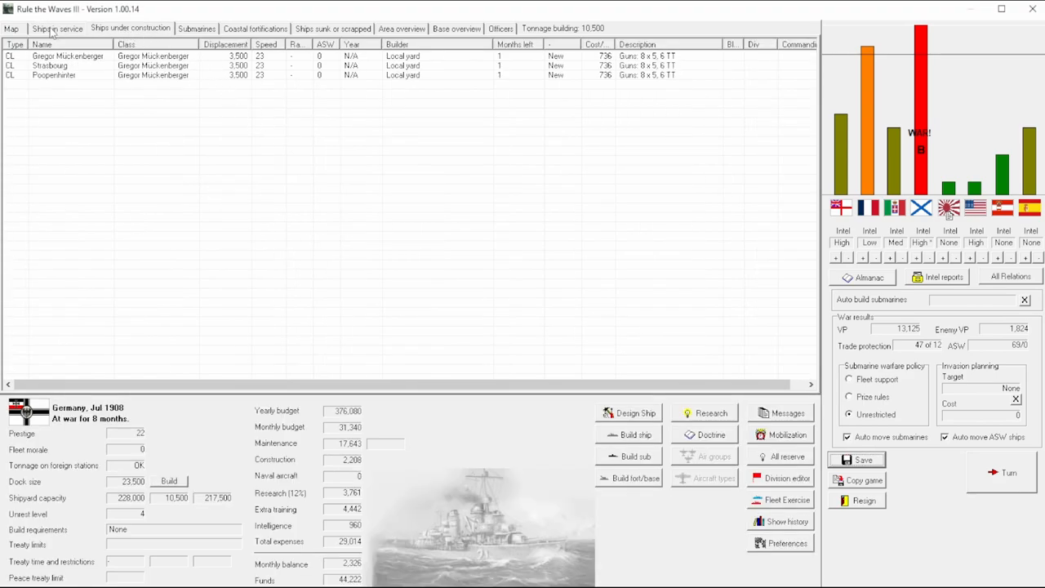
left_click(1008, 472)
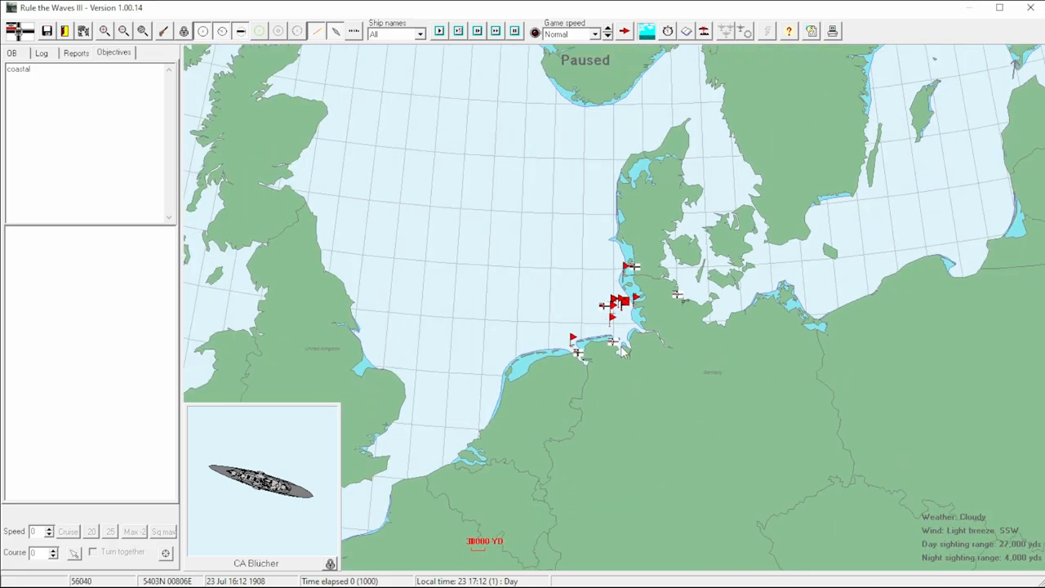
Step: Zoom in near Helgoland, let the battle run six minutes, and show the battle log
left_click(103, 31)
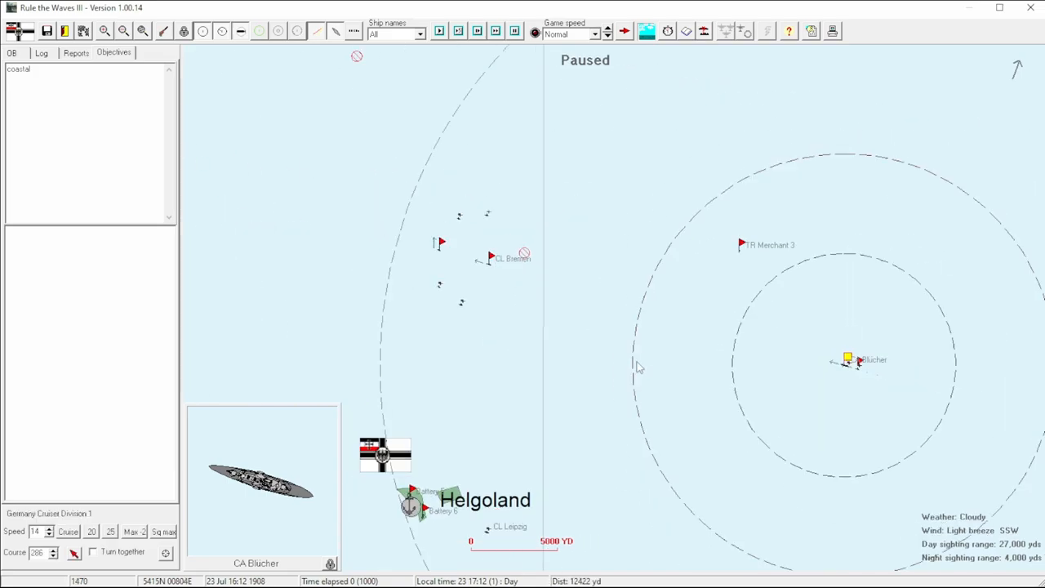
mouse_move(583, 359)
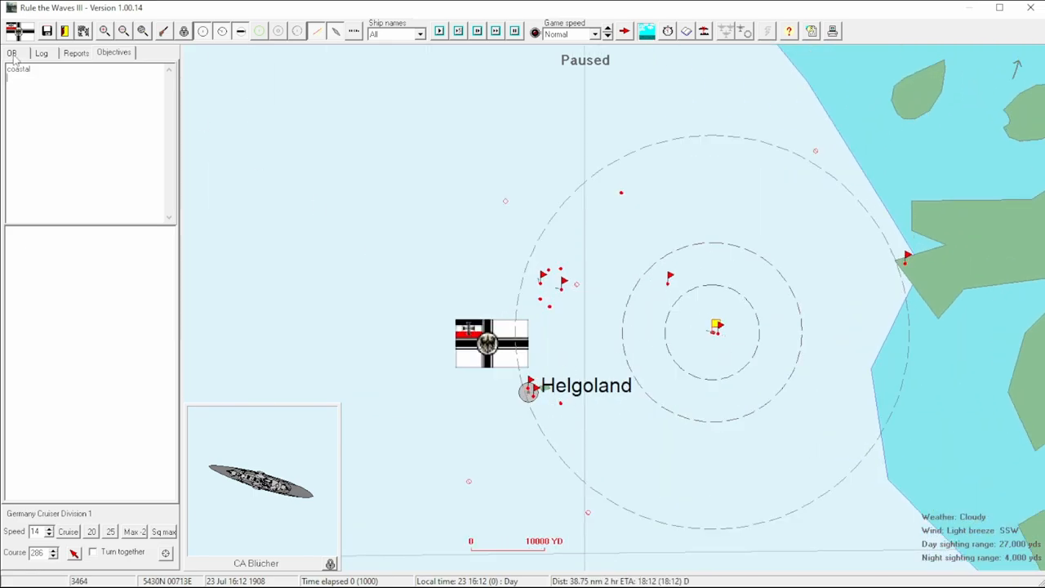
left_click(11, 52)
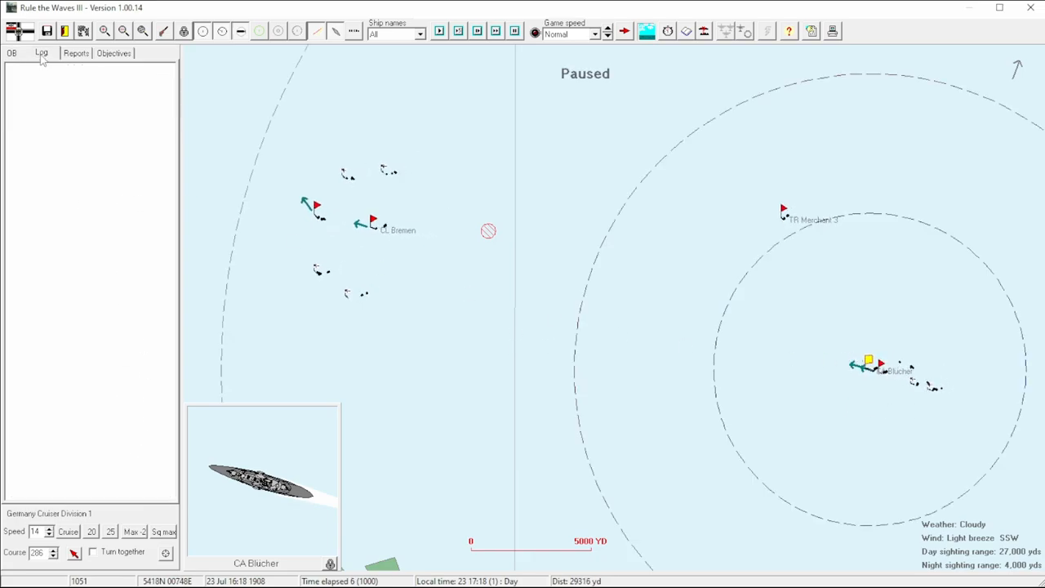
Step: Check the 4 Light Cruiser, V29 and 1 Destroyer Division orders, advancing to minute eleven
left_click(371, 220)
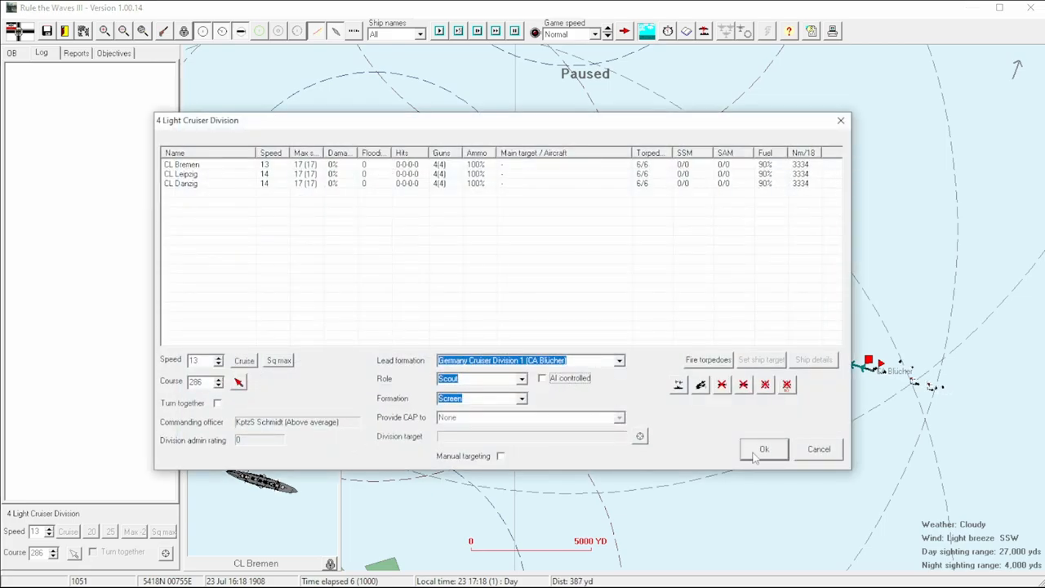
left_click(764, 449)
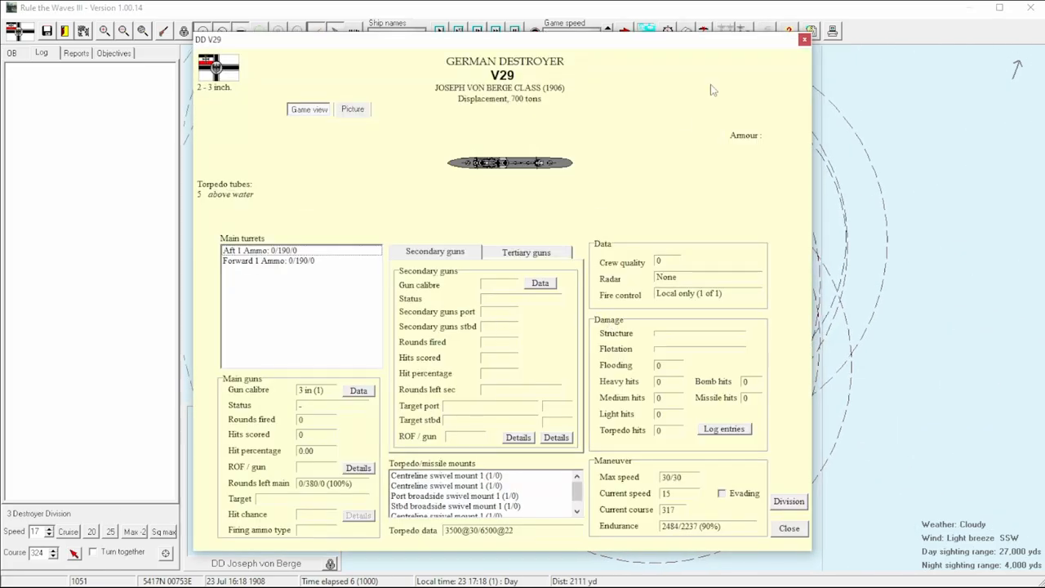
left_click(787, 528)
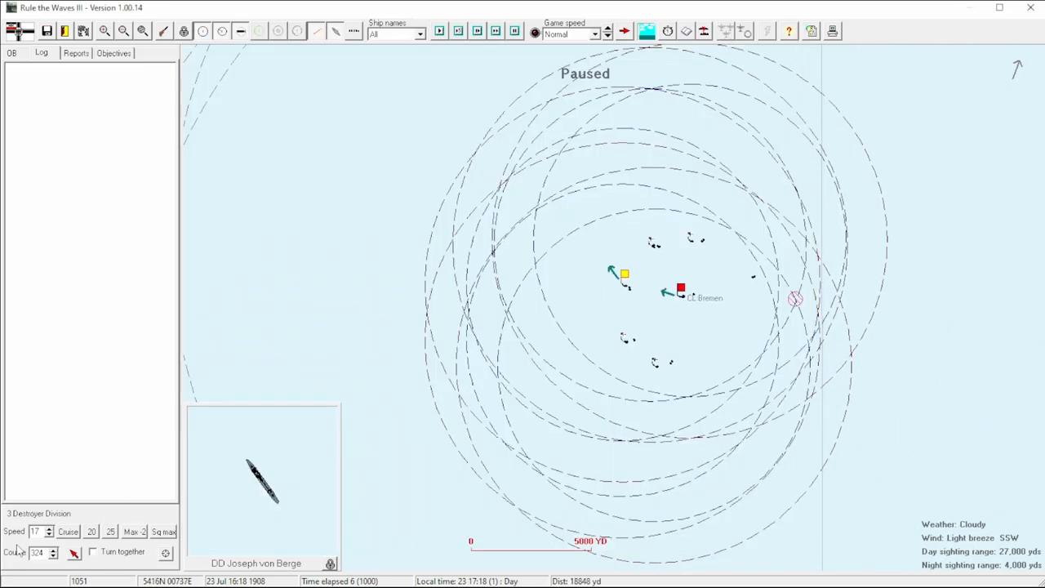
left_click(680, 288)
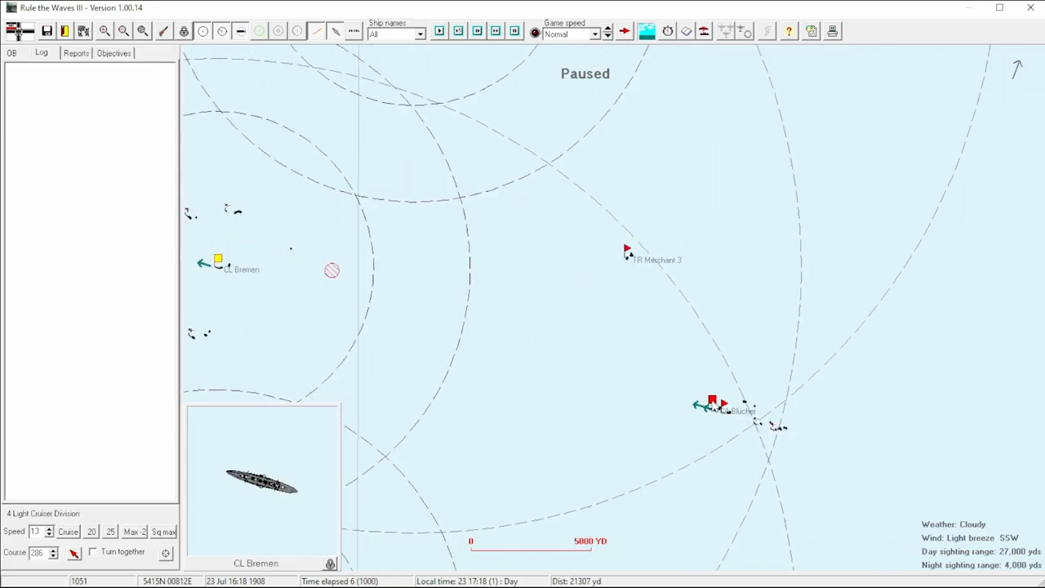
left_click(723, 404)
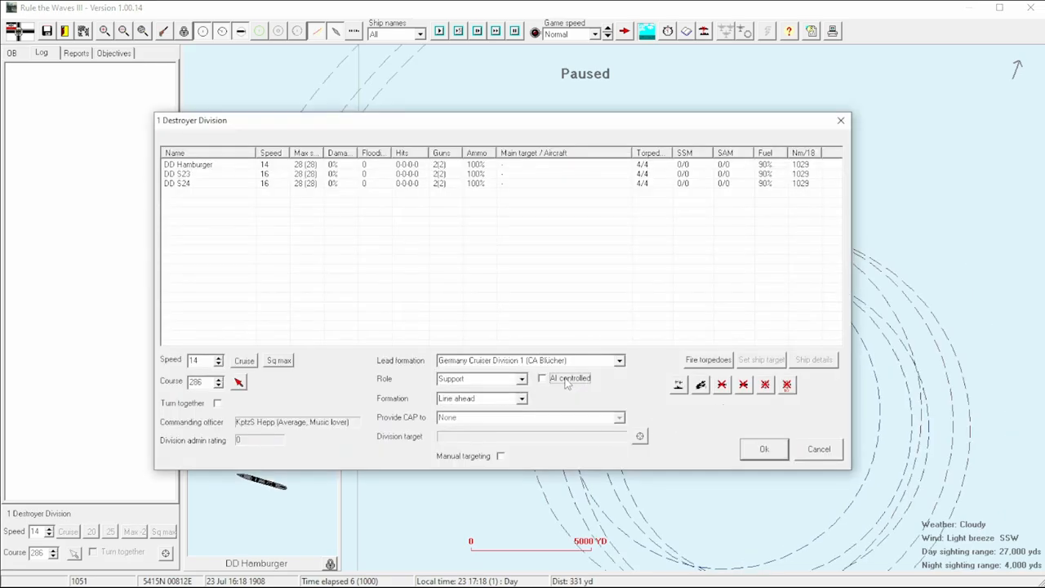
left_click(762, 448)
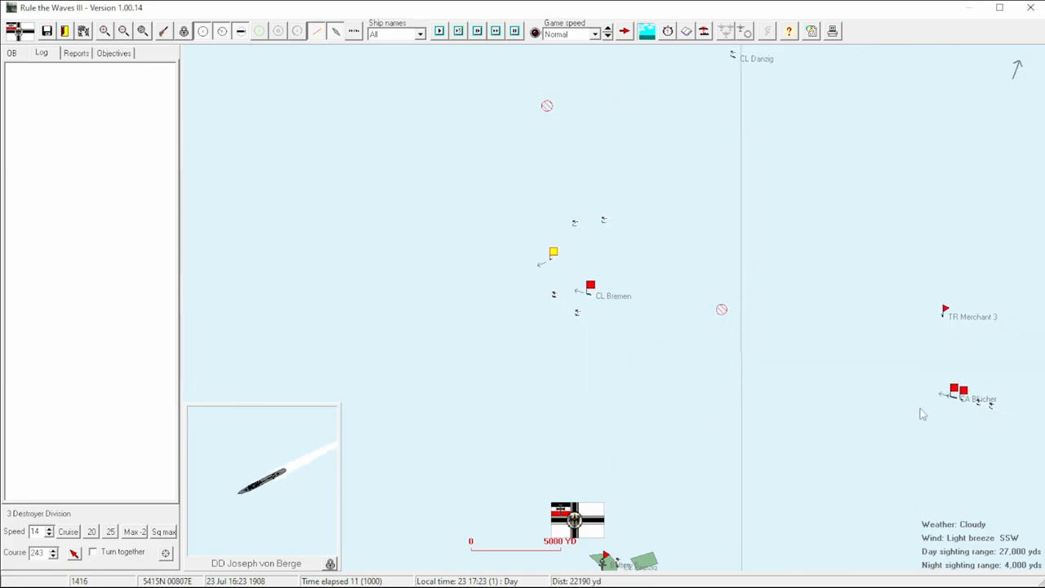
Step: Select the 1 Destroyer Division and let the battle run to minute 79
left_click(962, 391)
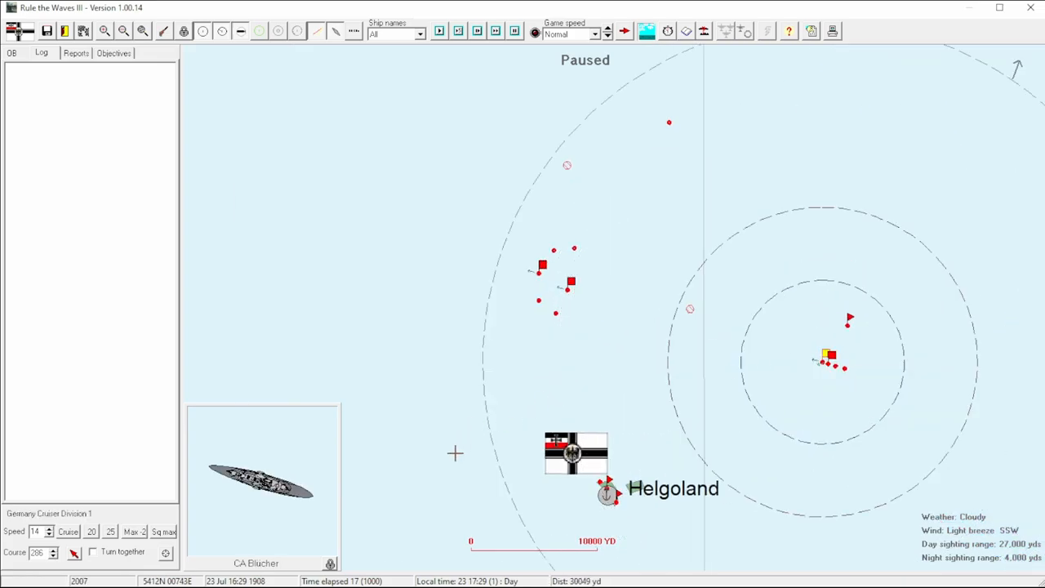
mouse_move(359, 511)
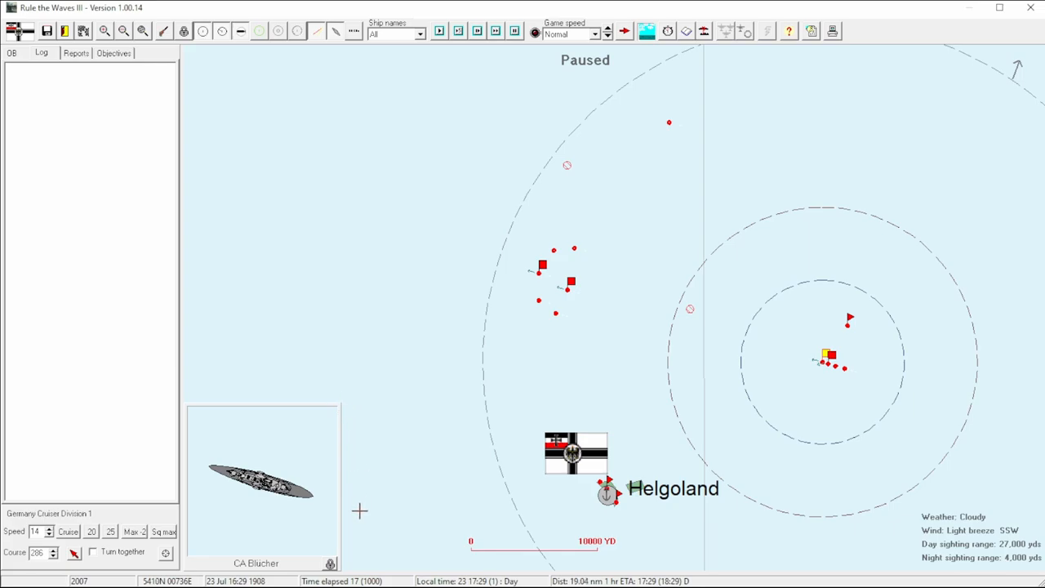
mouse_move(830, 357)
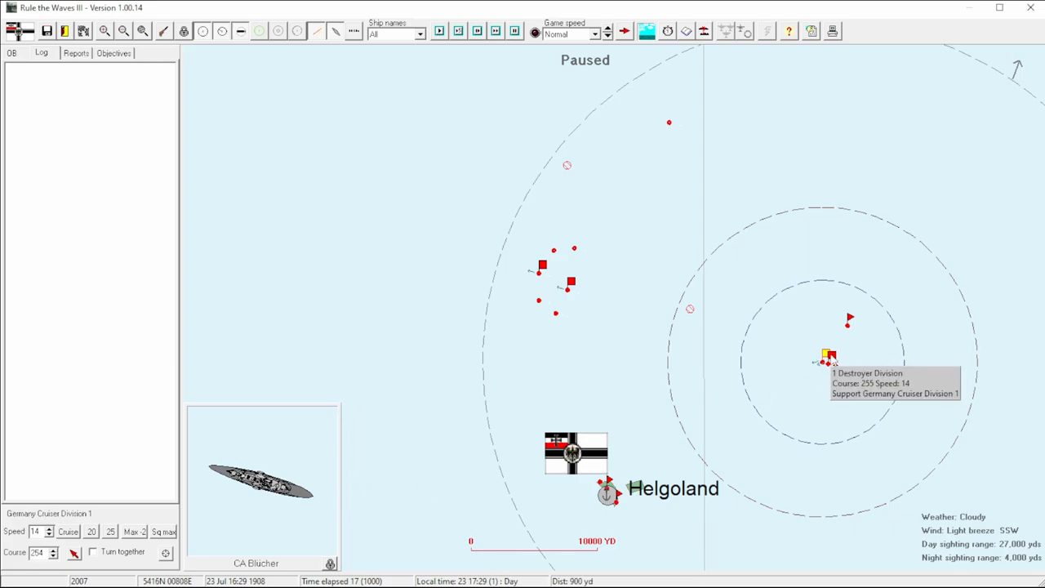
left_click(830, 355)
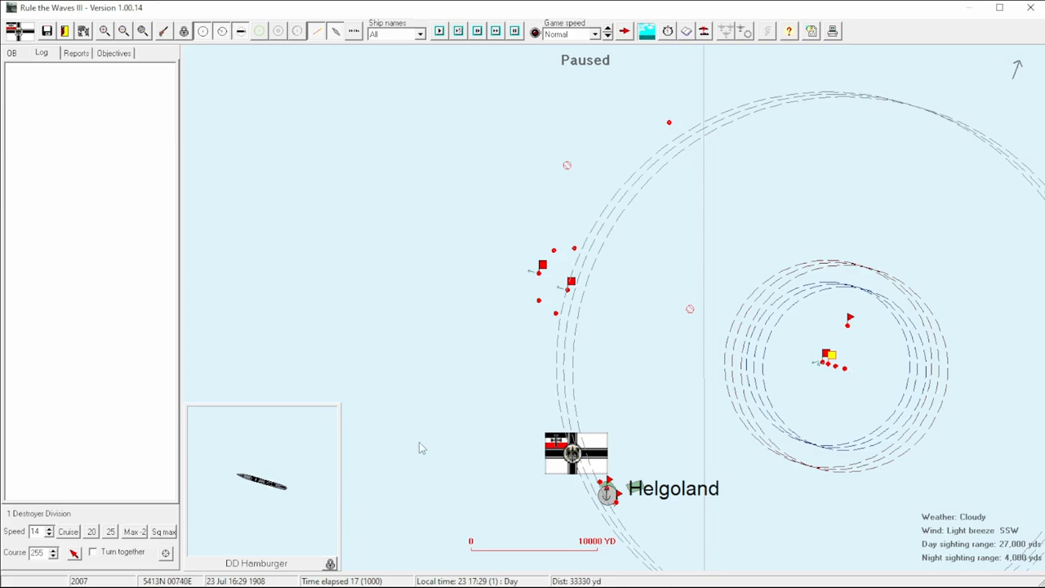
left_click(440, 31)
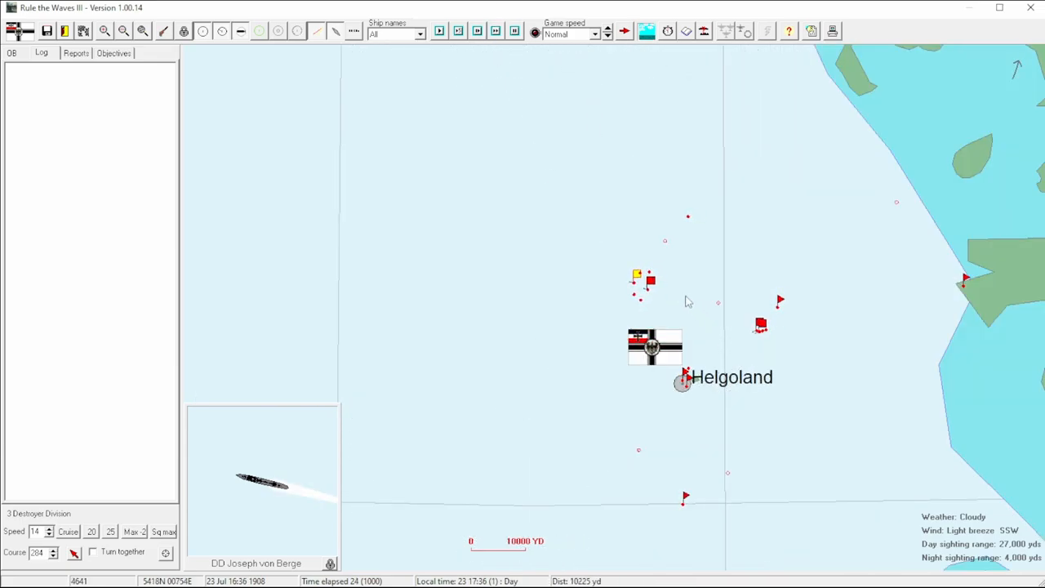
mouse_move(637, 276)
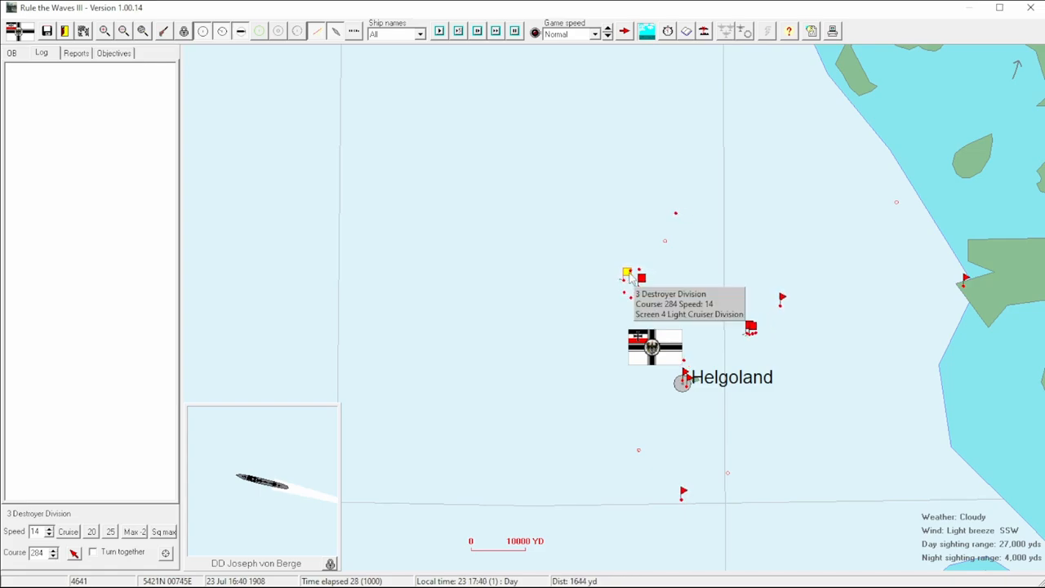
mouse_move(700, 195)
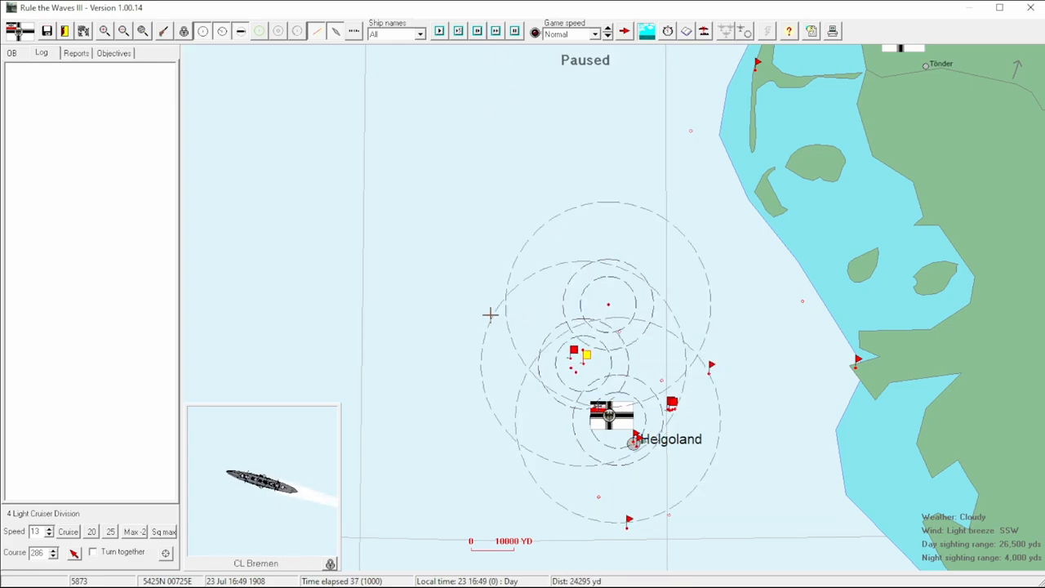
mouse_move(471, 317)
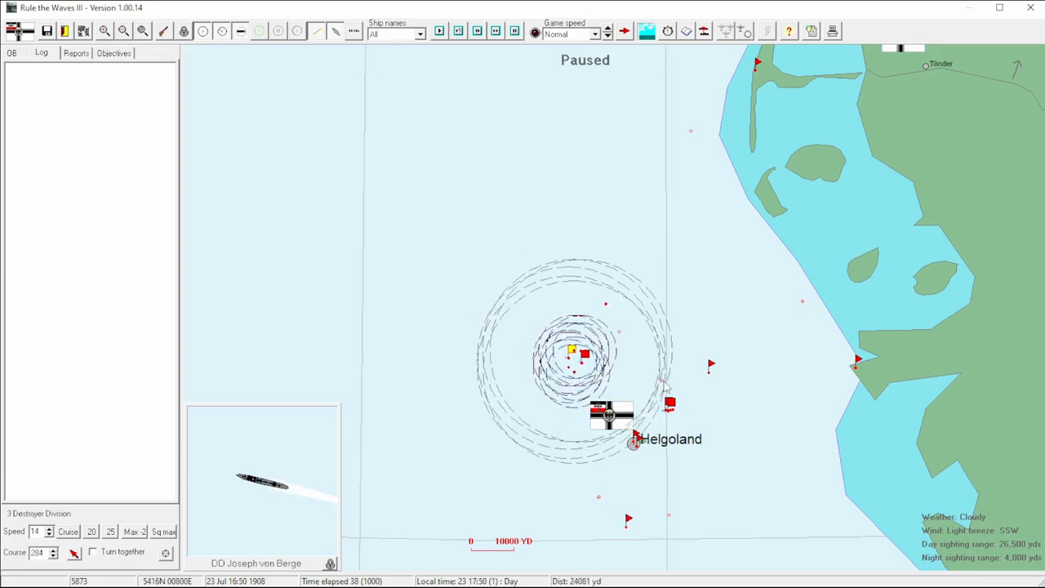
left_click(439, 31)
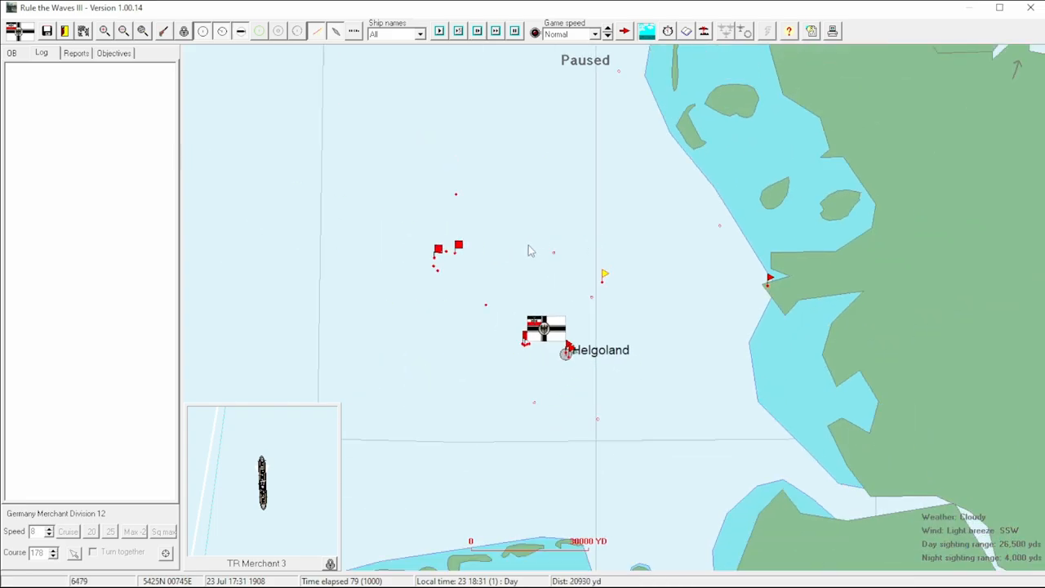
Step: Set the 4 Light Cruiser Division's course to 8 as the battle reaches minute 119
left_click(455, 249)
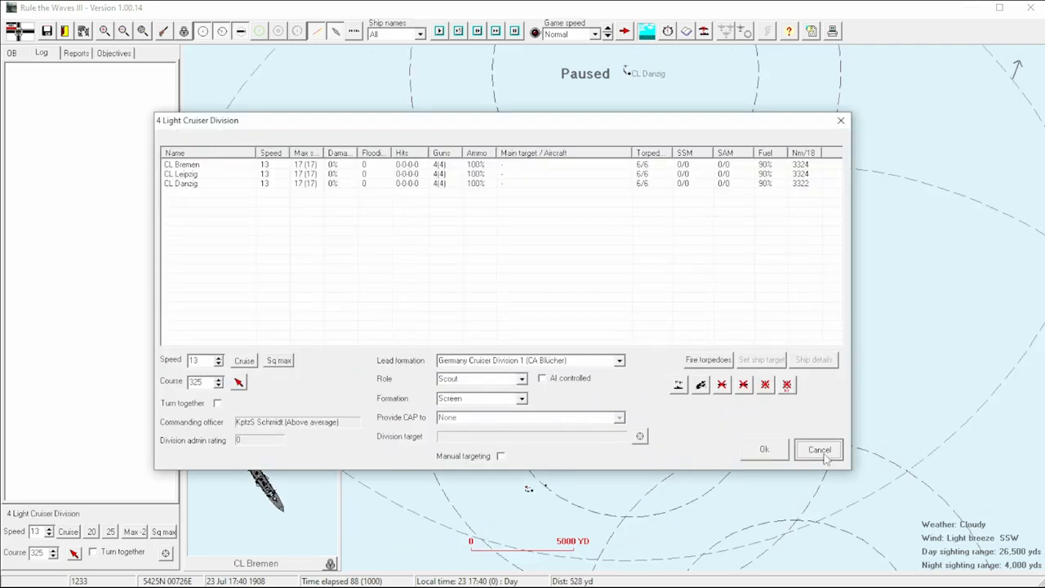
left_click(819, 449)
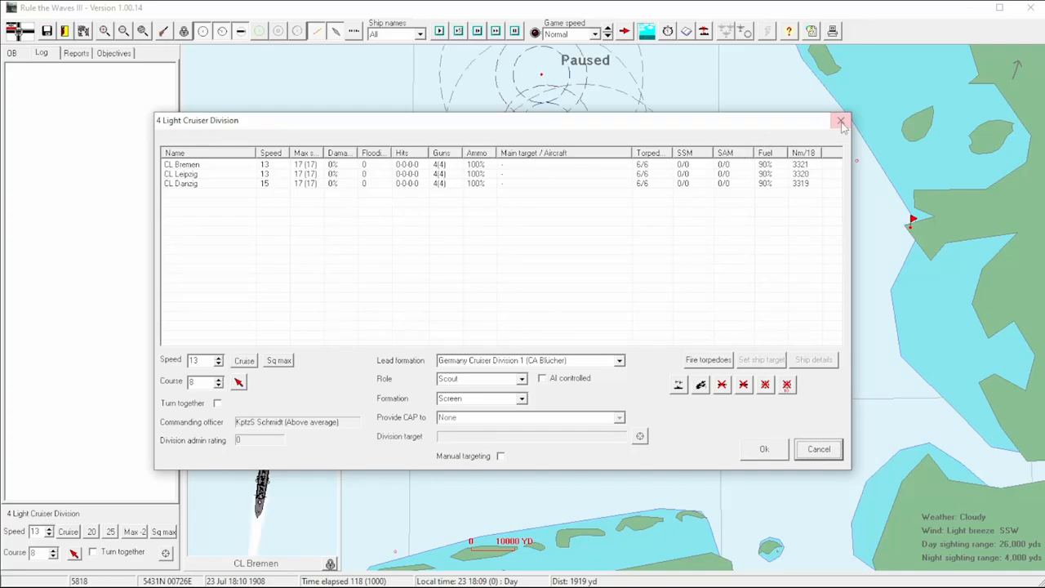
left_click(842, 121)
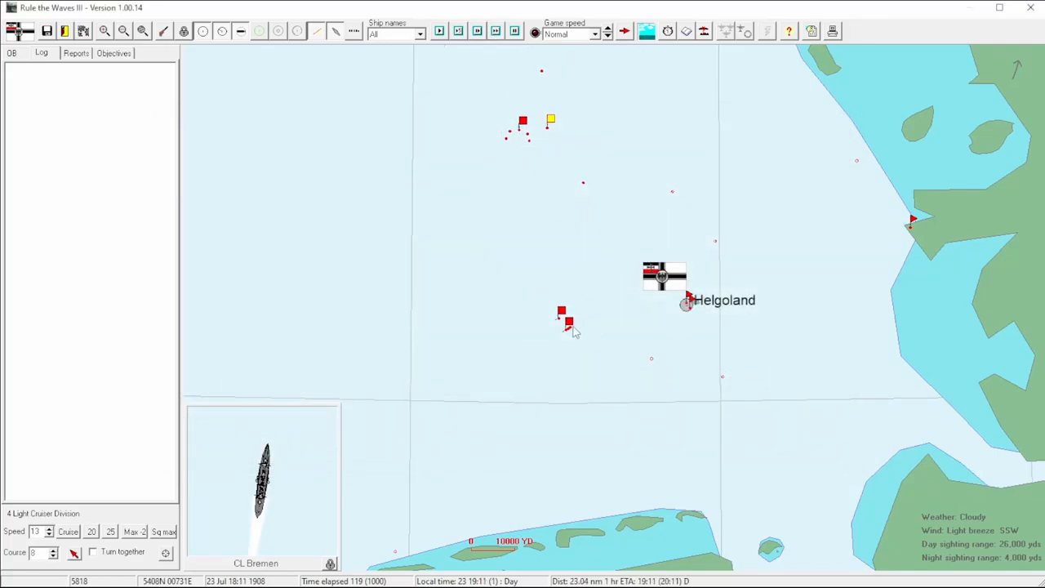
Step: Select the 1 Destroyer Division and cruisers while running the battle to minute 169
left_click(562, 322)
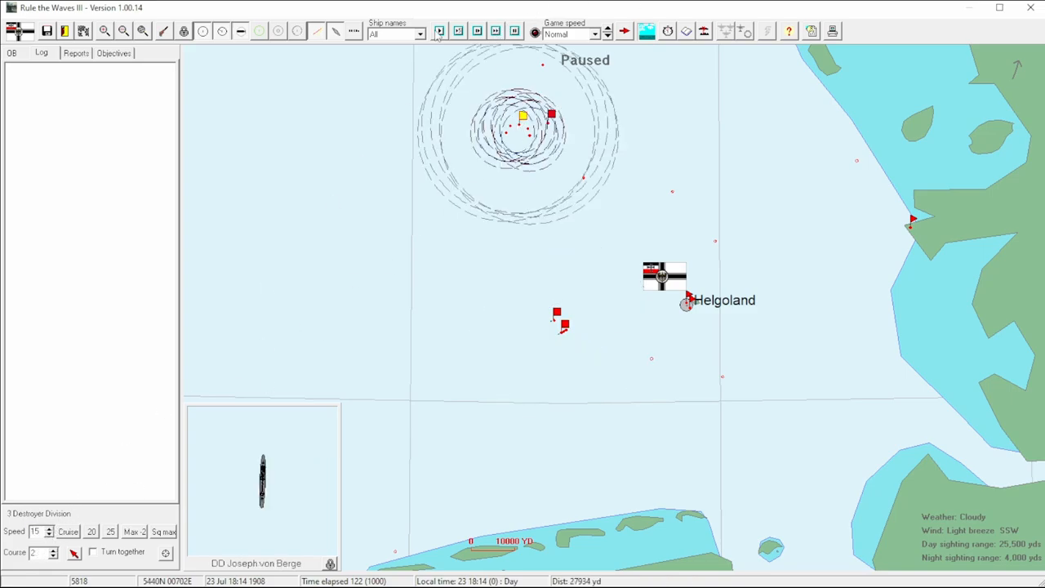
left_click(439, 31)
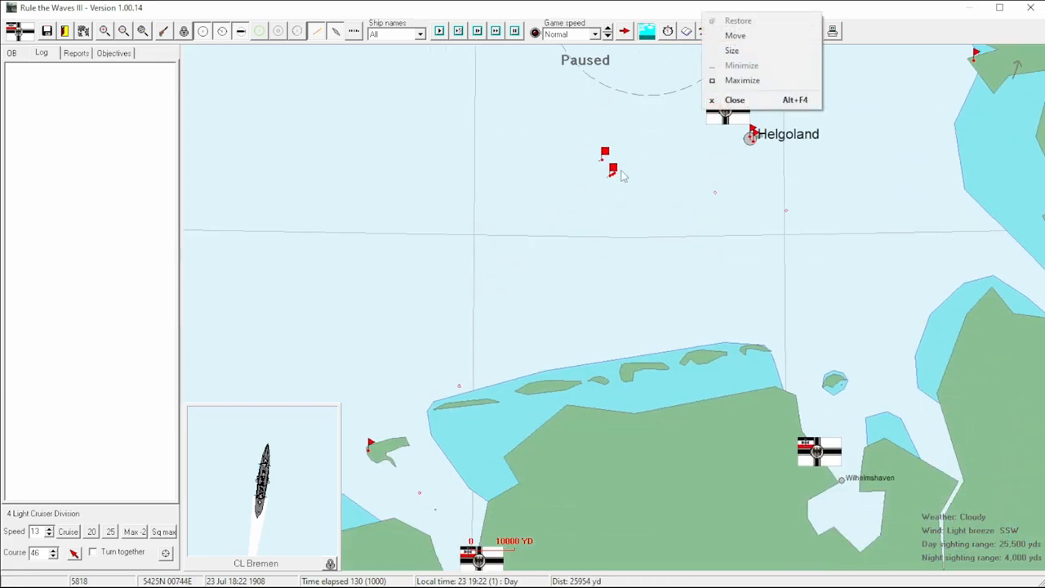
left_click(611, 167)
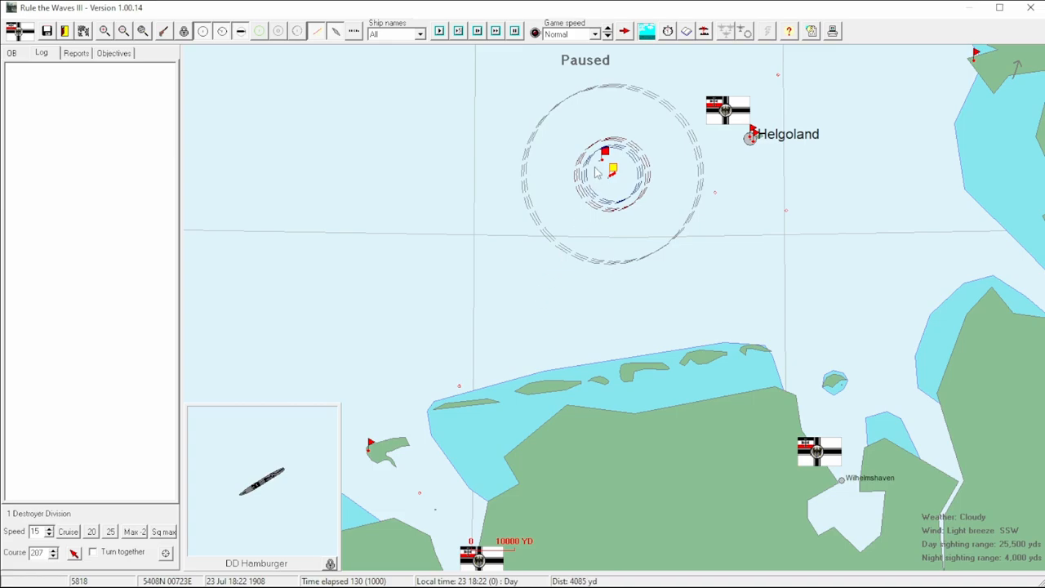
mouse_move(483, 273)
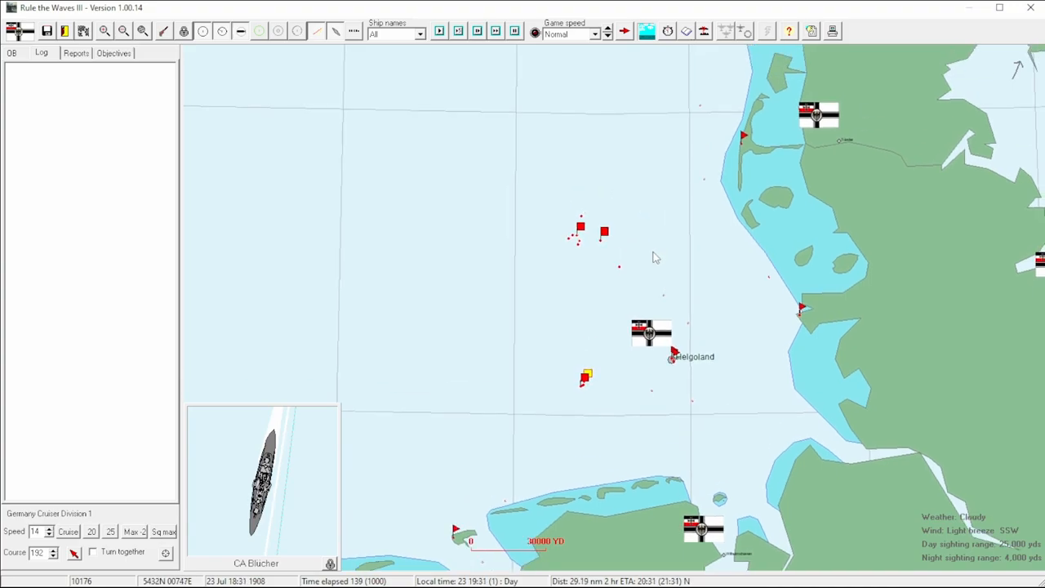
left_click(629, 415)
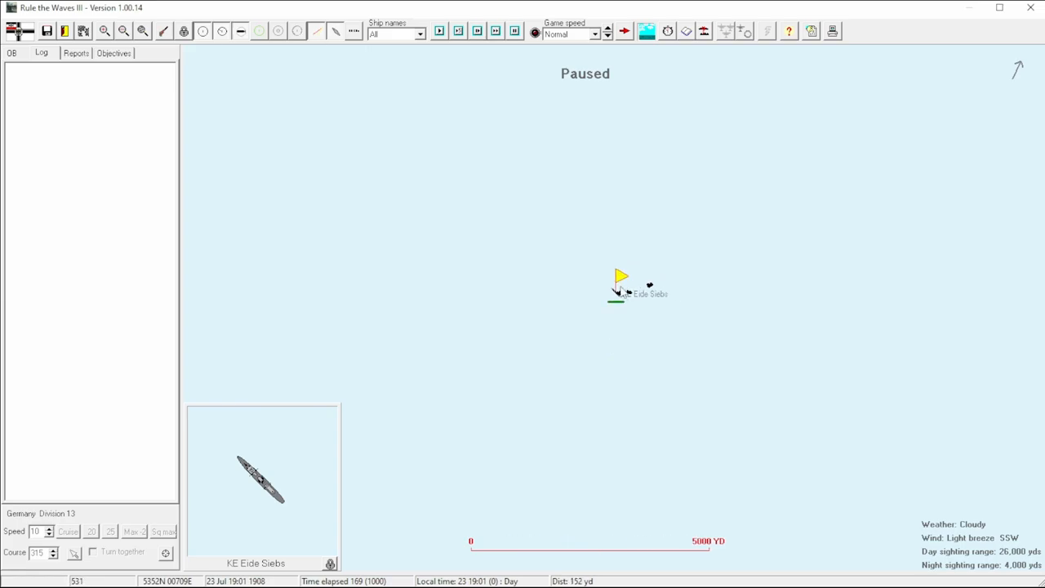
Step: Inspect corvette Eide Siebs's ship sheet, then select cruiser Blücher's group
double_click(620, 285)
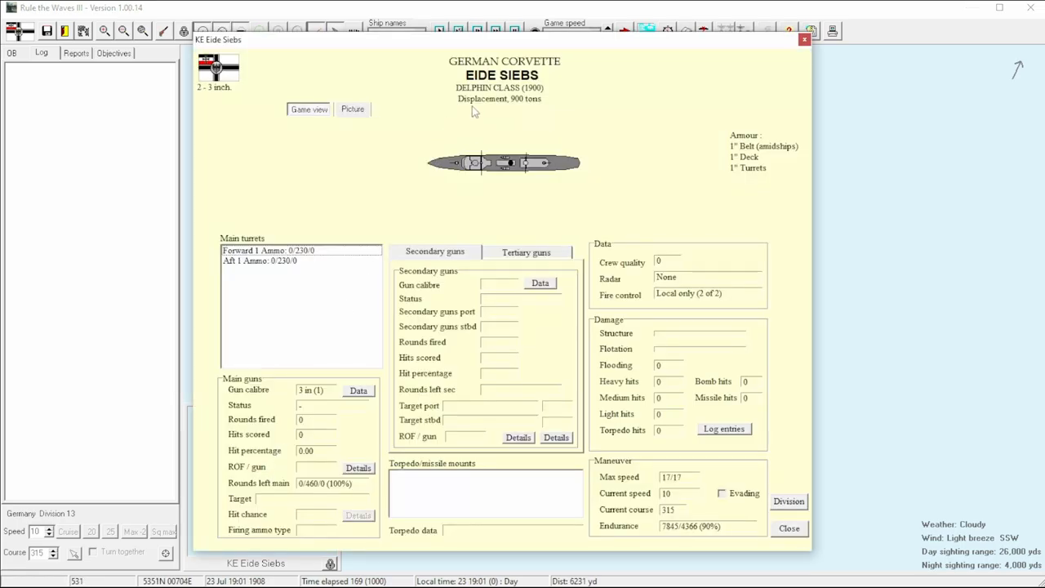
left_click(787, 528)
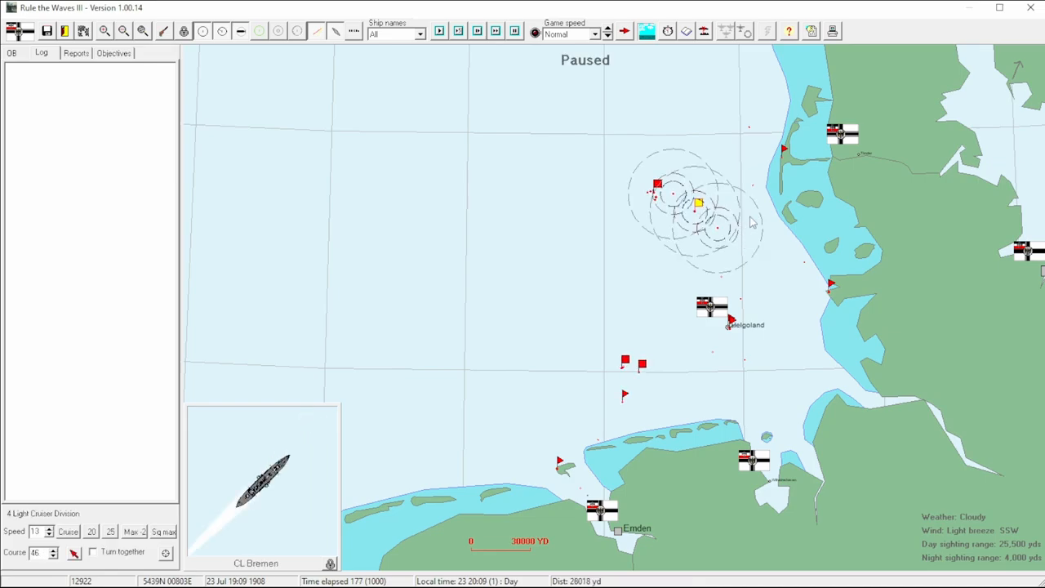
left_click(625, 363)
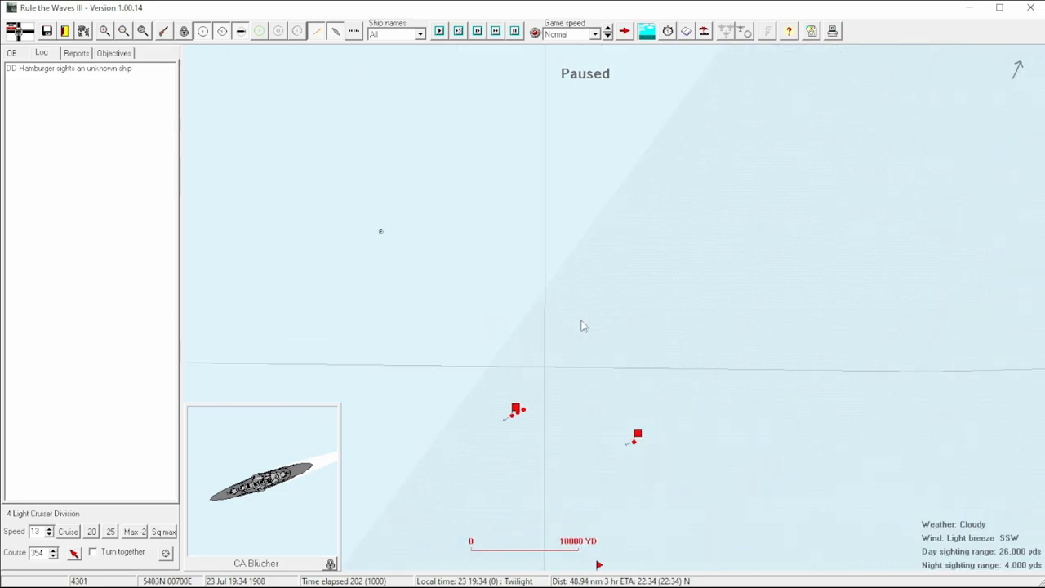
Step: Select the 1 Destroyer Division and zoom in on DD Hamburger
left_click(515, 408)
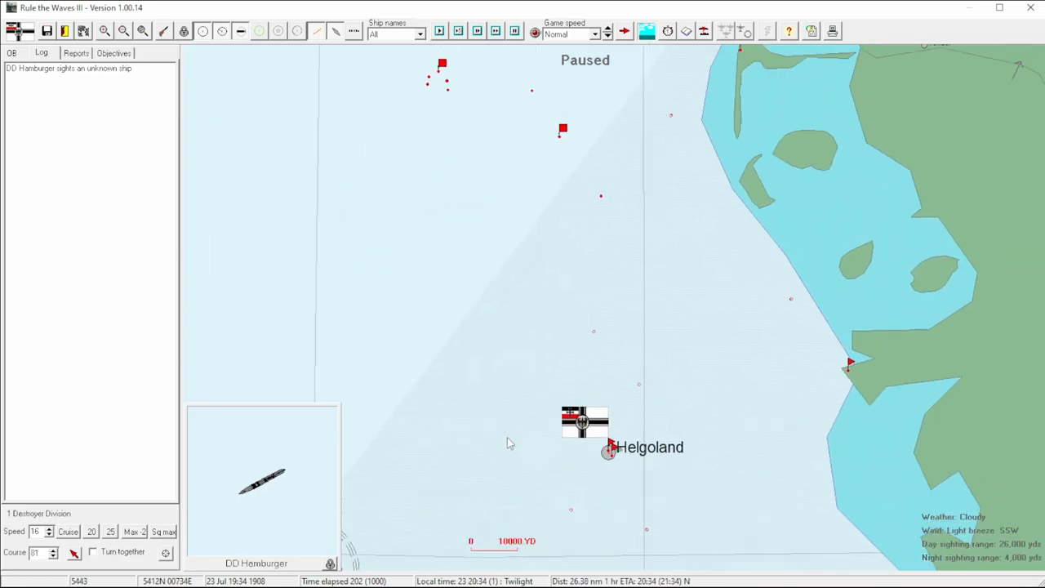
left_click(562, 129)
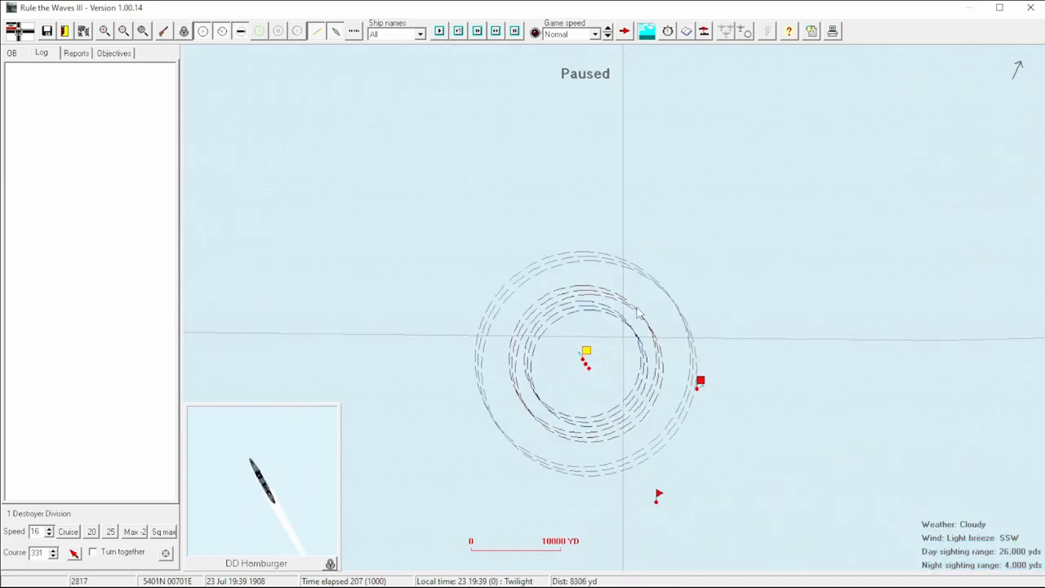
Step: Open DD Hamburger's ship information window as an unknown ship fires on it
left_click(496, 30)
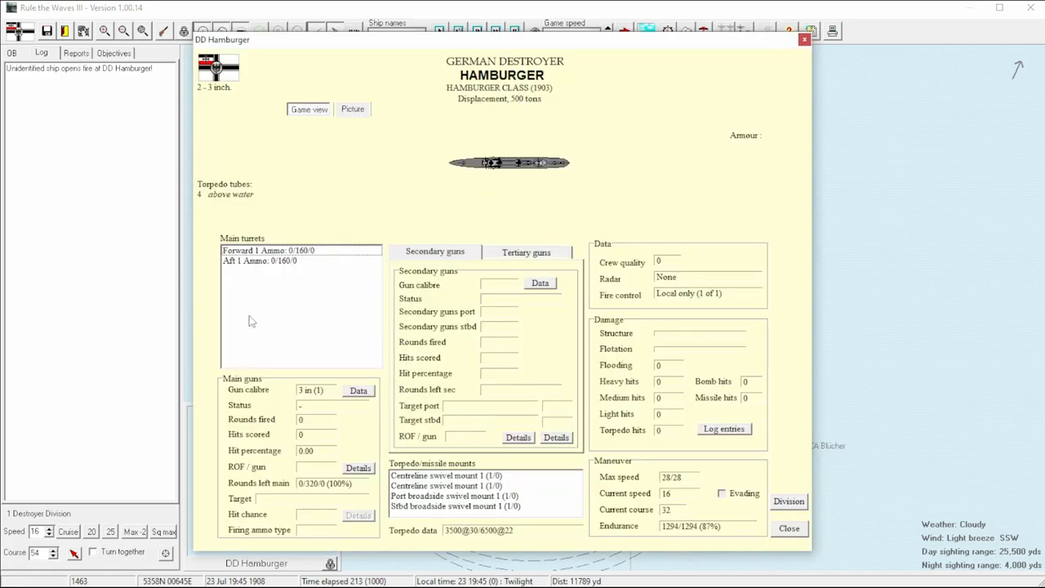
Step: Close Hamburger's ship sheet and put the destroyers on course 128
left_click(788, 528)
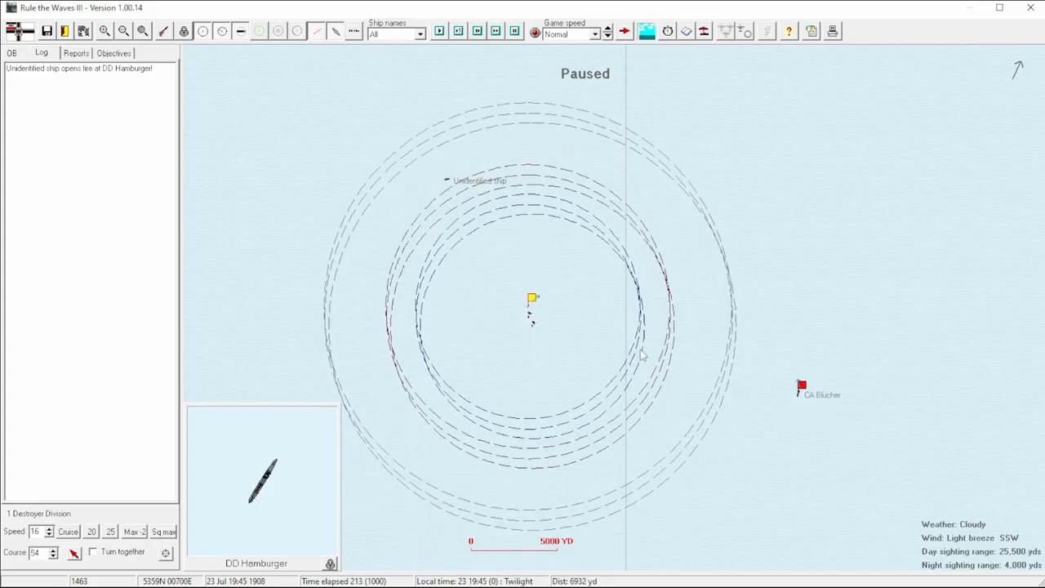
left_click(800, 384)
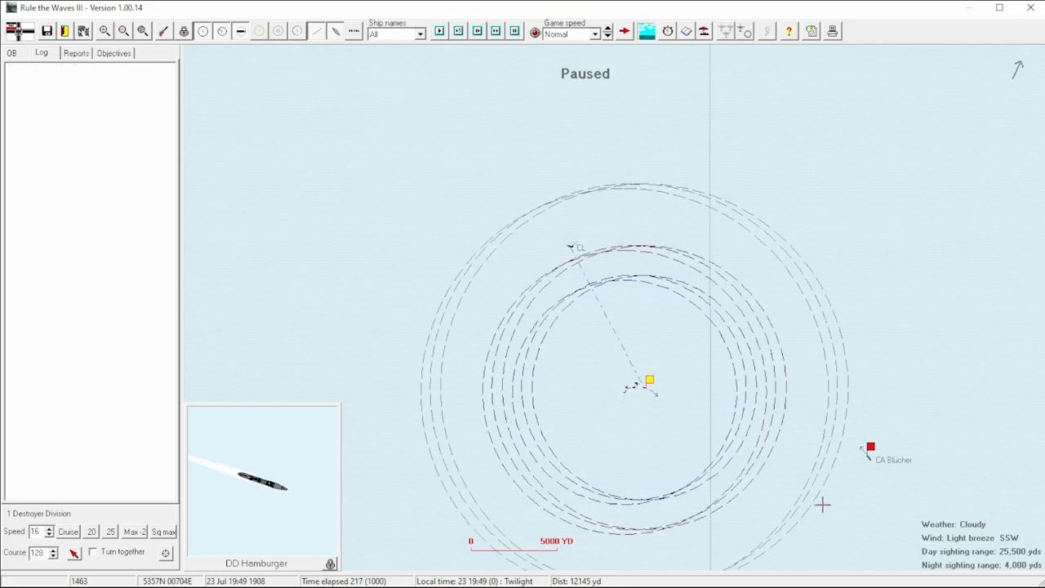
left_click(869, 449)
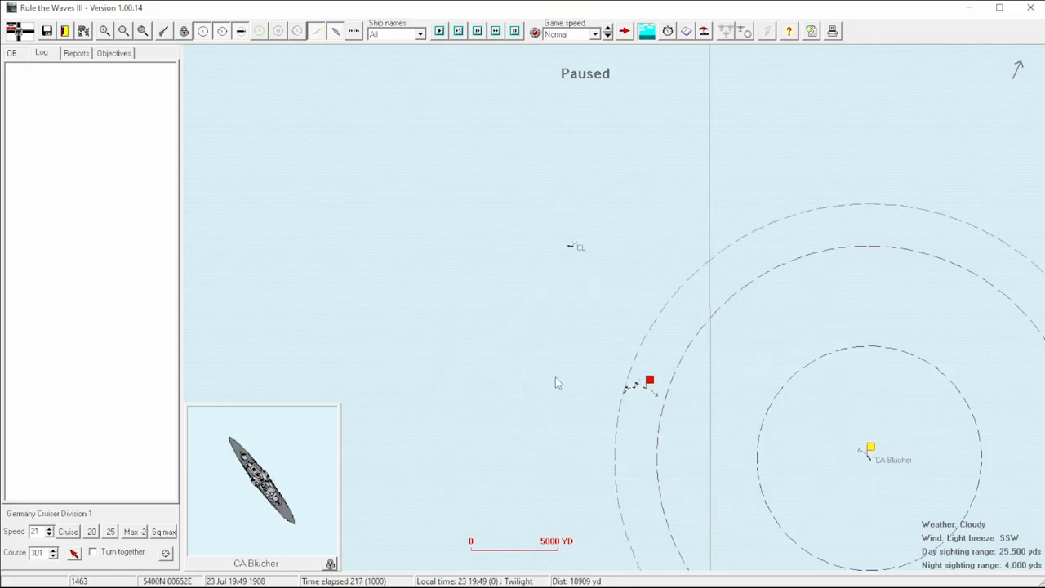
mouse_move(654, 388)
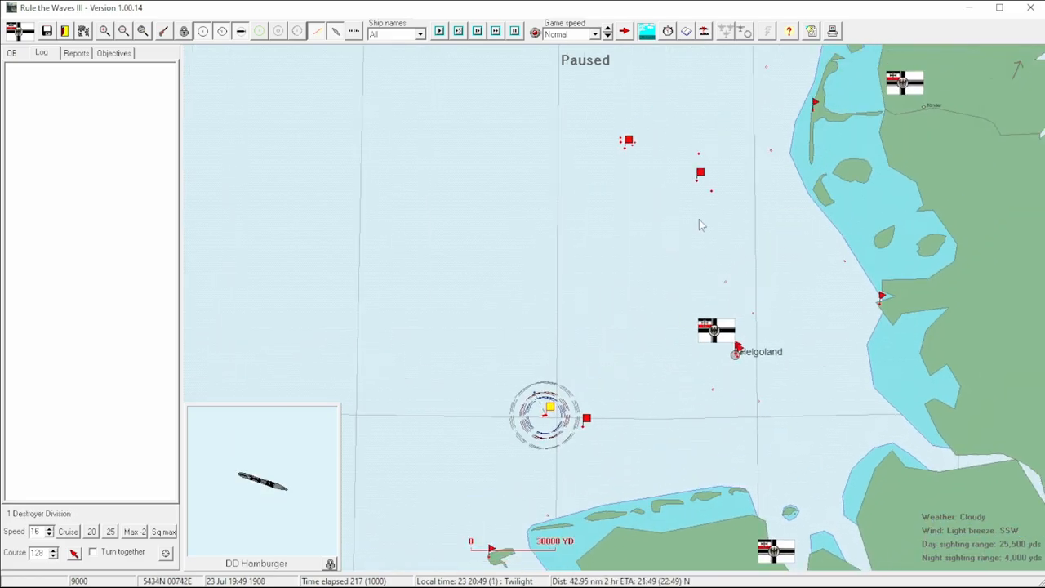
Step: Review the 4 Light Cruiser Division's orders unchanged, then select the 3 Destroyer Division
left_click(700, 173)
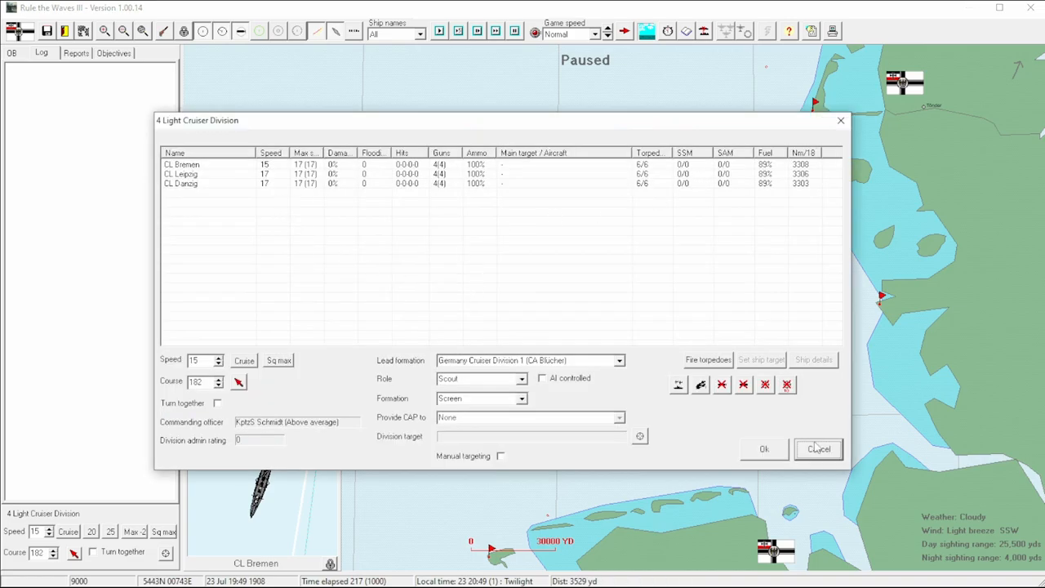
left_click(817, 448)
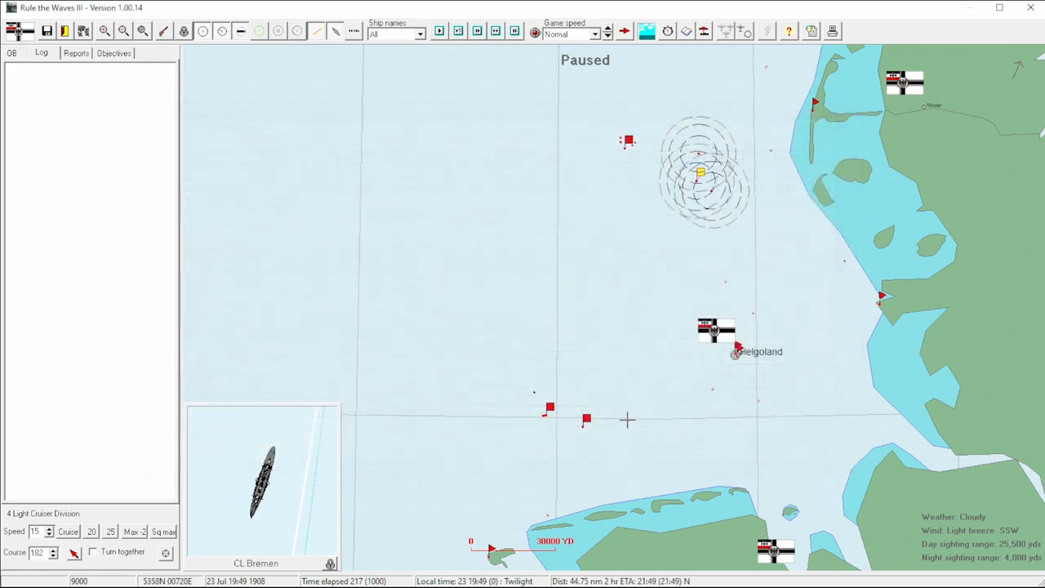
mouse_move(627, 141)
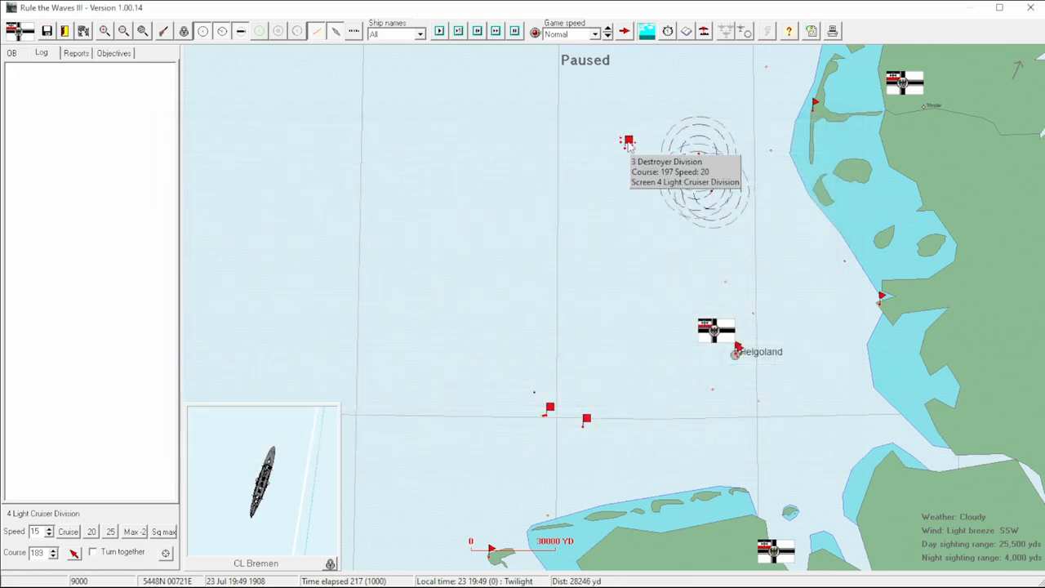
left_click(628, 140)
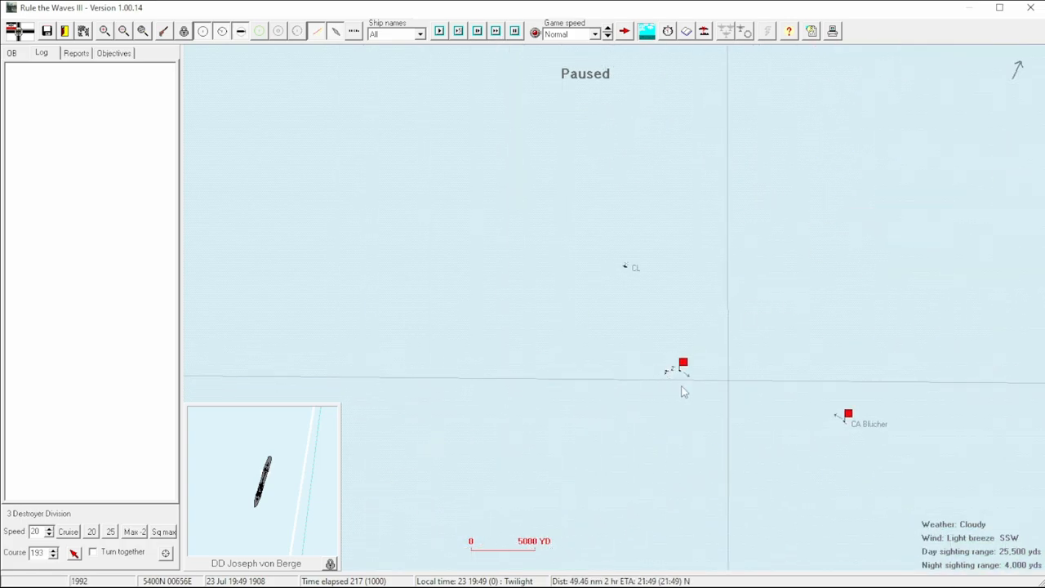
Step: Select the armoured cruiser Blücher on the battle map
left_click(847, 415)
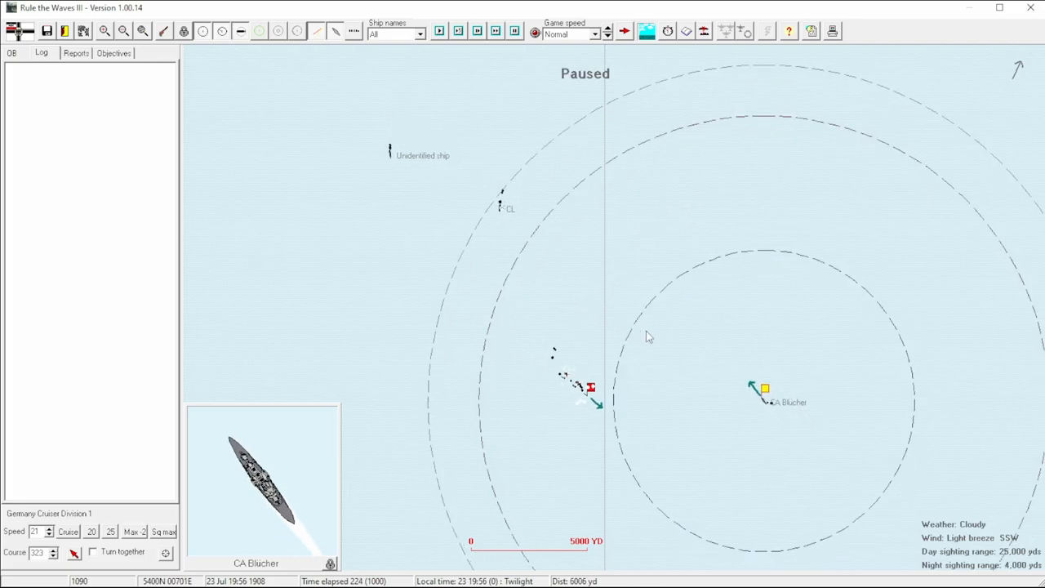
mouse_move(766, 408)
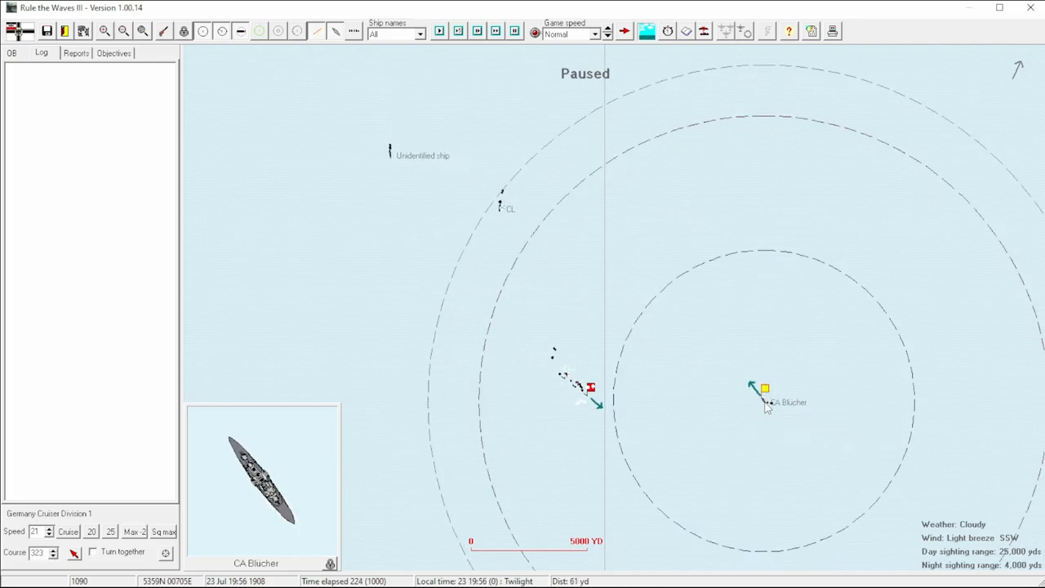
mouse_move(640, 192)
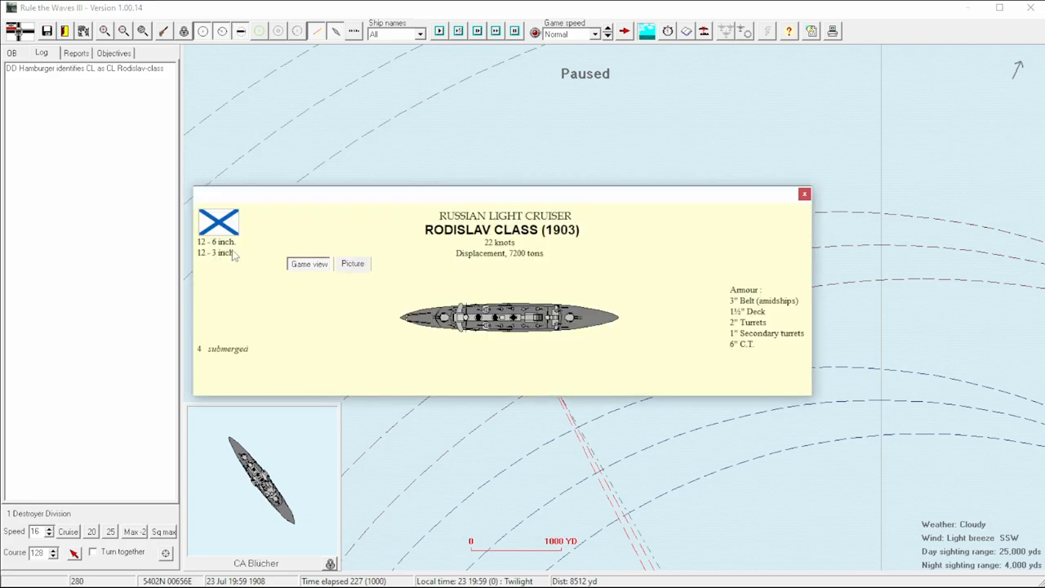
mouse_move(549, 337)
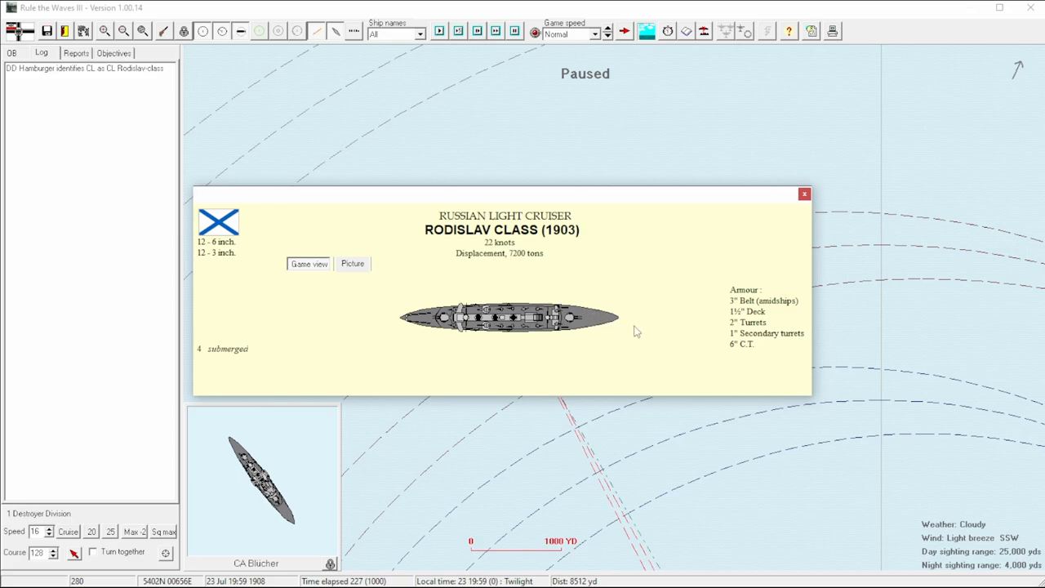
mouse_move(494, 276)
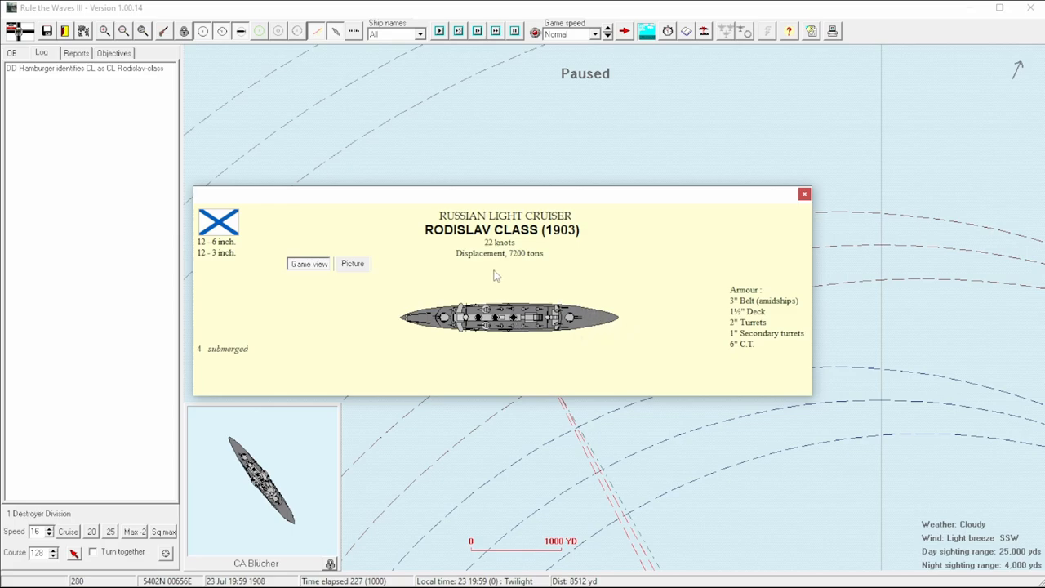
mouse_move(487, 348)
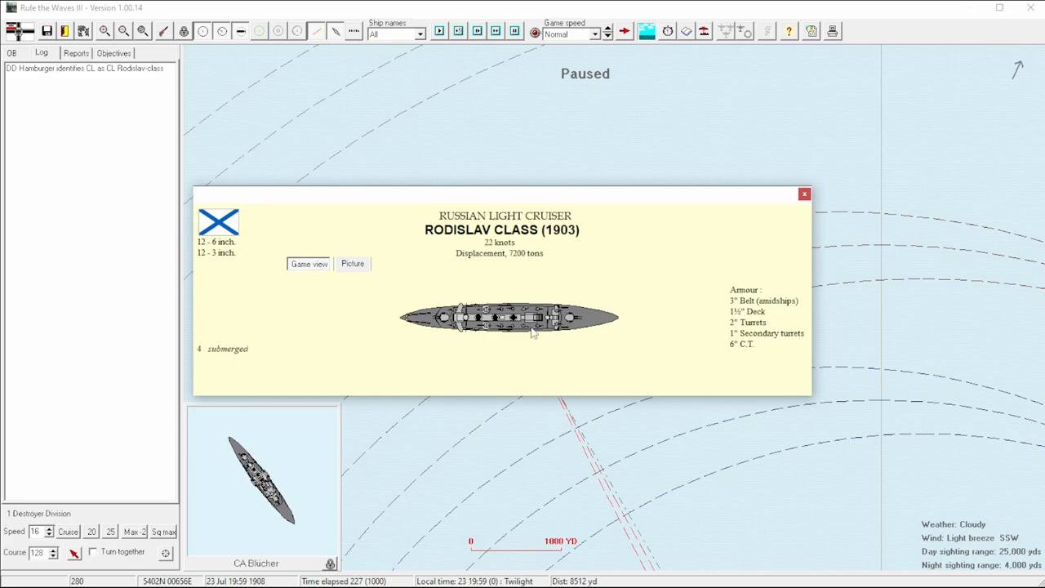
mouse_move(721, 343)
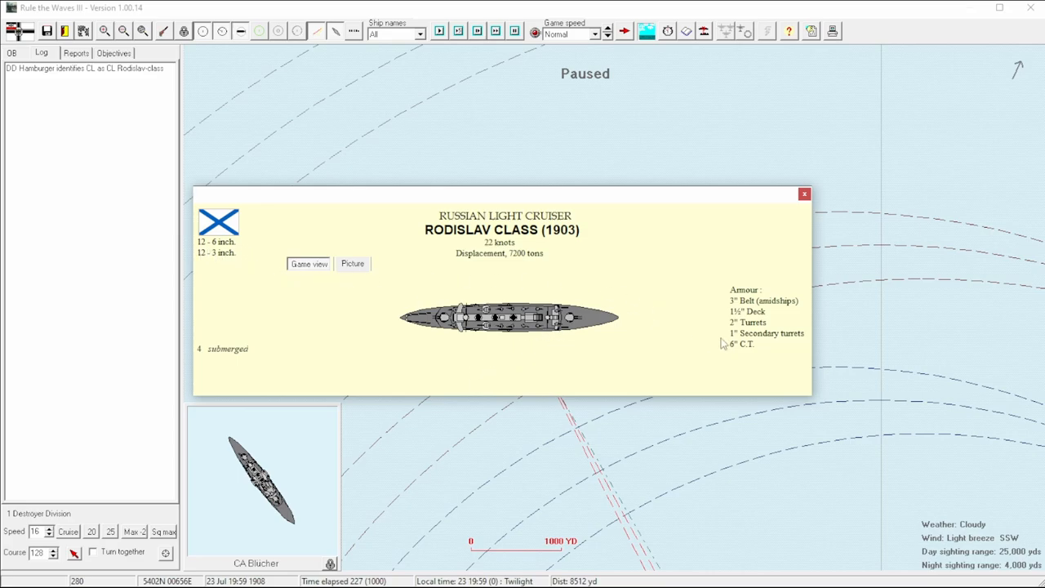
mouse_move(706, 330)
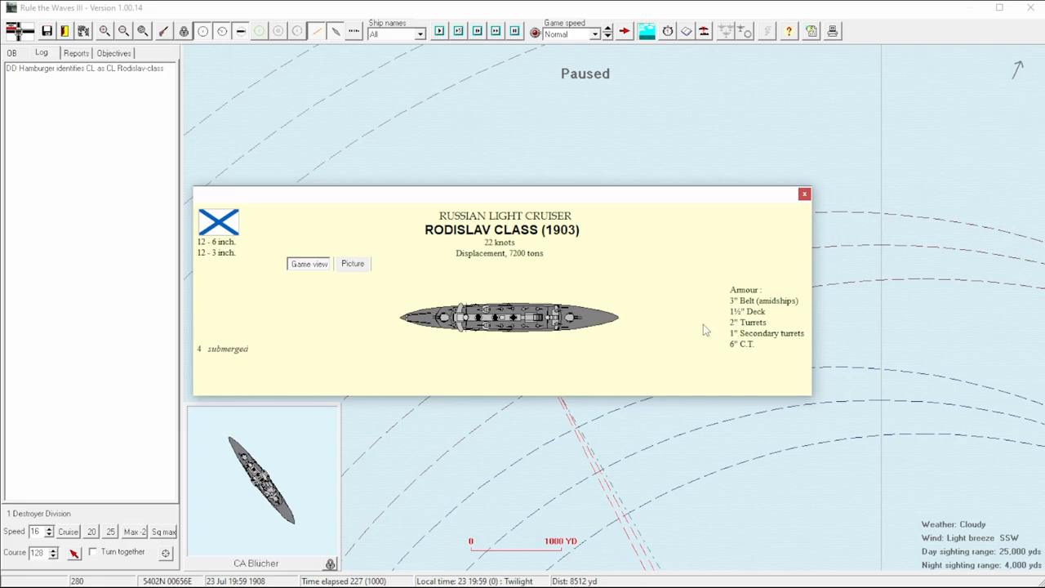
Step: Dismiss the enemy cruiser sheet, center on Blücher, and raise destroyer speed to 25 knots
left_click(803, 194)
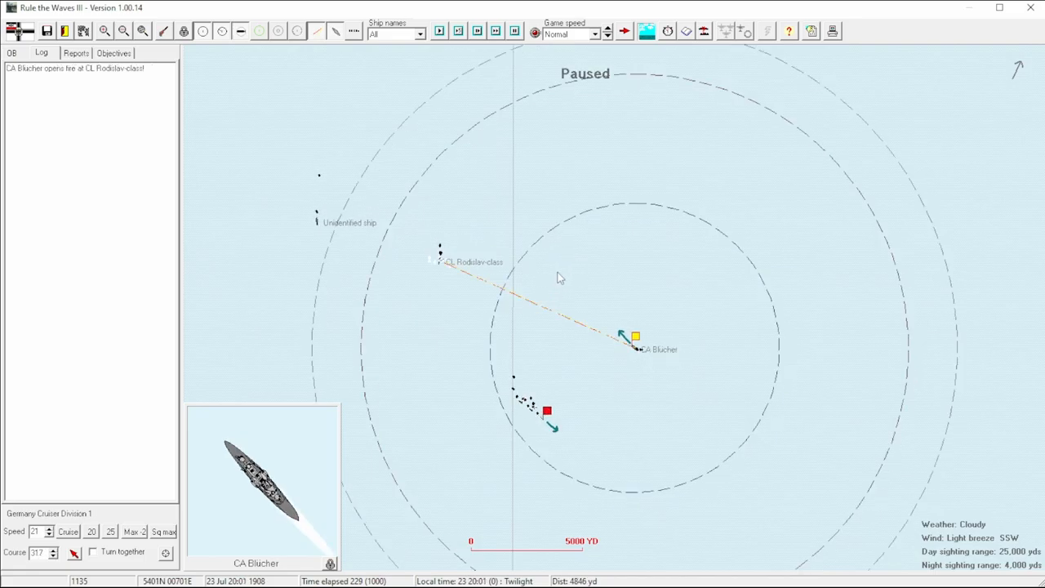
mouse_move(504, 365)
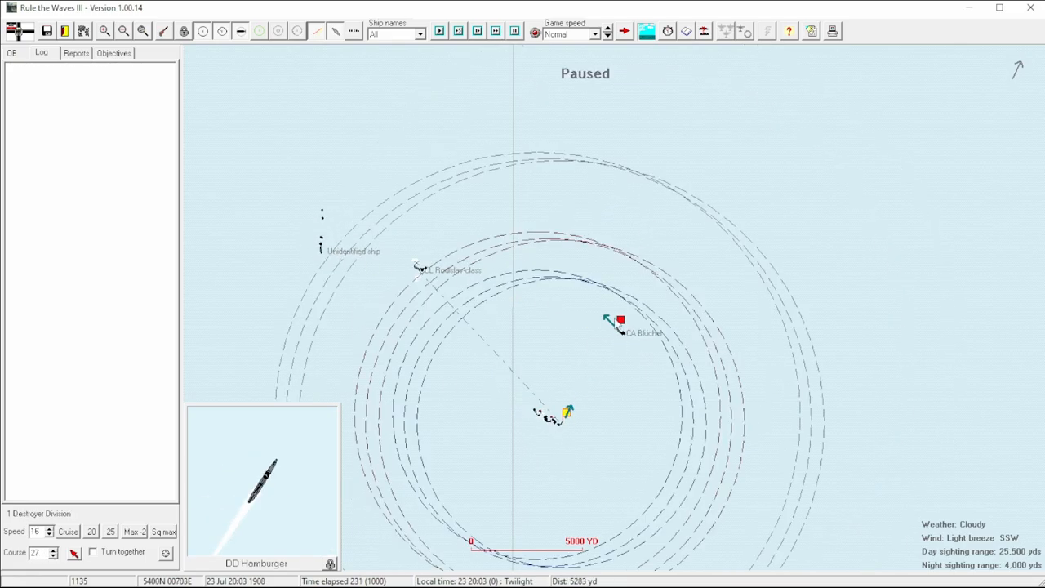
left_click(619, 318)
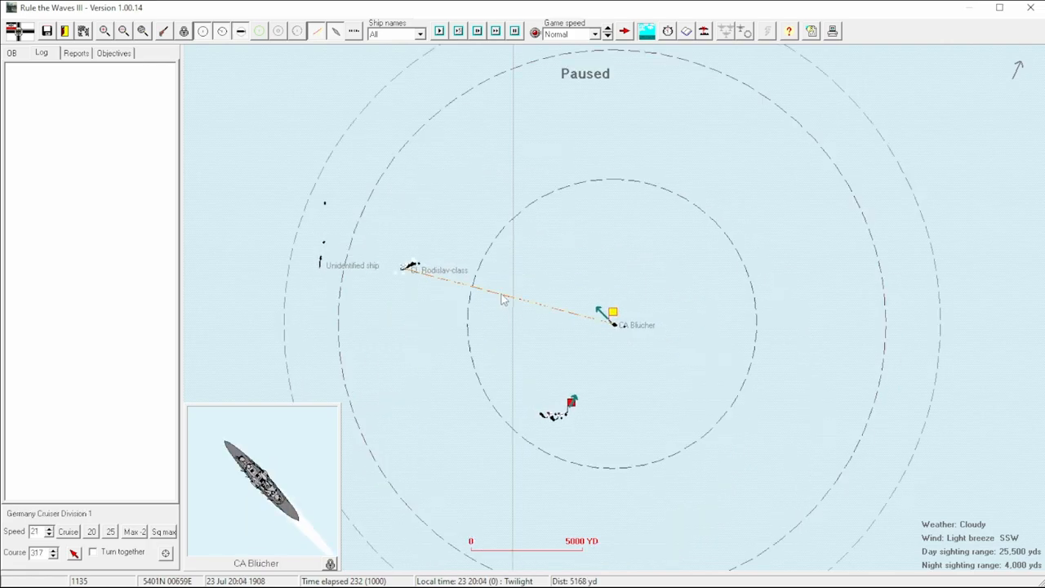
mouse_move(608, 317)
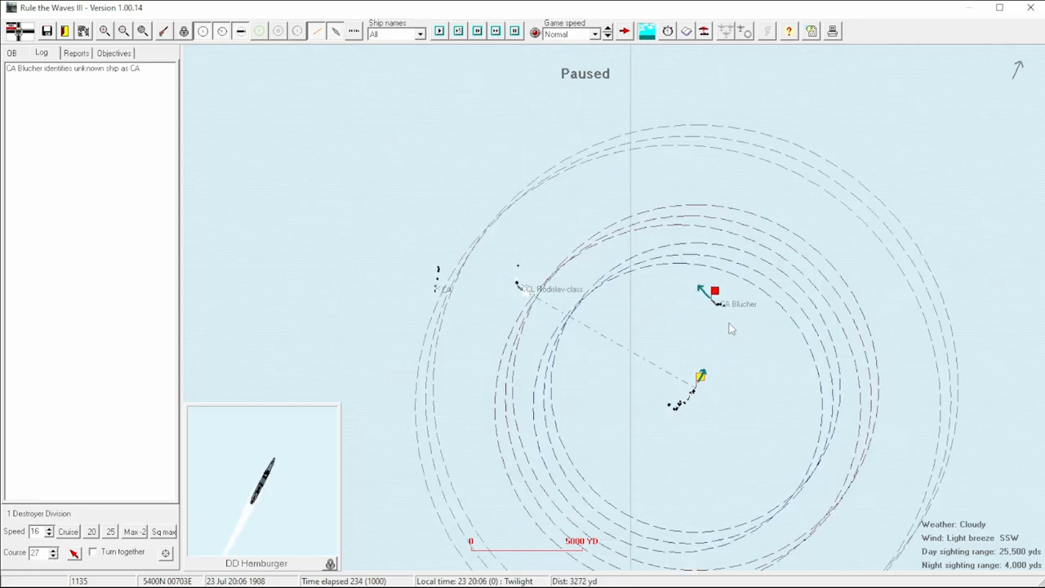
left_click(714, 292)
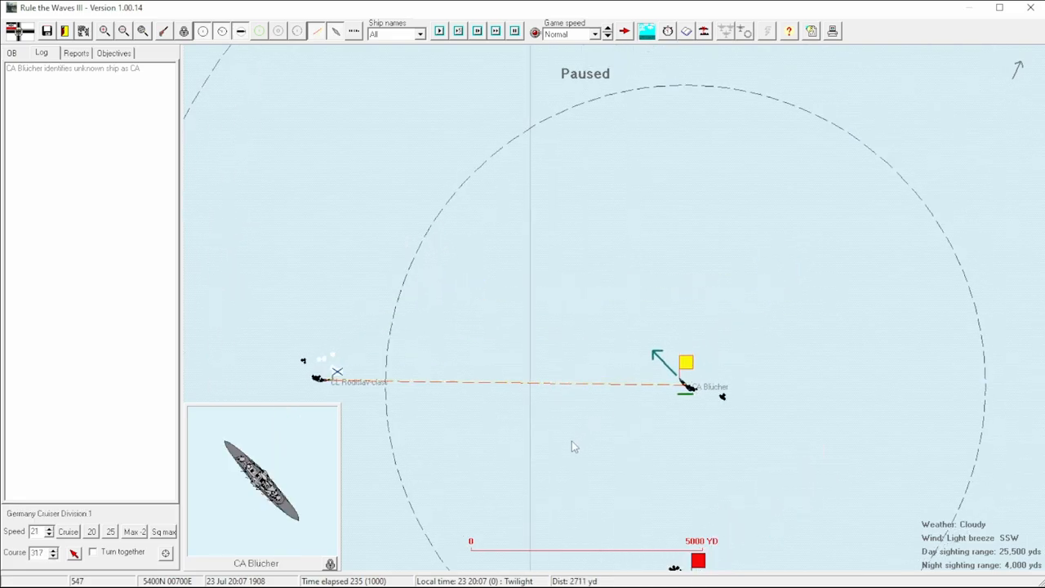
mouse_move(582, 260)
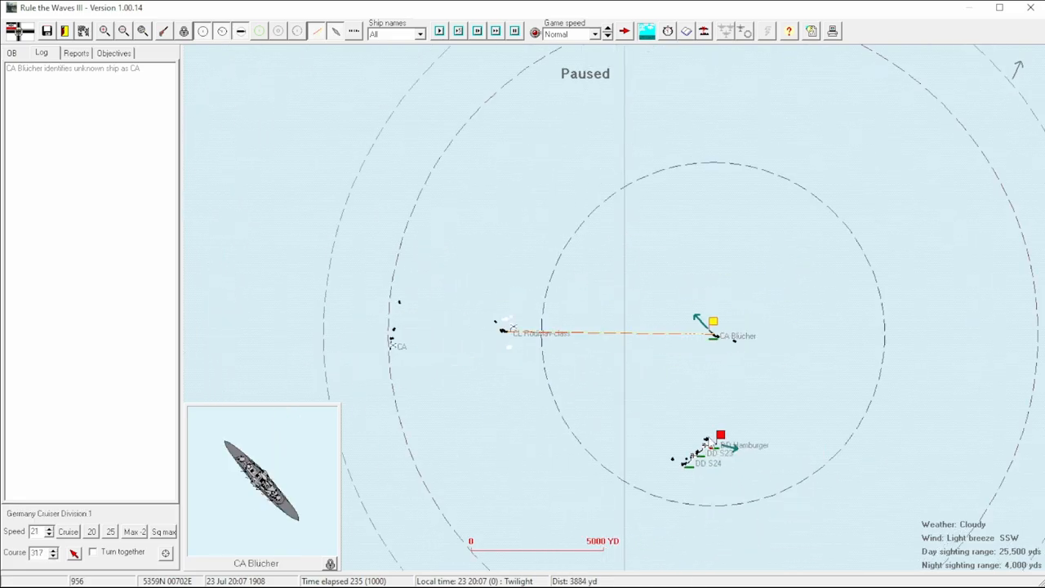
left_click(718, 433)
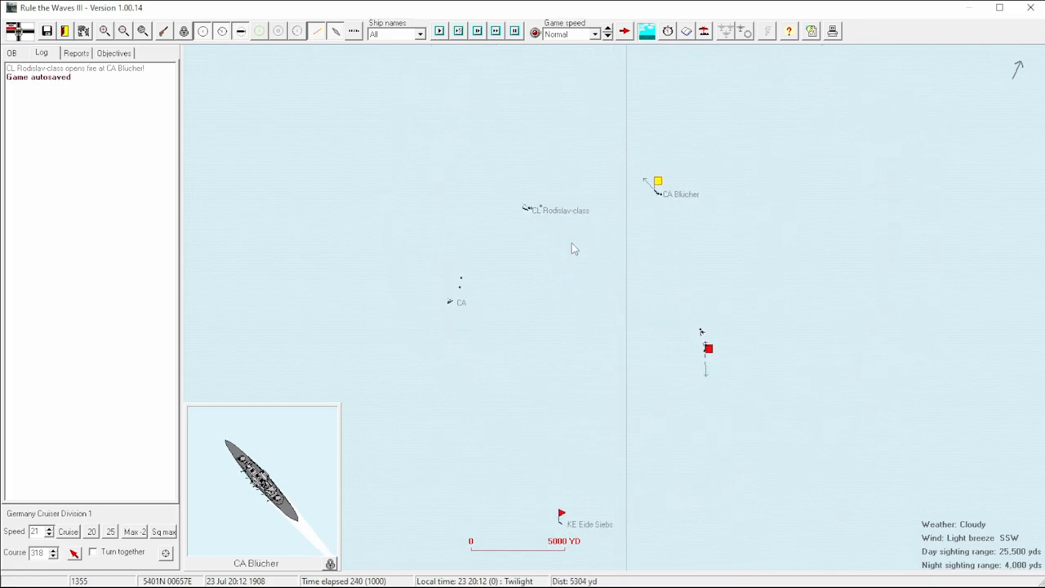
mouse_move(531, 212)
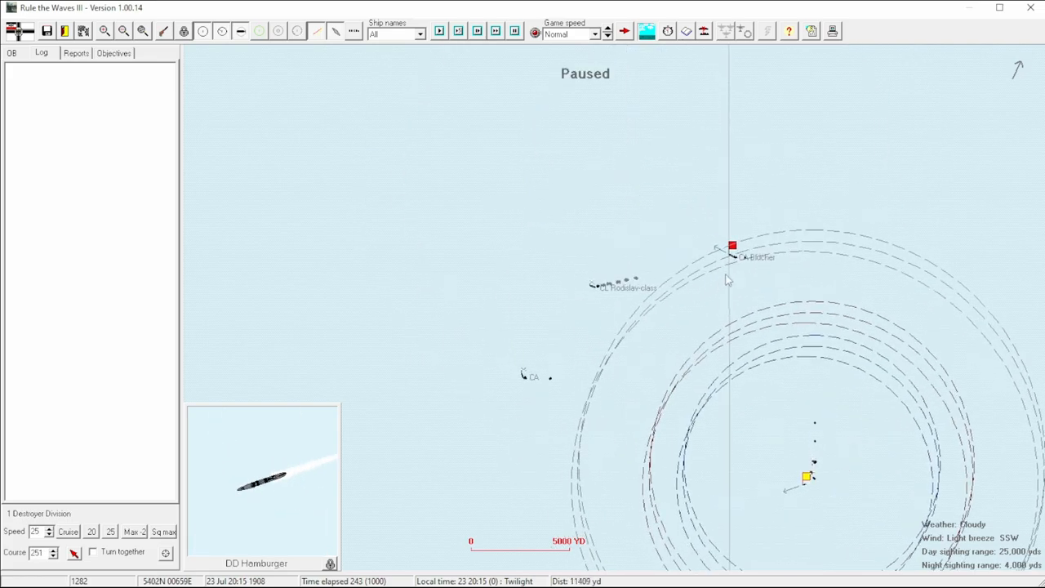
left_click(730, 246)
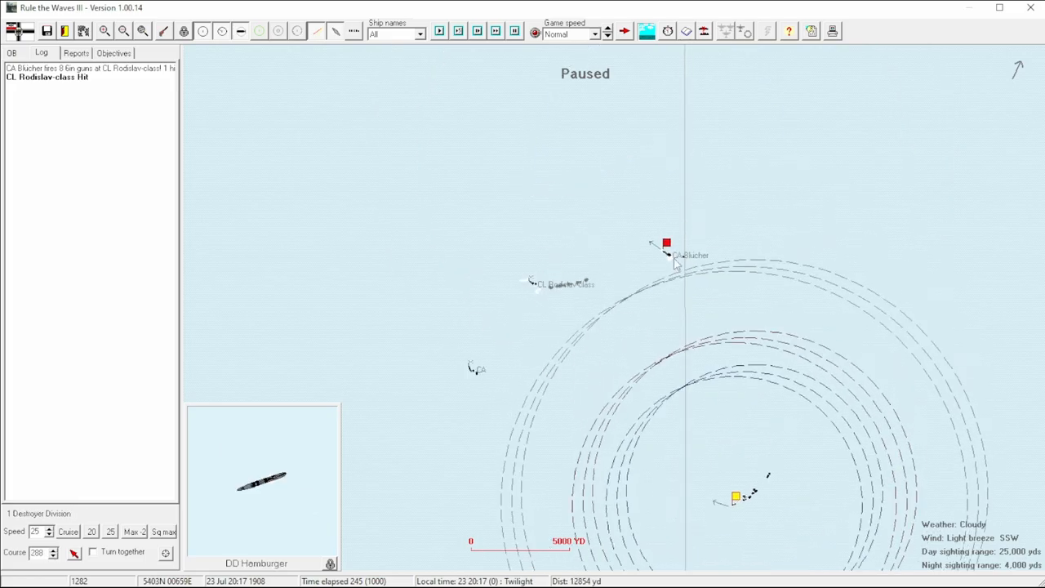
Step: Open Blücher's details window, then select Blücher on the map to follow her
double_click(667, 244)
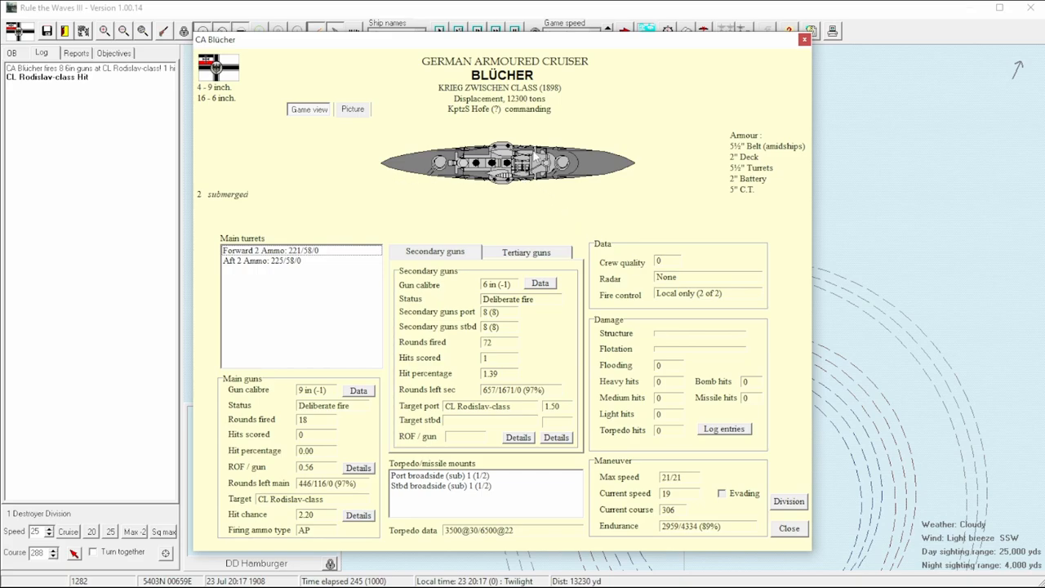
mouse_move(710, 153)
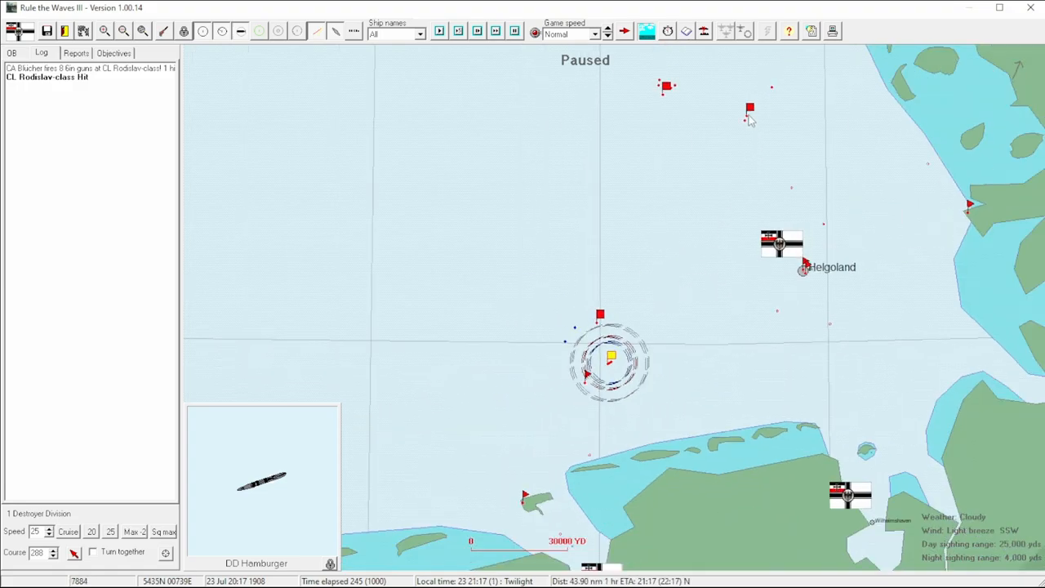
left_click(666, 86)
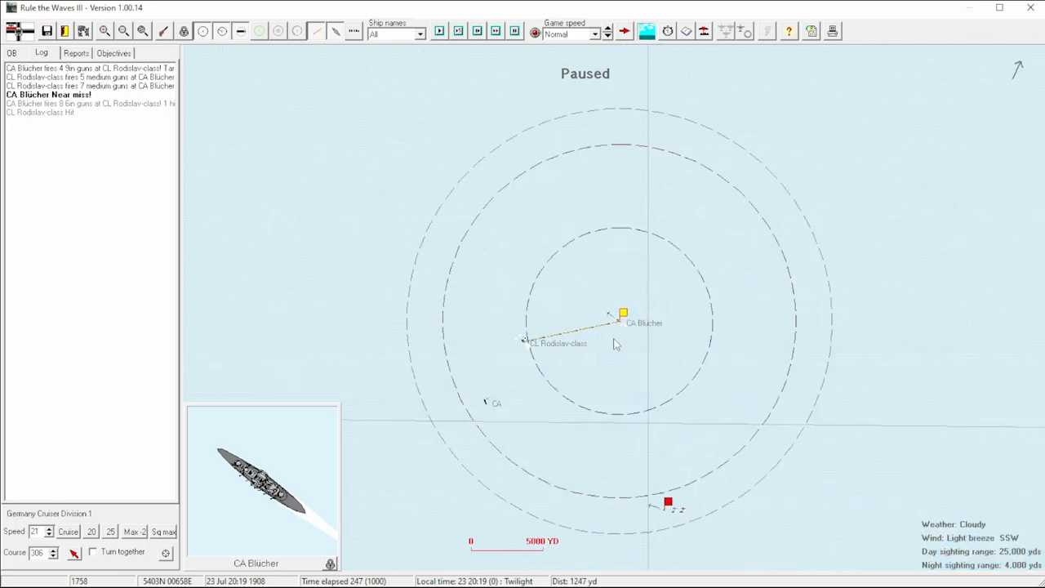
mouse_move(583, 398)
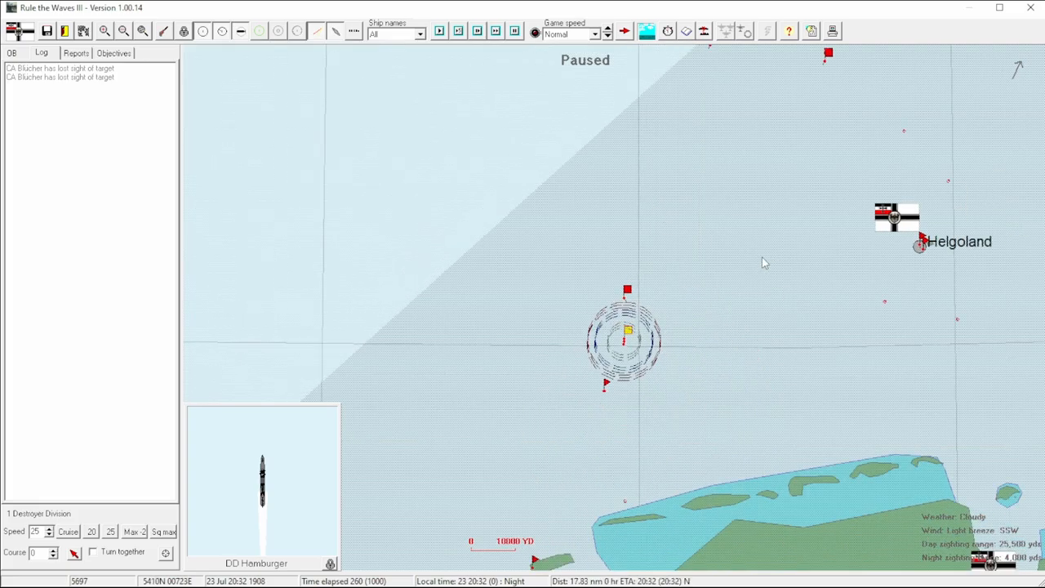
mouse_move(645, 302)
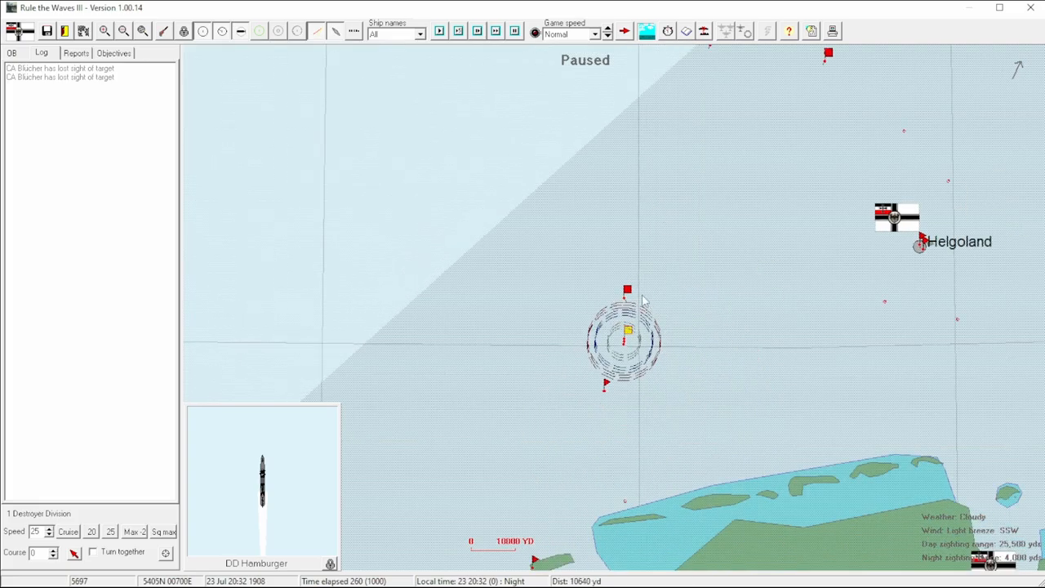
left_click(627, 290)
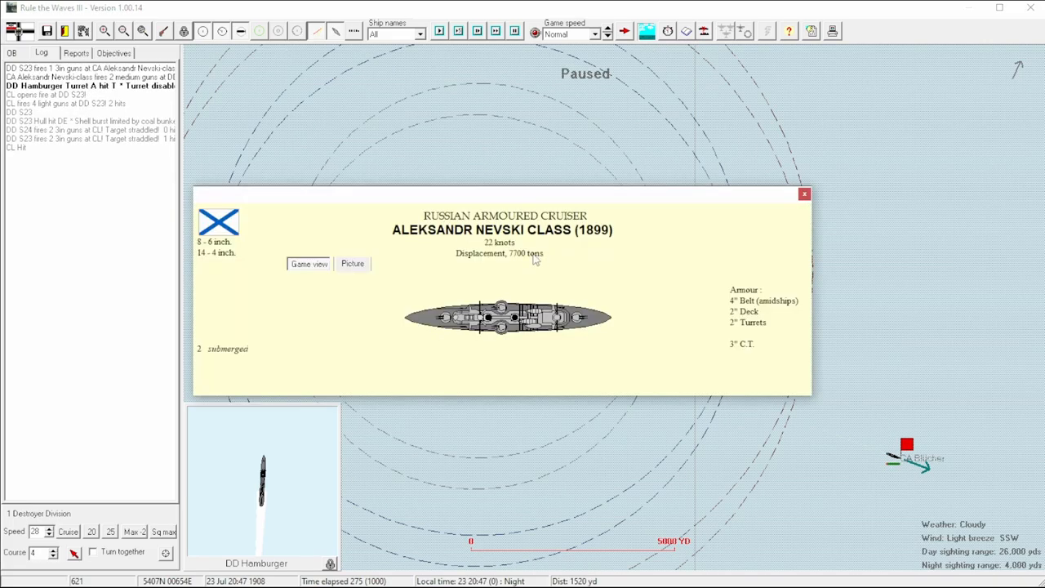
Step: Zoom in on the destroyers, command Hamburger, and steer S24 onto a southwesterly course
left_click(803, 194)
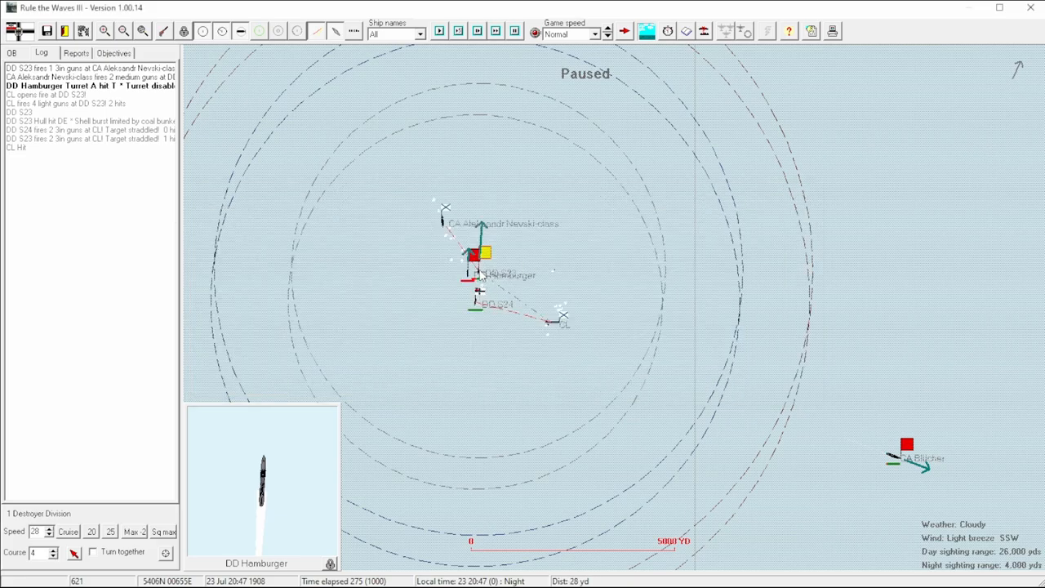
mouse_move(475, 289)
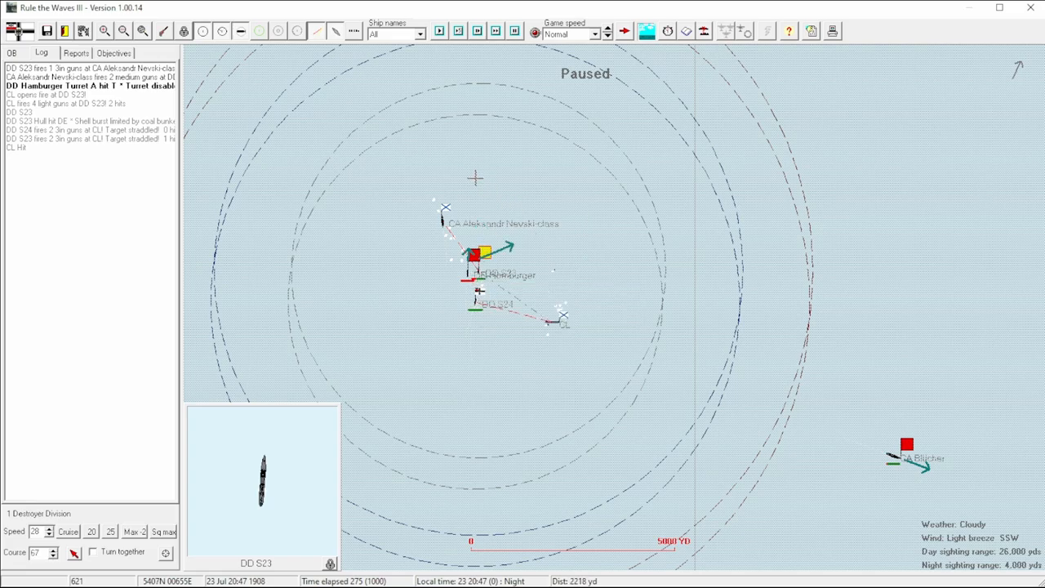
mouse_move(476, 237)
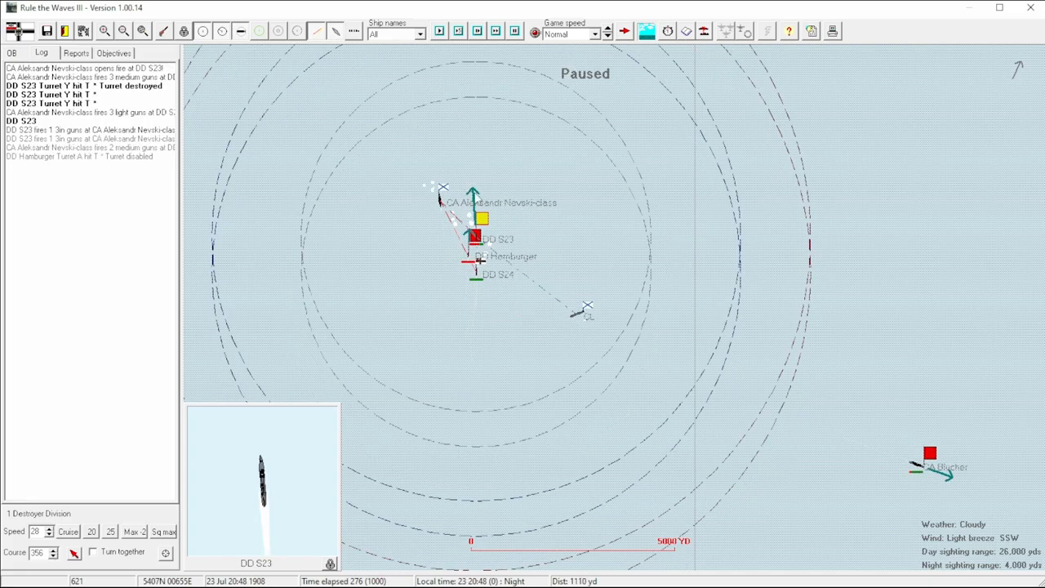
mouse_move(610, 198)
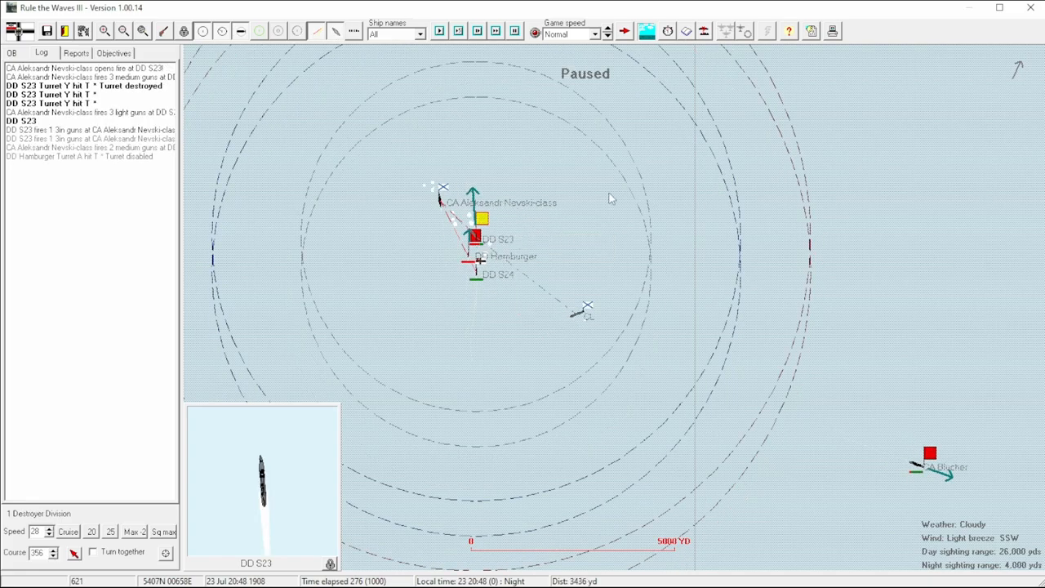
left_click(931, 457)
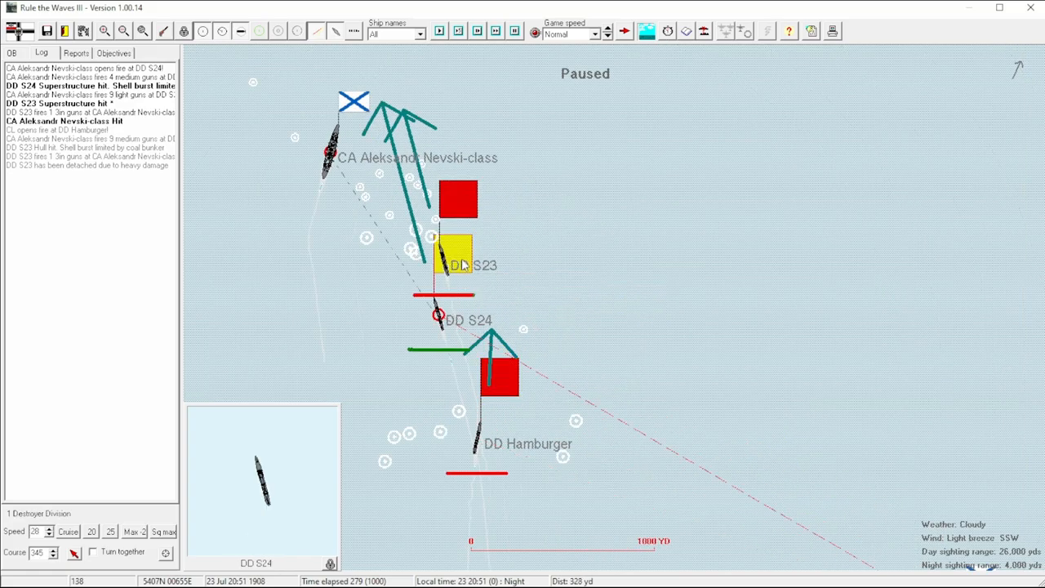
mouse_move(473, 235)
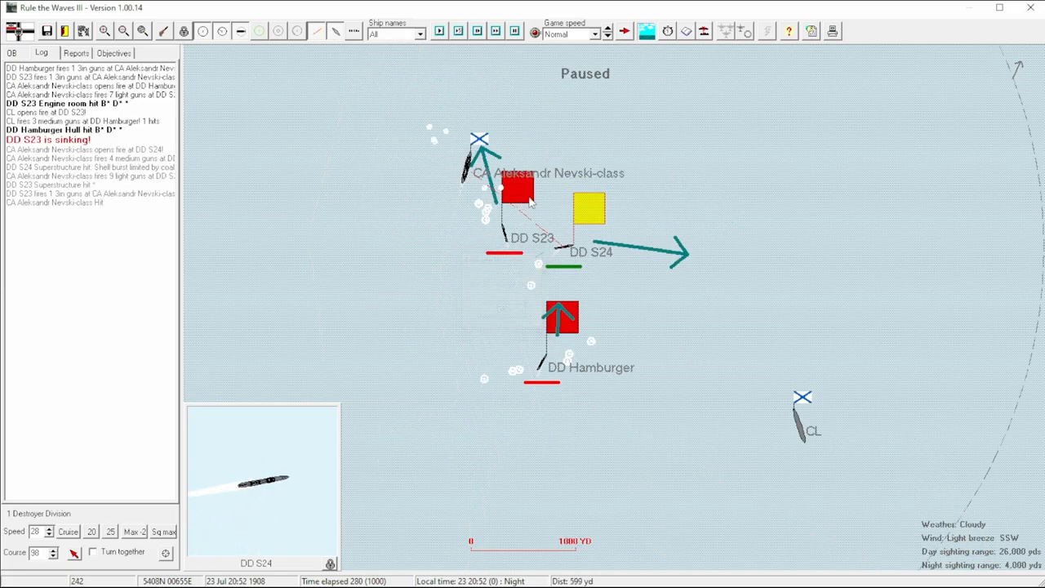
left_click(518, 192)
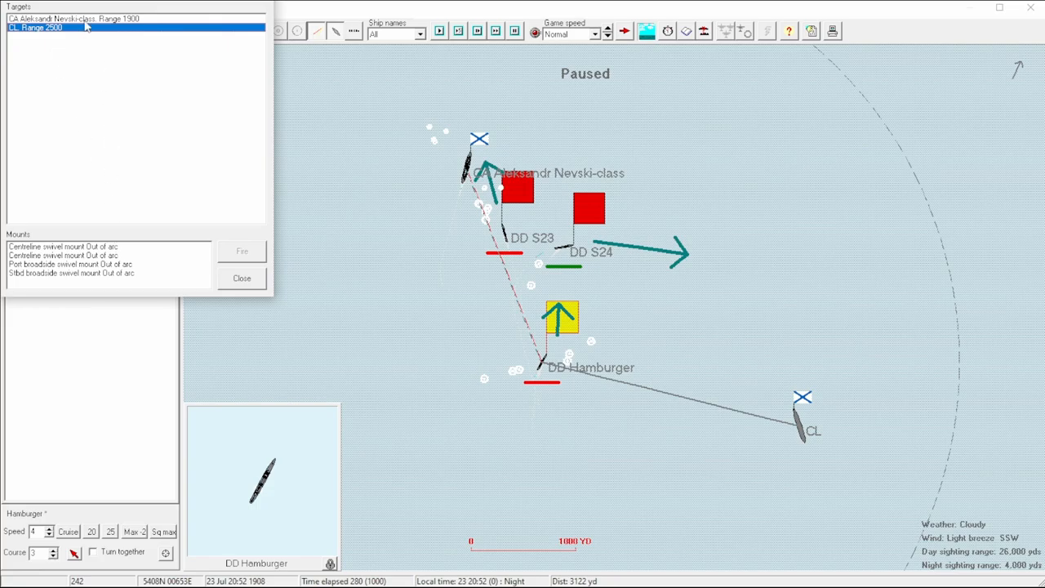
left_click(241, 278)
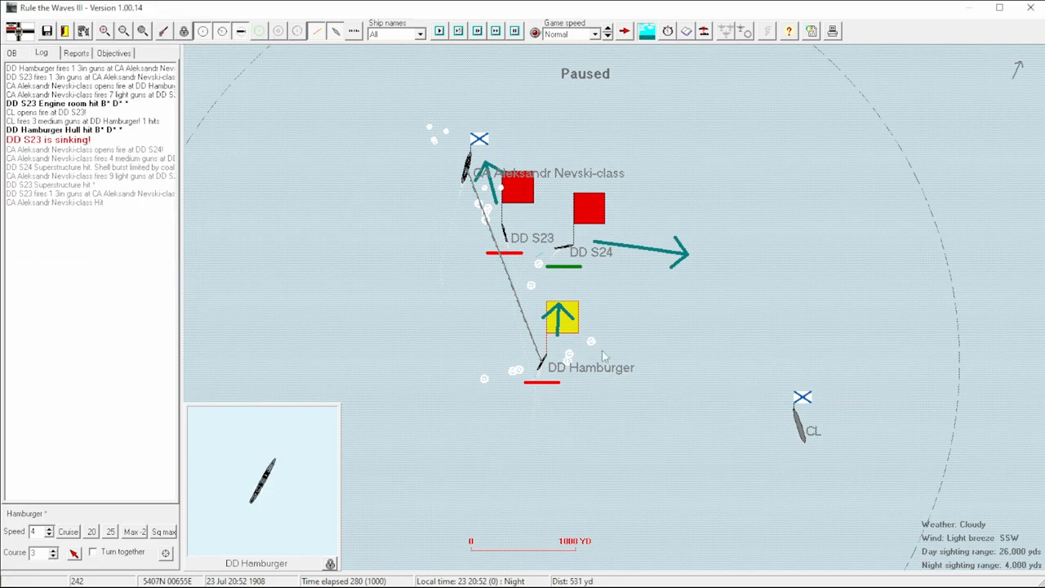
left_click(588, 208)
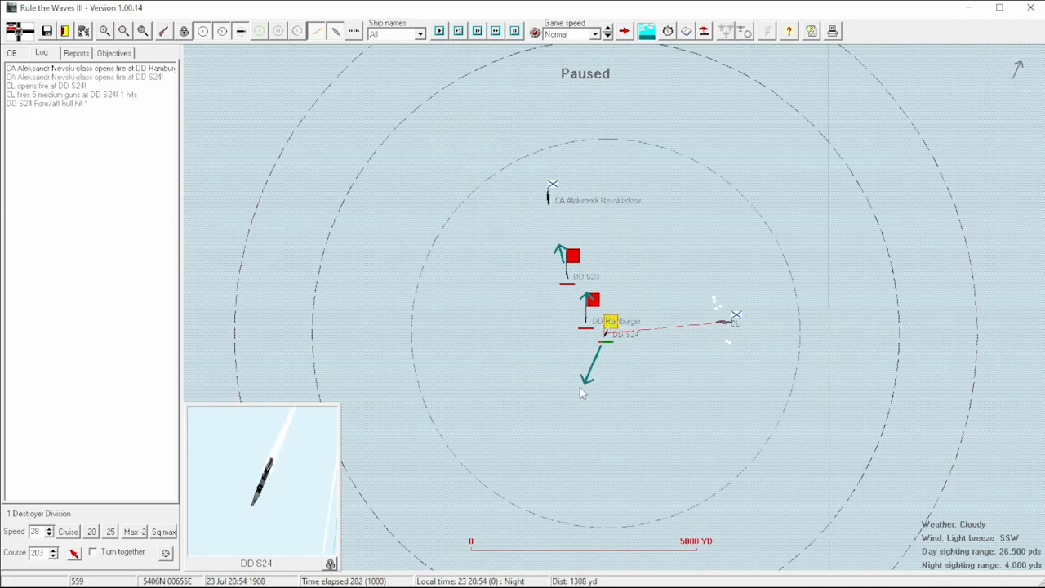
left_click(662, 362)
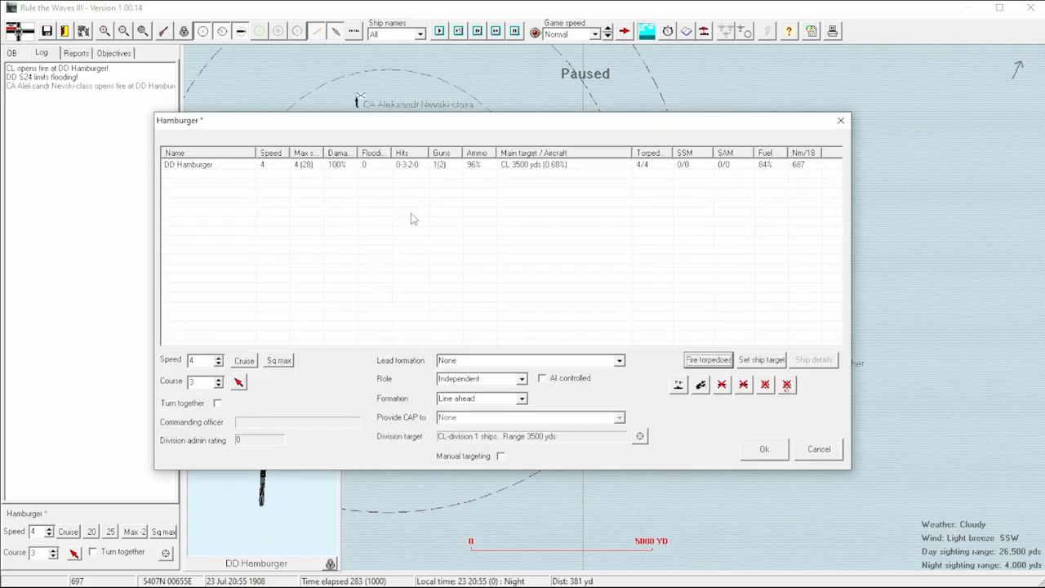
left_click(813, 359)
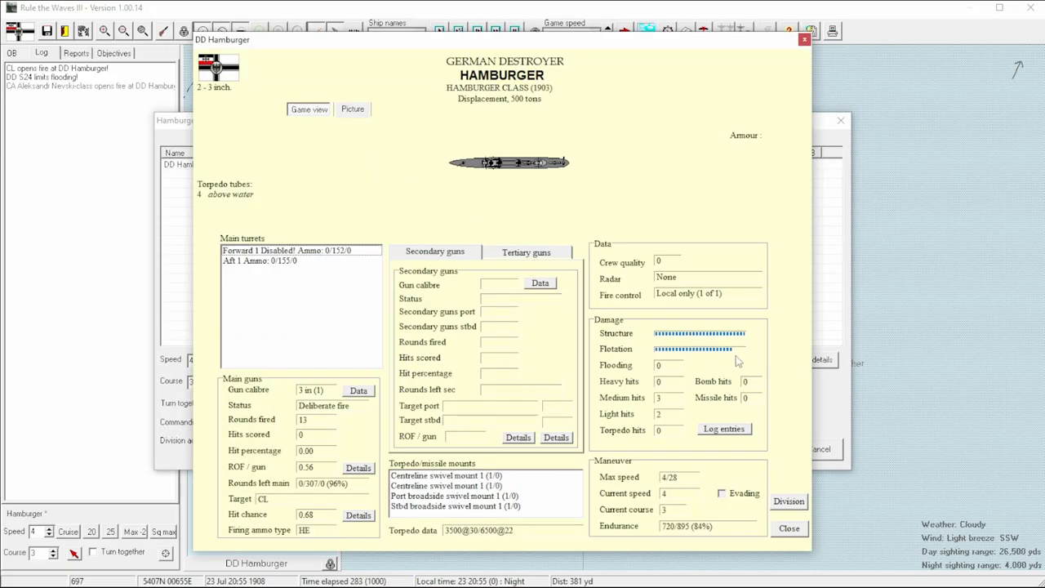
left_click(788, 527)
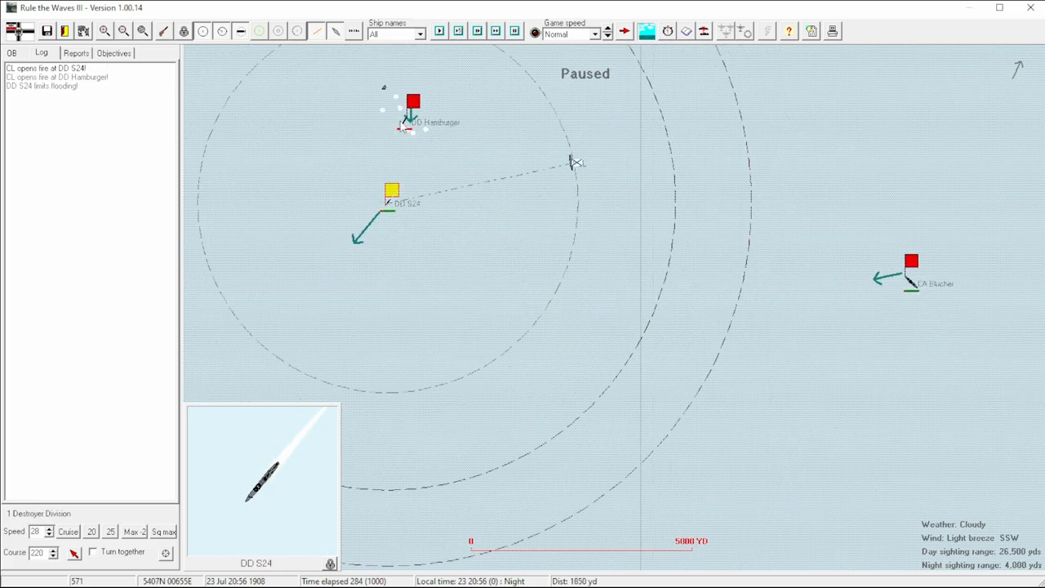
Step: Select Hamburger, then turn destroyer S24 northeast to about 40 degrees
left_click(412, 102)
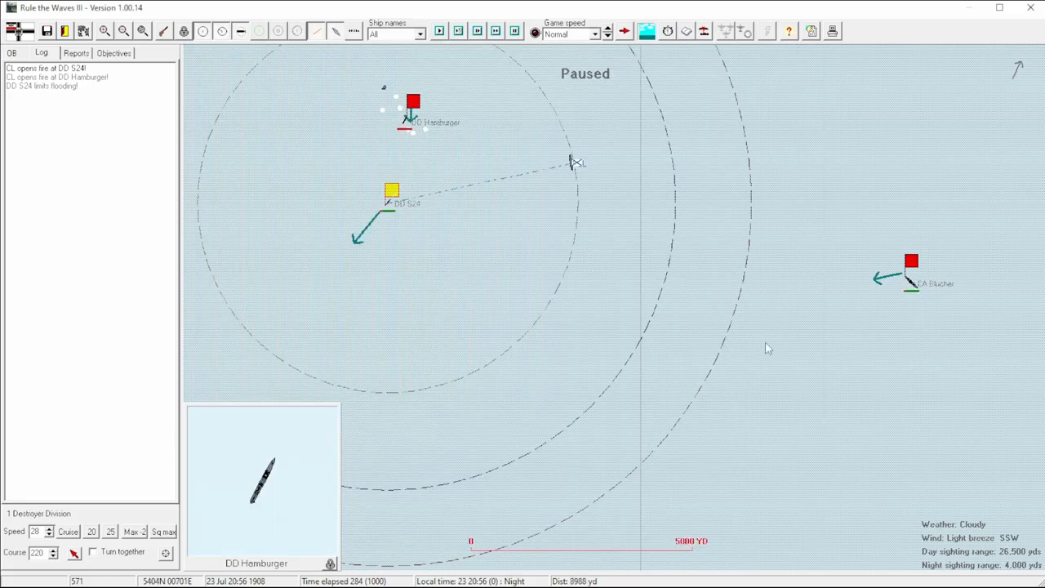
left_click(911, 262)
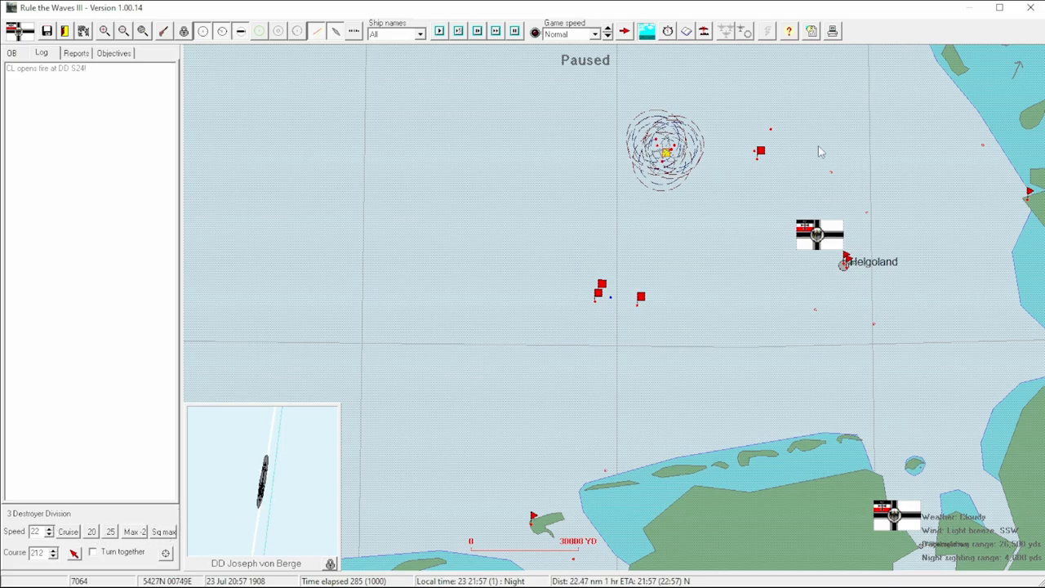
left_click(759, 152)
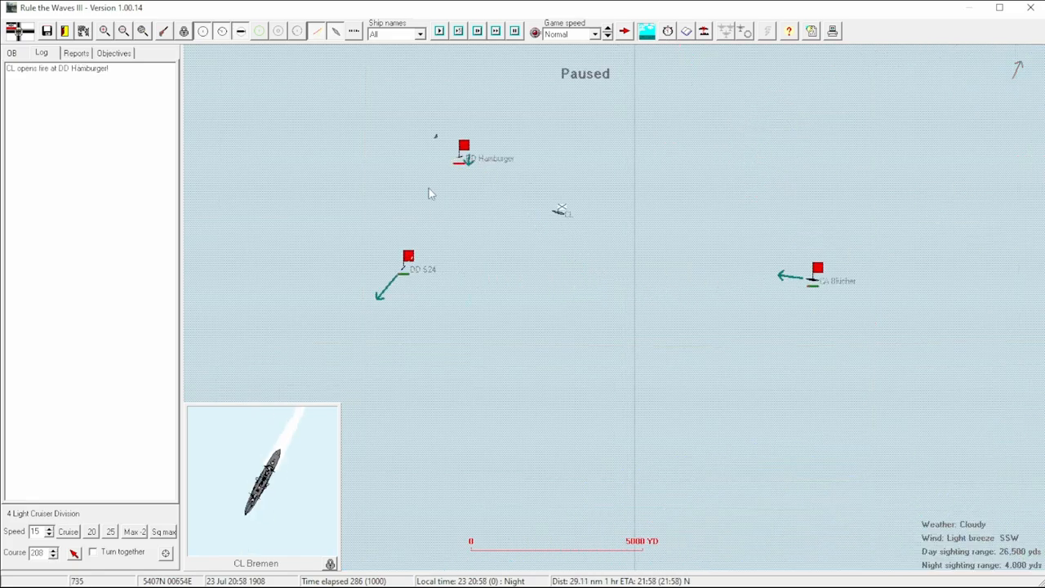
left_click(408, 259)
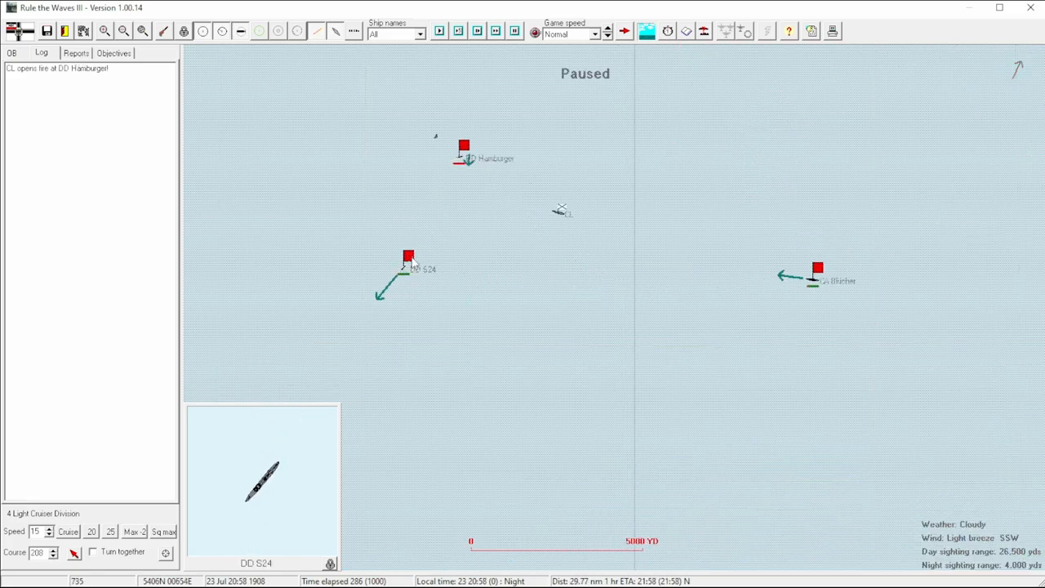
left_click(408, 258)
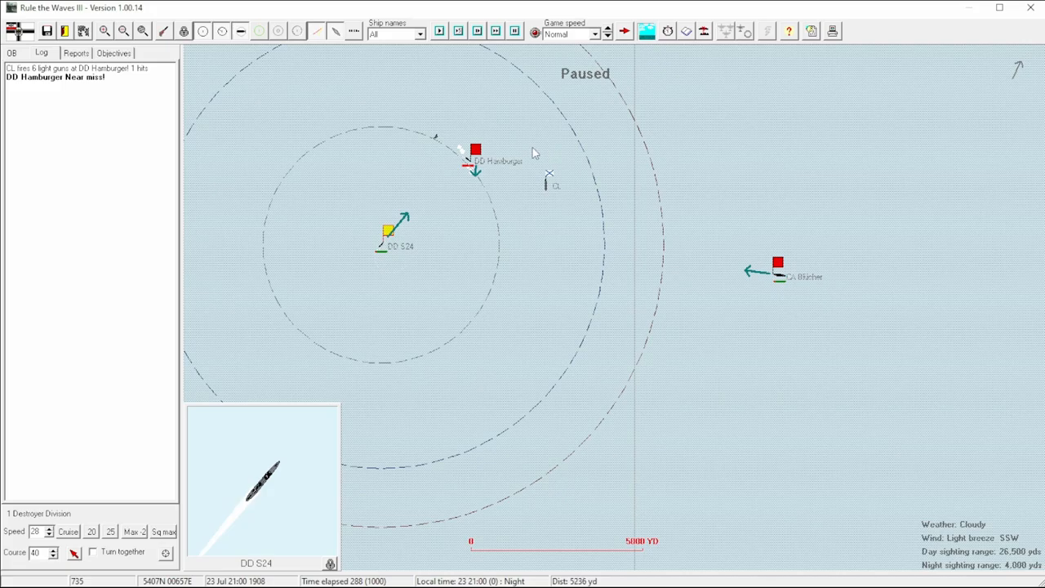
mouse_move(799, 272)
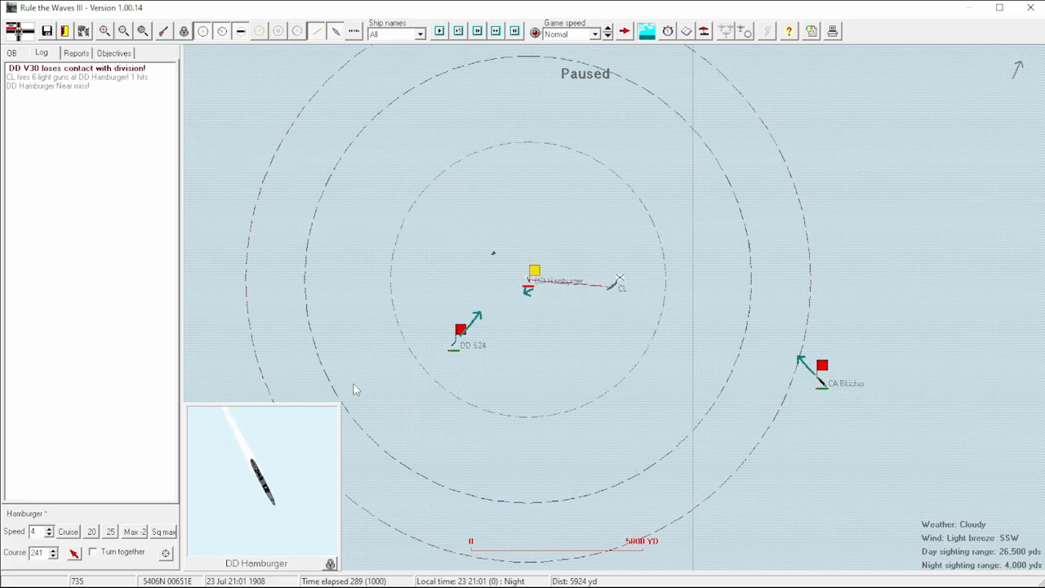
mouse_move(697, 350)
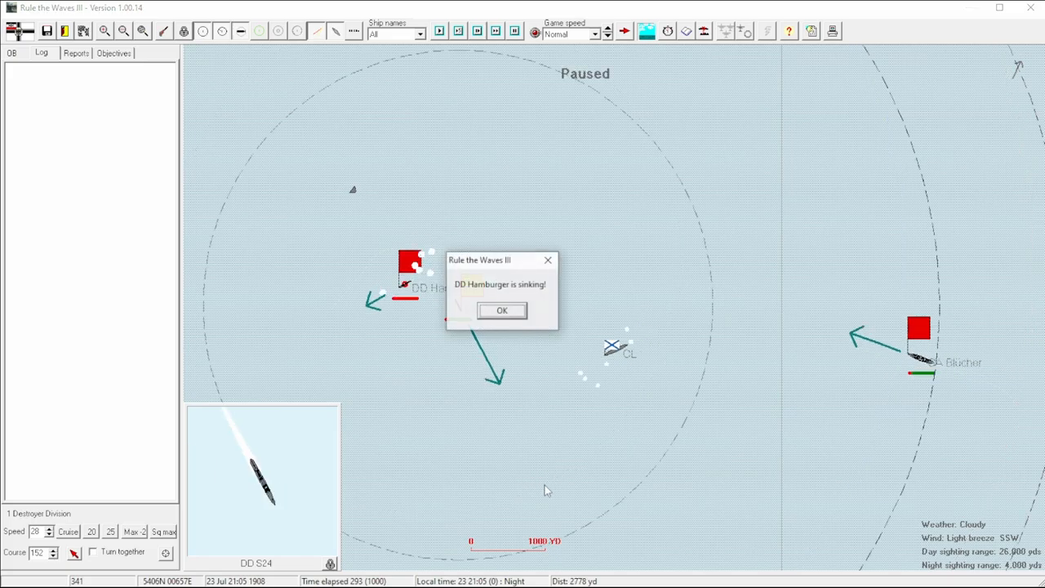
Step: Acknowledge Hamburger sinking, then open and close Blücher's torpedo target picker without firing
left_click(501, 311)
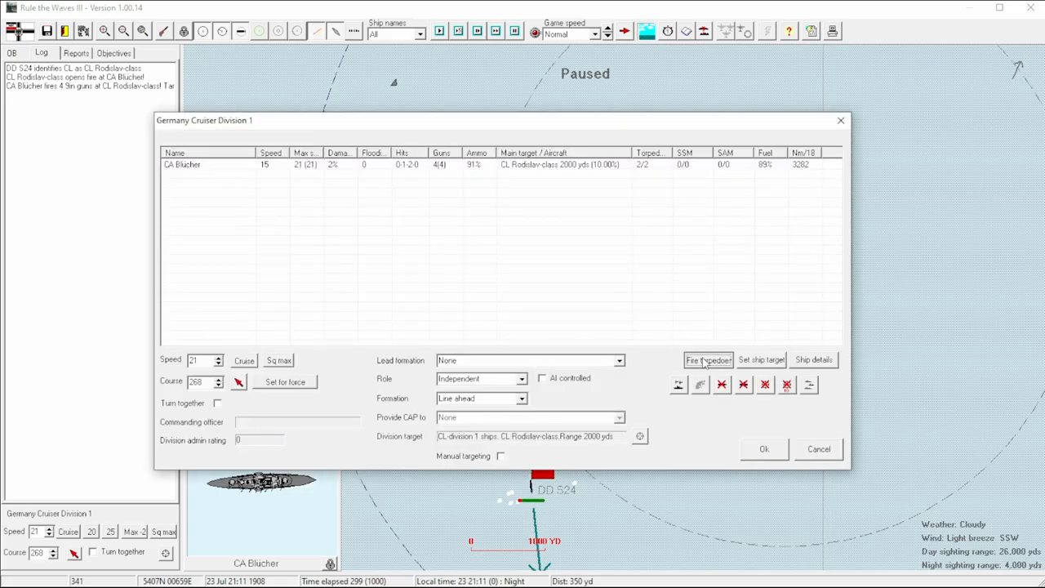
left_click(709, 360)
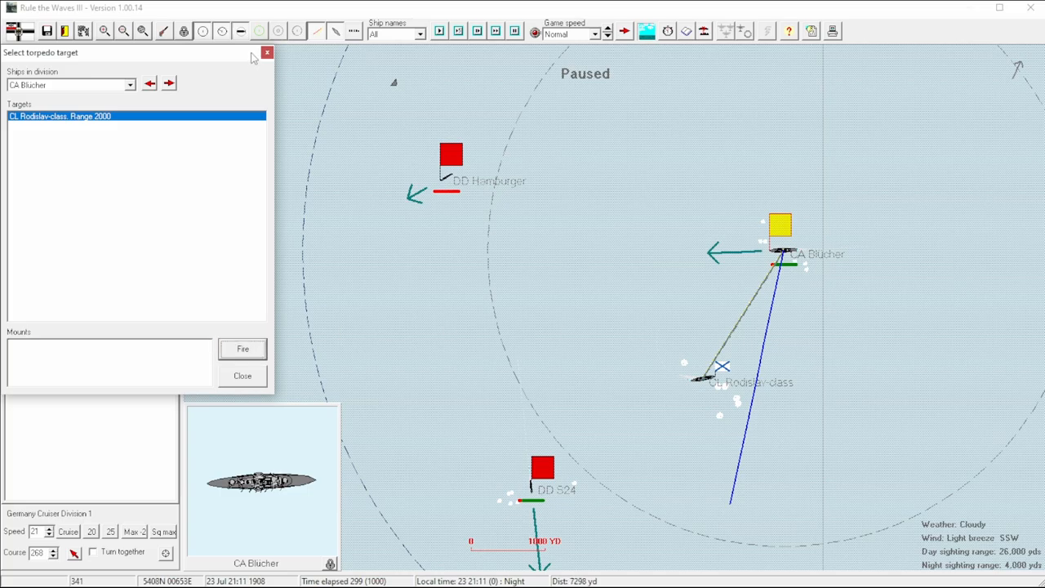
mouse_move(311, 164)
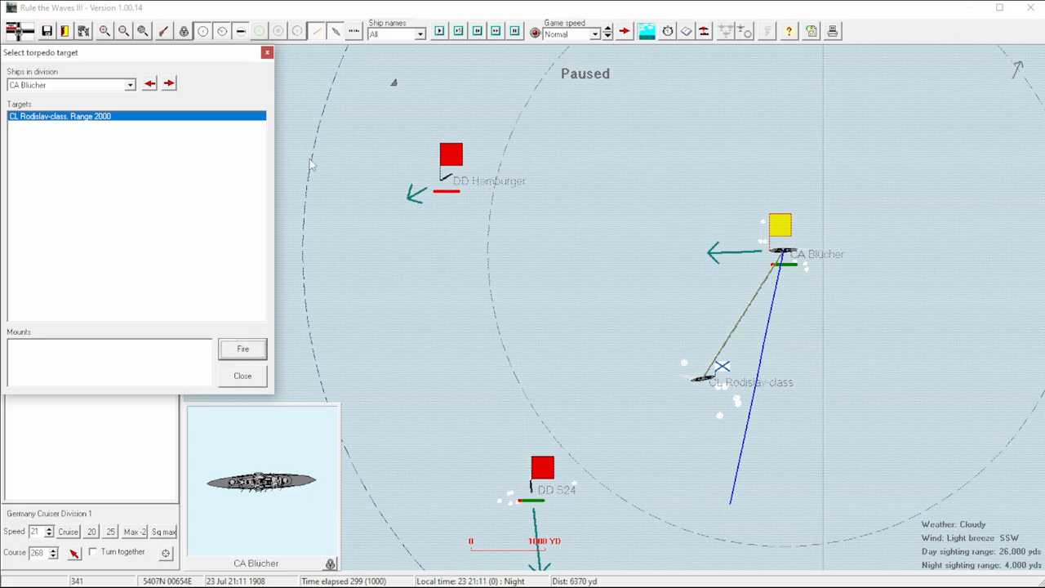
left_click(242, 376)
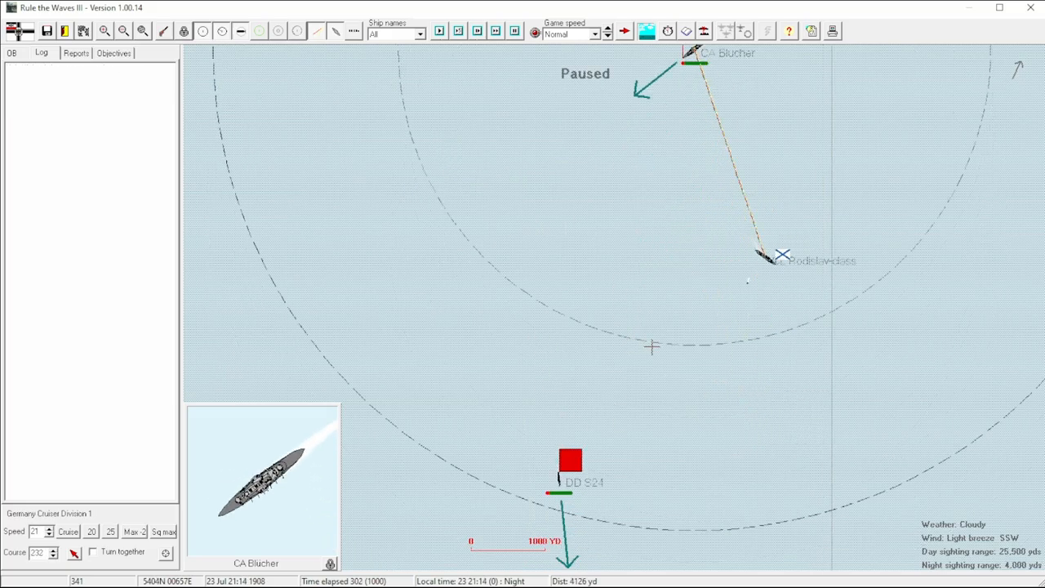
Step: Turn Blücher southeast to about 145 degrees past the Rodislav-class cruiser
left_click(569, 459)
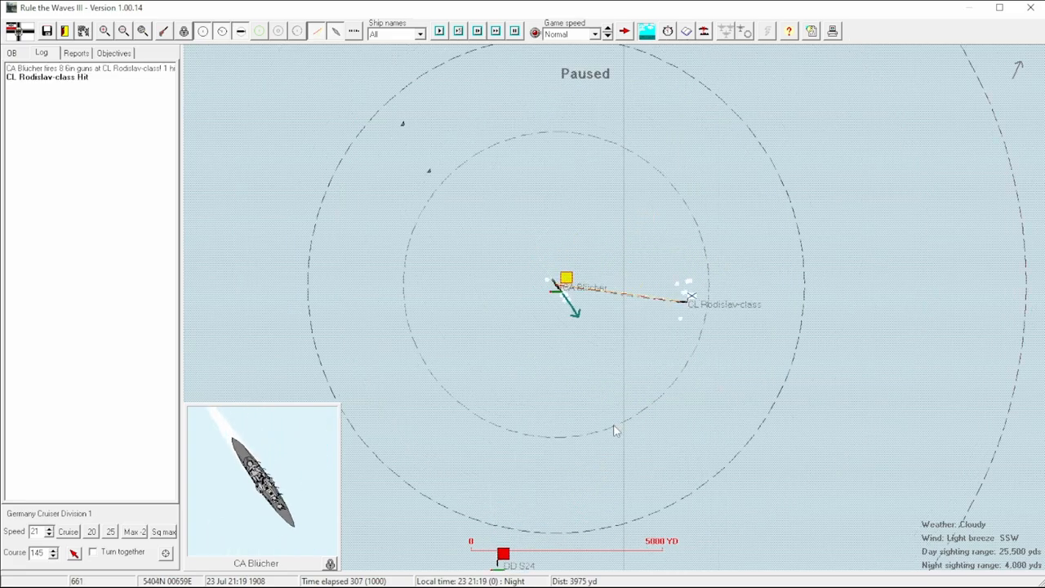
mouse_move(688, 364)
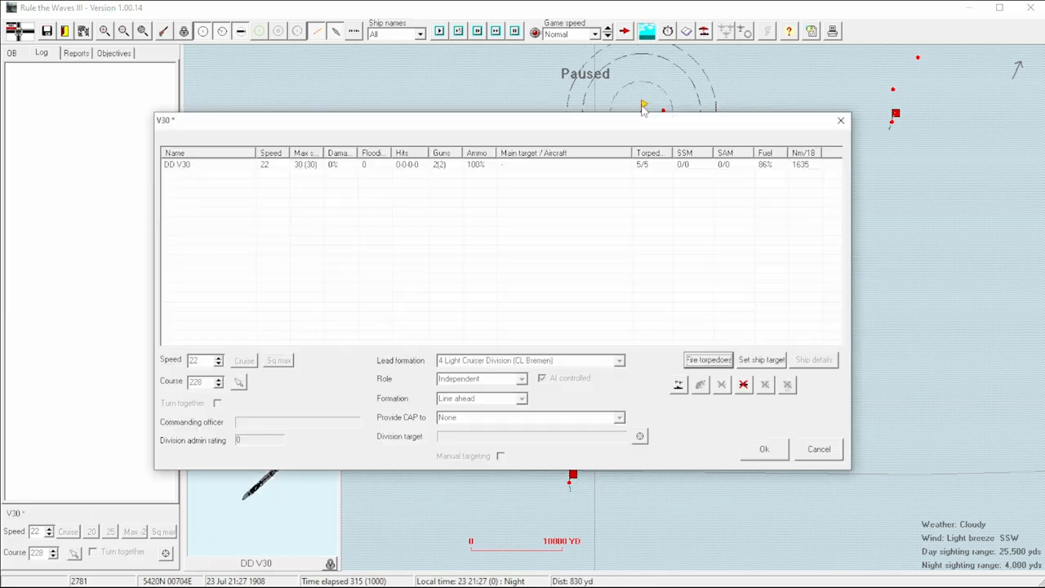
Step: Close V30's orders panel, resume the battle, and open the Rodislav-class cruiser's class card
left_click(818, 449)
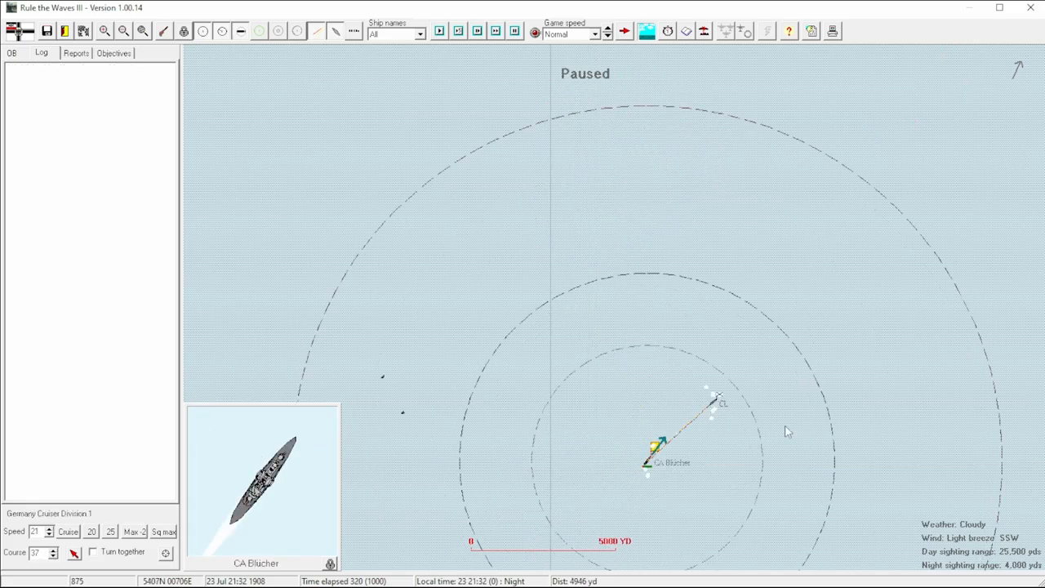
left_click(439, 31)
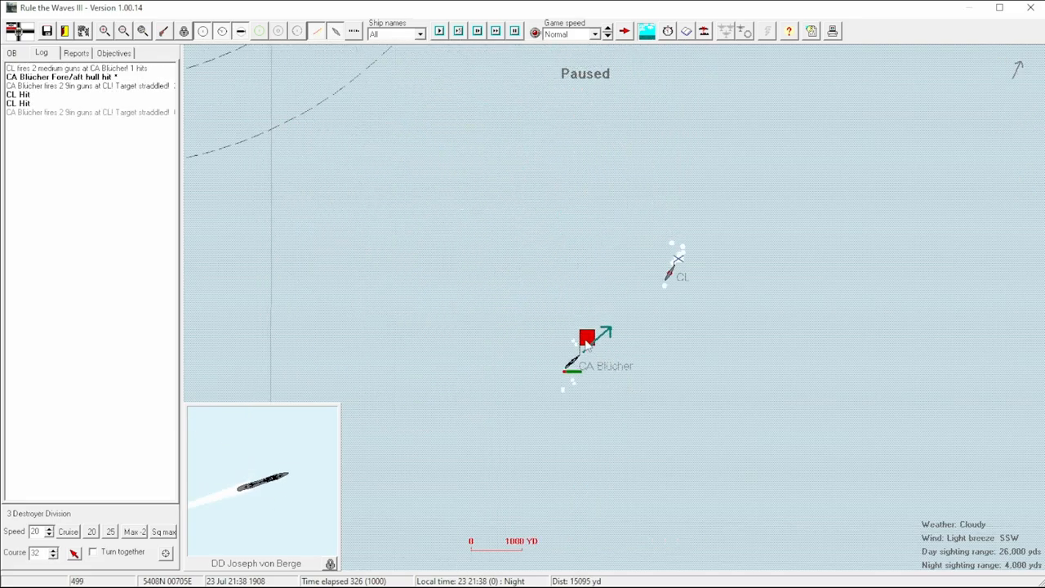
left_click(589, 339)
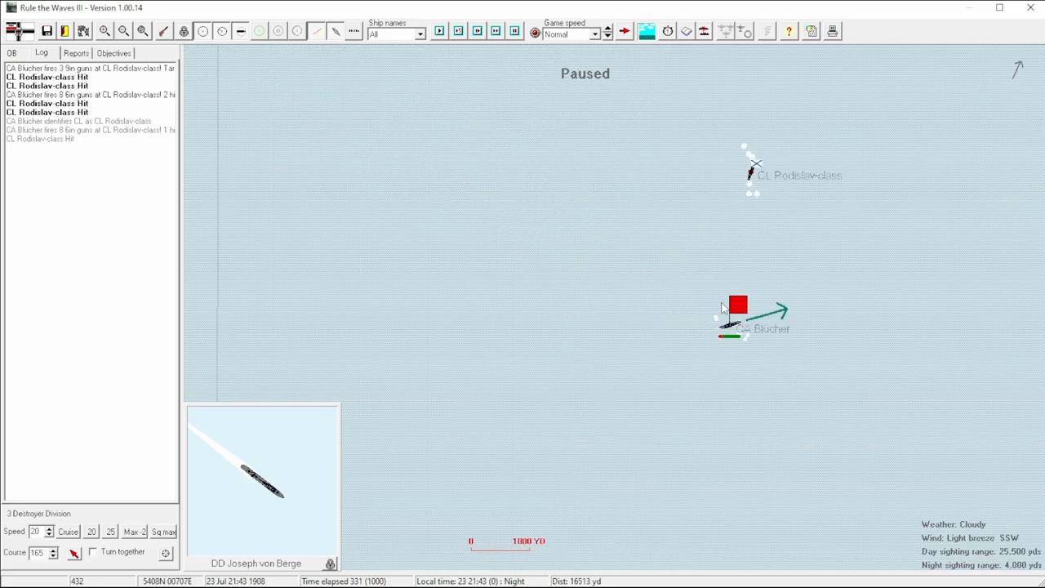
left_click(737, 312)
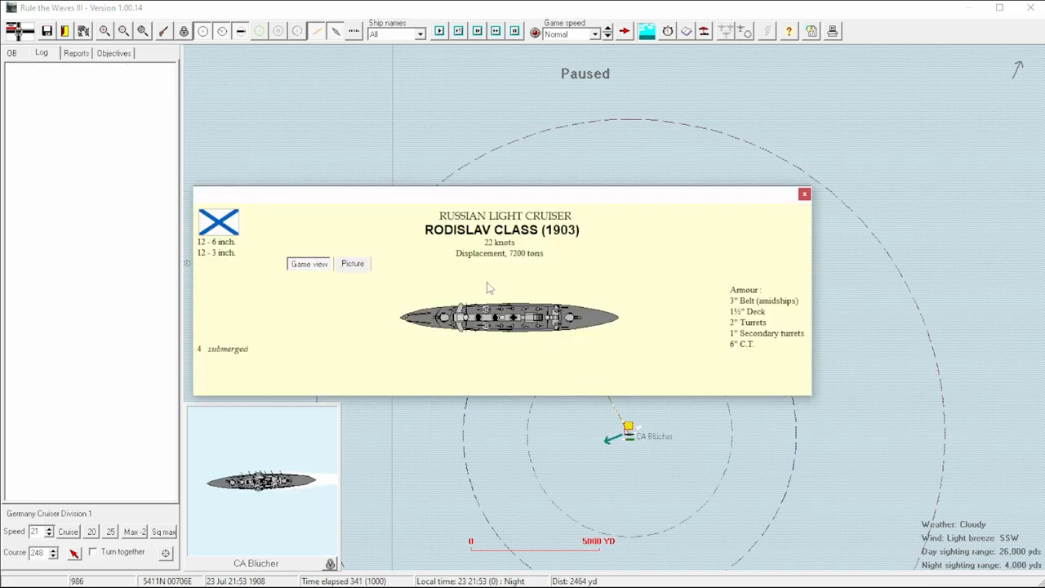
Step: Close the cruiser's details card and reselect Blücher on the battle map
left_click(803, 194)
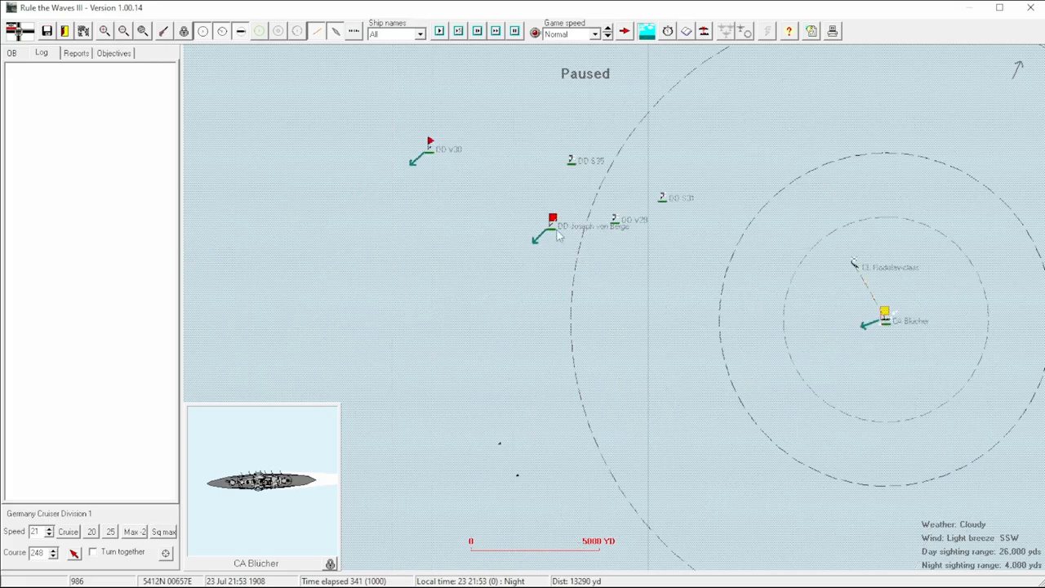
left_click(553, 222)
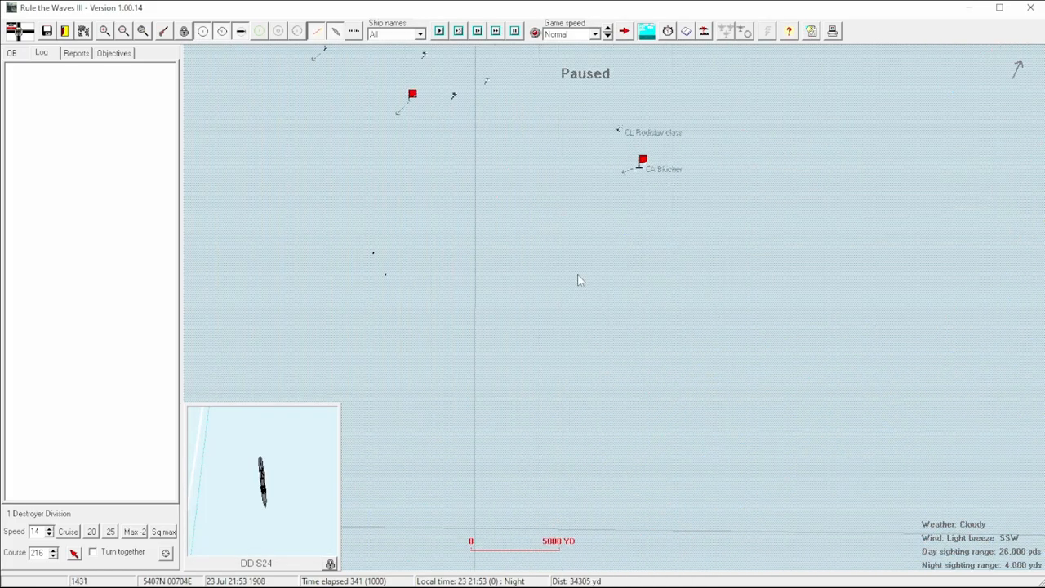
mouse_move(623, 174)
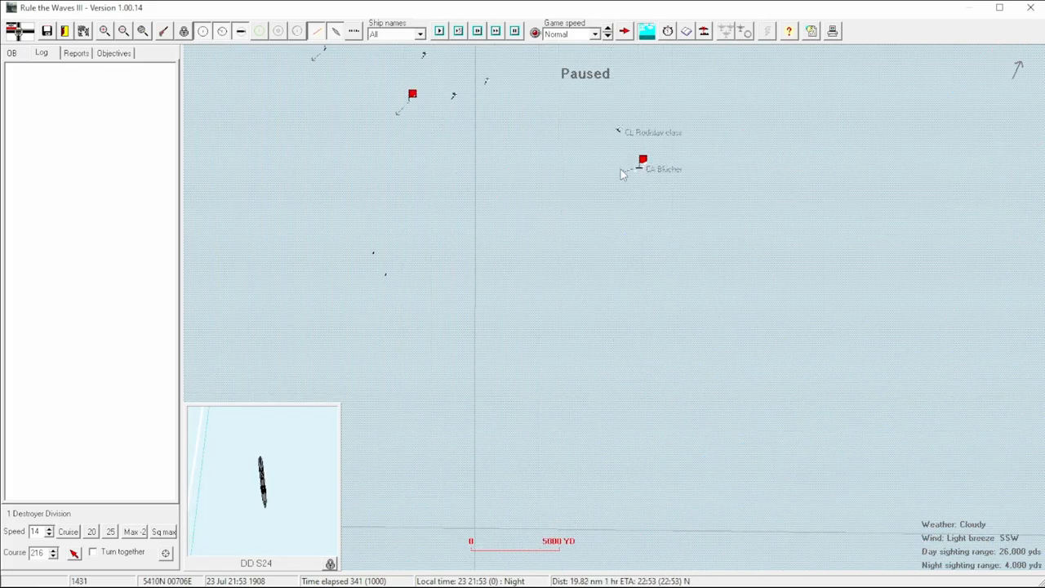
left_click(643, 160)
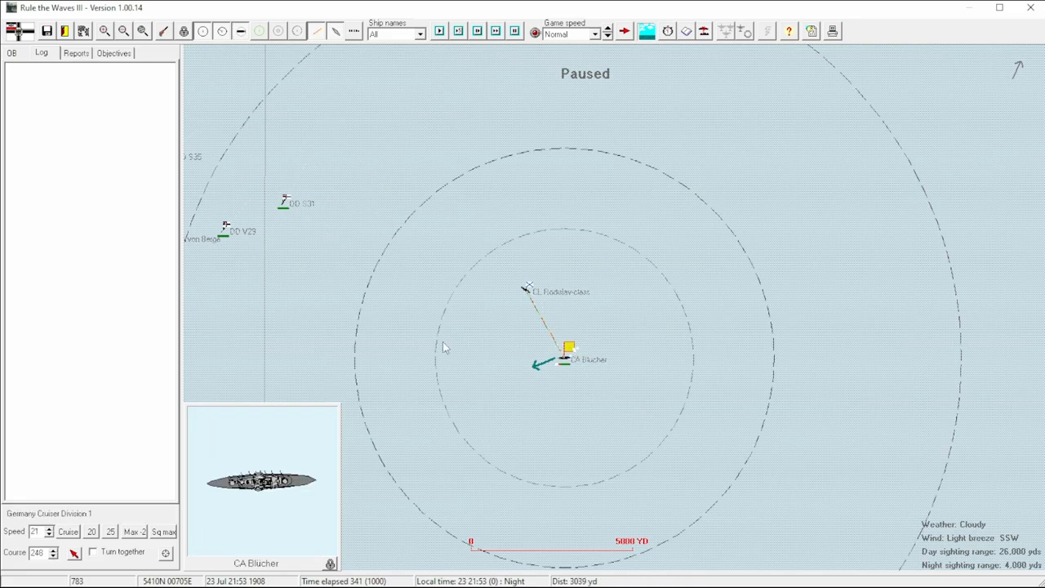
left_click(439, 31)
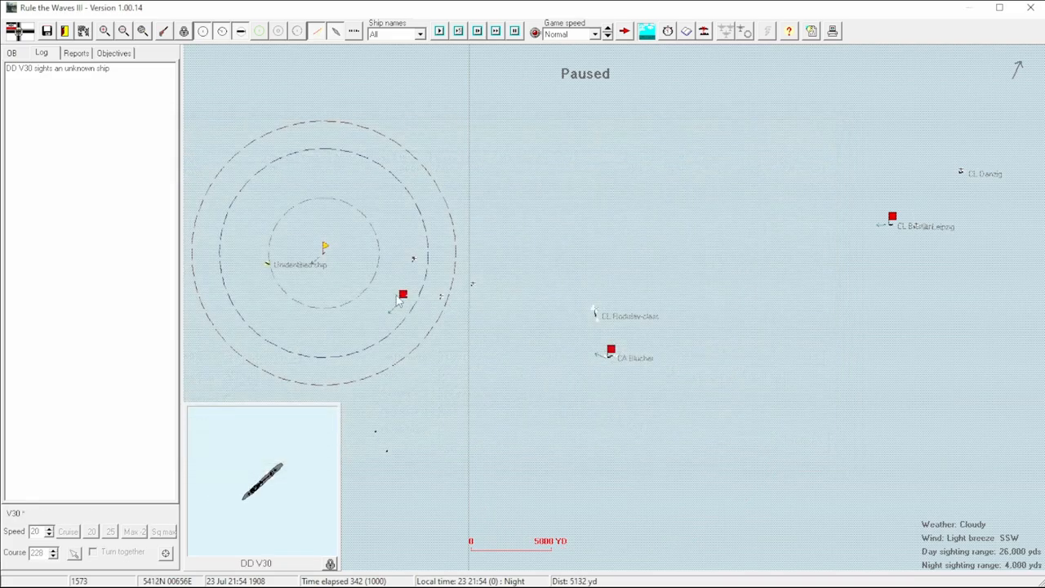
Step: Change the 3 Destroyer Division's role from Screen to Support
left_click(403, 293)
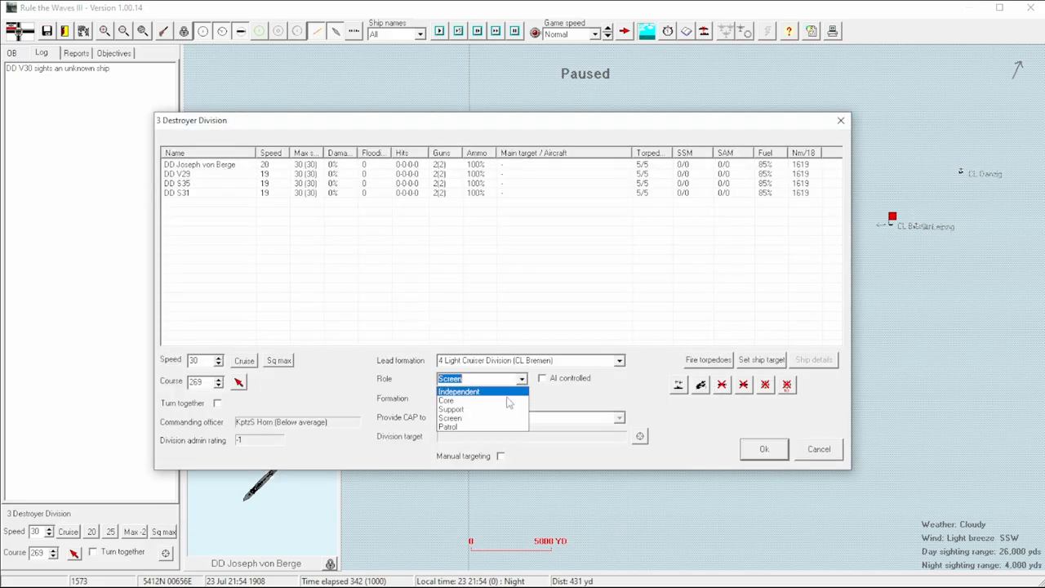
left_click(451, 409)
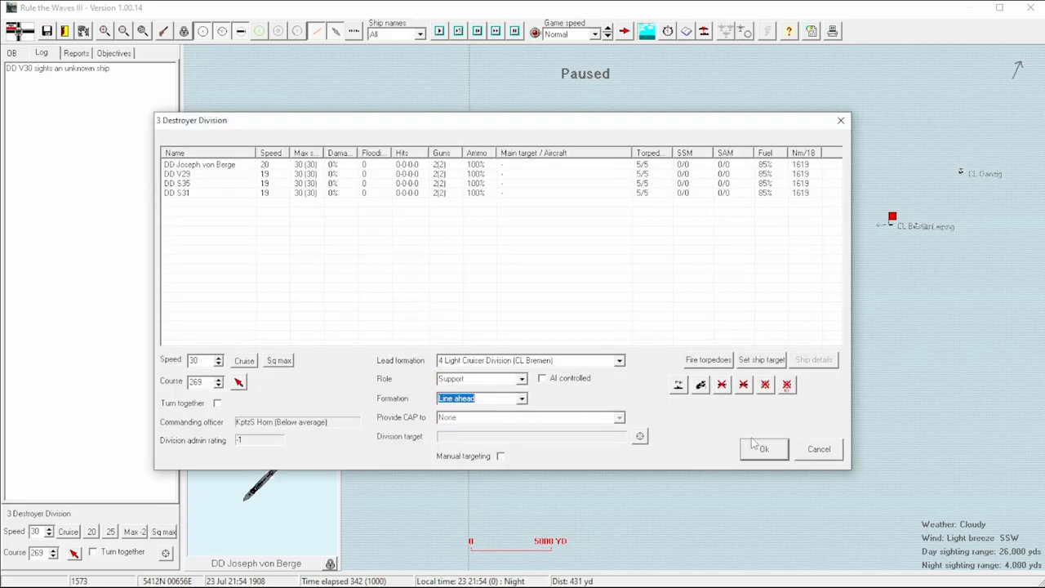
left_click(763, 449)
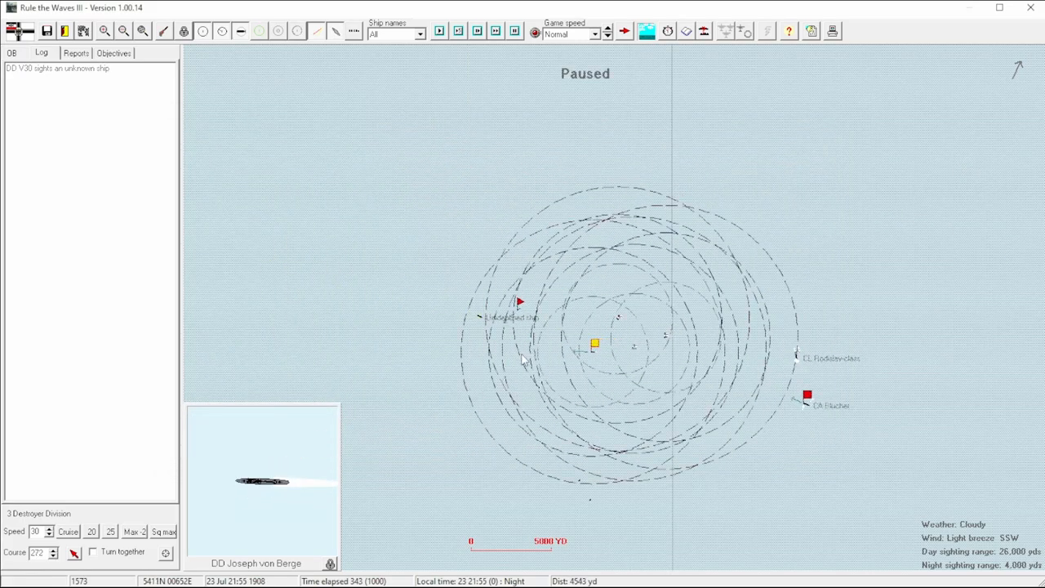
Step: Select destroyer Joseph von Berge and keep directing the battle until the 360-minute autosave
left_click(103, 30)
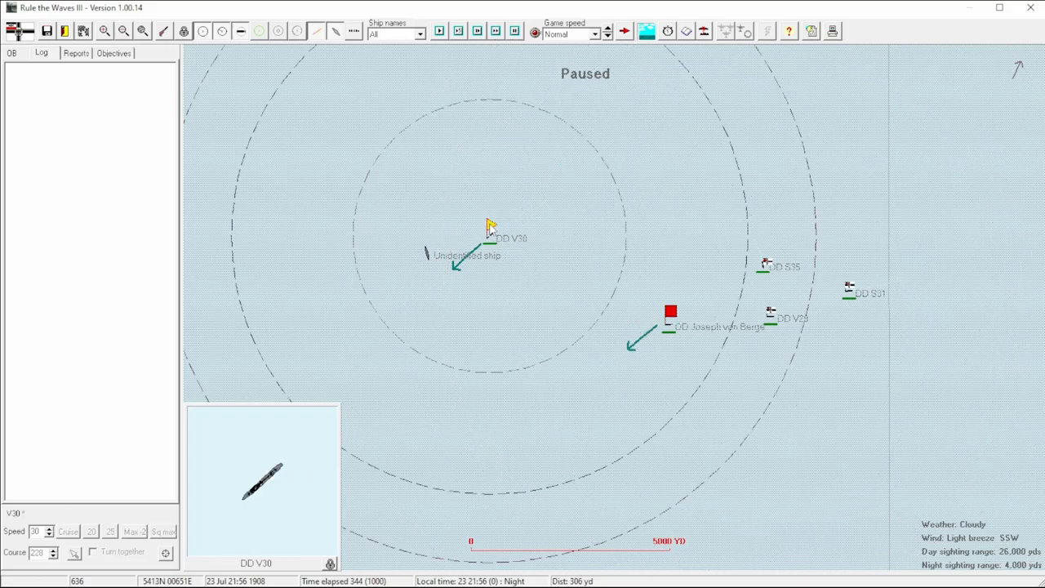
left_click(669, 316)
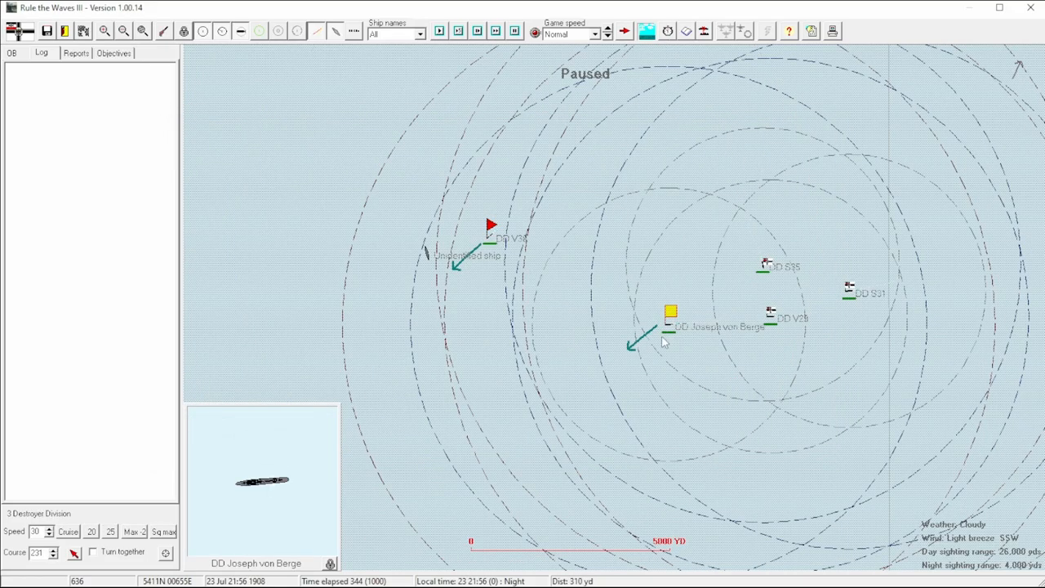
left_click(624, 31)
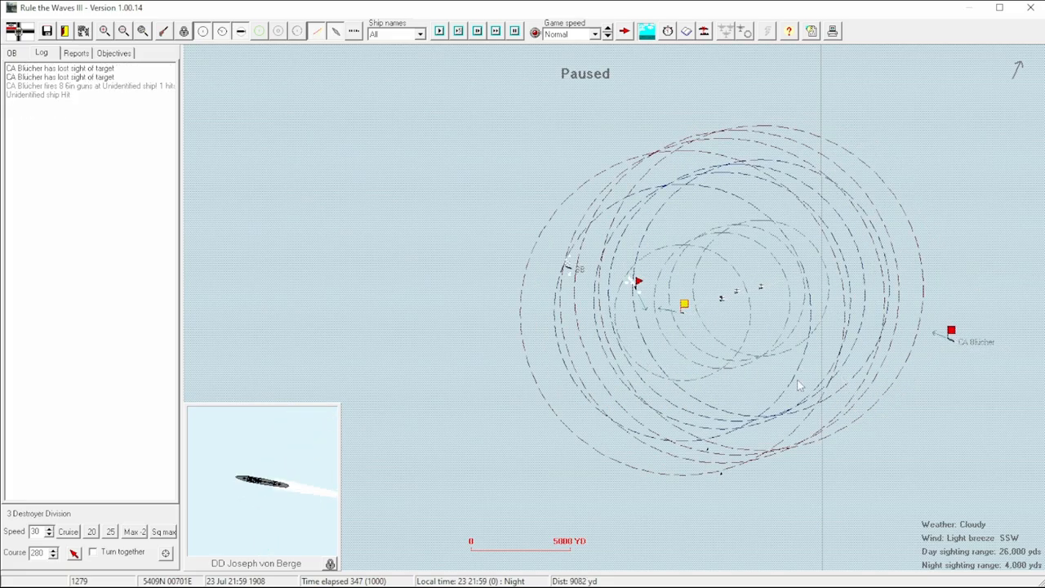
left_click(950, 331)
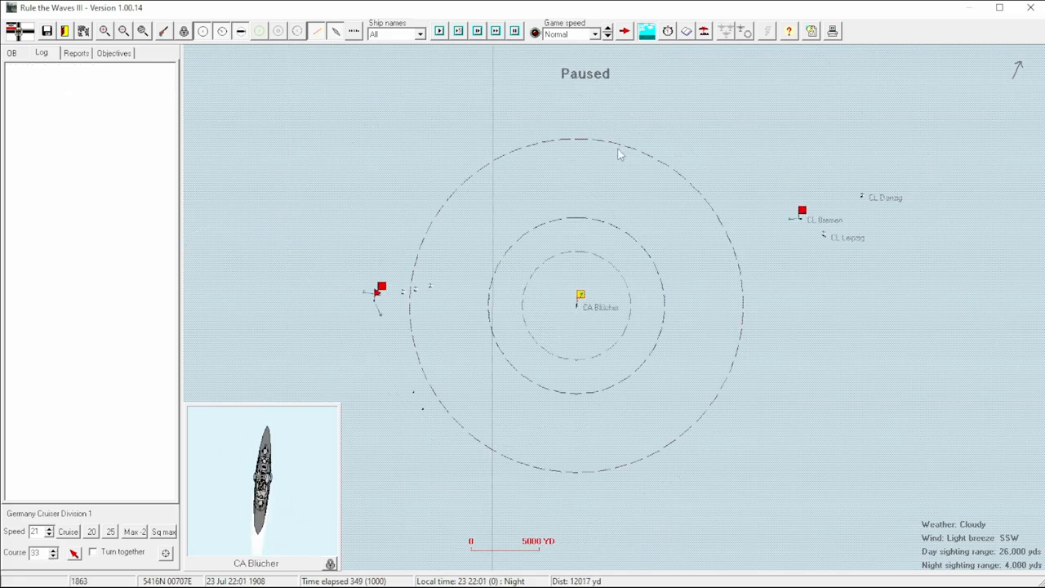
left_click(801, 211)
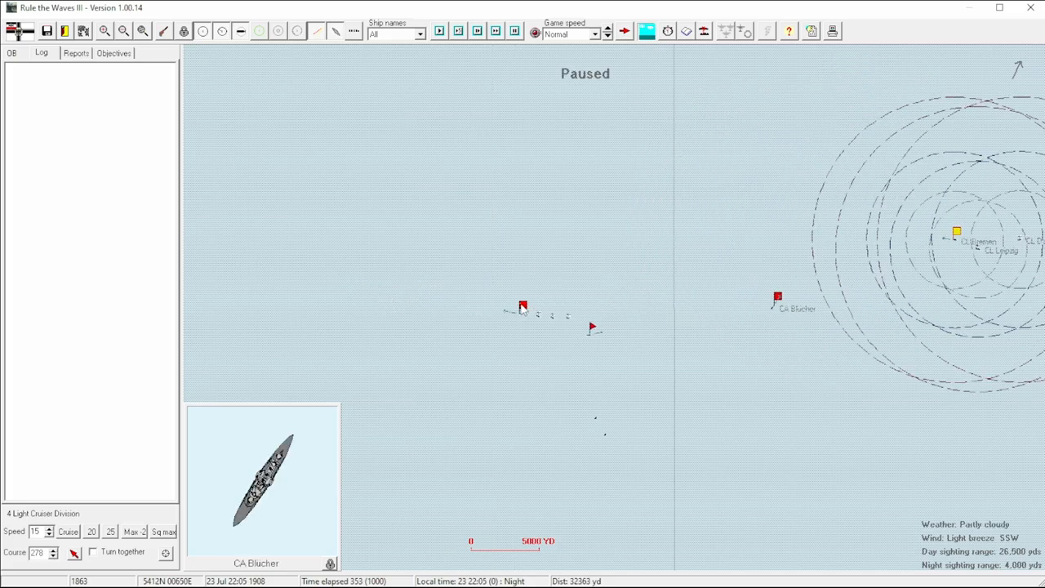
left_click(523, 301)
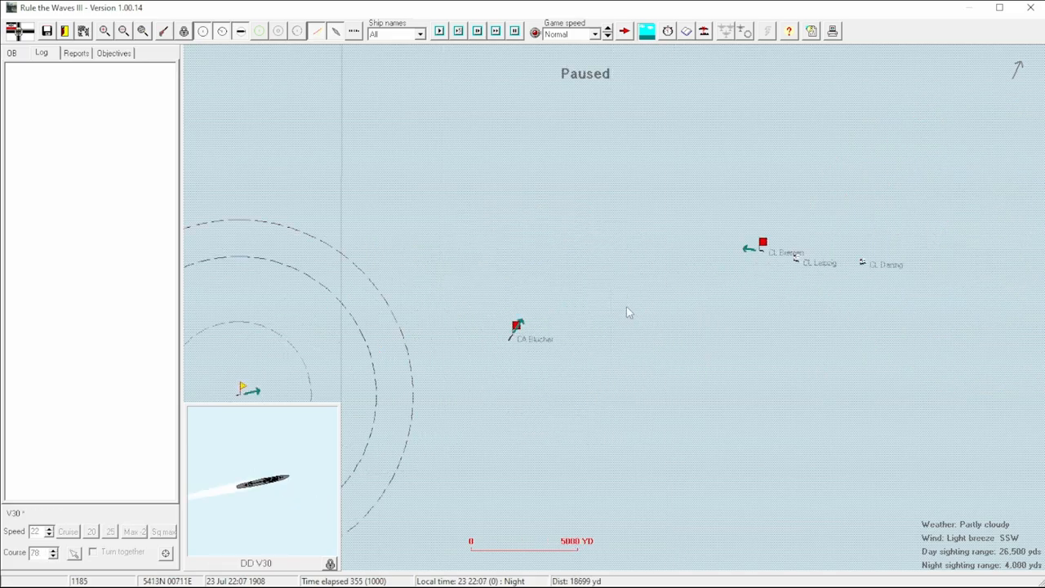
left_click(516, 328)
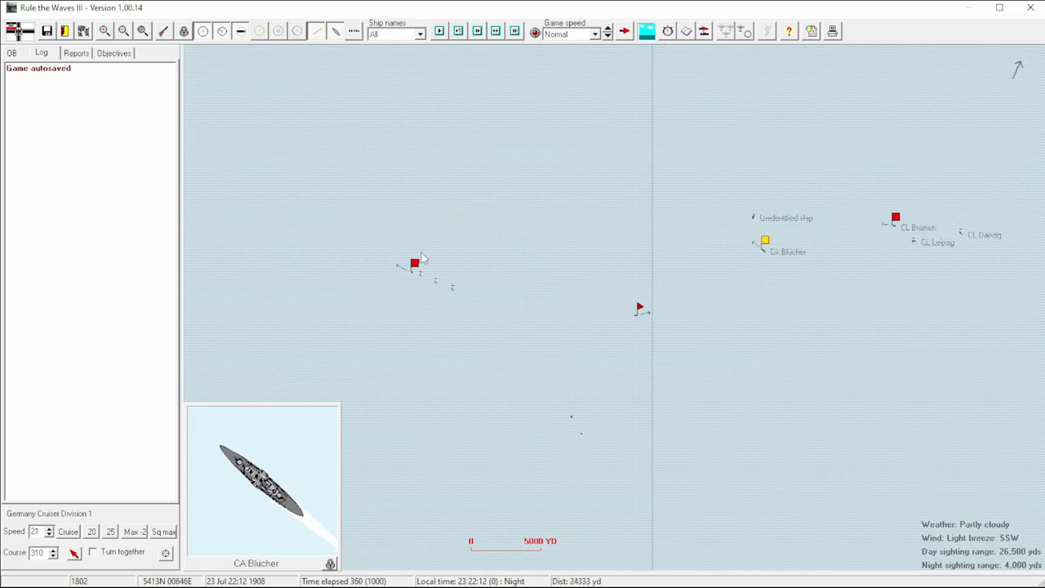
Step: Switch the 4 Light Cruiser Division's role from Scout to Support and bring up formation choices
left_click(764, 240)
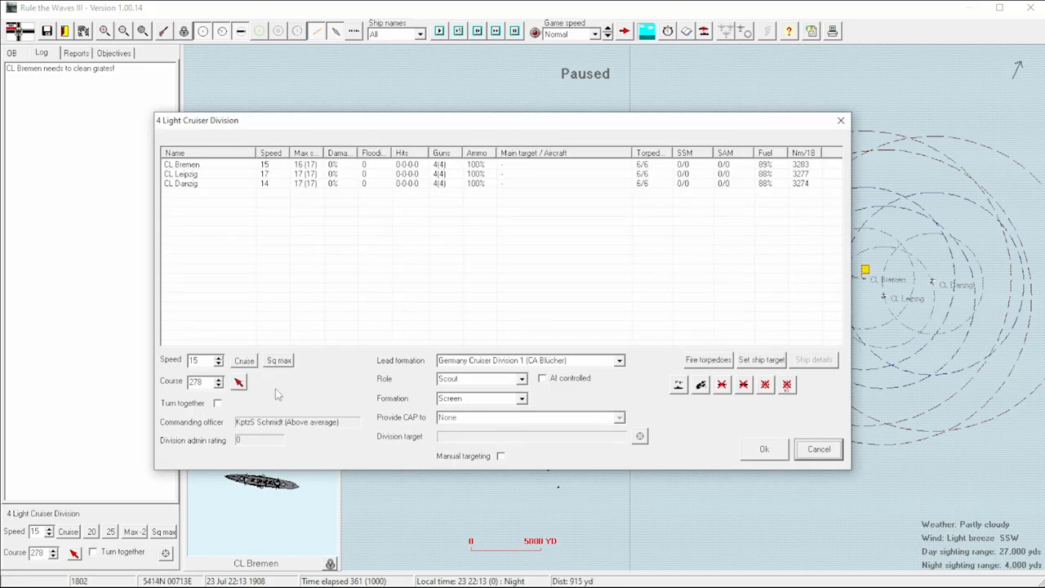
left_click(764, 448)
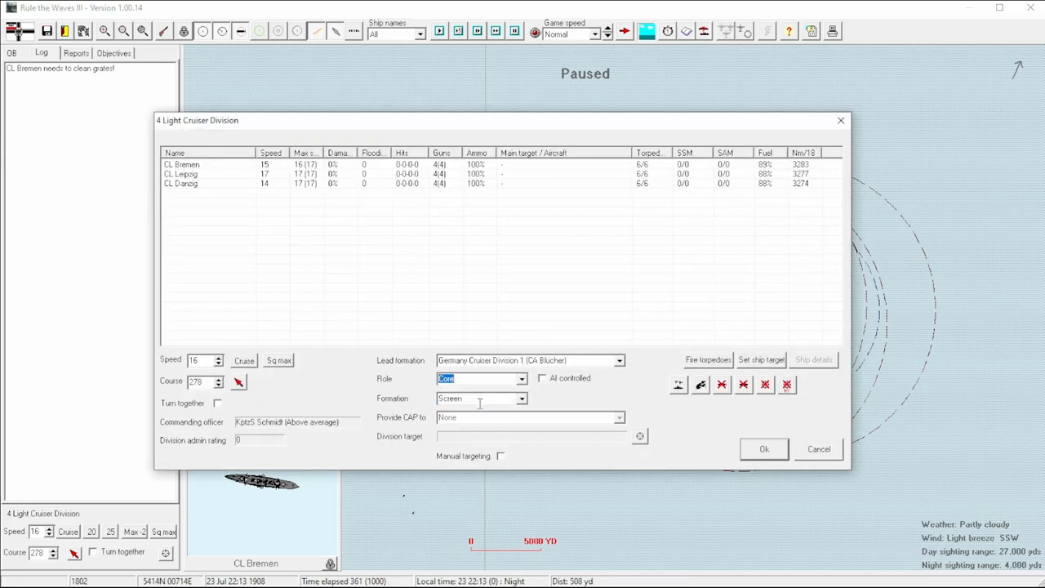
left_click(477, 378)
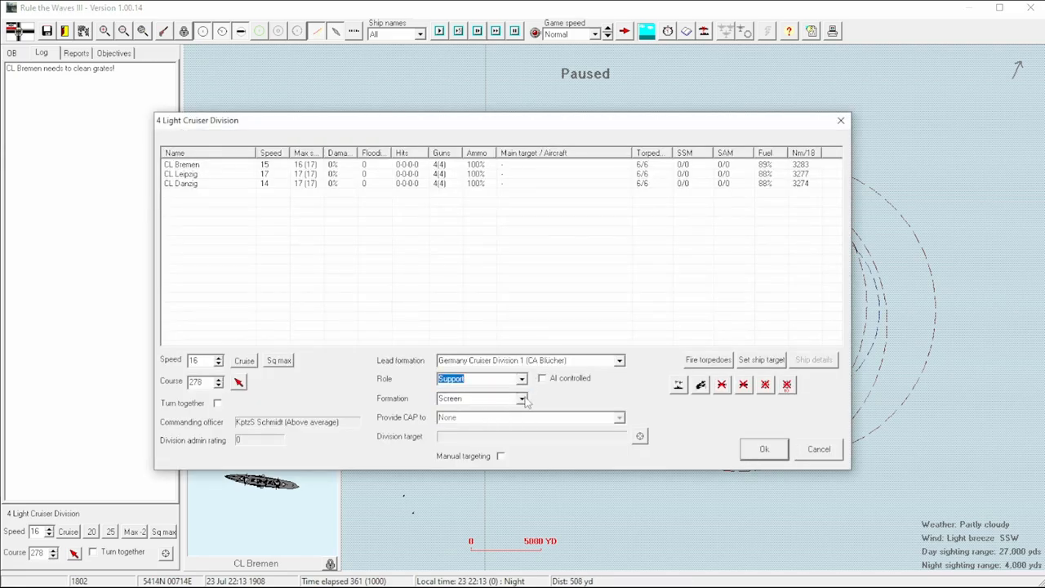
left_click(762, 448)
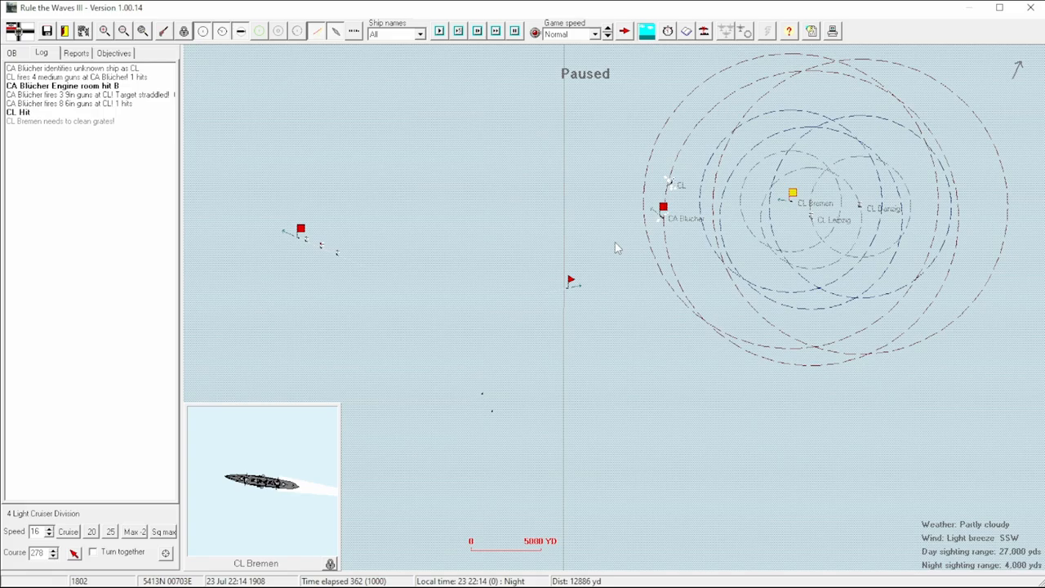
mouse_move(549, 250)
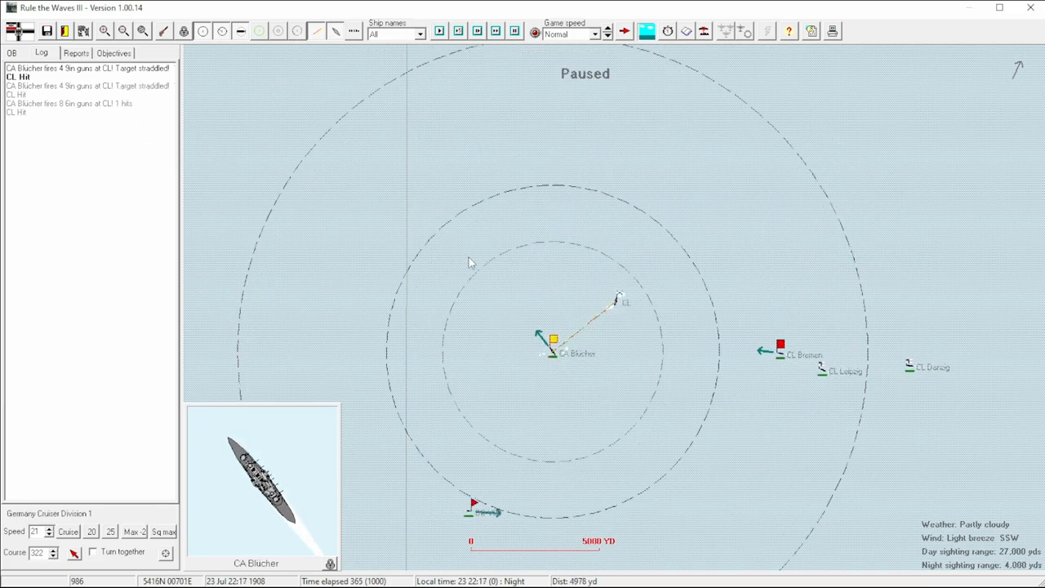
Step: Let the battle advance, then select the light cruiser division to bring up its orders
left_click(778, 341)
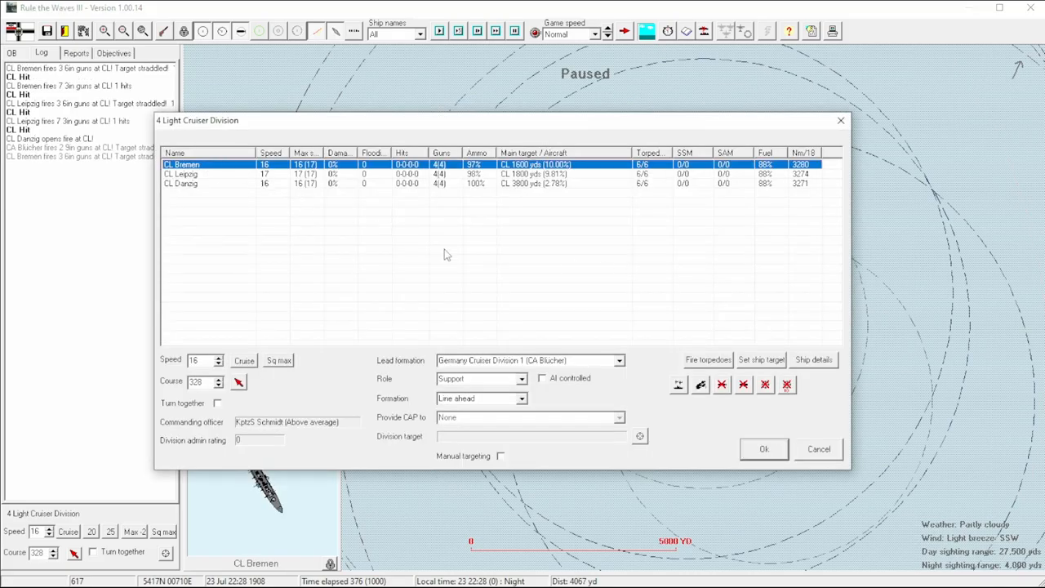
left_click(707, 359)
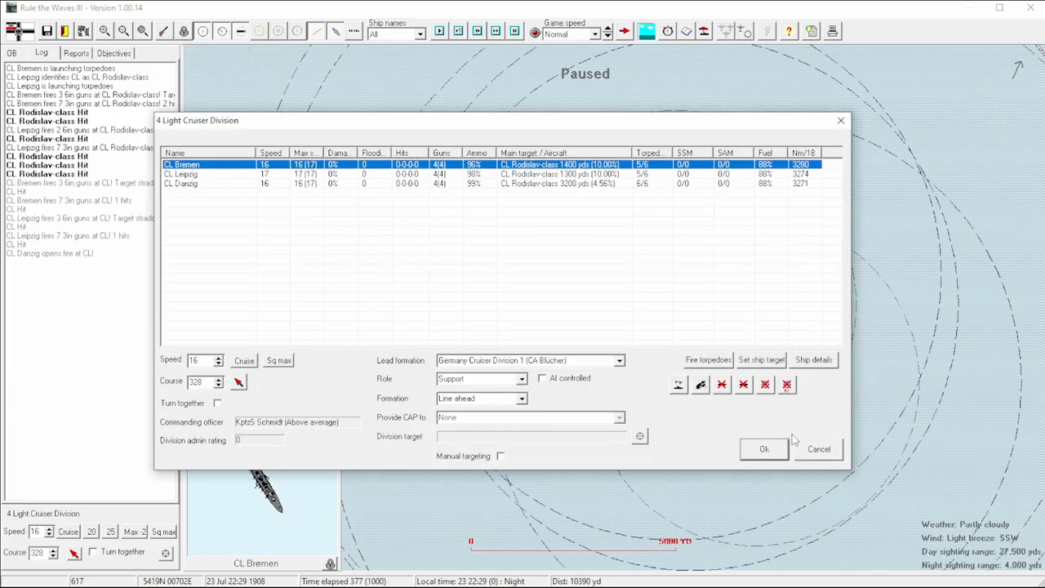
Step: Fire Bremen's and Leipzig's torpedoes at the Rodislav-class cruiser, then close the division orders
left_click(706, 359)
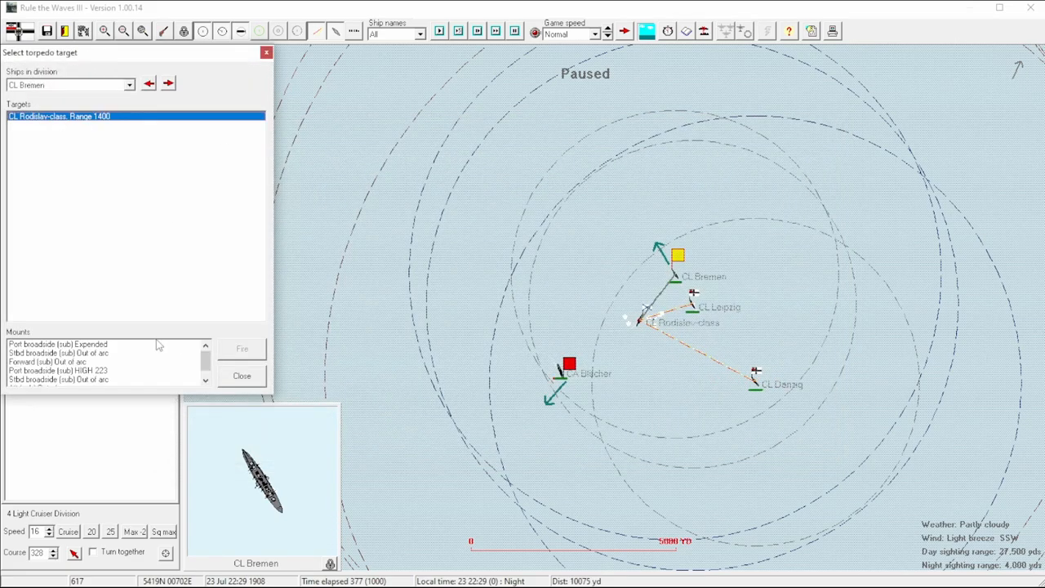
left_click(167, 83)
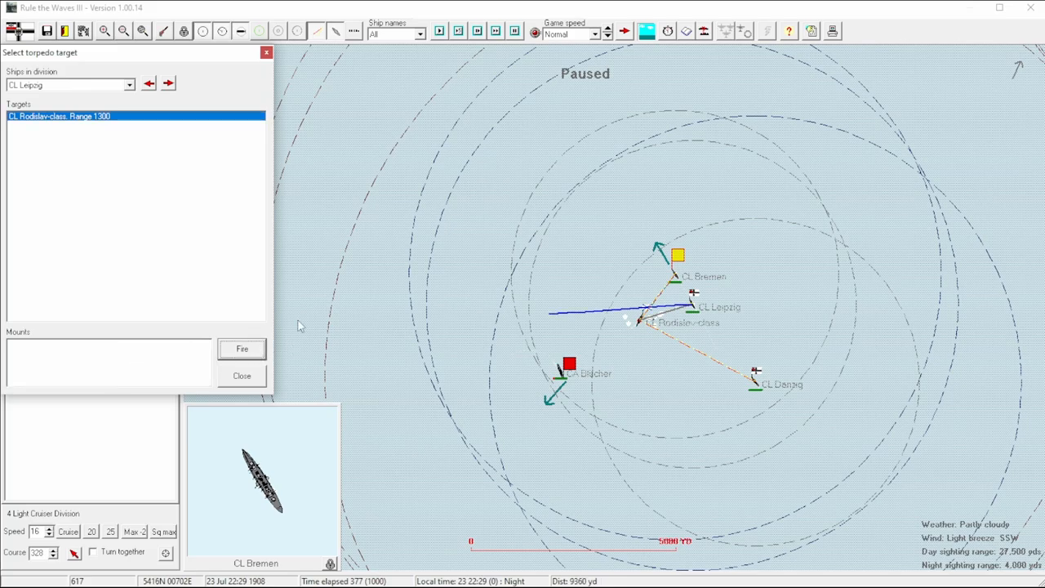
left_click(129, 85)
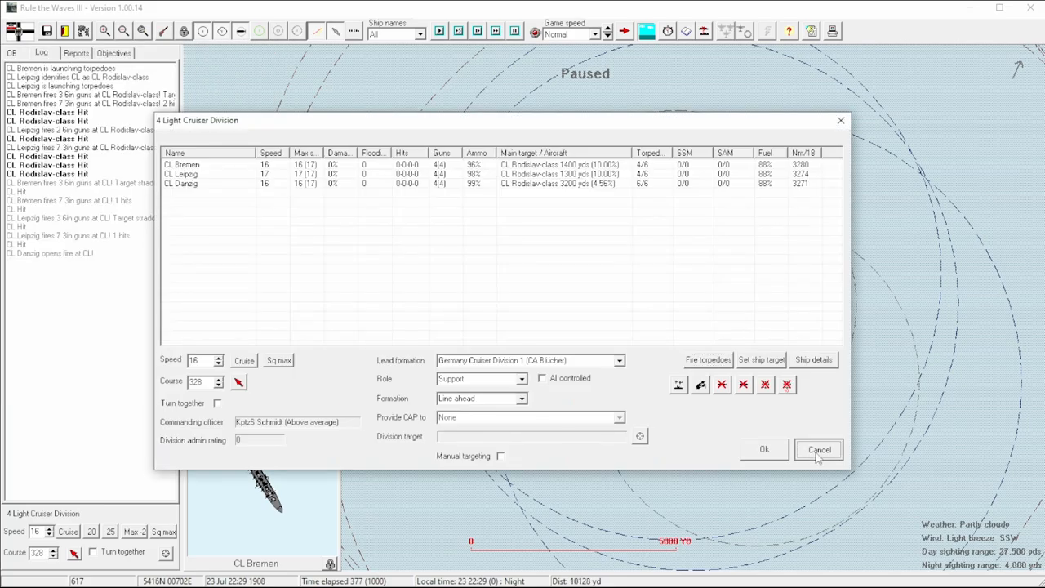
left_click(818, 449)
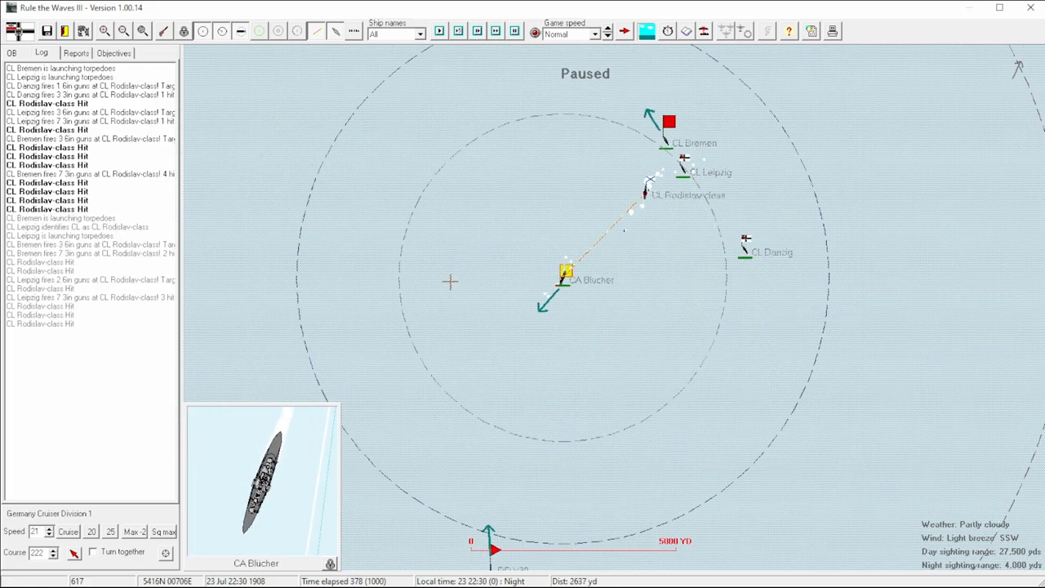
Step: Keep the night battle running and dismiss both torpedo-hit announcements
left_click(649, 130)
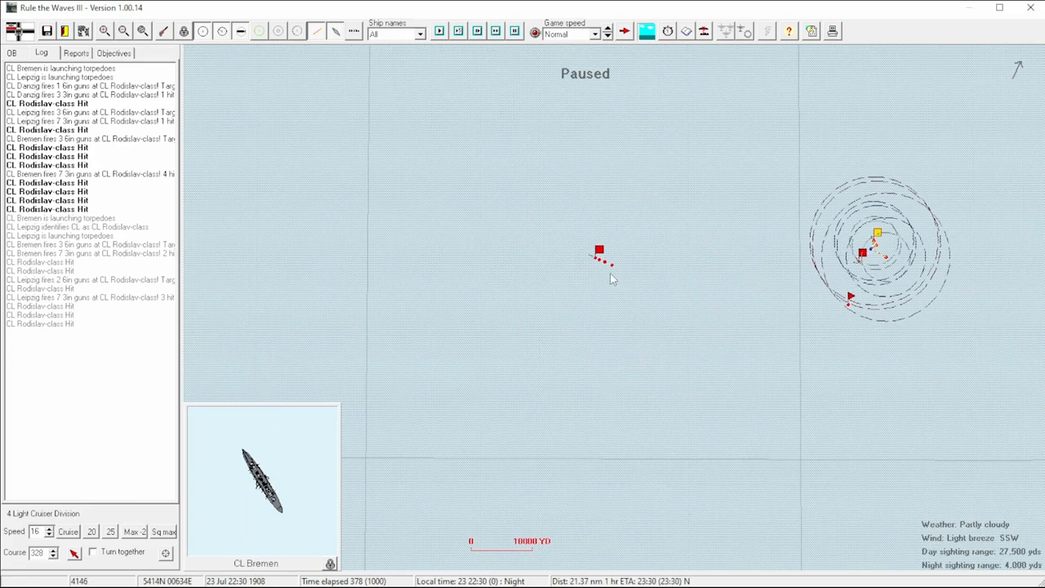
left_click(598, 249)
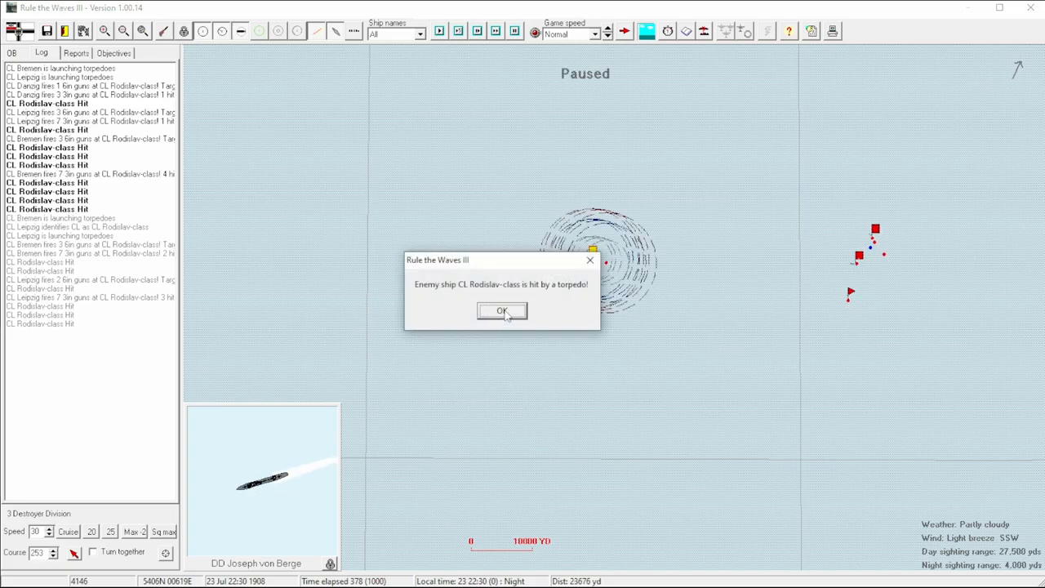
left_click(501, 311)
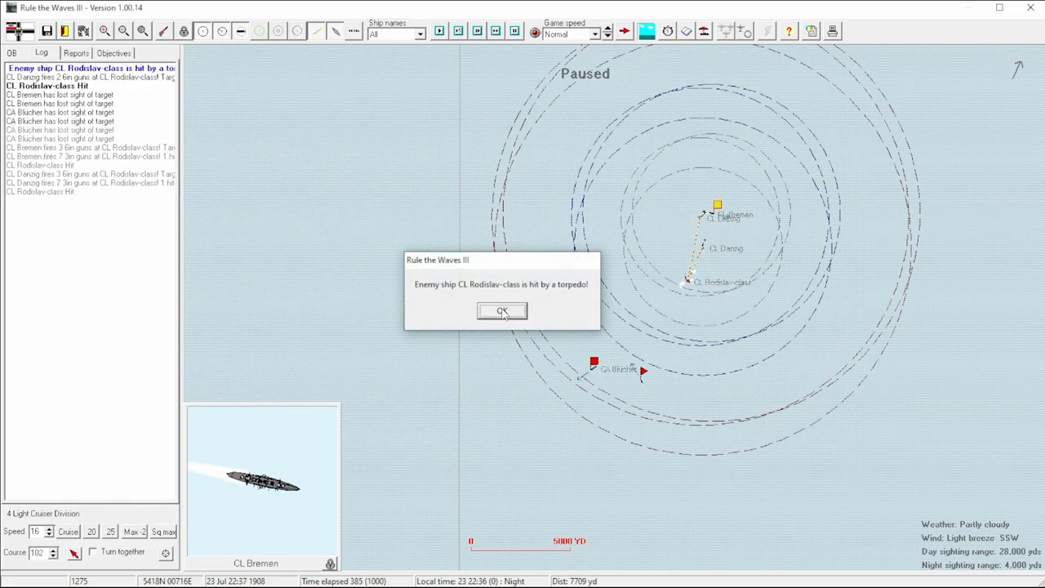
left_click(501, 311)
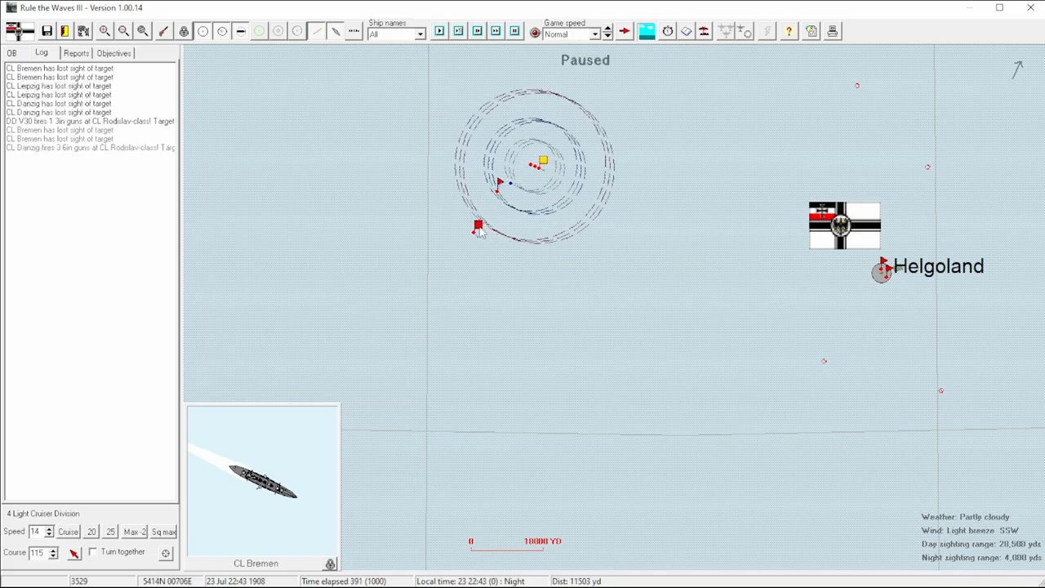
Step: Select Blücher, then destroyer S24, and review S24's status sheet and damage log entries
left_click(477, 225)
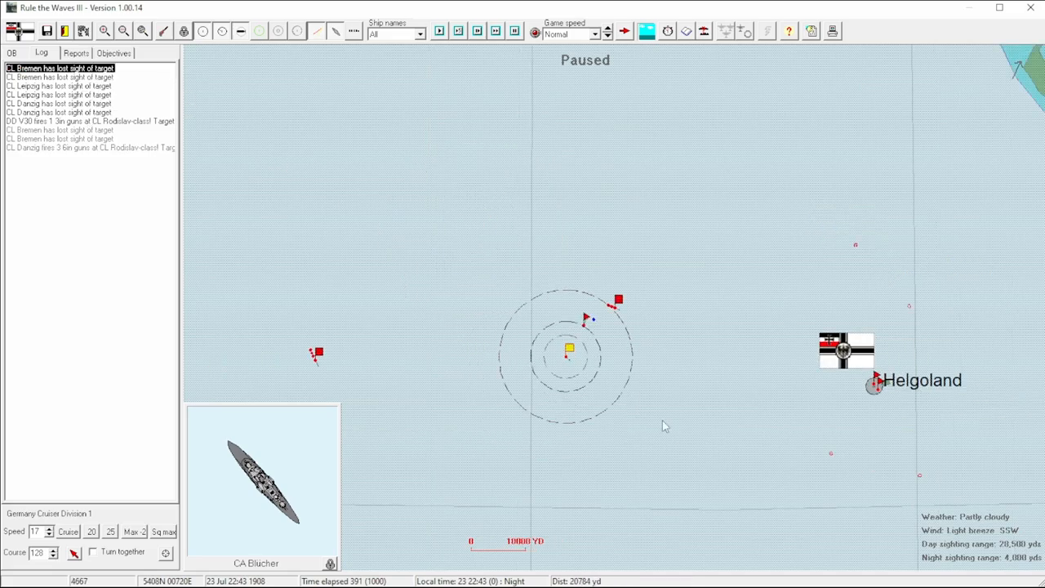
left_click(104, 31)
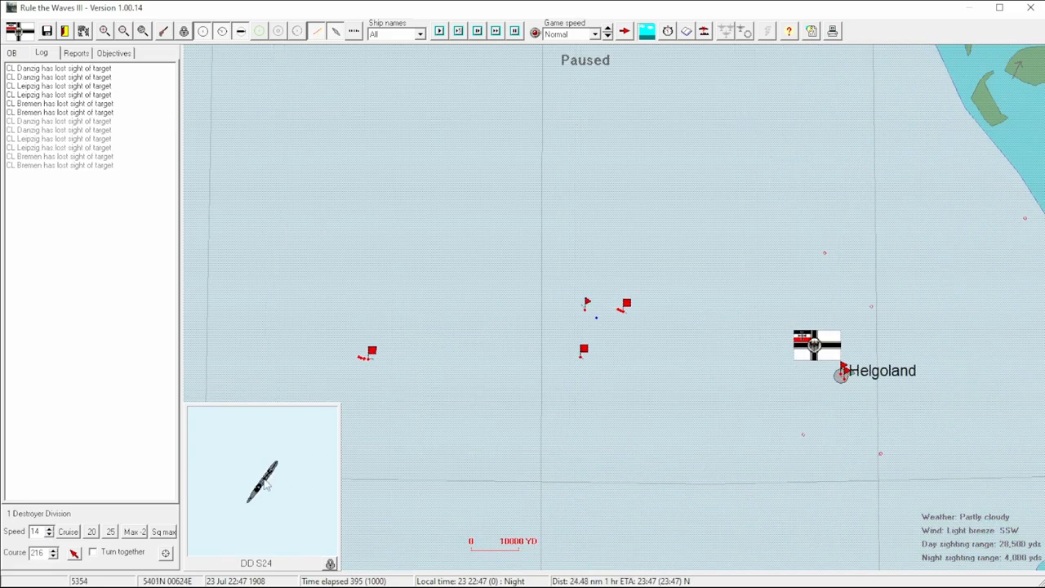
double_click(264, 481)
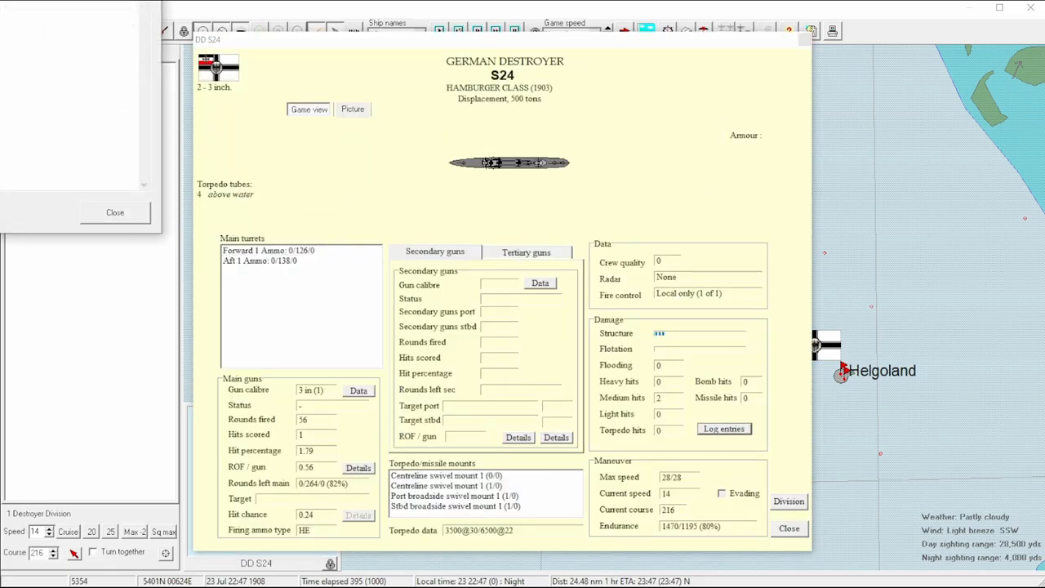
left_click(723, 428)
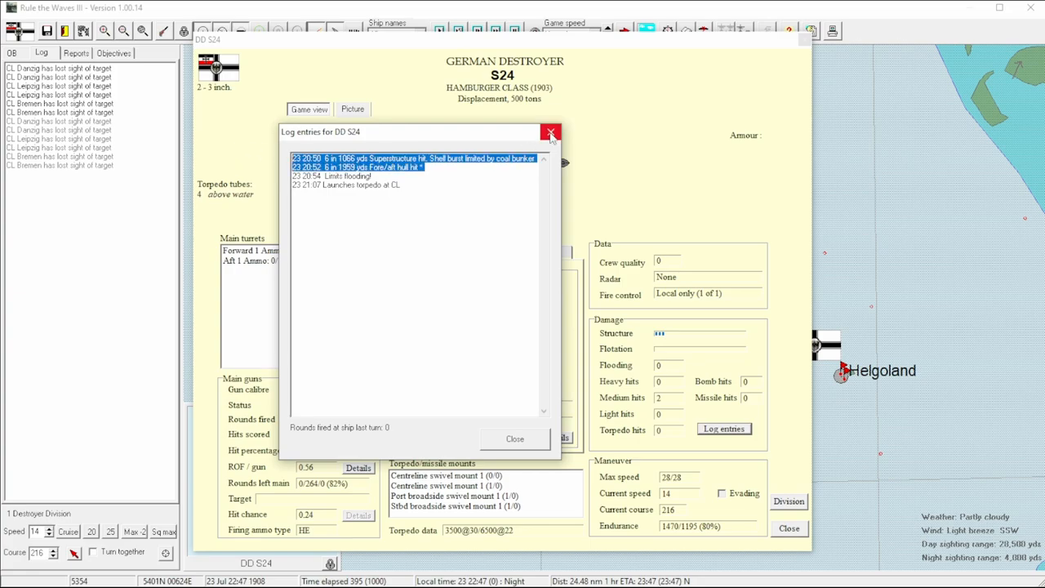
left_click(550, 133)
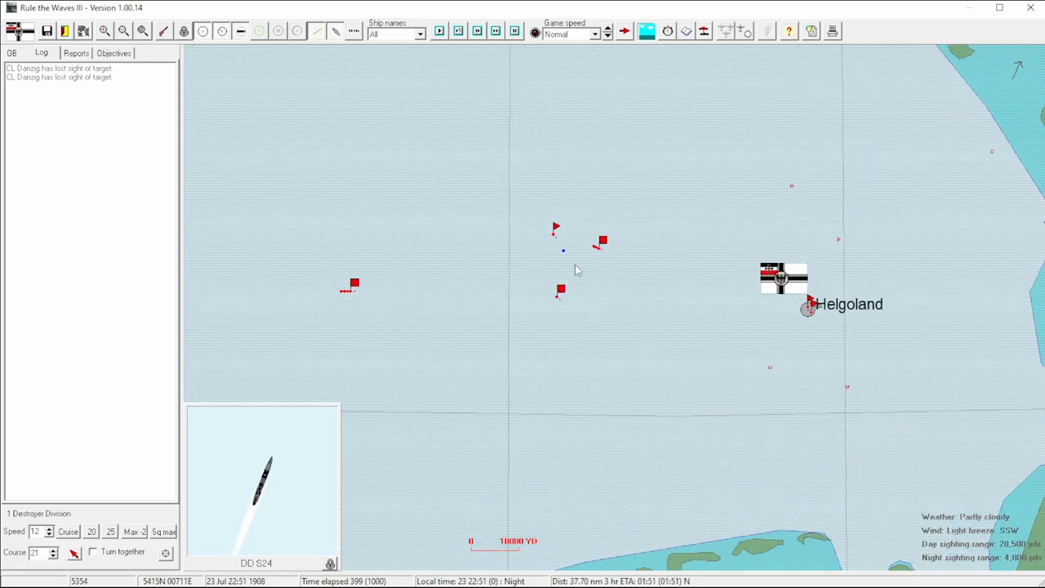
Step: Select the Blücher and light cruiser divisions and close on the enemy armoured cruiser
left_click(567, 295)
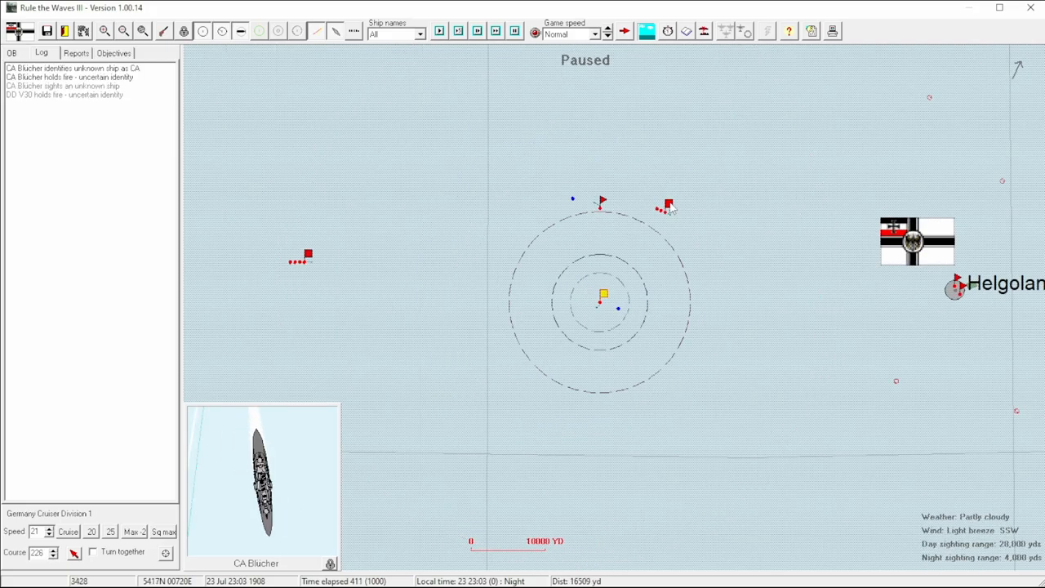
left_click(308, 254)
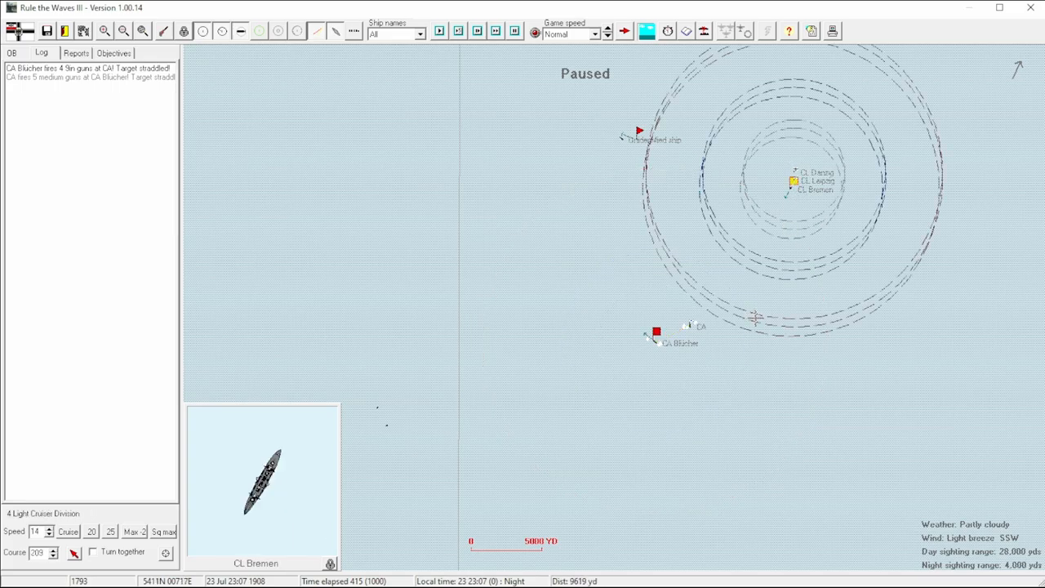
left_click(656, 332)
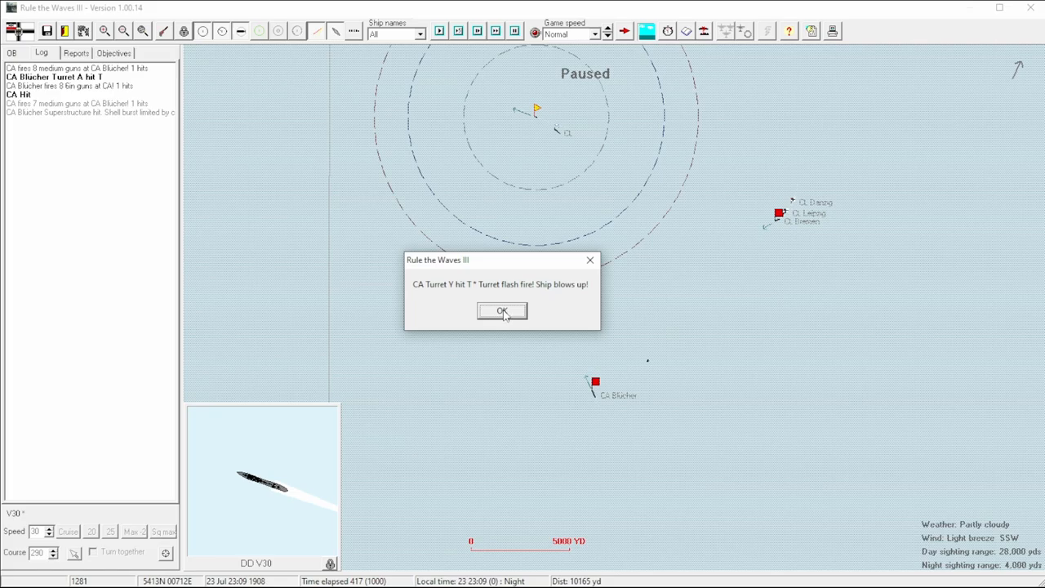
Step: Acknowledge the enemy cruiser blowing up and the 'scenario is over' notice
left_click(502, 311)
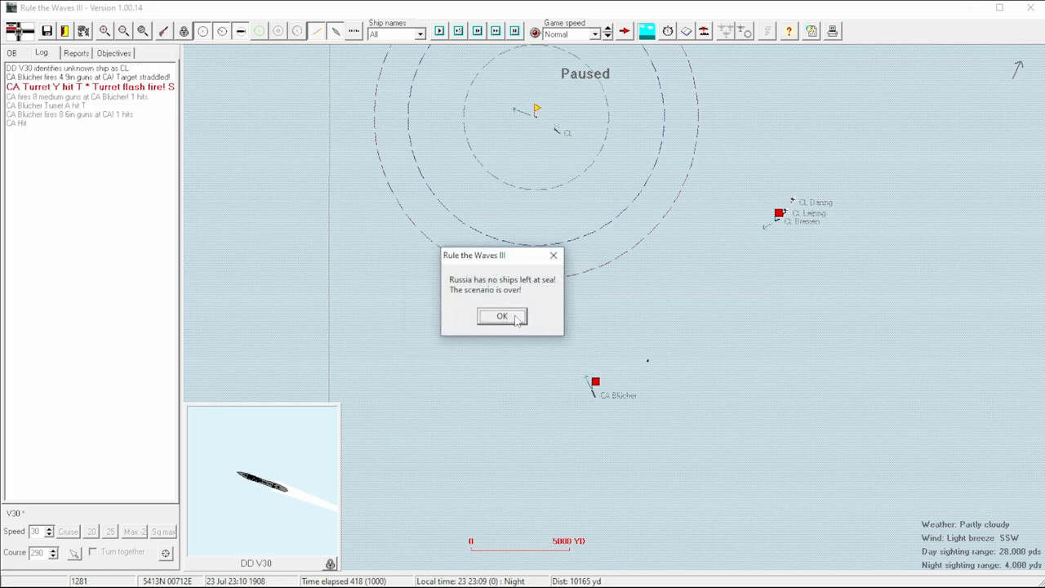
mouse_move(612, 385)
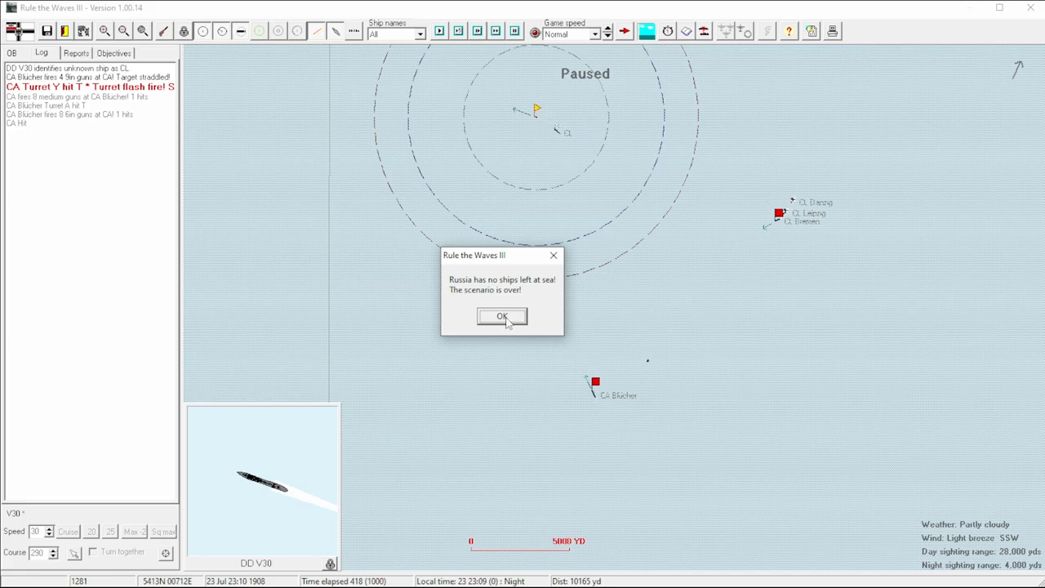
left_click(501, 316)
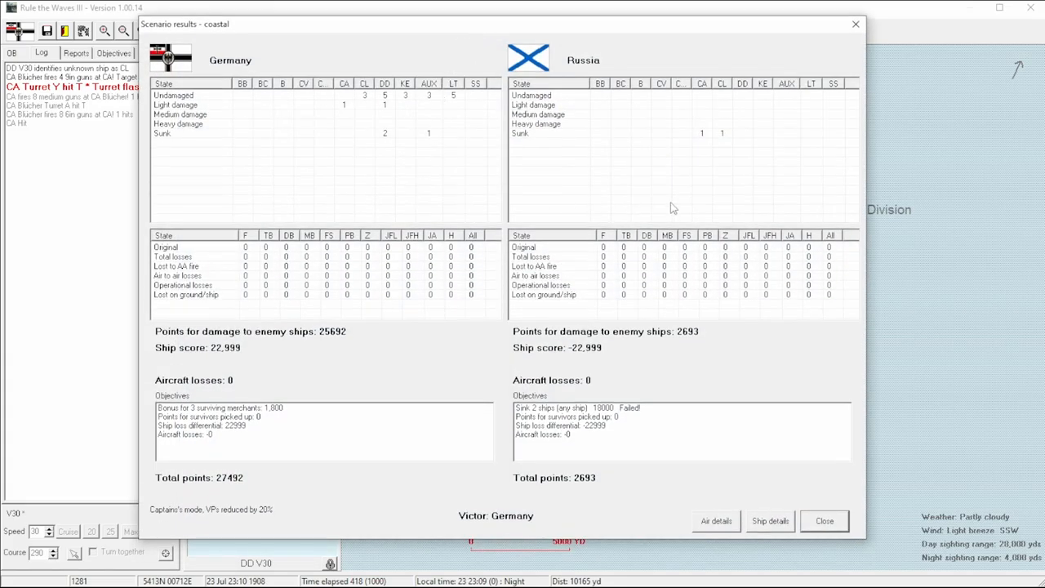
mouse_move(645, 414)
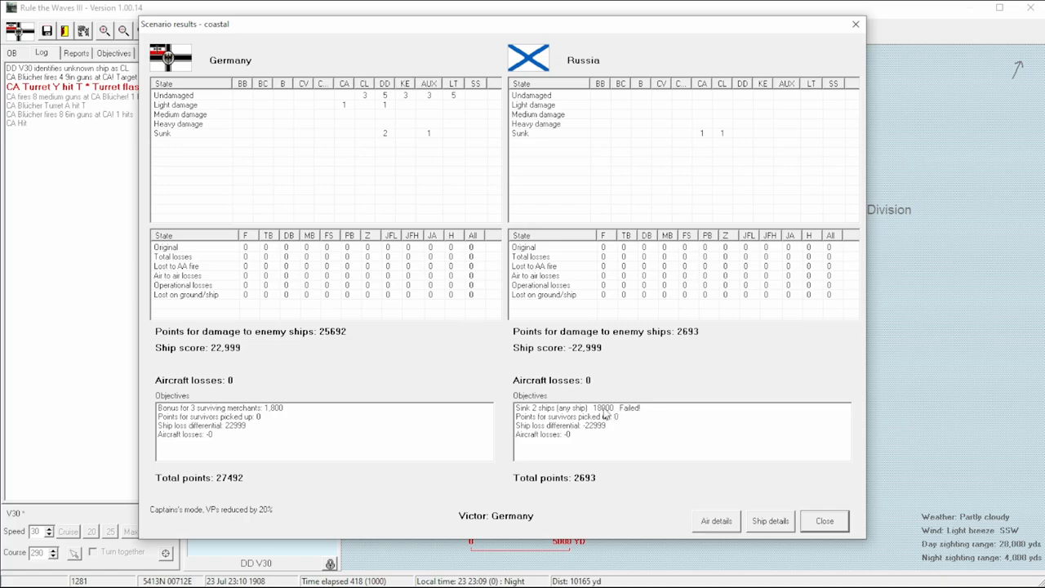
mouse_move(387, 140)
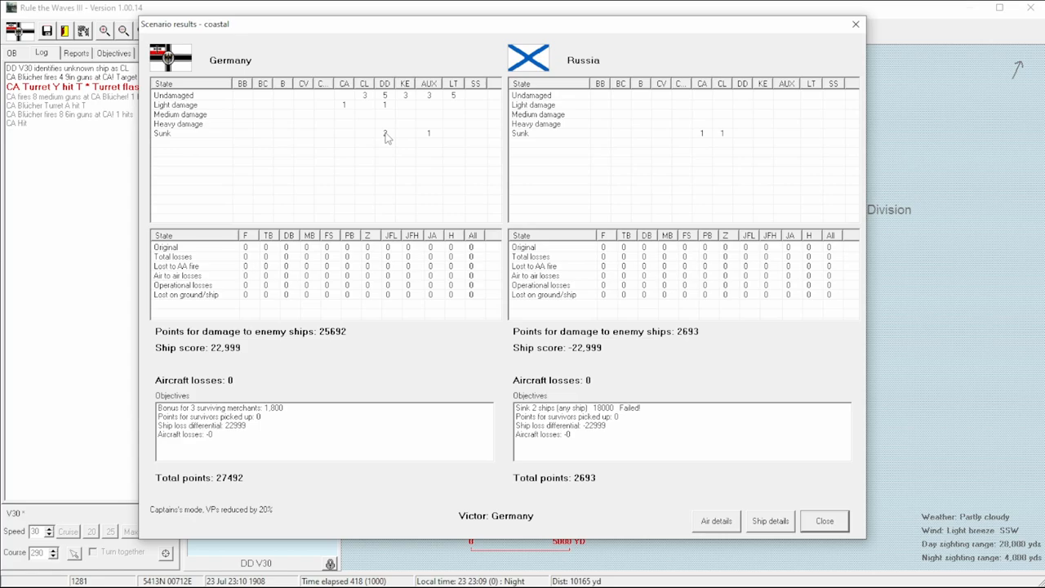
mouse_move(567, 318)
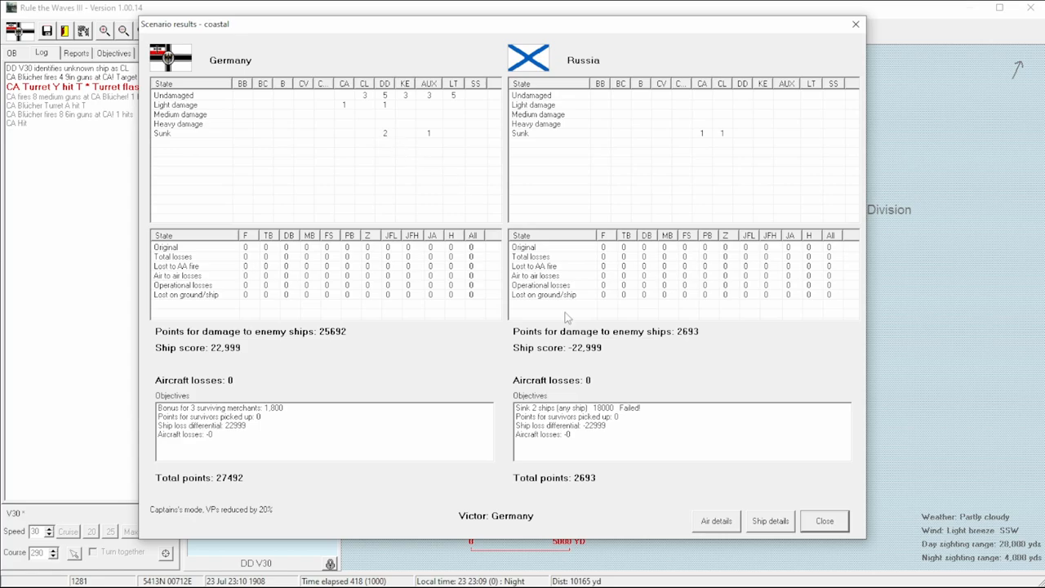
mouse_move(344, 196)
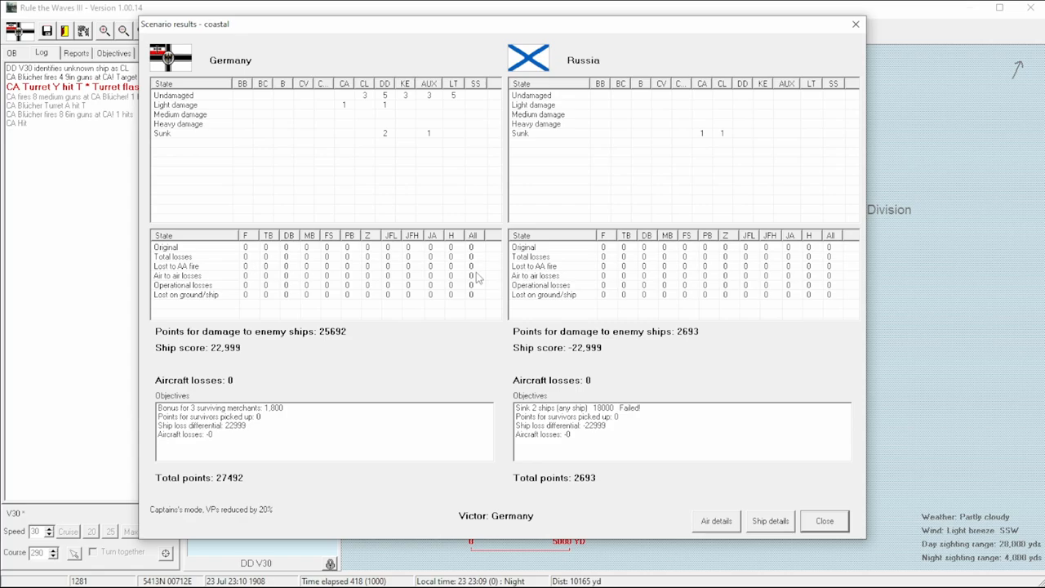
mouse_move(588, 397)
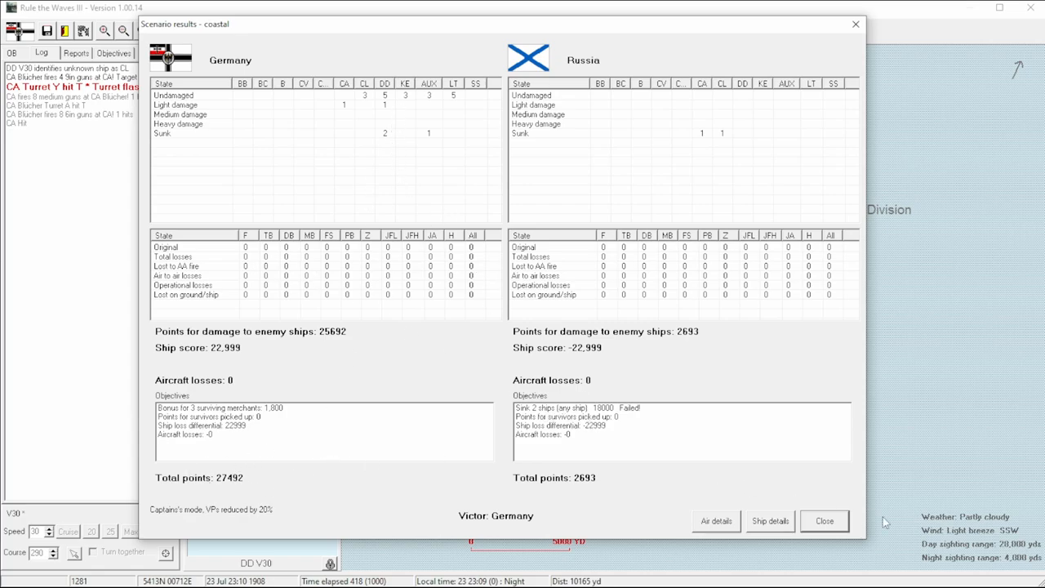
mouse_move(516, 189)
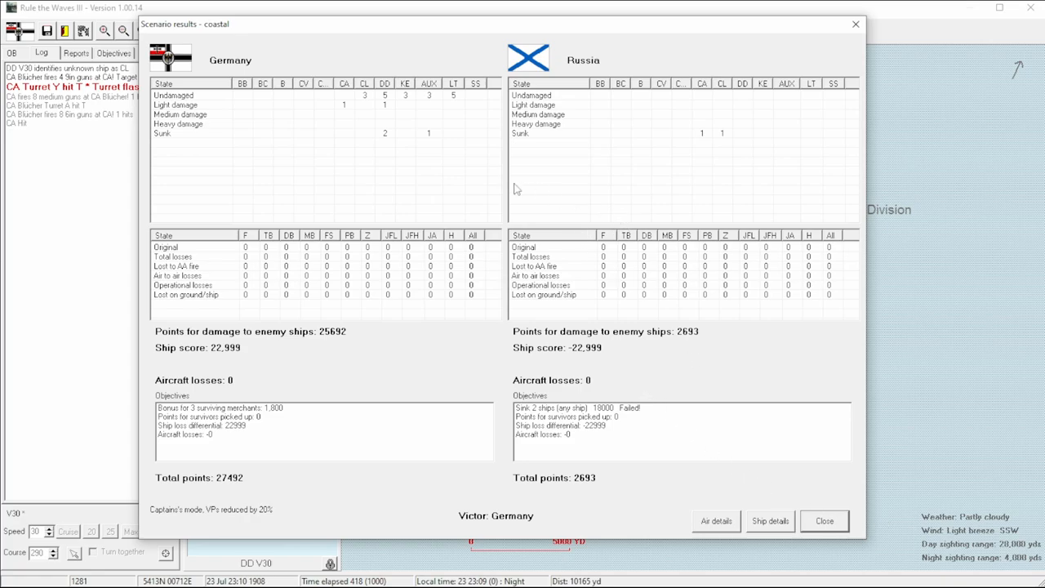
mouse_move(825, 520)
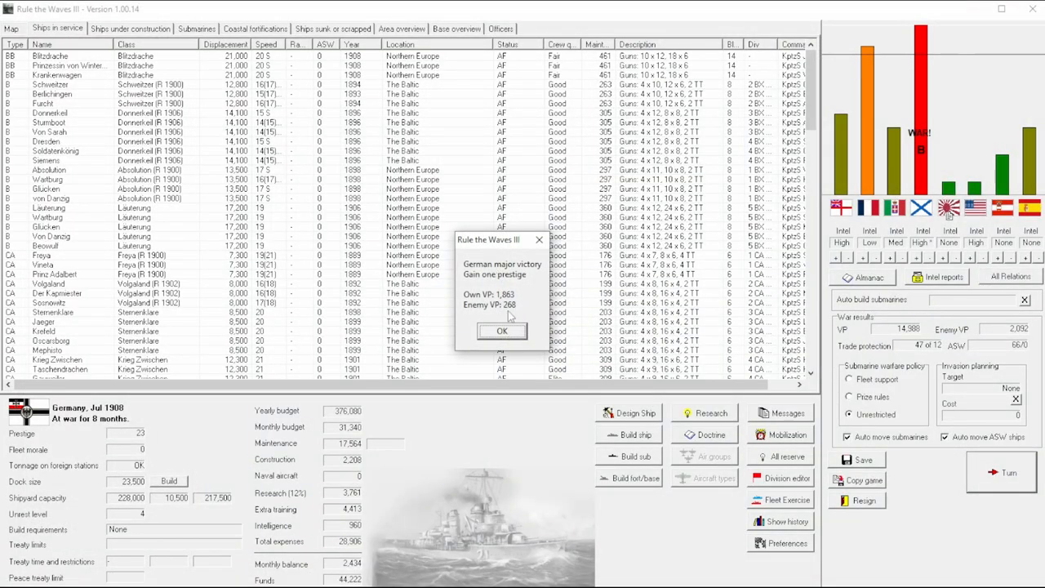
Step: Acknowledge the German major victory, confirm the engagement name, and dismiss the design file errors
left_click(501, 331)
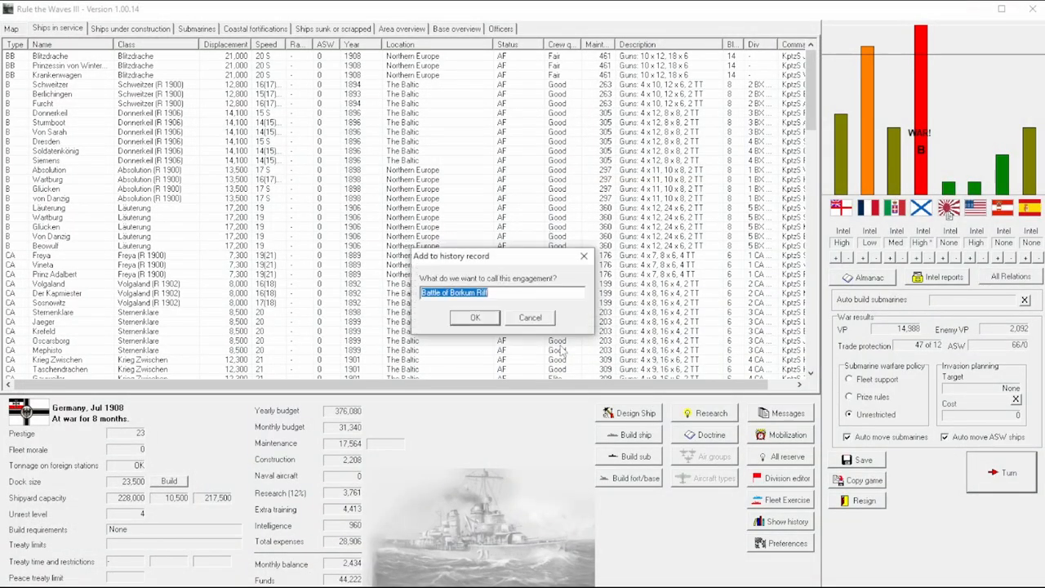
mouse_move(143, 439)
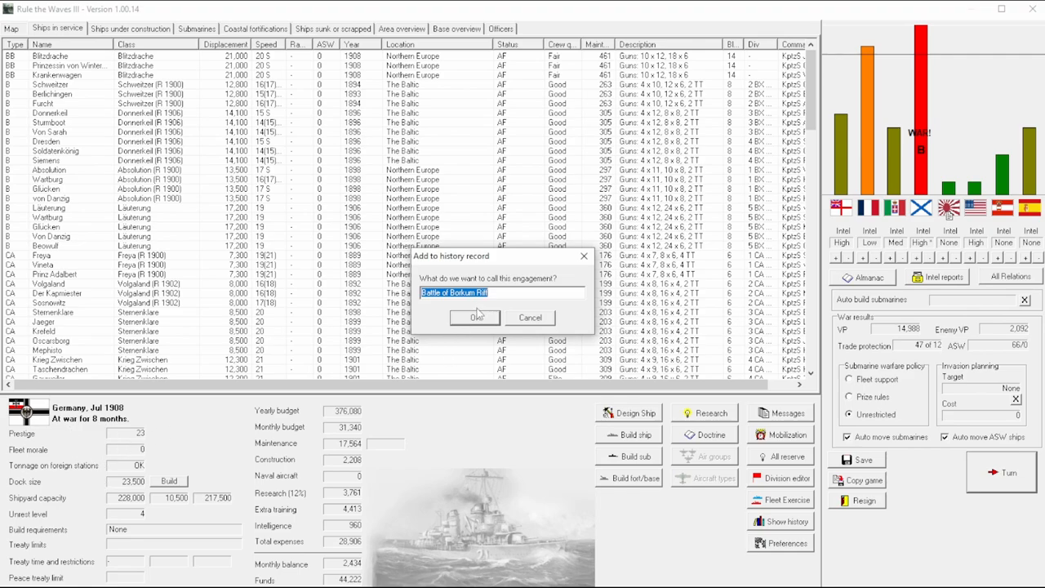
left_click(474, 318)
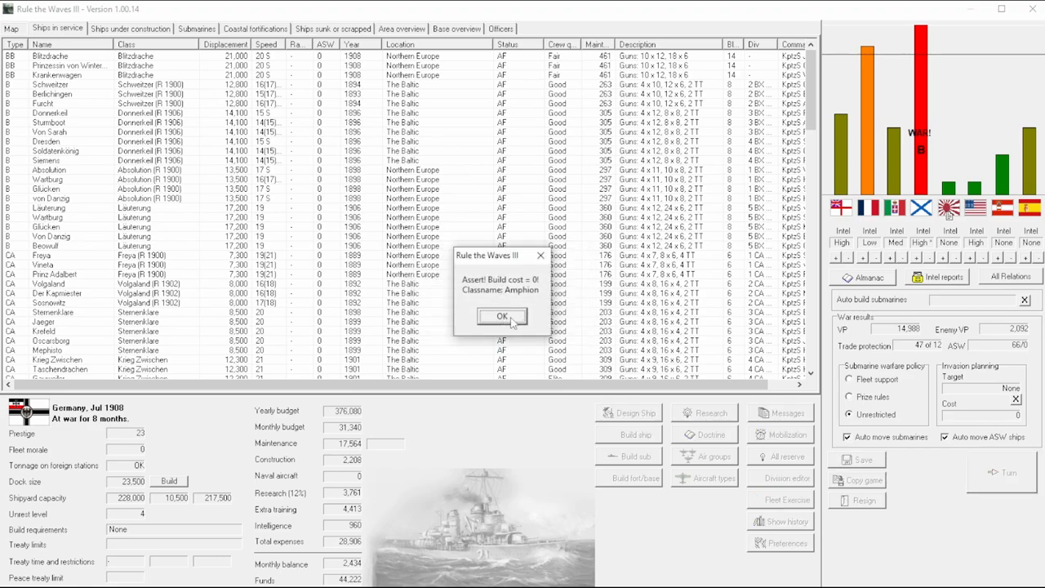
left_click(502, 316)
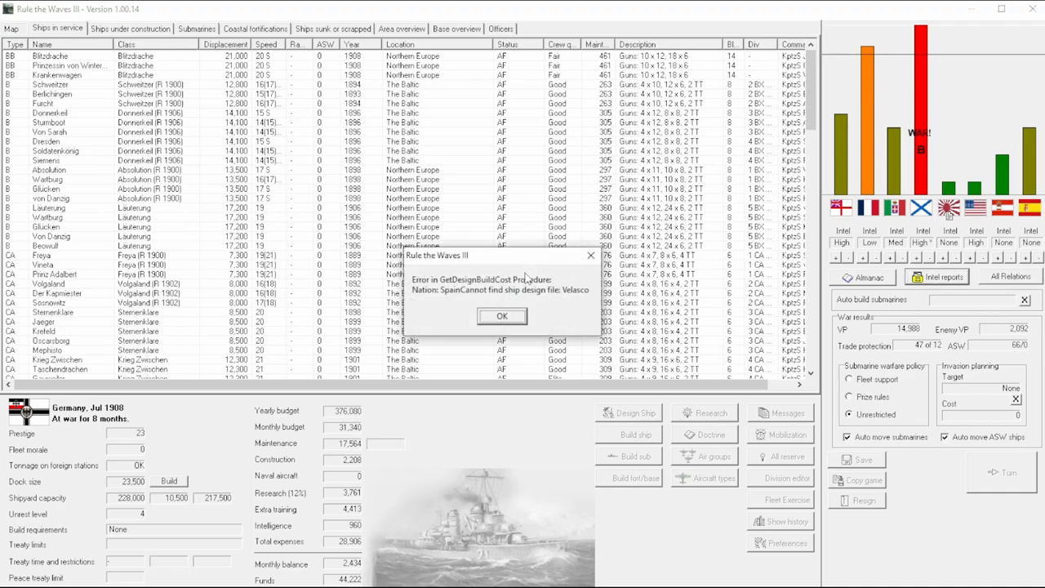
left_click(502, 316)
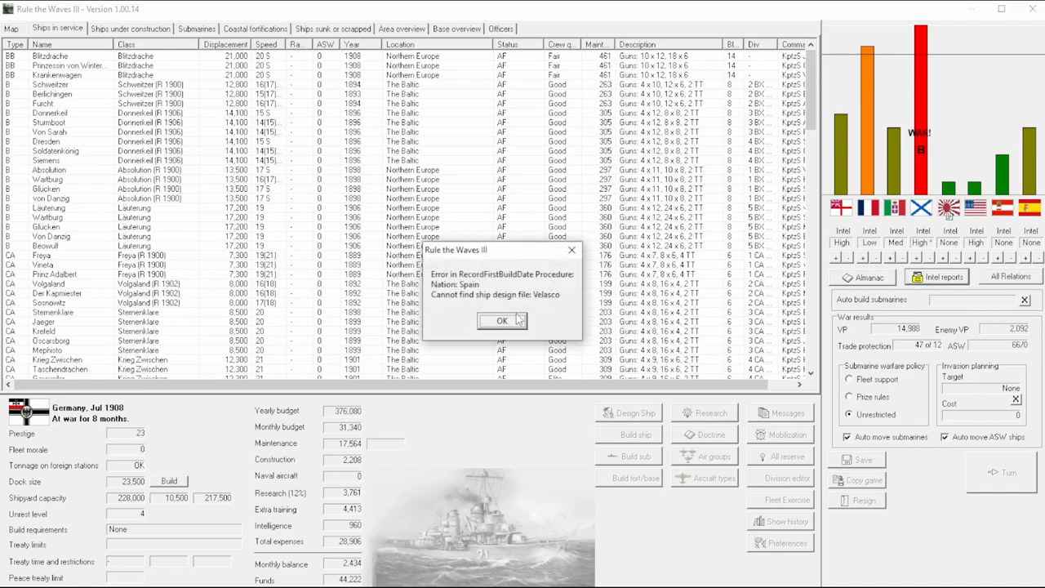
left_click(501, 320)
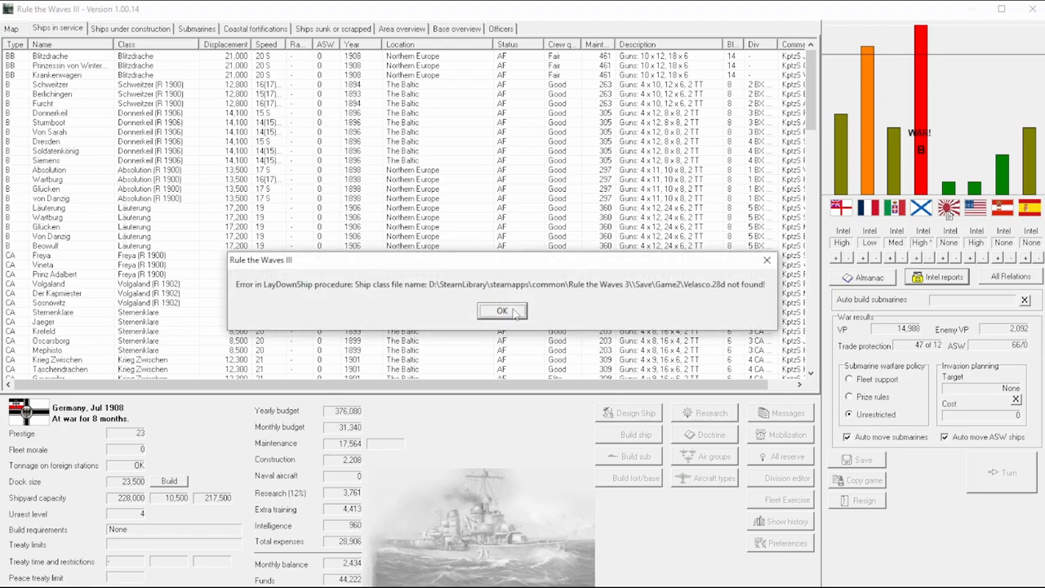
left_click(501, 310)
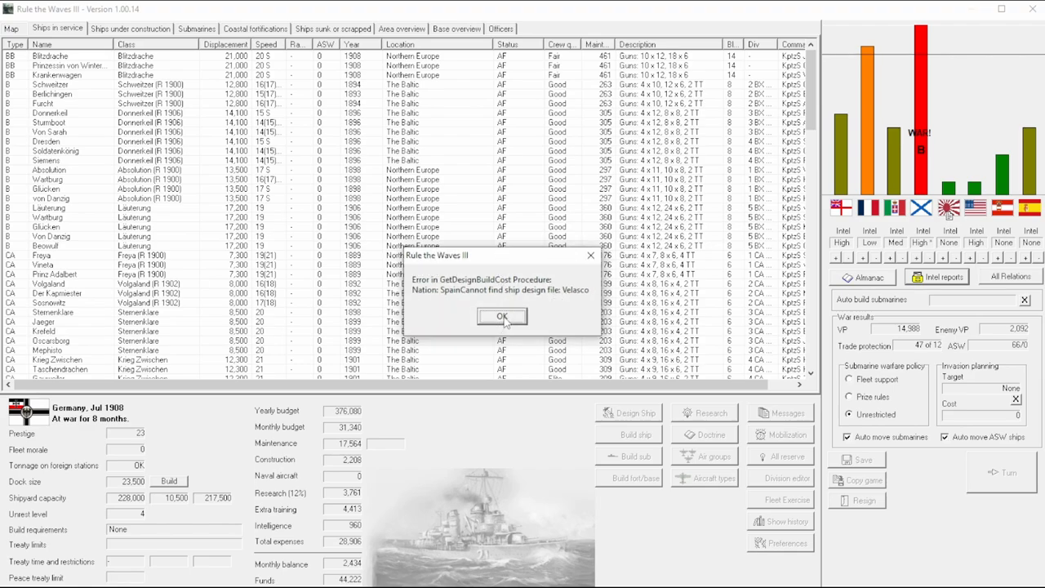
left_click(502, 316)
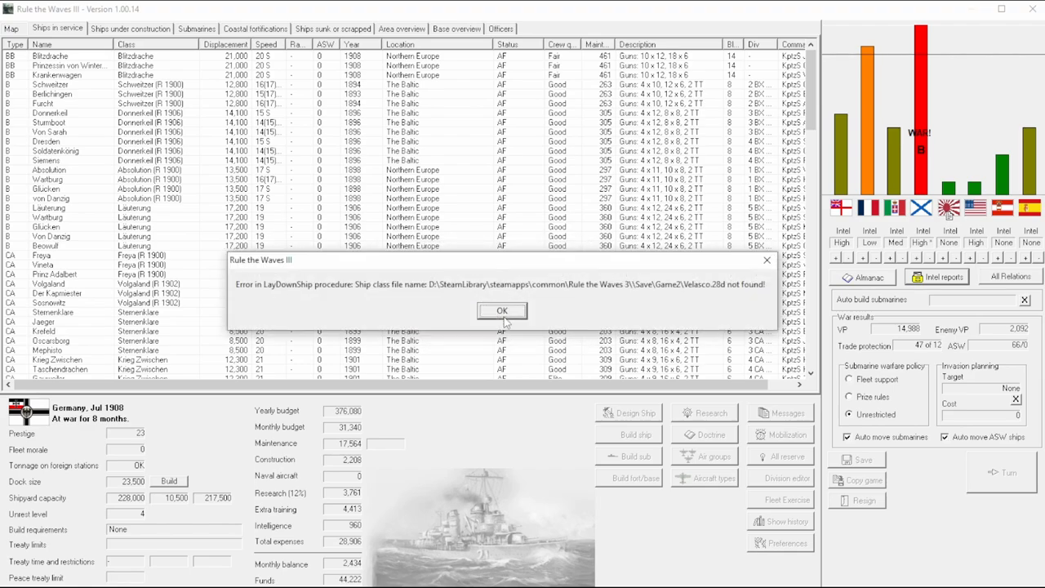
mouse_move(722, 292)
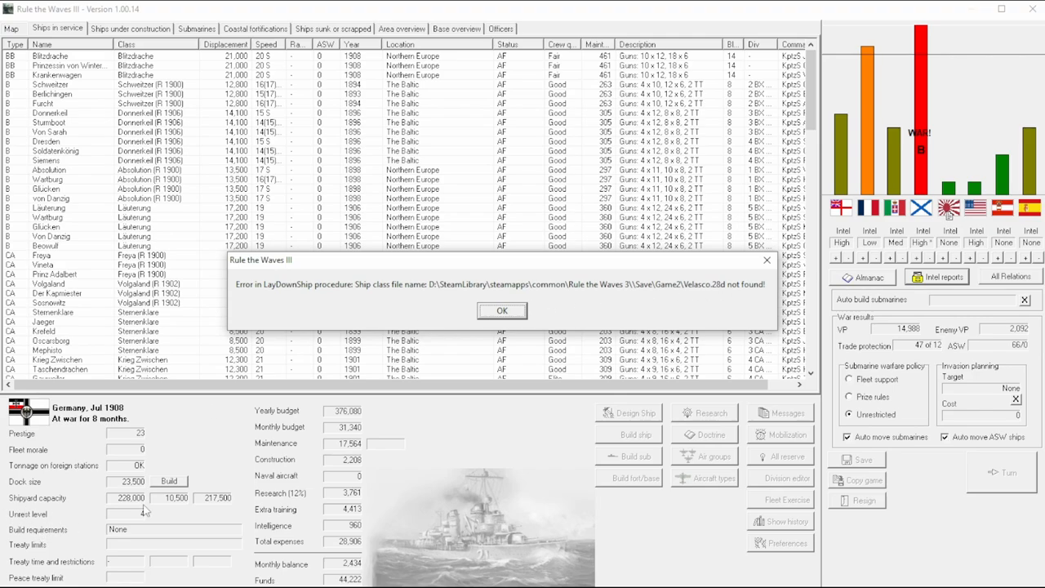
mouse_move(661, 359)
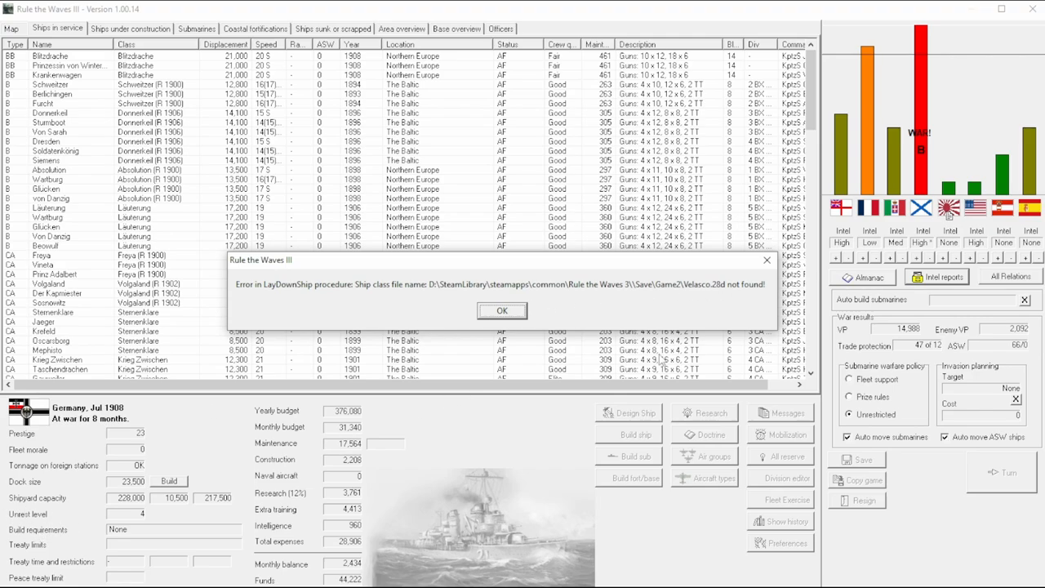
mouse_move(611, 292)
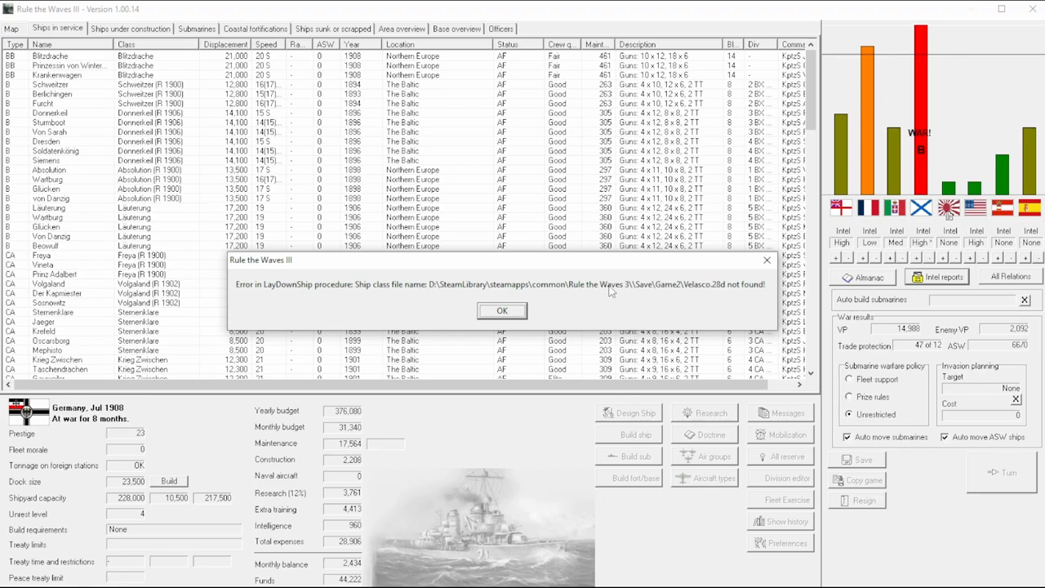
mouse_move(687, 305)
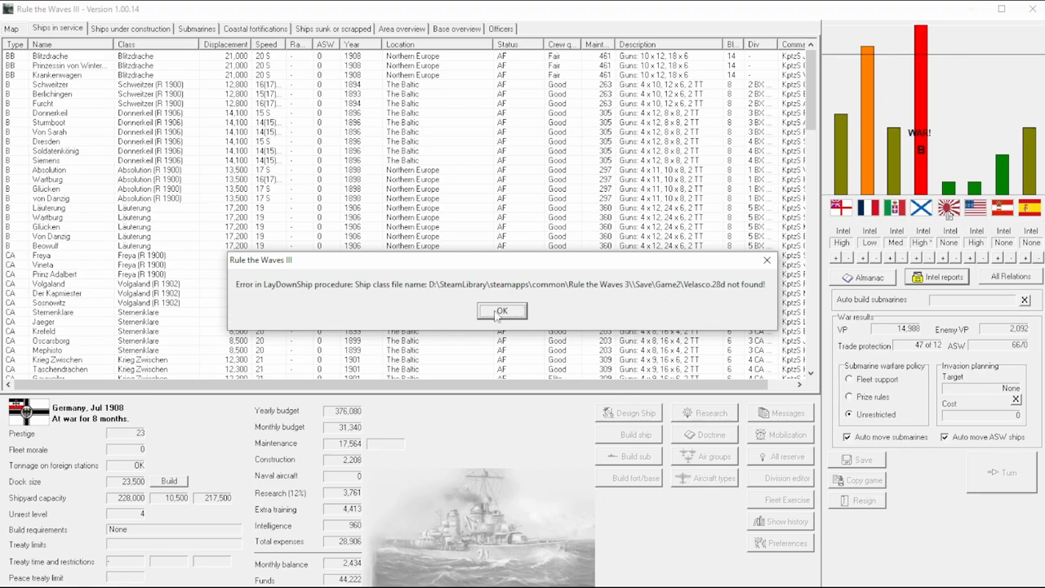
mouse_move(400, 296)
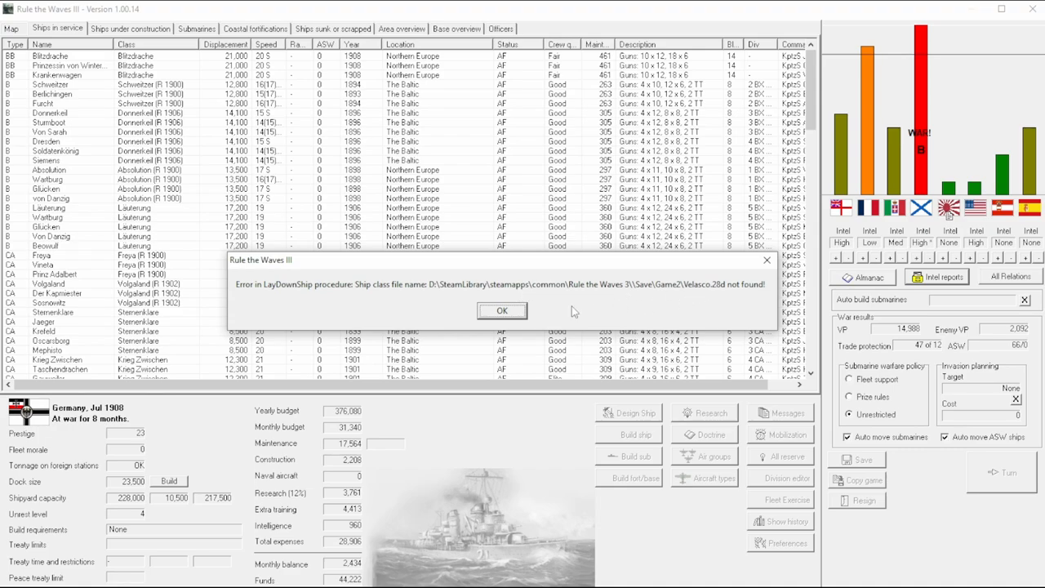
Step: Dismiss turn reports: CL Strasbourg commissioned, build-time error, Explosive shells and centreline turrets research
left_click(501, 311)
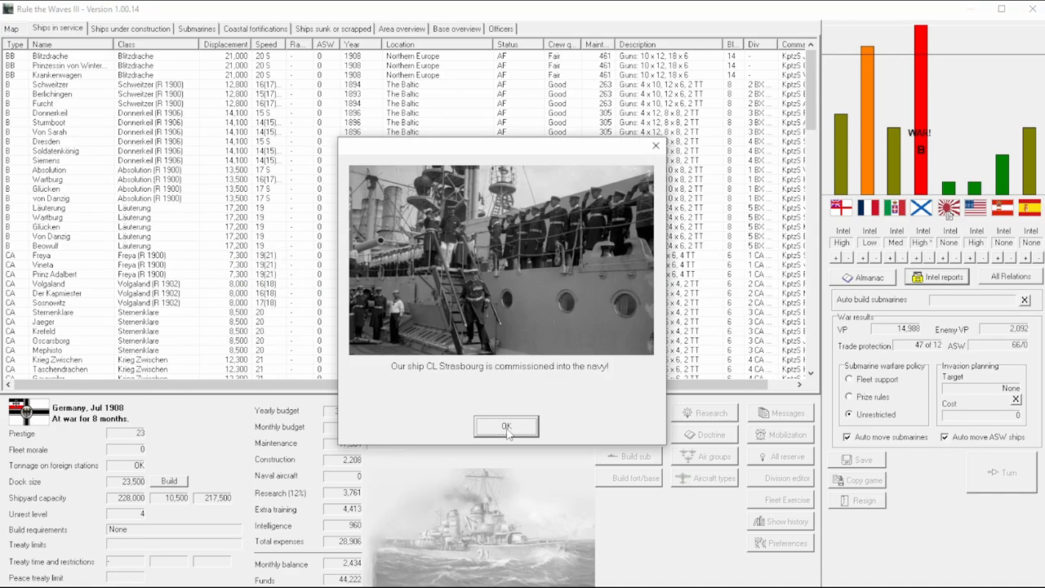
left_click(506, 426)
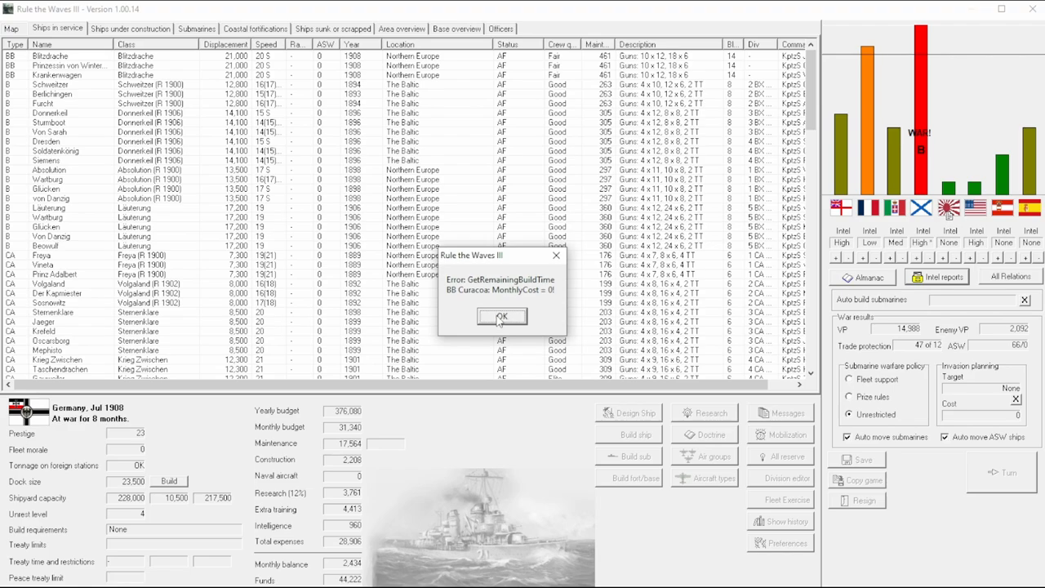
mouse_move(526, 314)
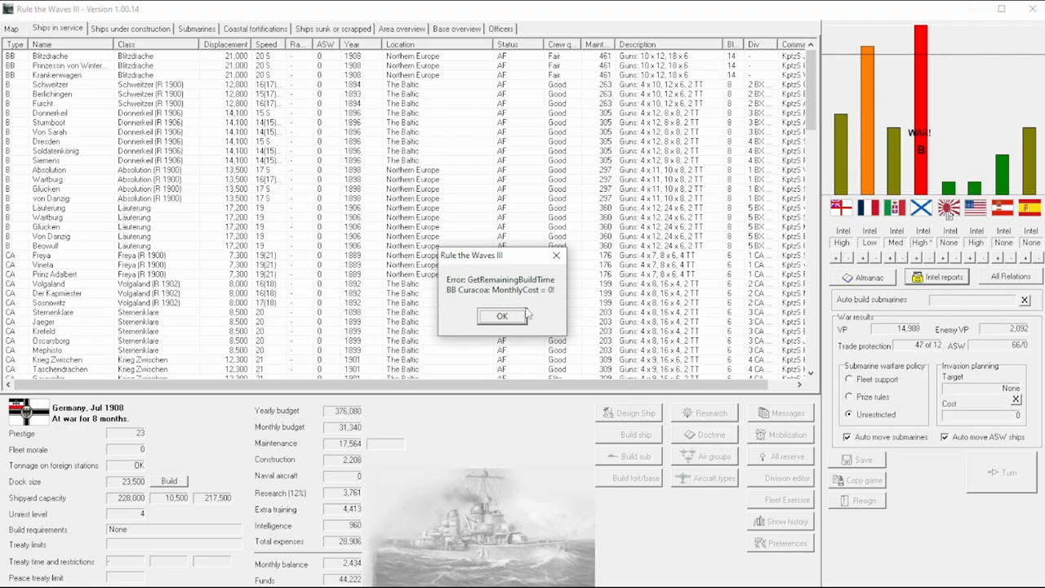
mouse_move(553, 301)
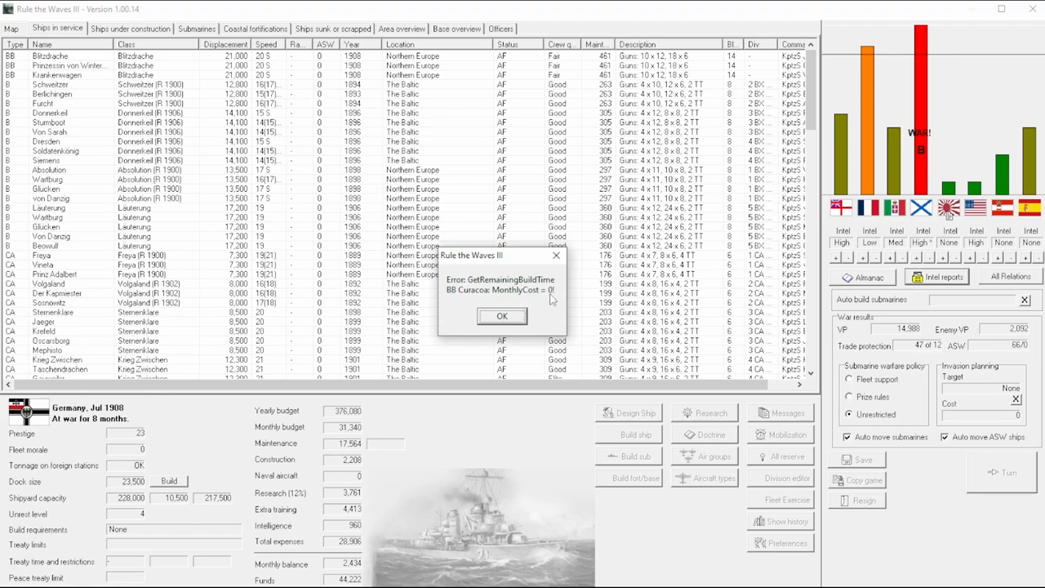
left_click(502, 316)
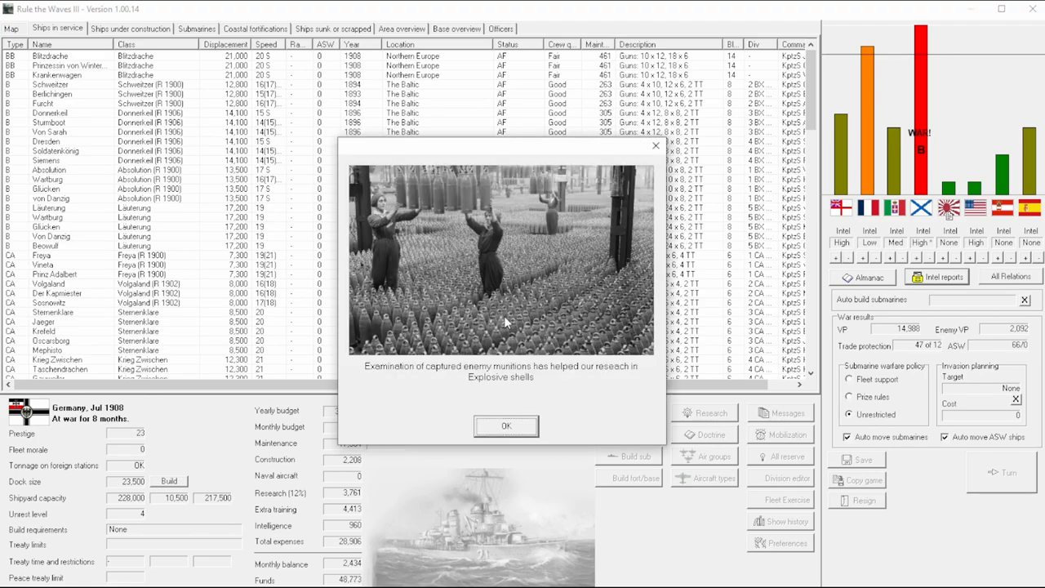
mouse_move(480, 377)
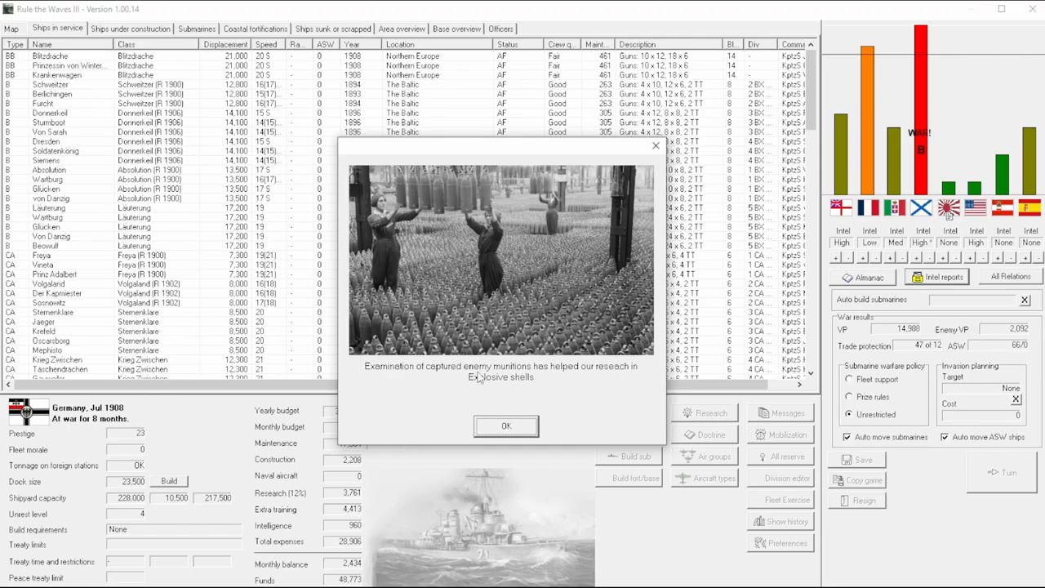
mouse_move(515, 431)
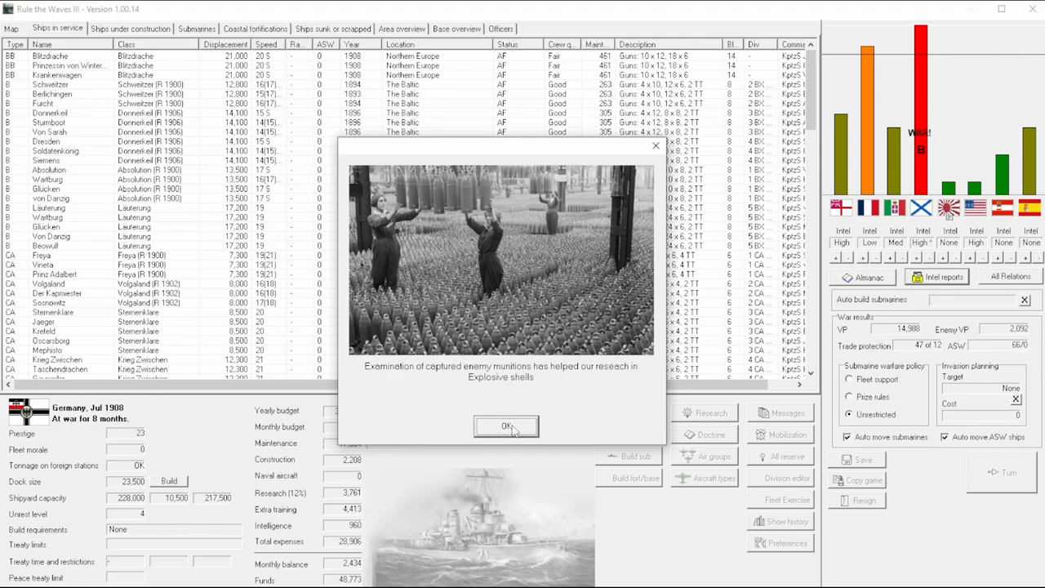
left_click(504, 426)
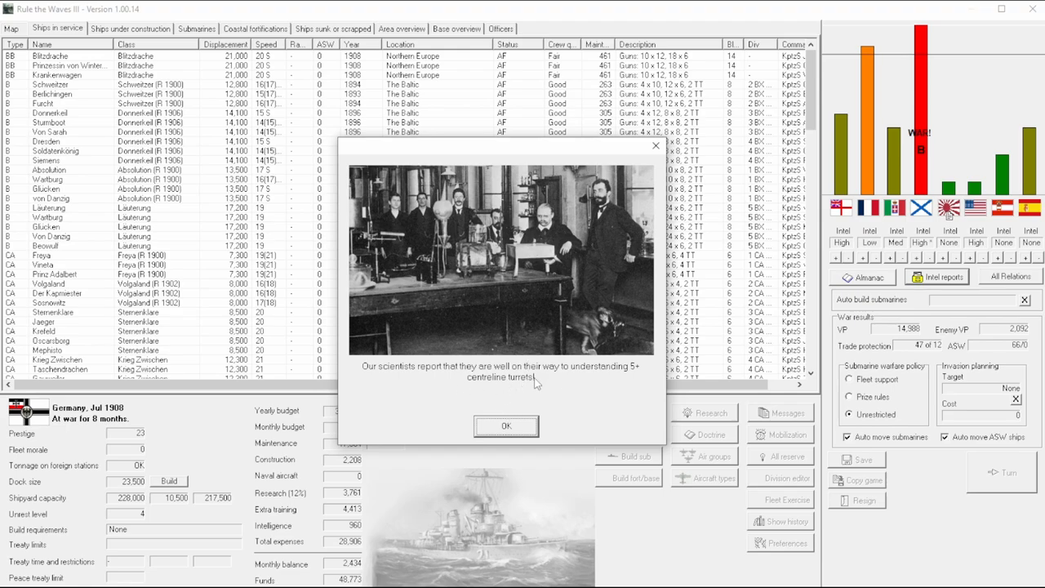
left_click(505, 426)
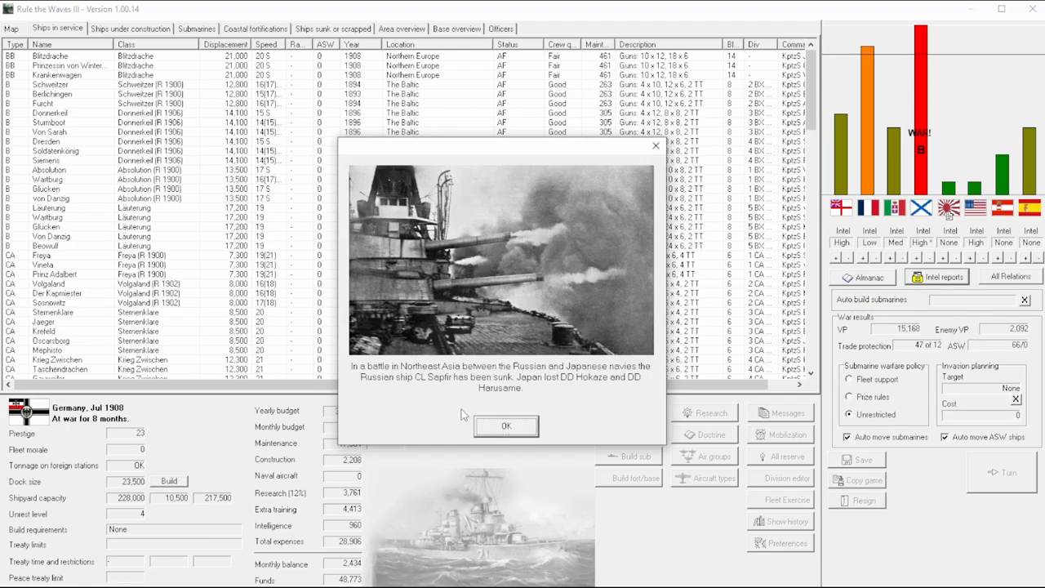
mouse_move(563, 377)
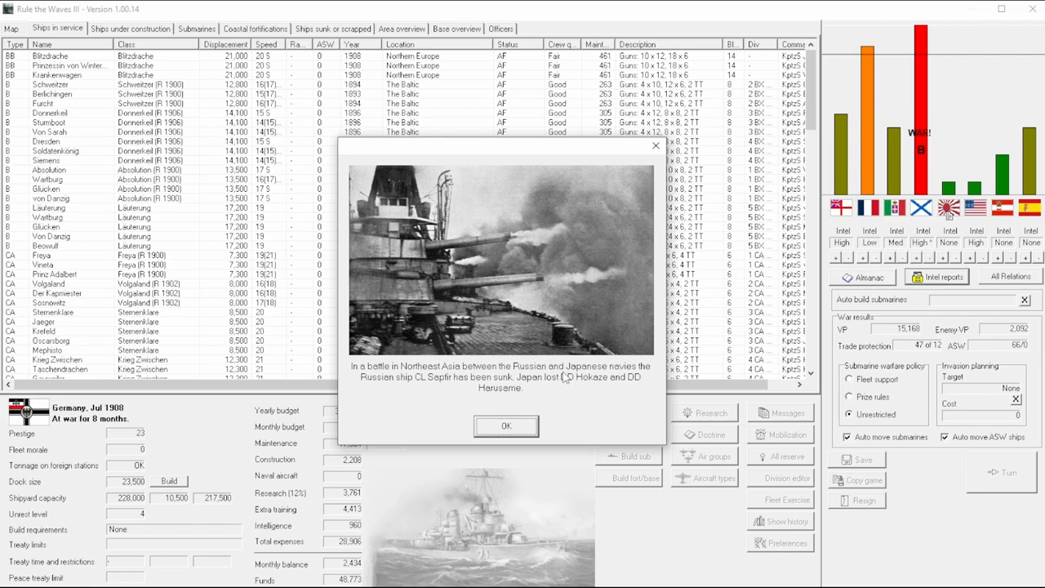
mouse_move(553, 392)
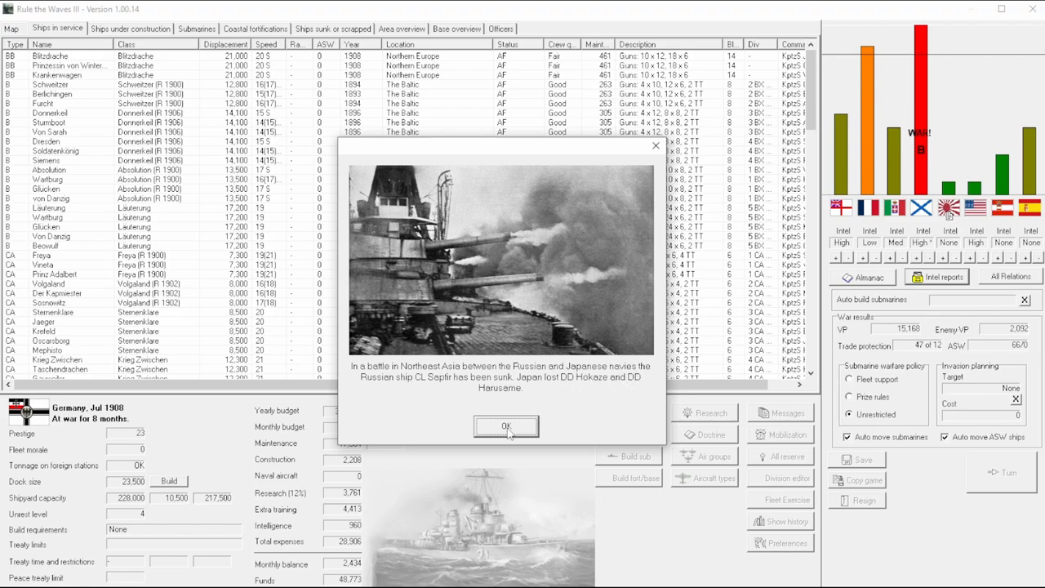
mouse_move(589, 391)
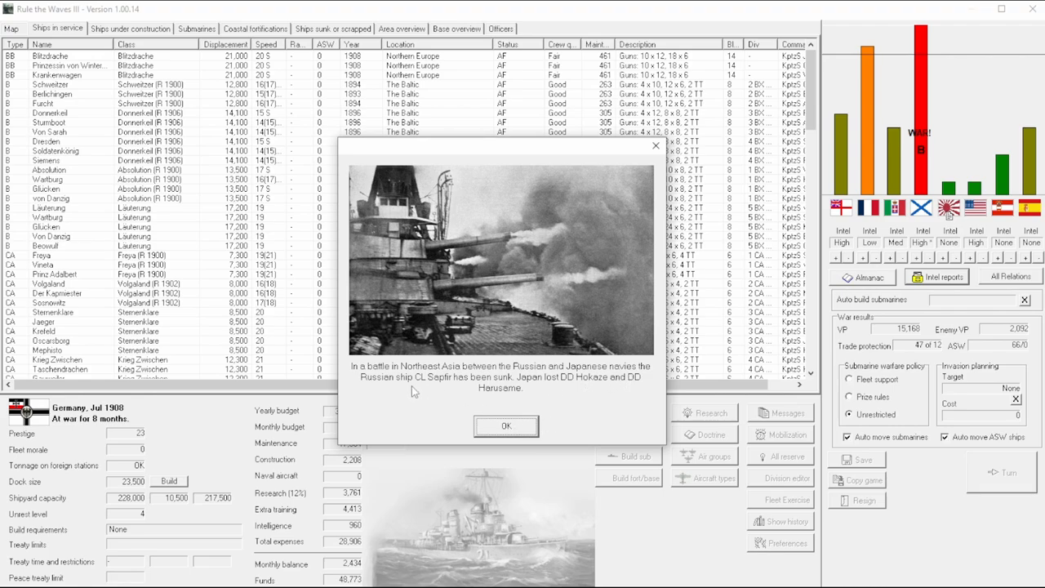
mouse_move(634, 375)
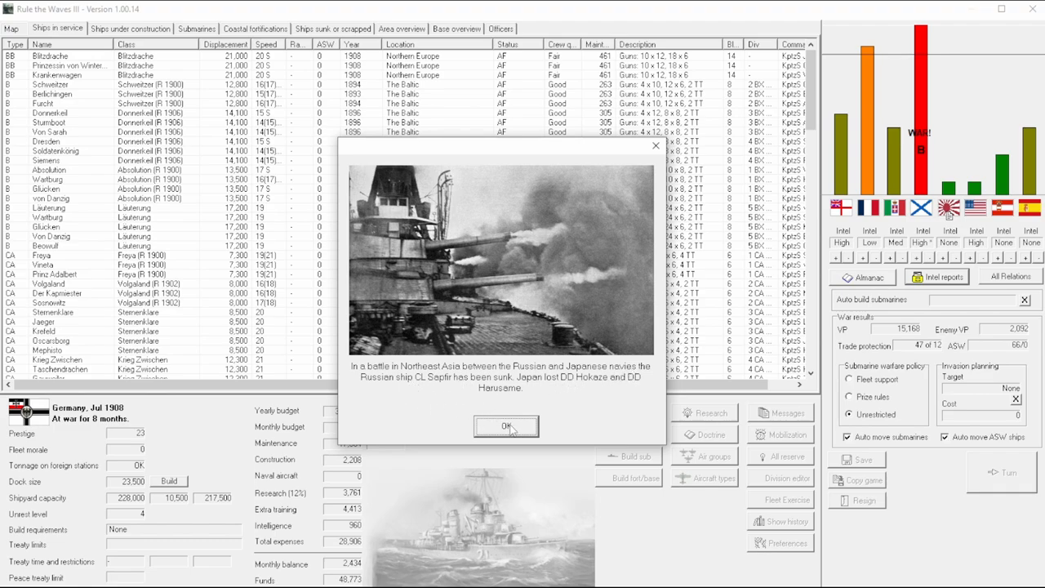
Step: Dismiss the Northeast Asia battle and interned raider notices, then scroll the trade warfare summary
left_click(506, 426)
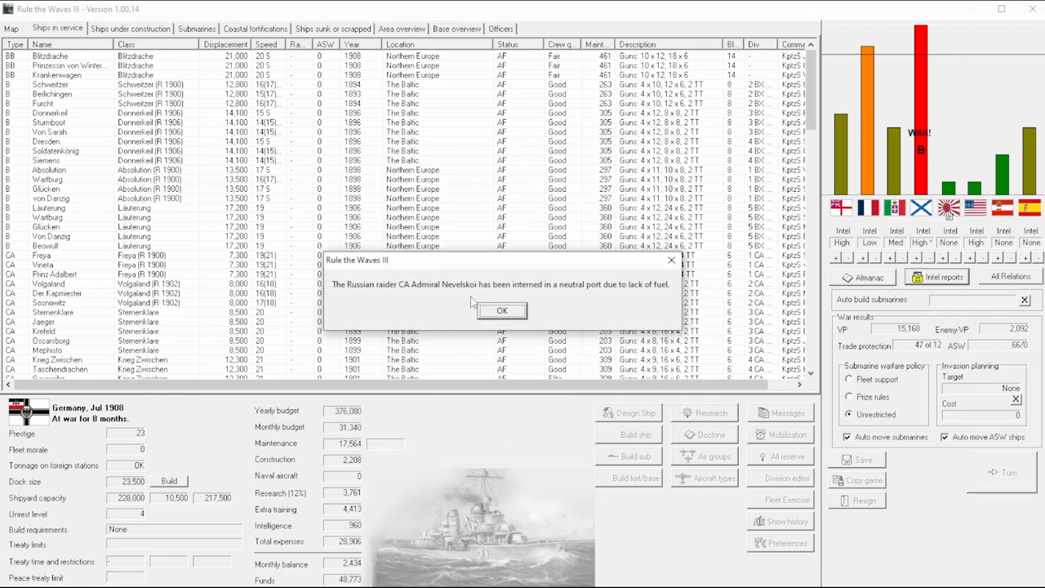
mouse_move(436, 298)
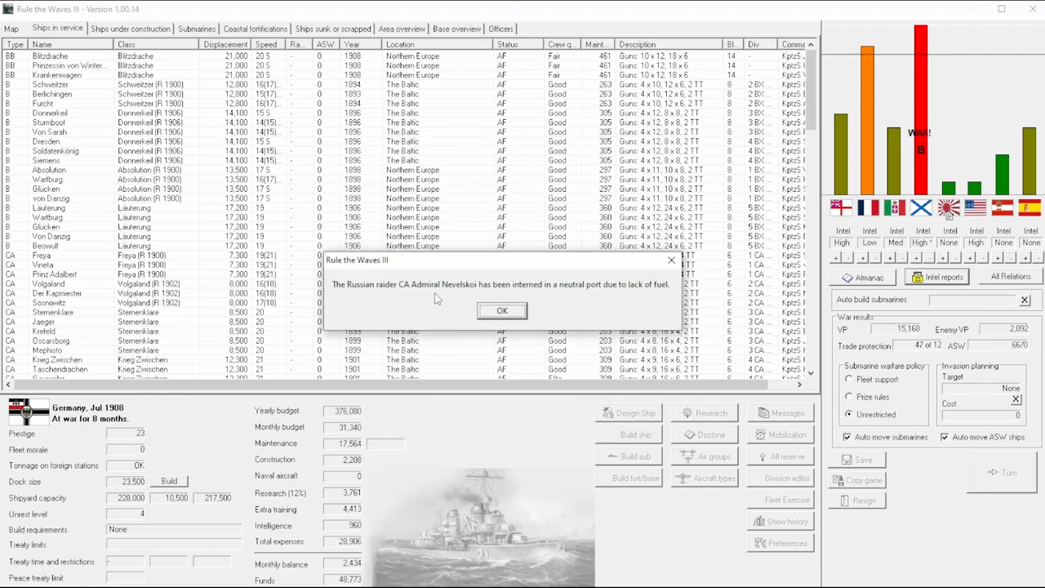
mouse_move(470, 296)
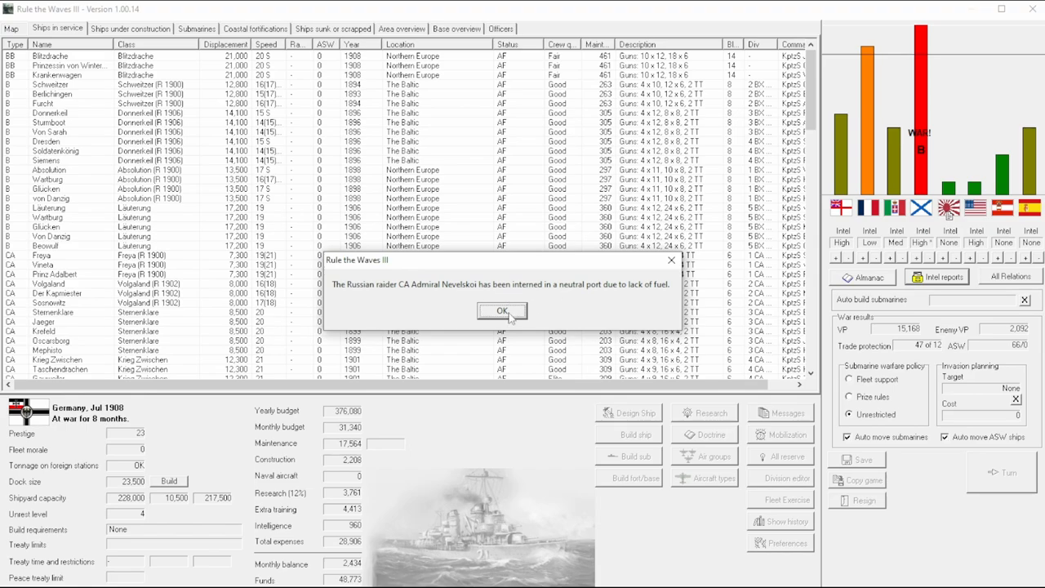
left_click(501, 310)
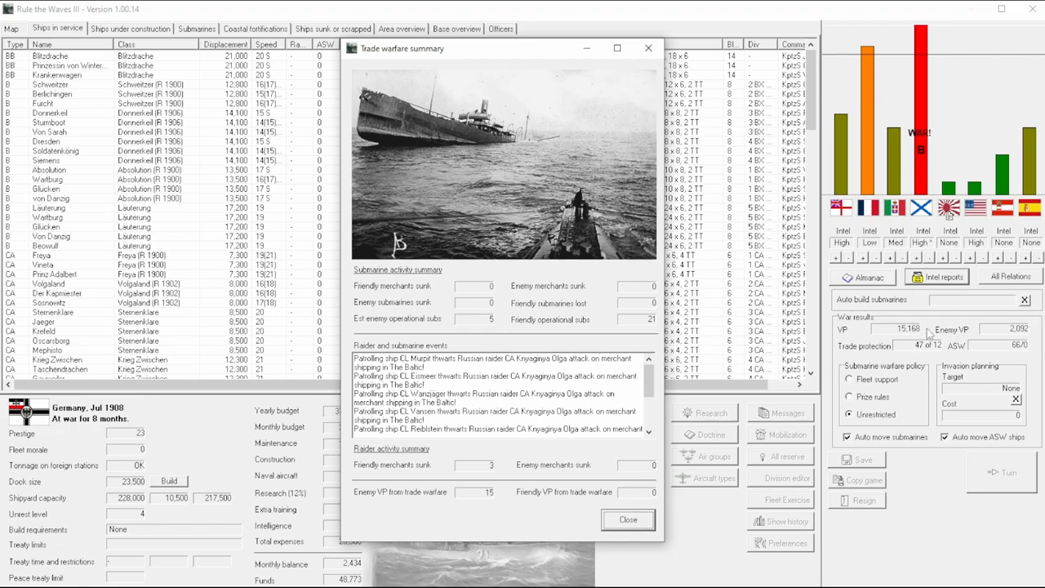
mouse_move(659, 388)
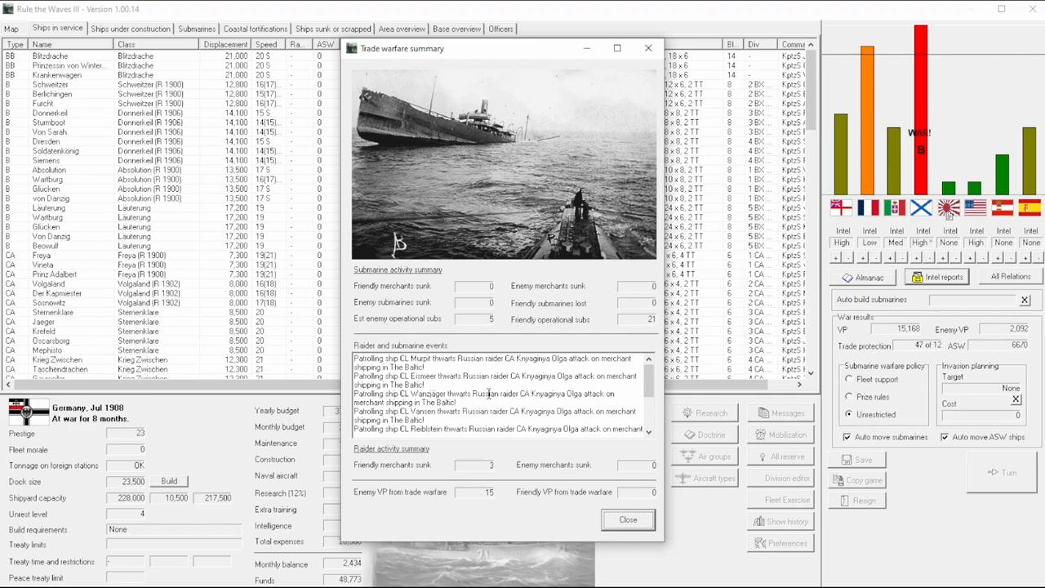
mouse_move(868, 72)
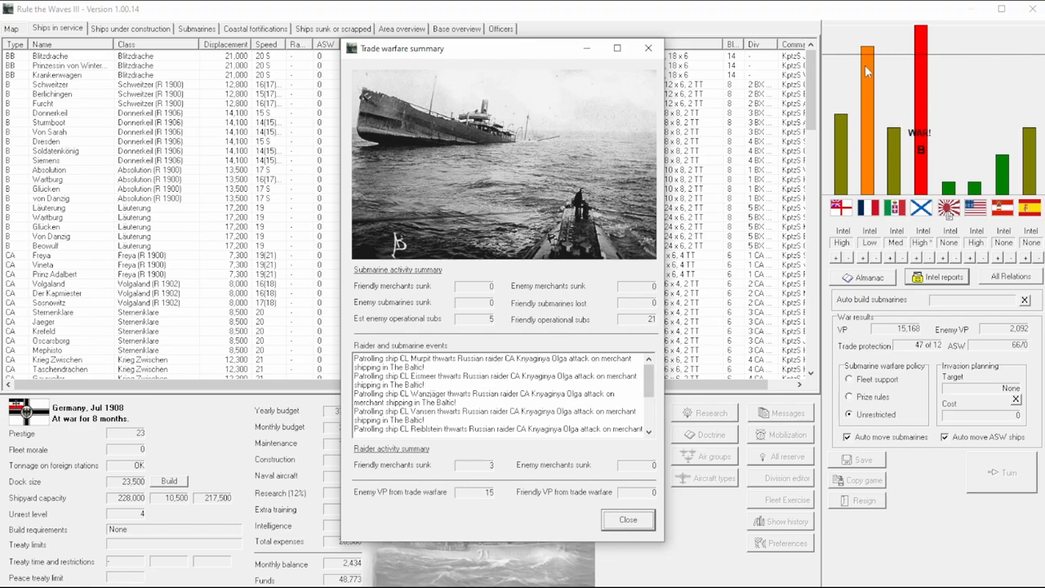
mouse_move(571, 430)
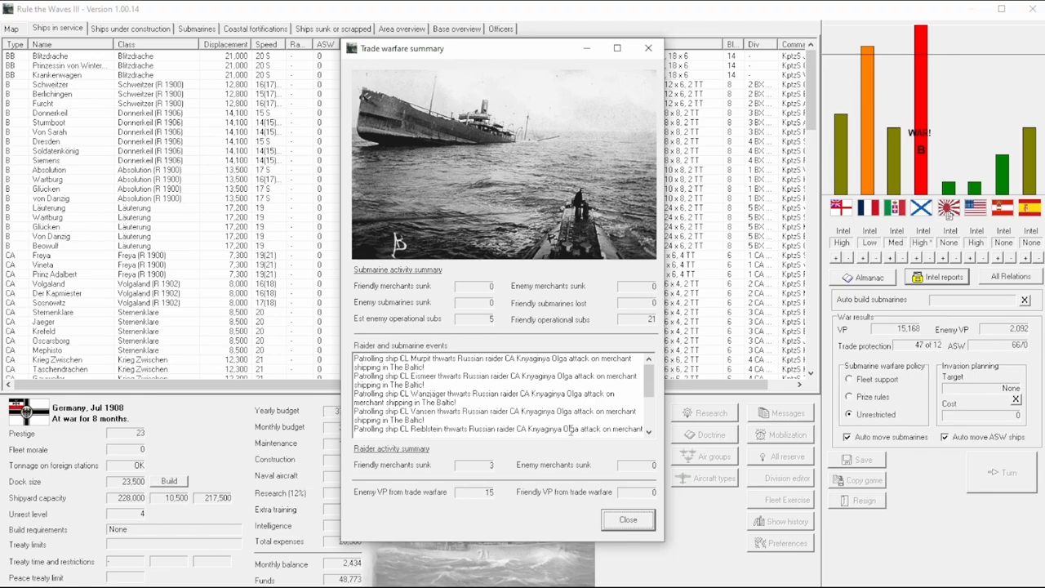
scroll("down", 3)
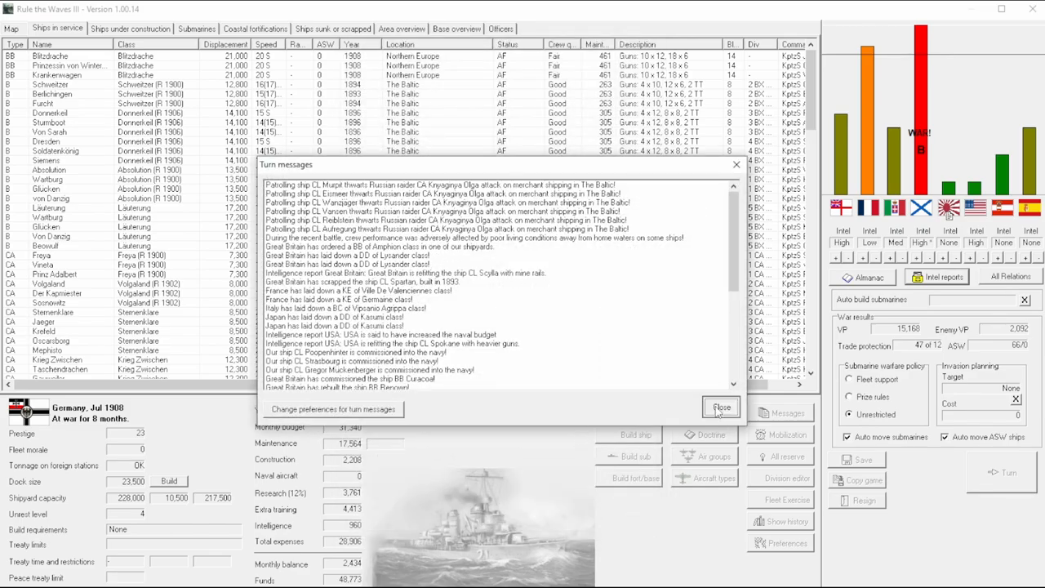
Step: Close the Turn messages window to reach the August 1908 fleet screen
left_click(720, 408)
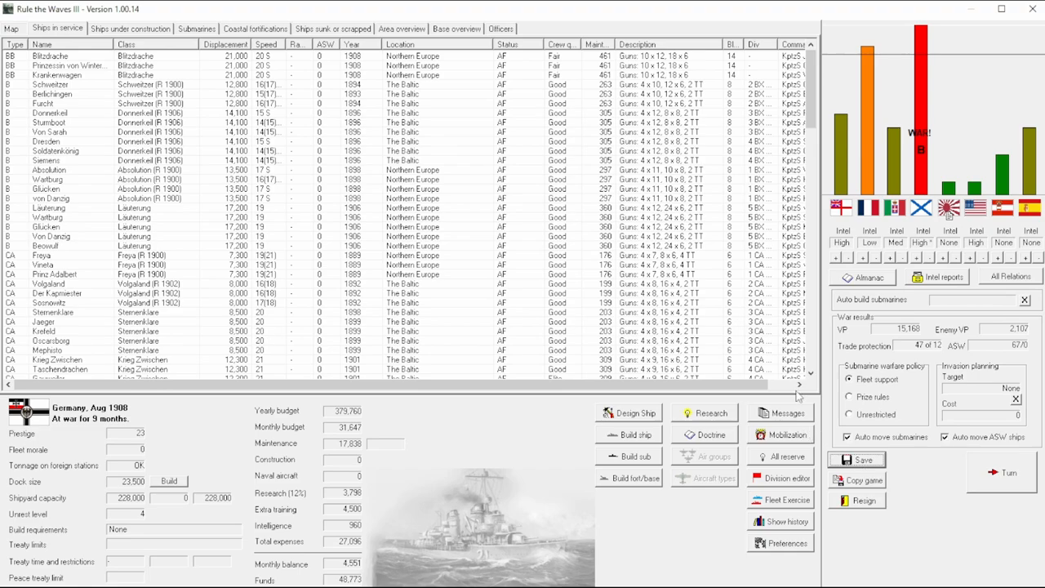
mouse_move(799, 396)
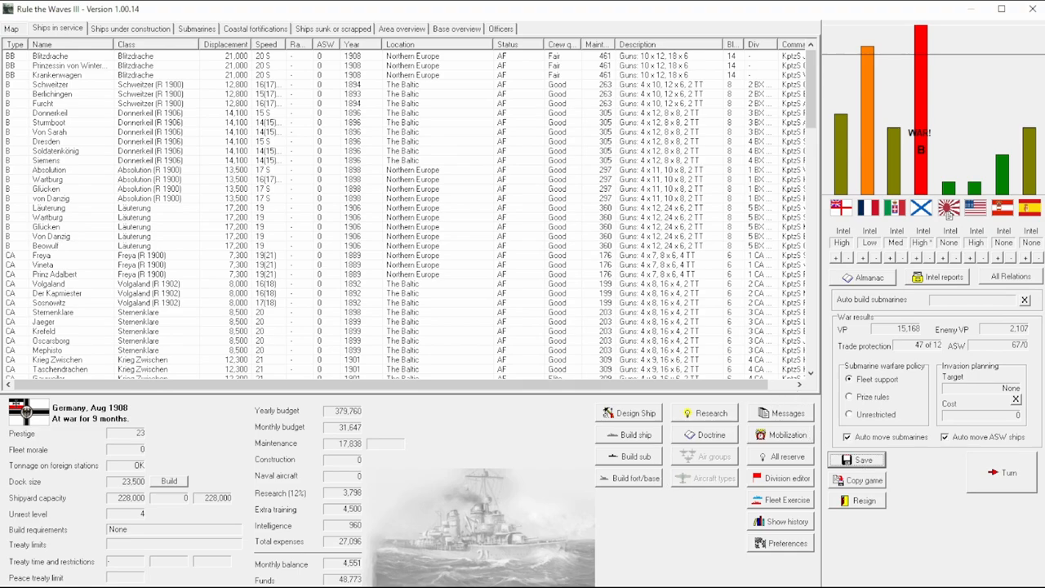
mouse_move(592, 572)
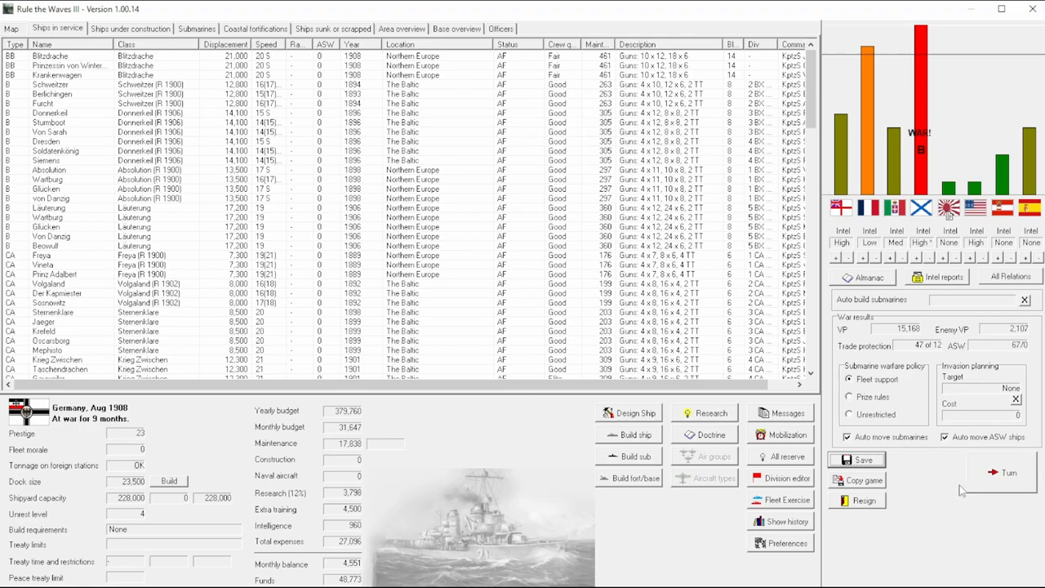
mouse_move(206, 536)
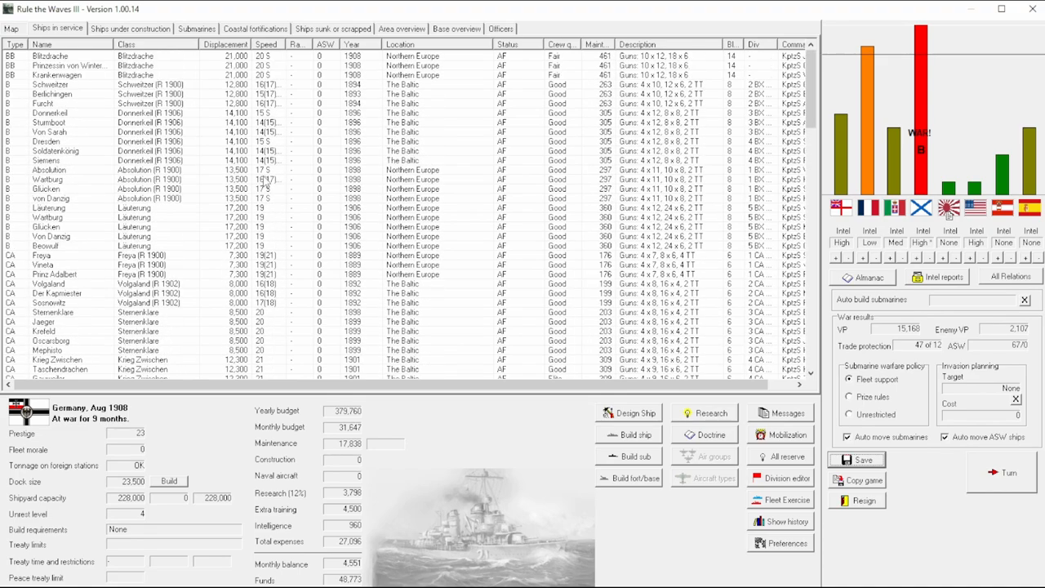
mouse_move(665, 420)
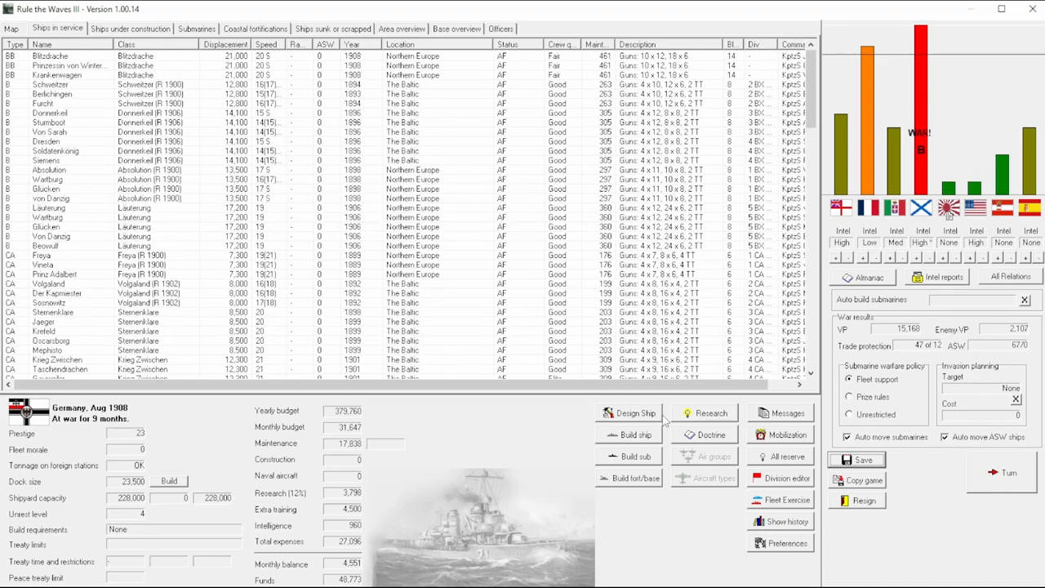
left_click(710, 412)
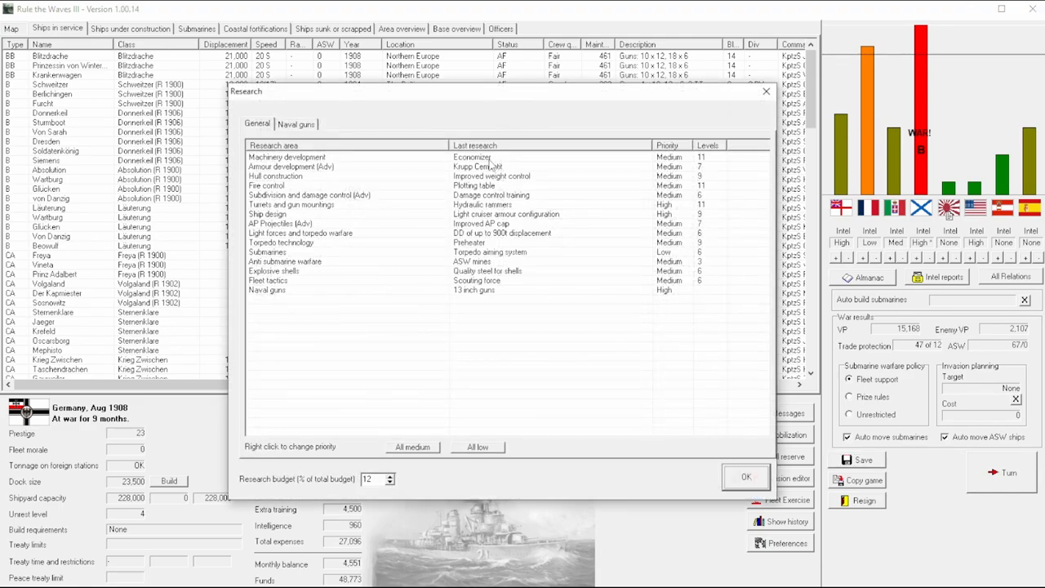
mouse_move(480, 296)
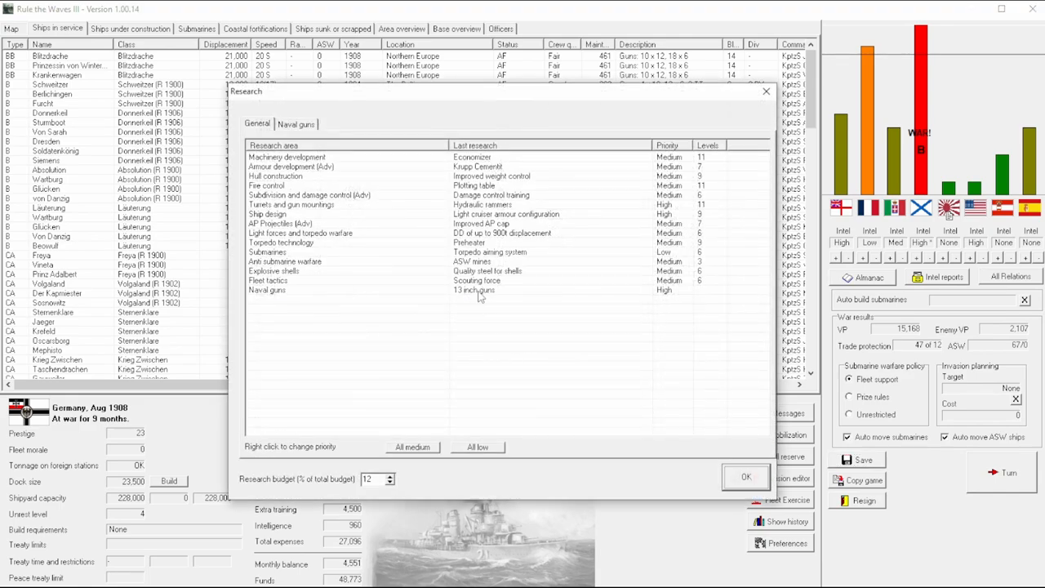
left_click(296, 123)
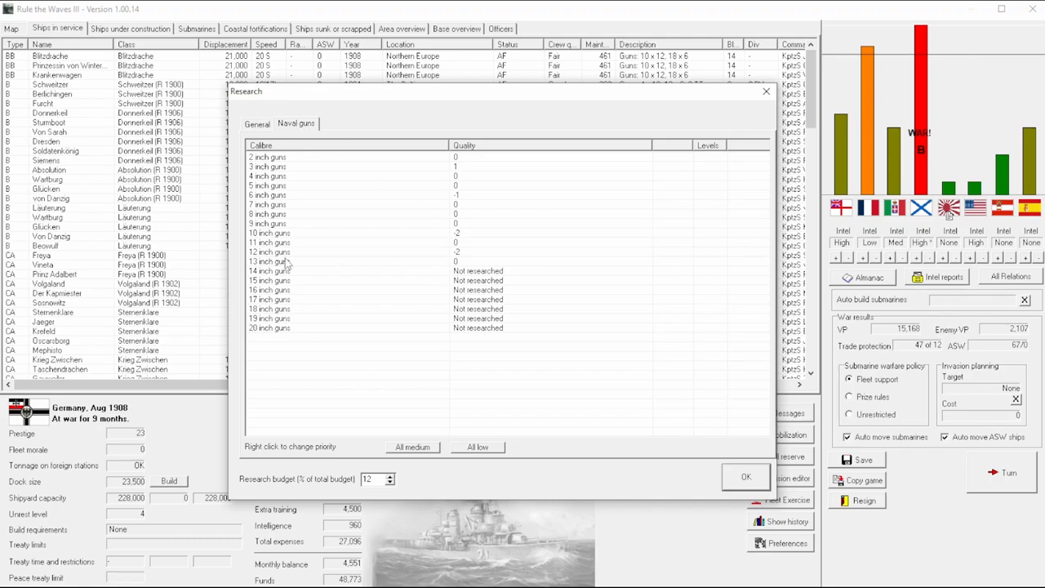
left_click(270, 260)
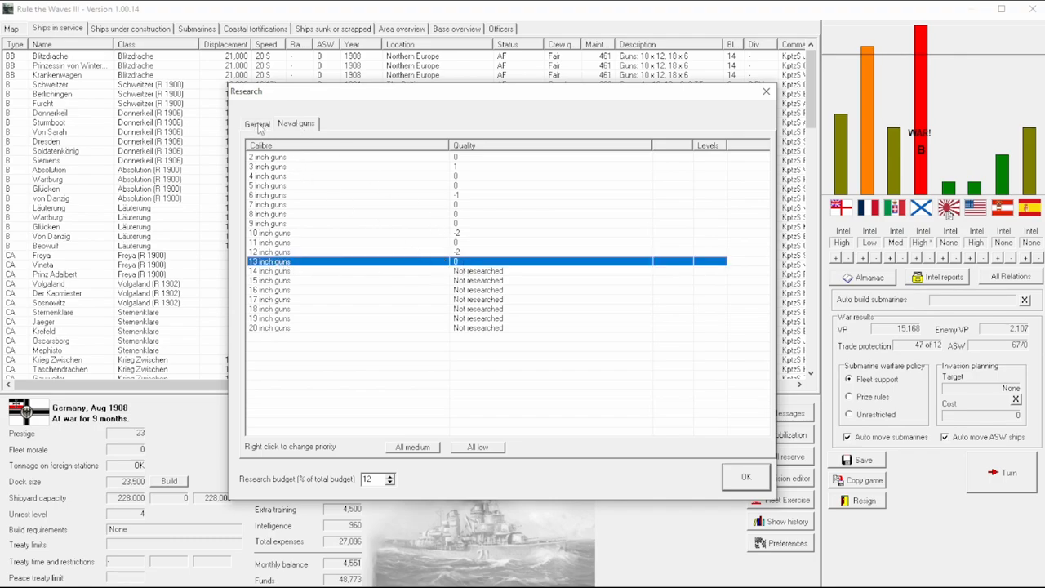
left_click(257, 123)
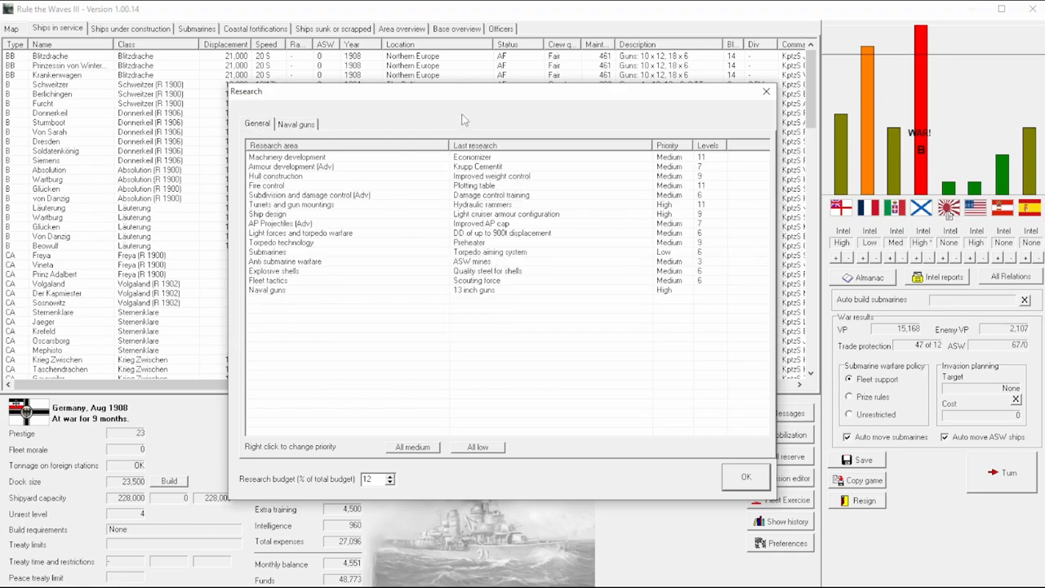
left_click(744, 476)
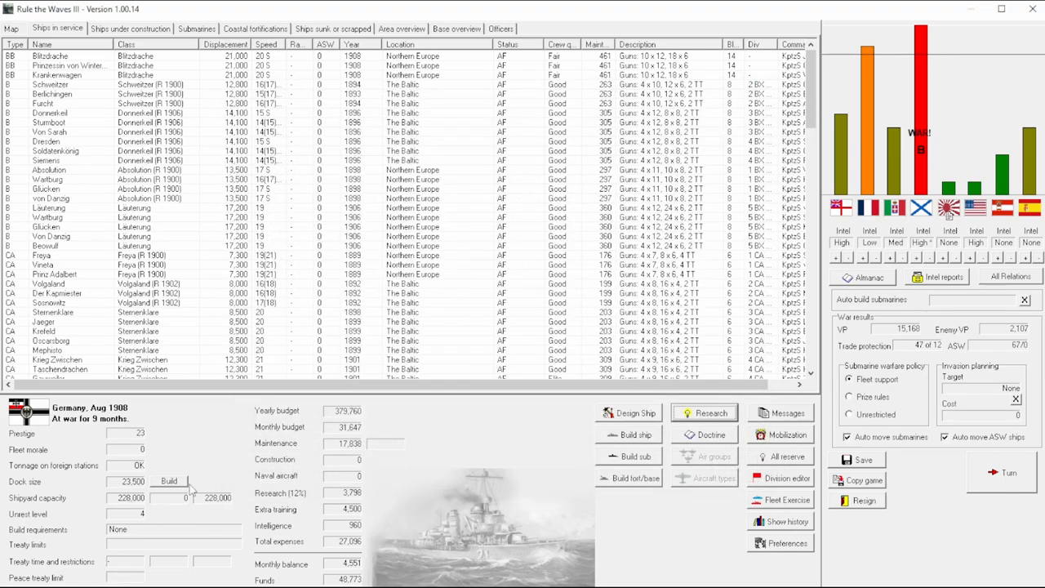
left_click(169, 481)
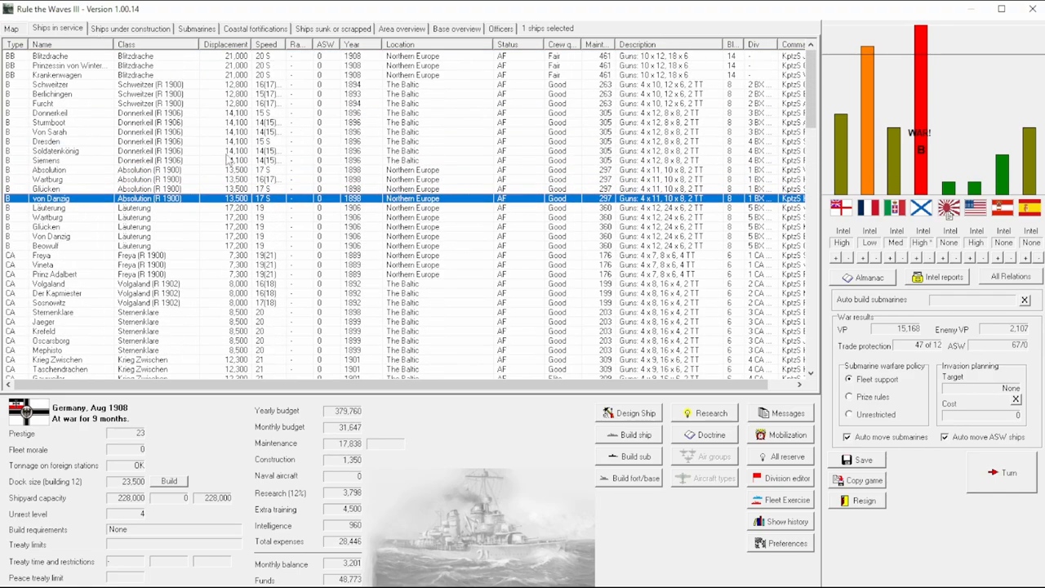
scroll("down", 3)
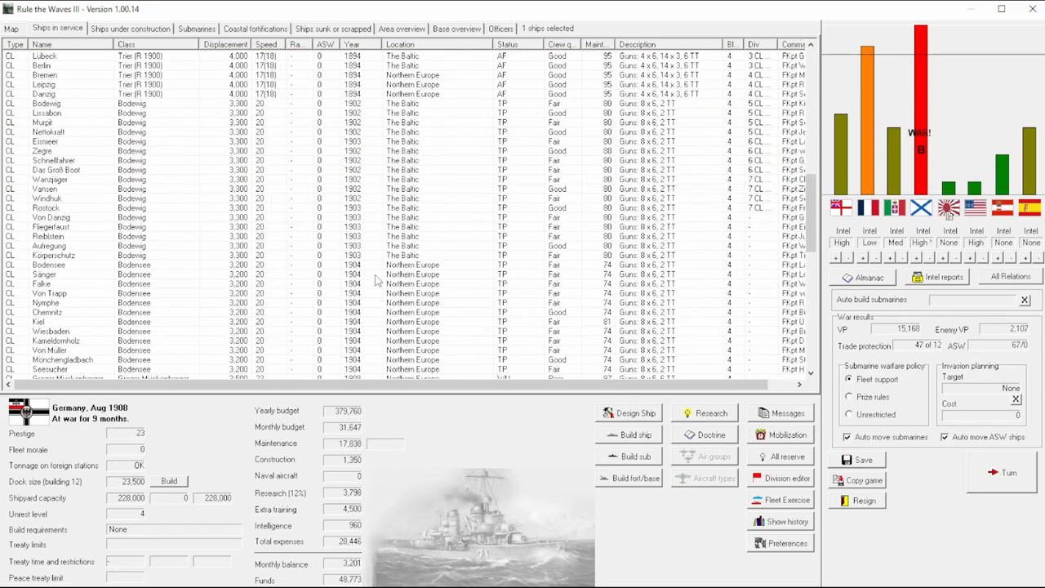
mouse_move(180, 204)
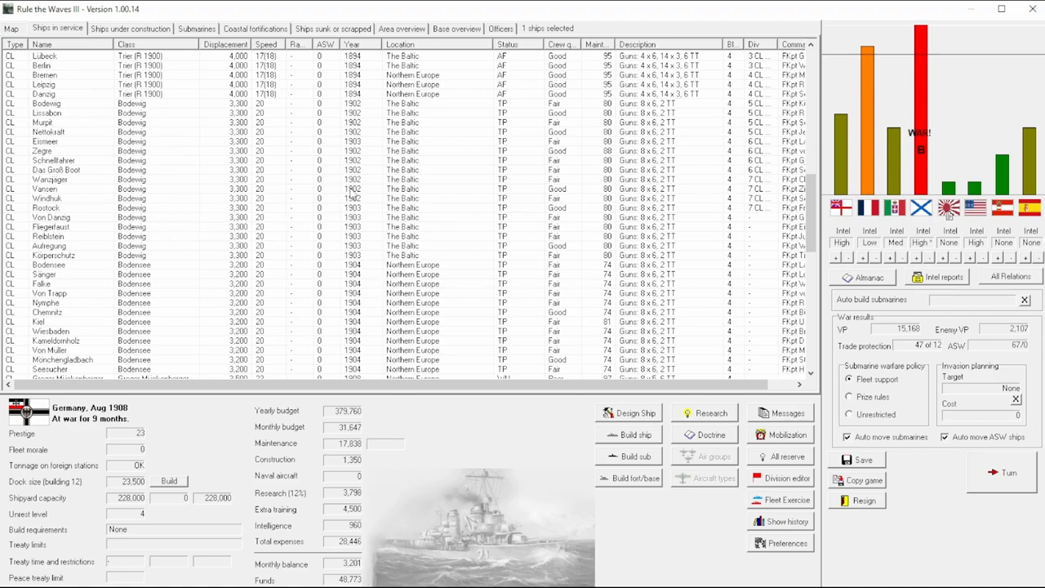
scroll("down", 3)
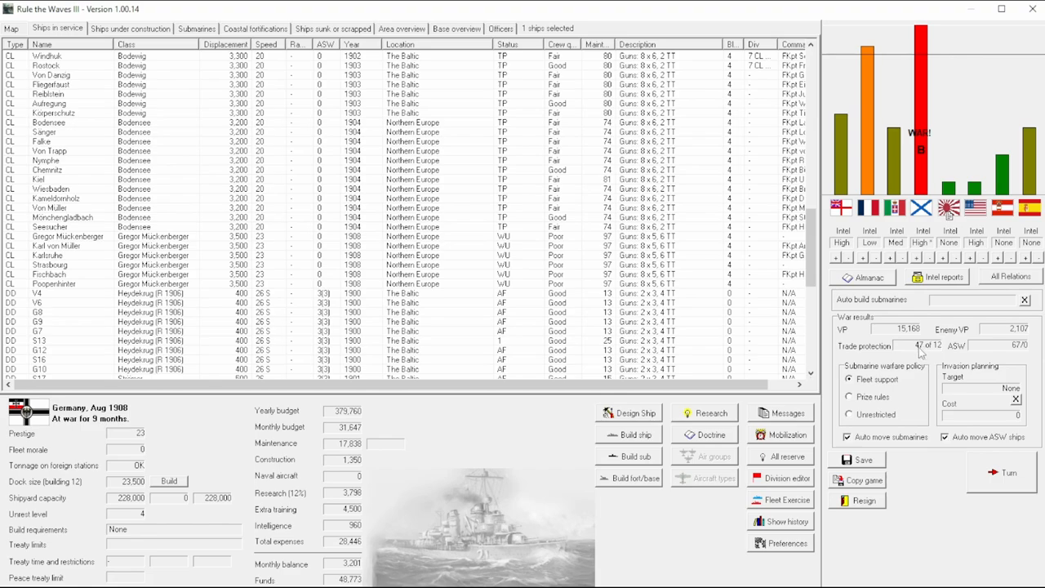
scroll("down", 3)
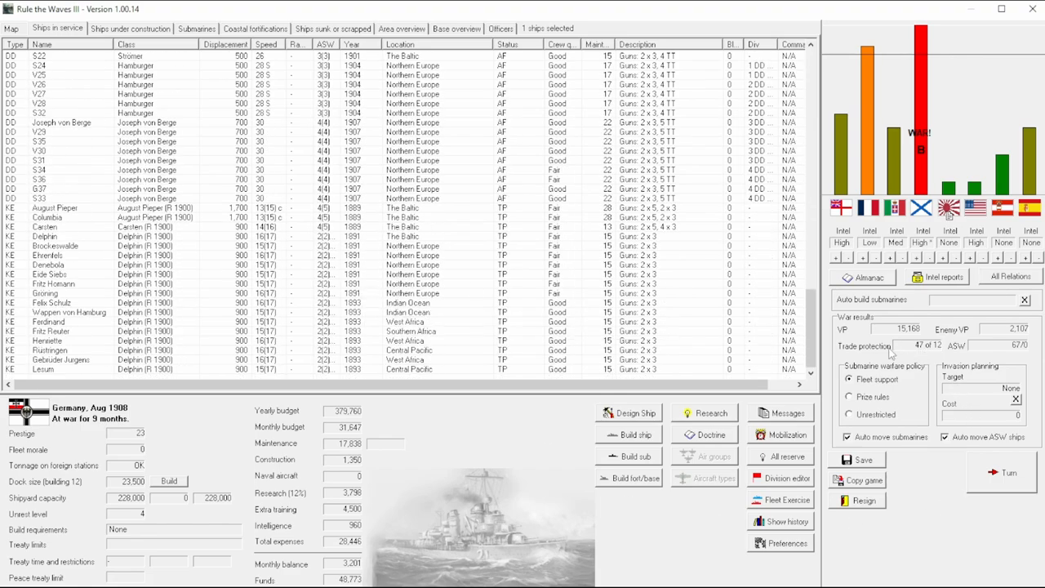
mouse_move(400, 291)
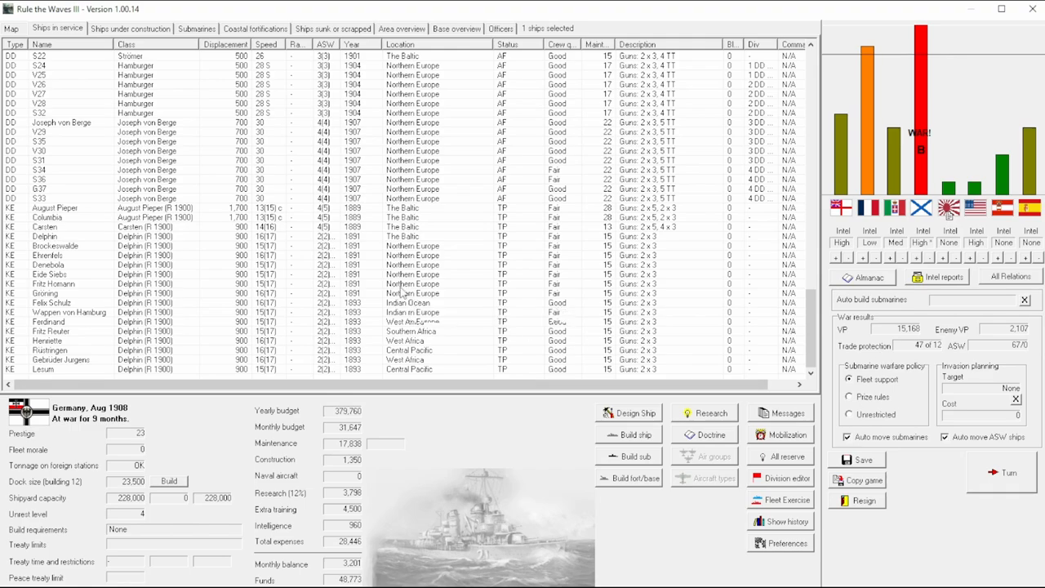
scroll("up", 3)
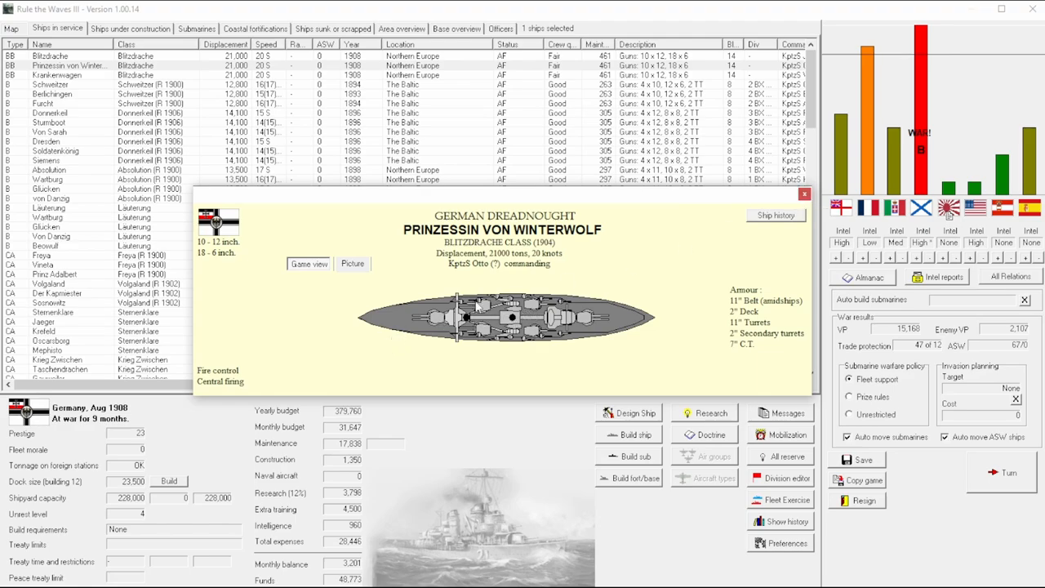
mouse_move(539, 310)
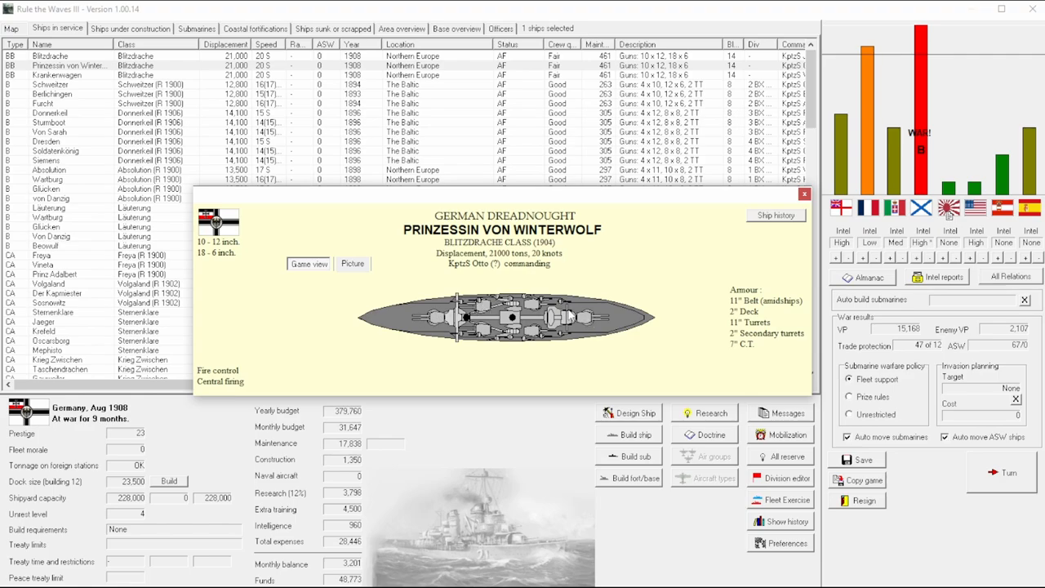
mouse_move(588, 280)
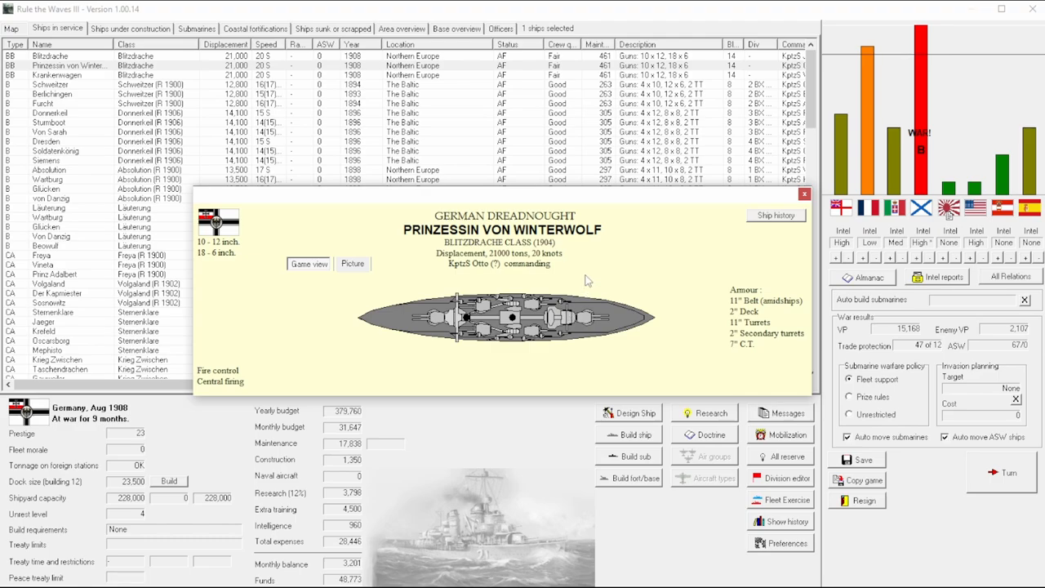
mouse_move(573, 276)
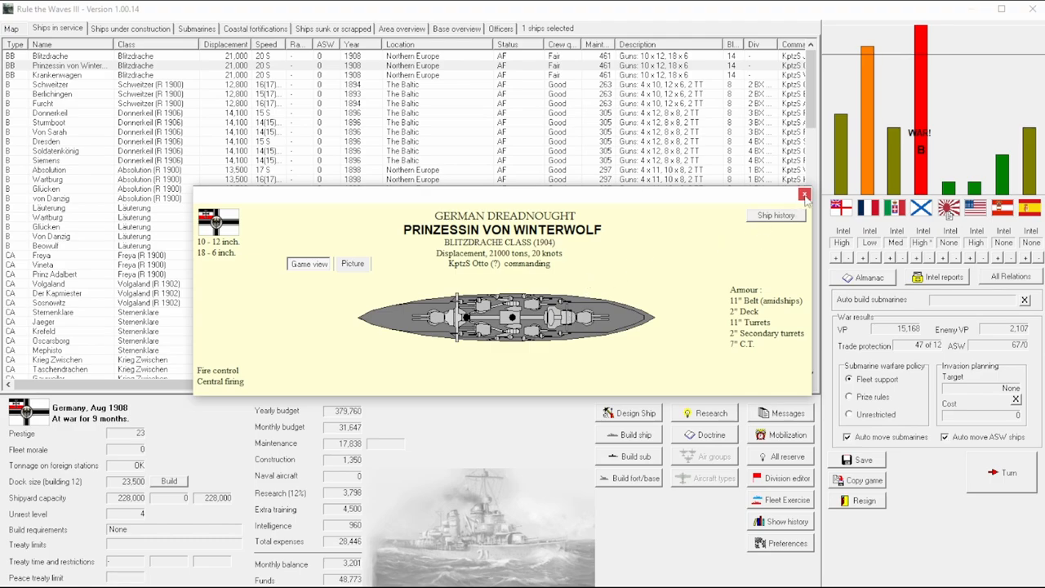
mouse_move(447, 326)
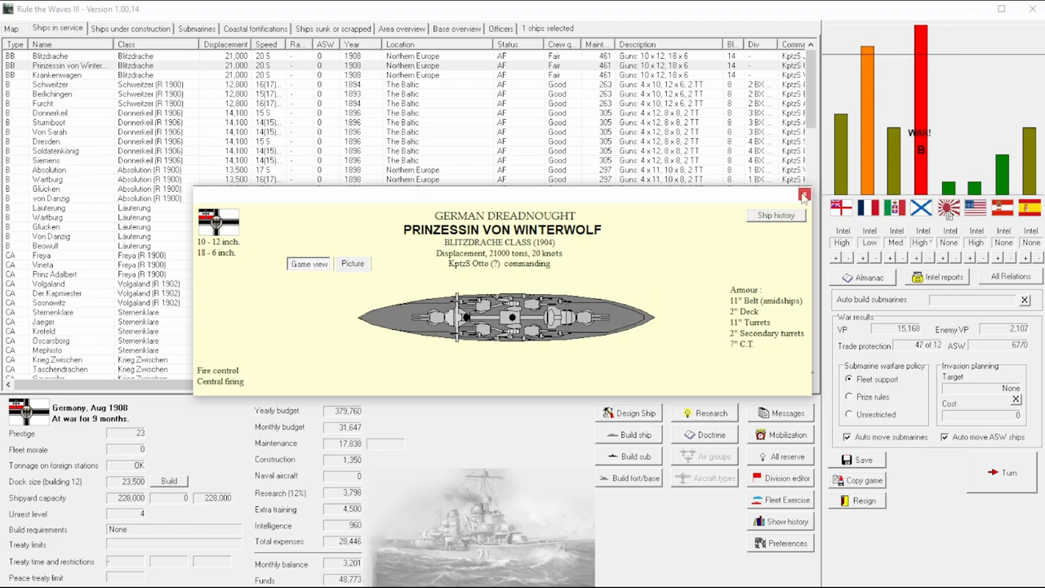
left_click(803, 196)
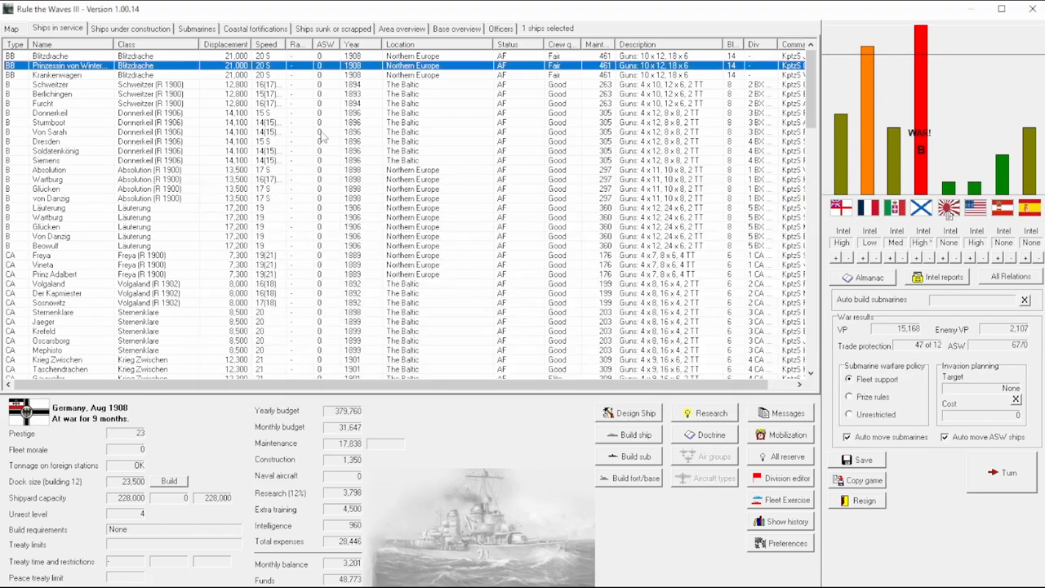
mouse_move(151, 84)
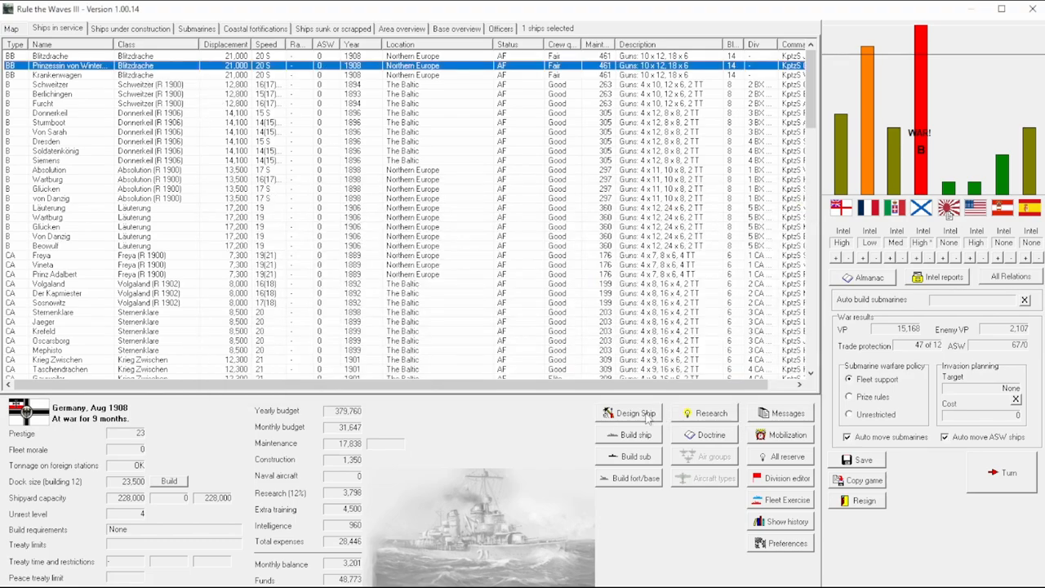
Step: Start a new battleship design with conning tower armour 8 and turret armour 13
left_click(635, 412)
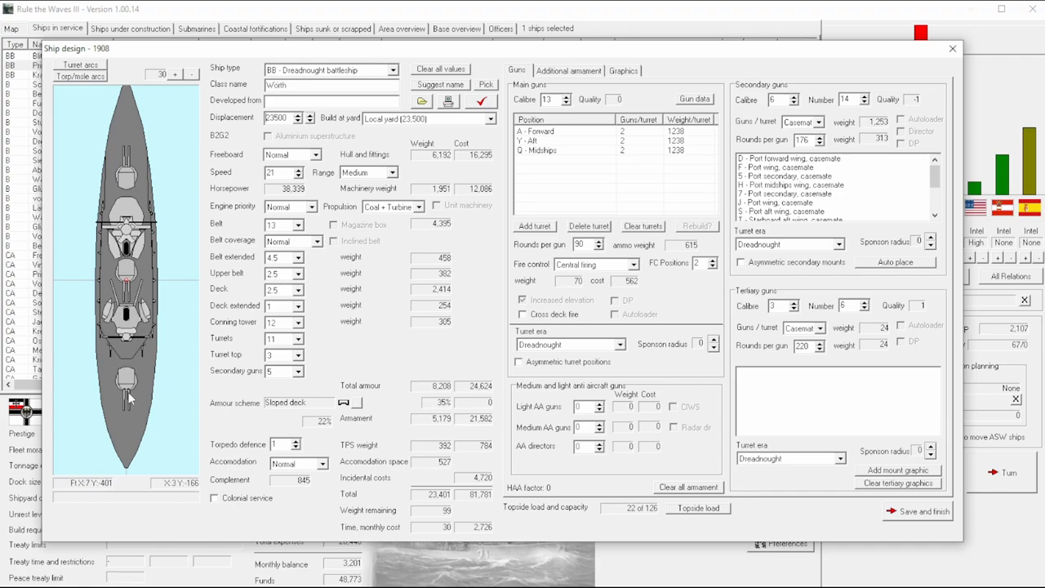
mouse_move(329, 319)
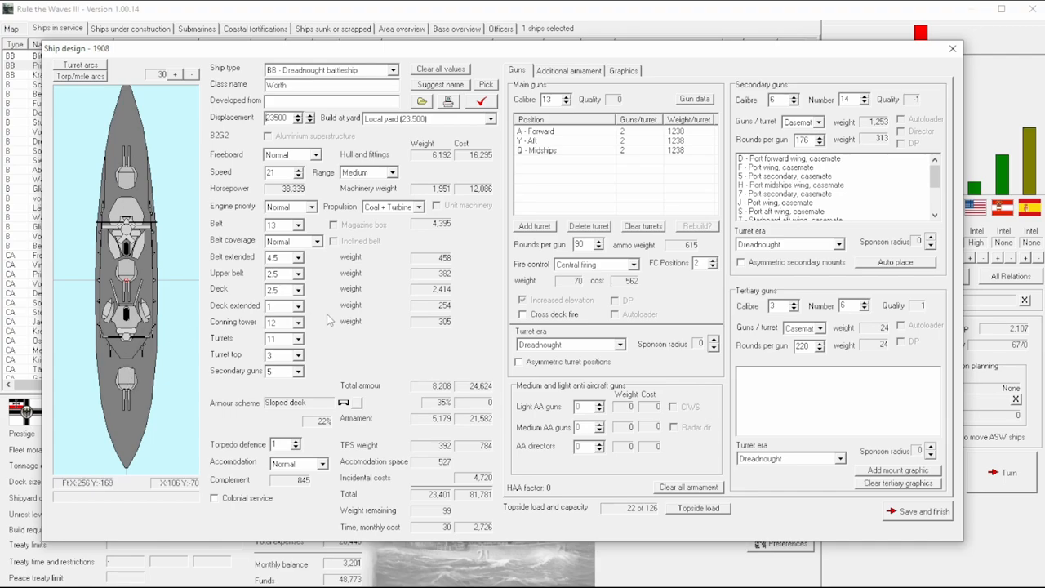
mouse_move(130, 302)
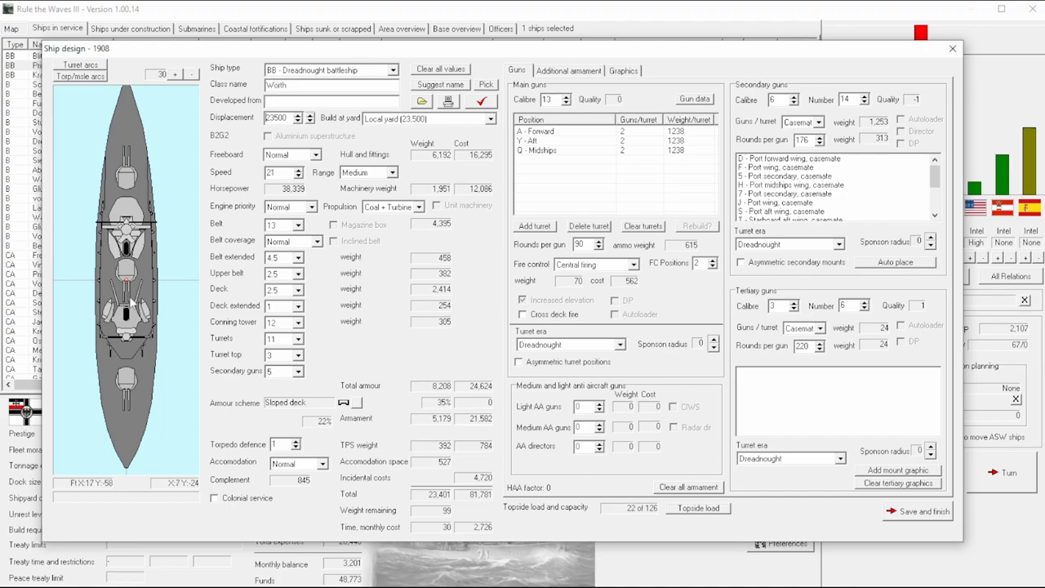
mouse_move(154, 290)
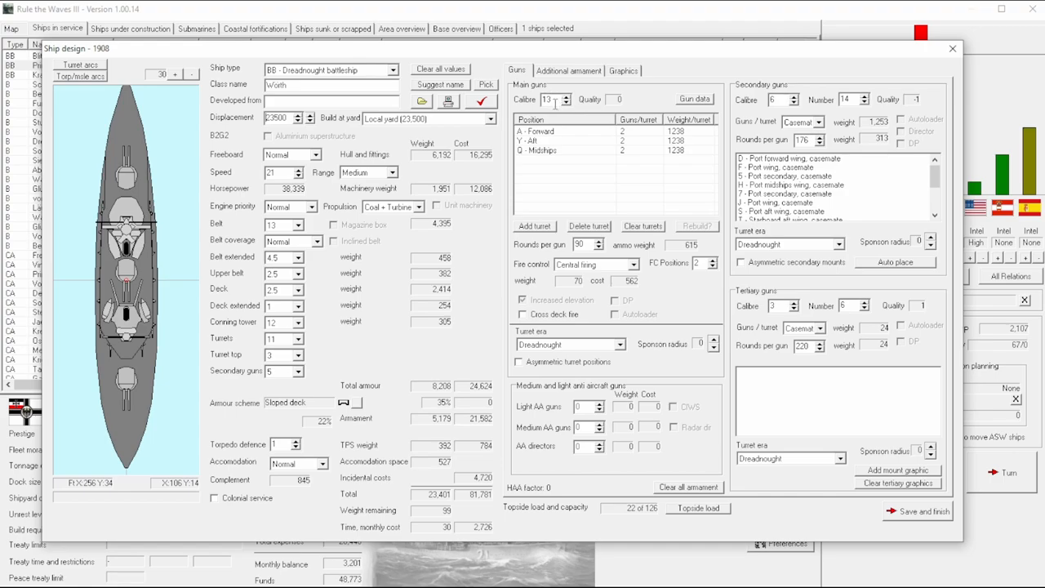
mouse_move(624, 169)
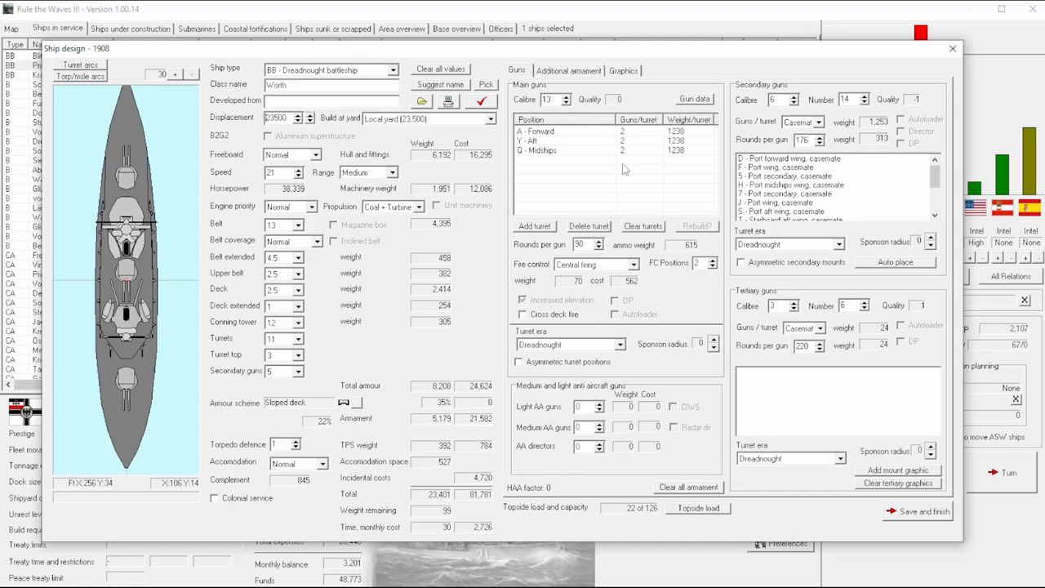
mouse_move(294, 449)
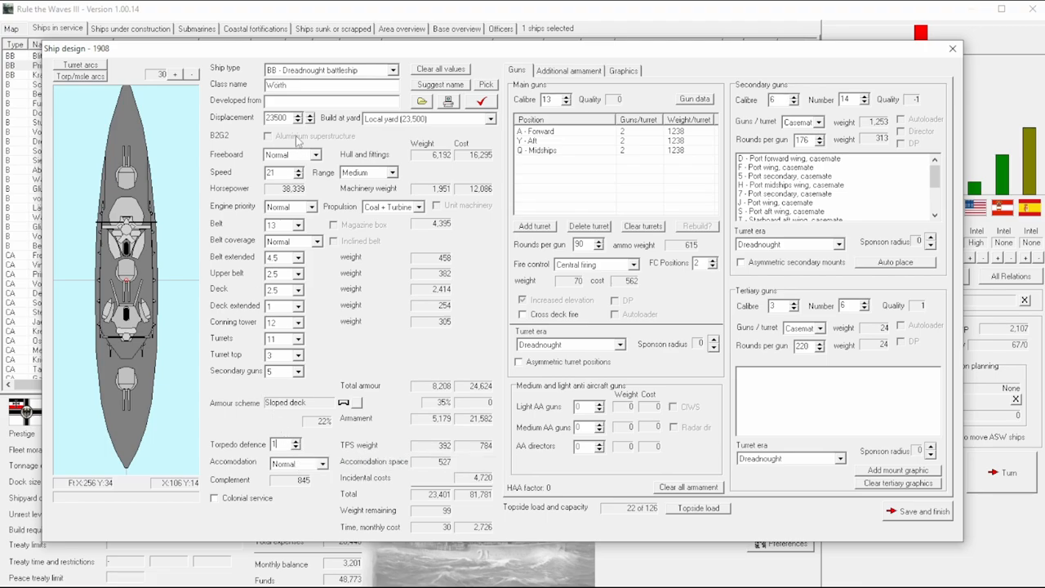
mouse_move(284, 226)
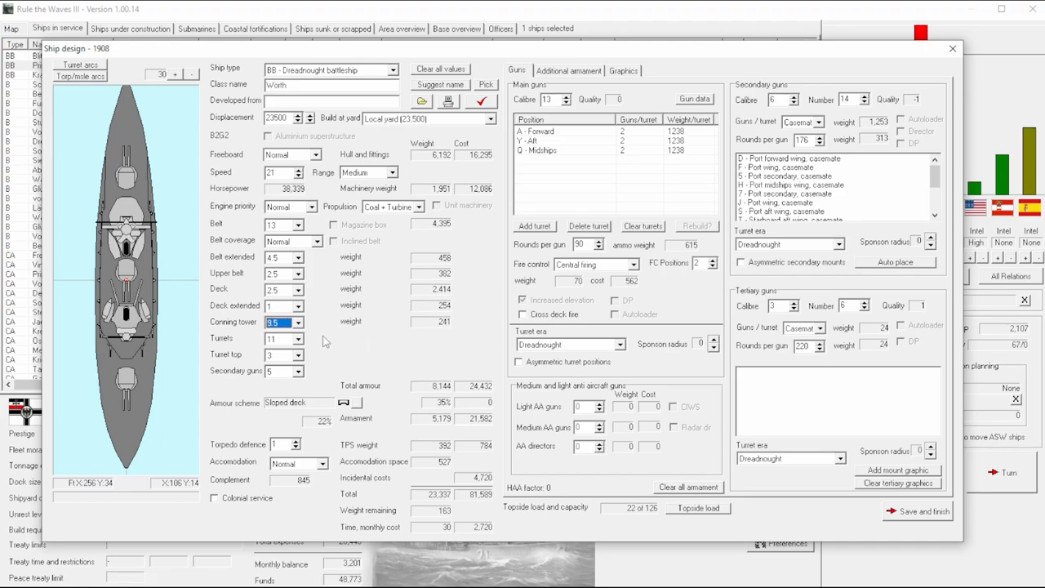
left_click(296, 325)
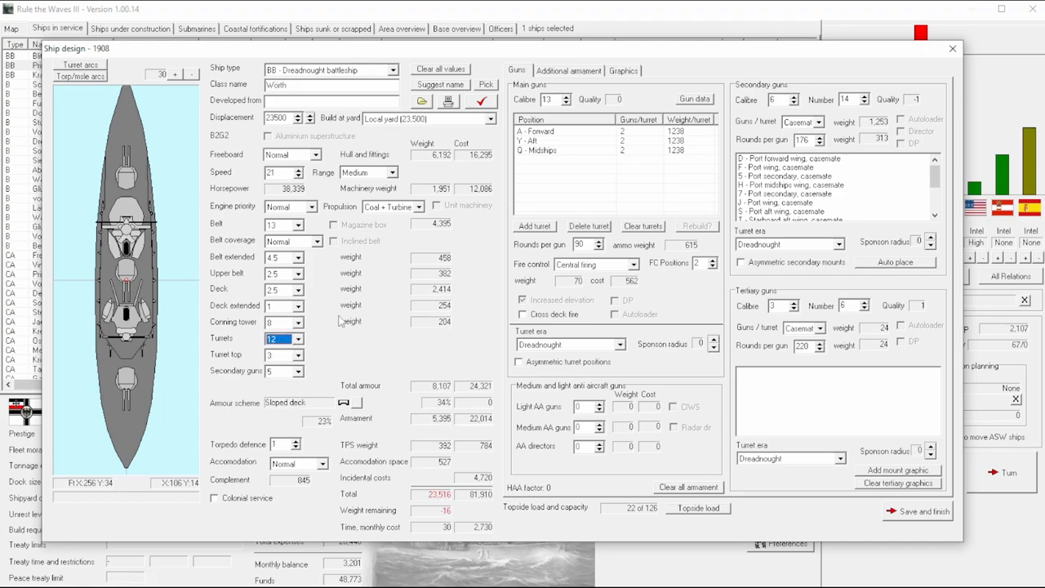
left_click(279, 257)
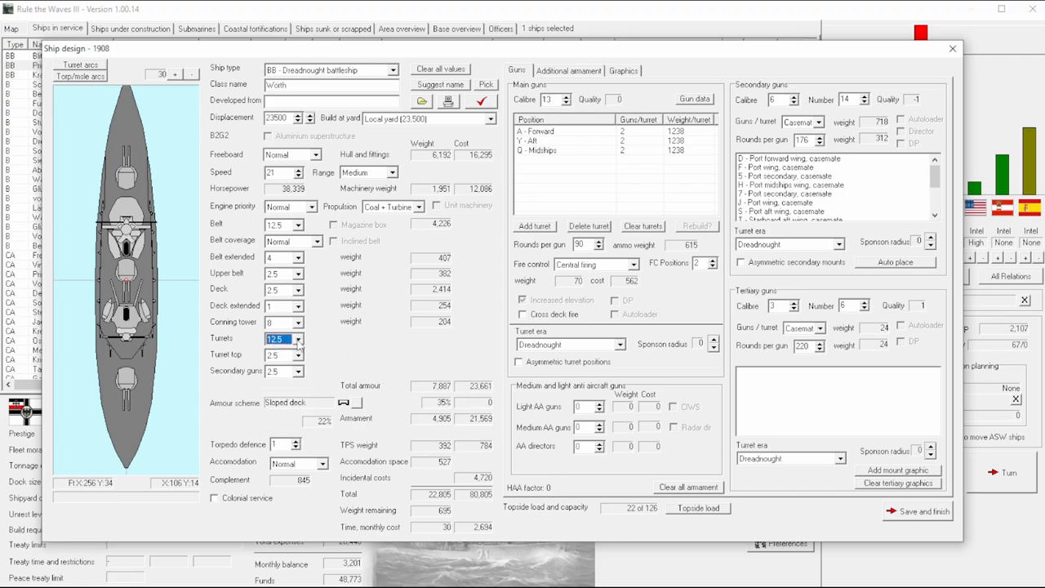
left_click(294, 335)
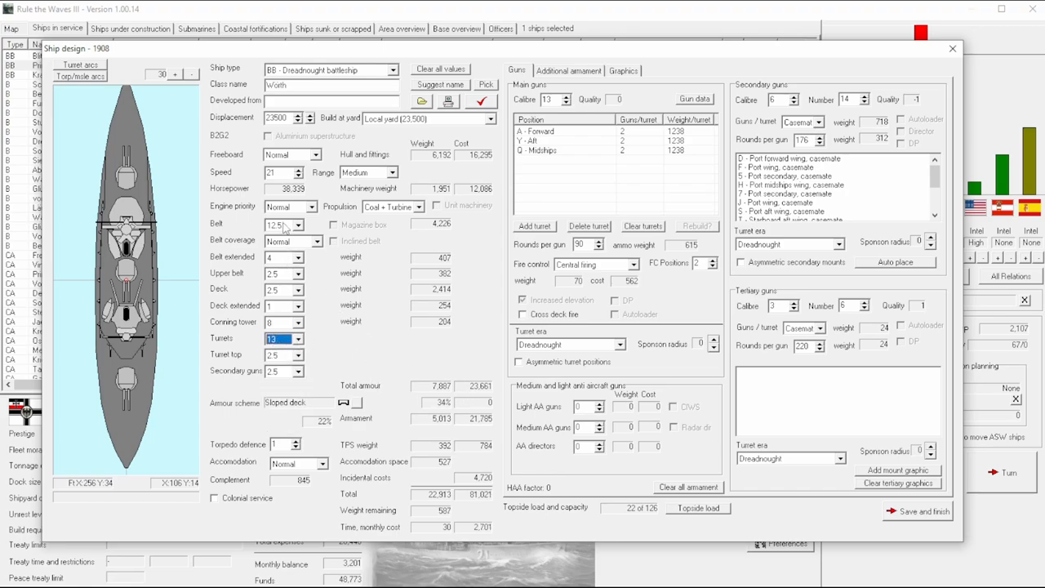
left_click(298, 221)
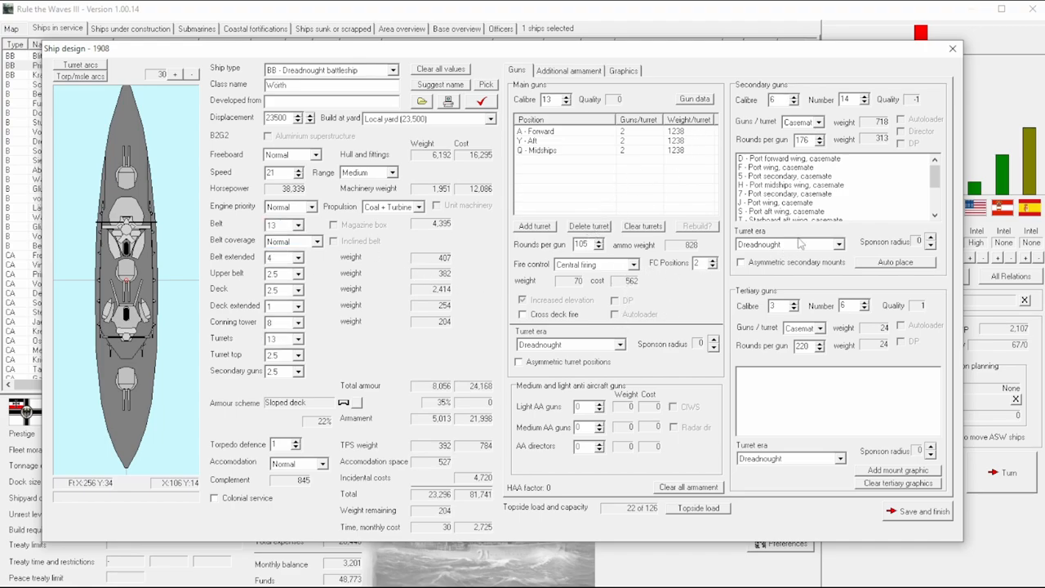
Step: Try larger and smaller secondary gun calibres, then return to 6-inch guns
left_click(592, 264)
type("4")
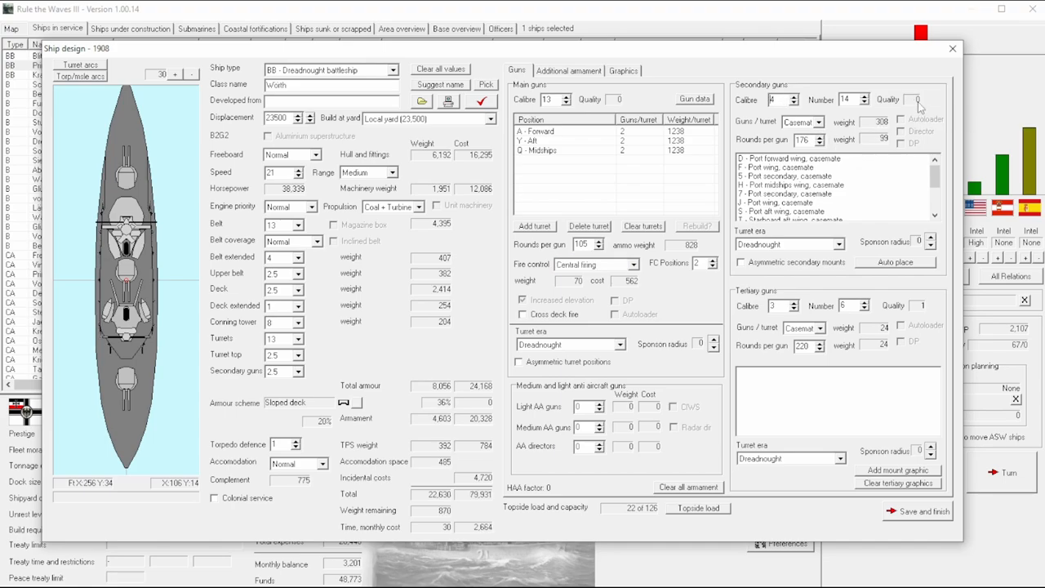
left_click(780, 95)
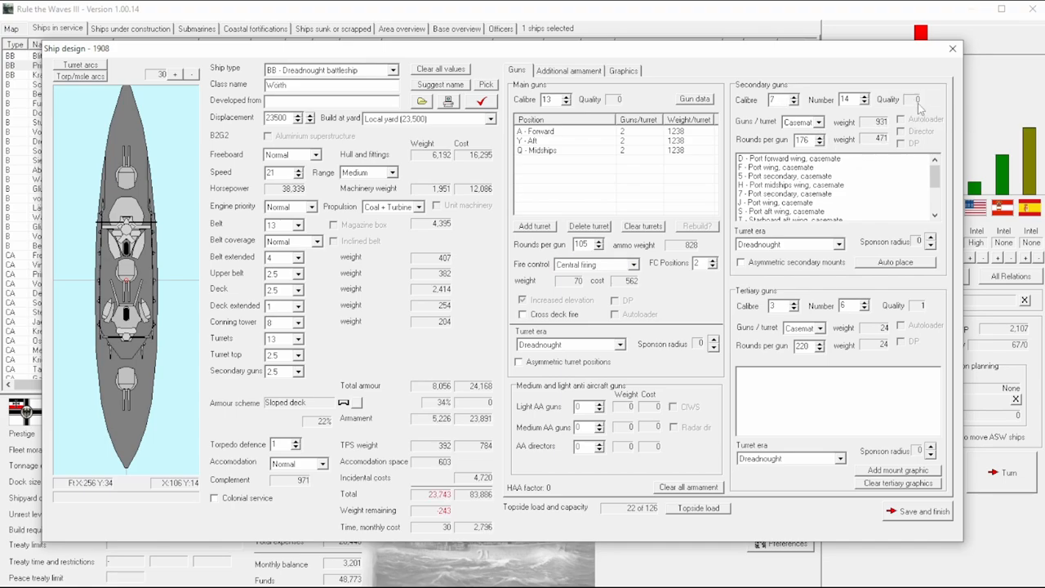
left_click(762, 95)
type("2")
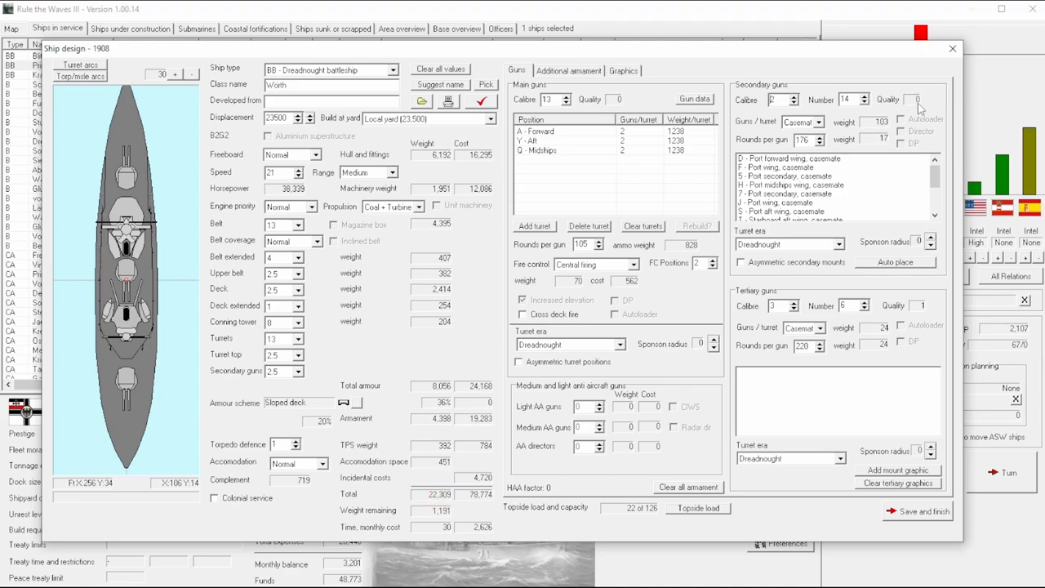
left_click(792, 95)
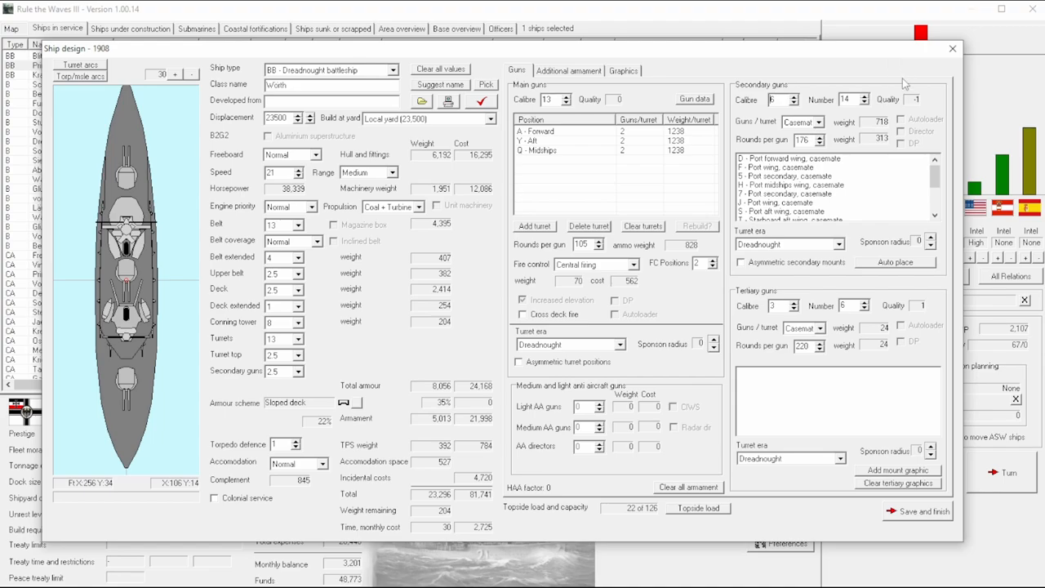
mouse_move(951, 49)
type("0")
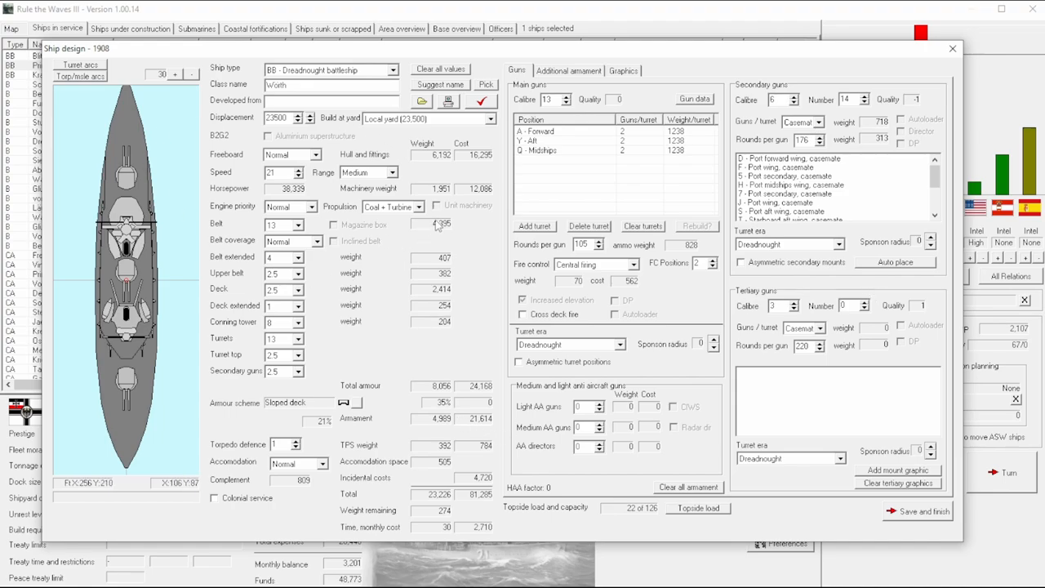
mouse_move(407, 135)
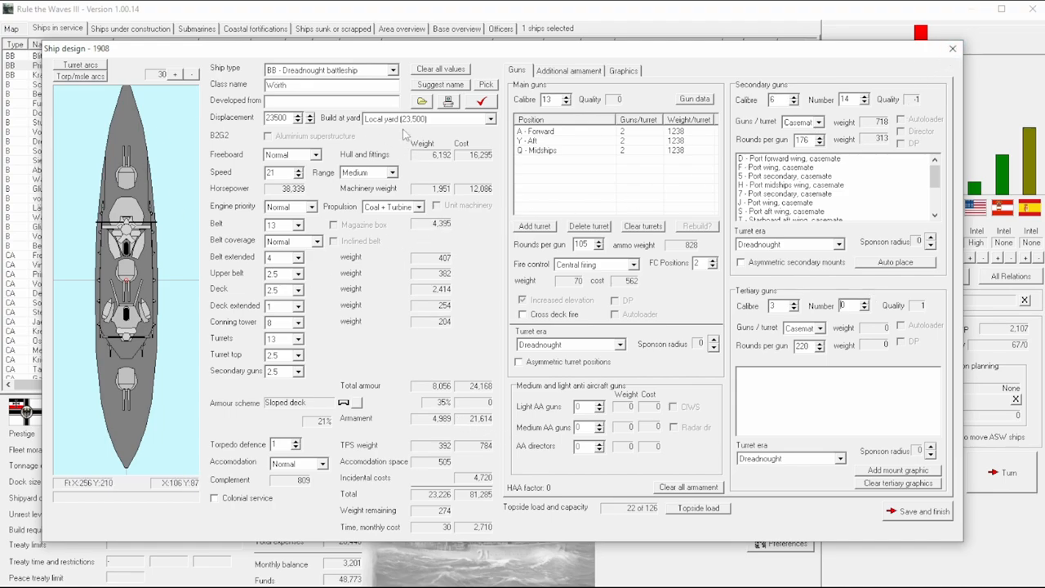
Step: Set the Worth design to build at the Italian yard (22,000) and close the designer
left_click(430, 119)
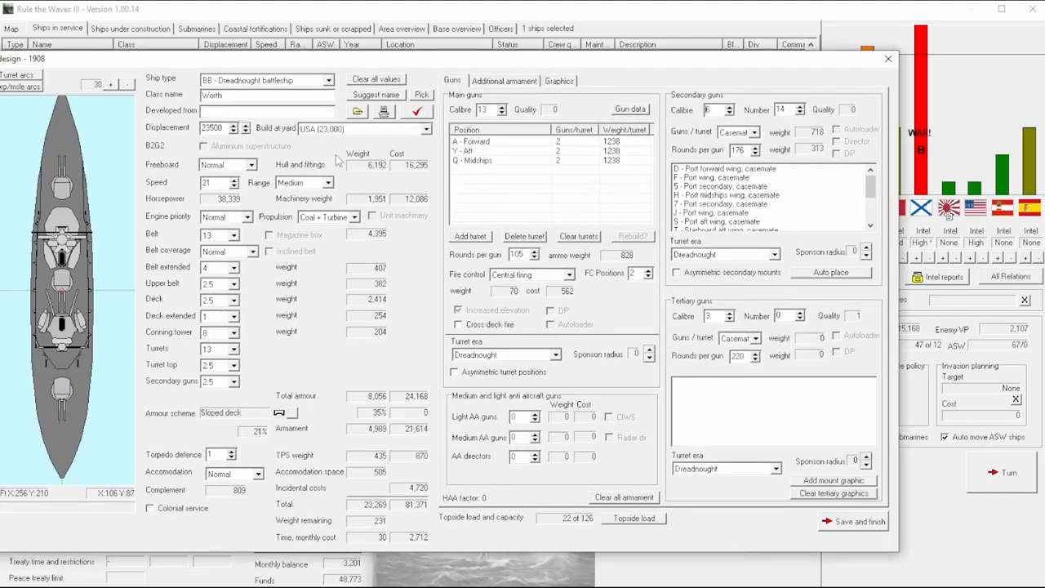
left_click(424, 128)
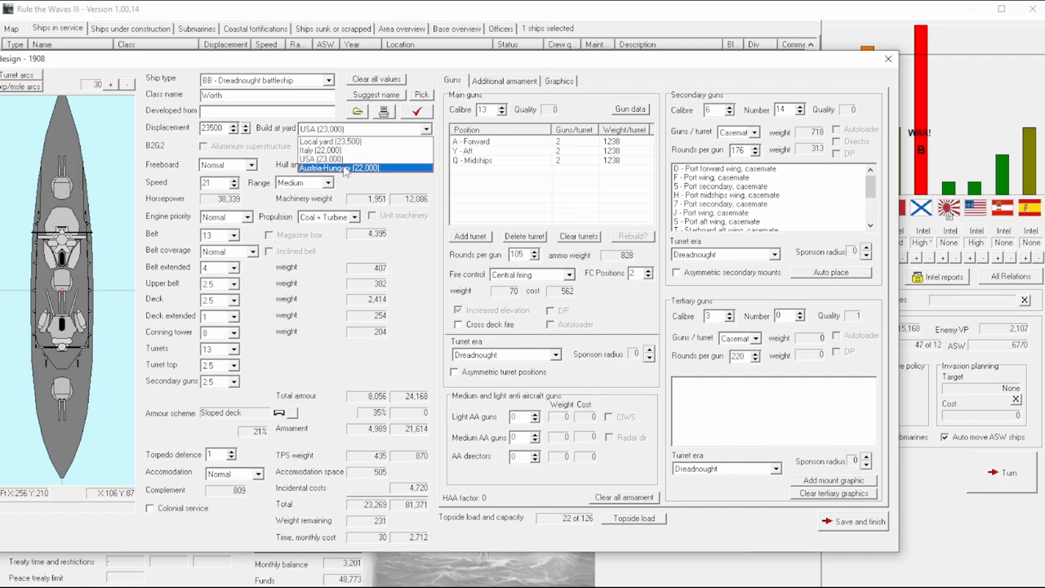
left_click(339, 168)
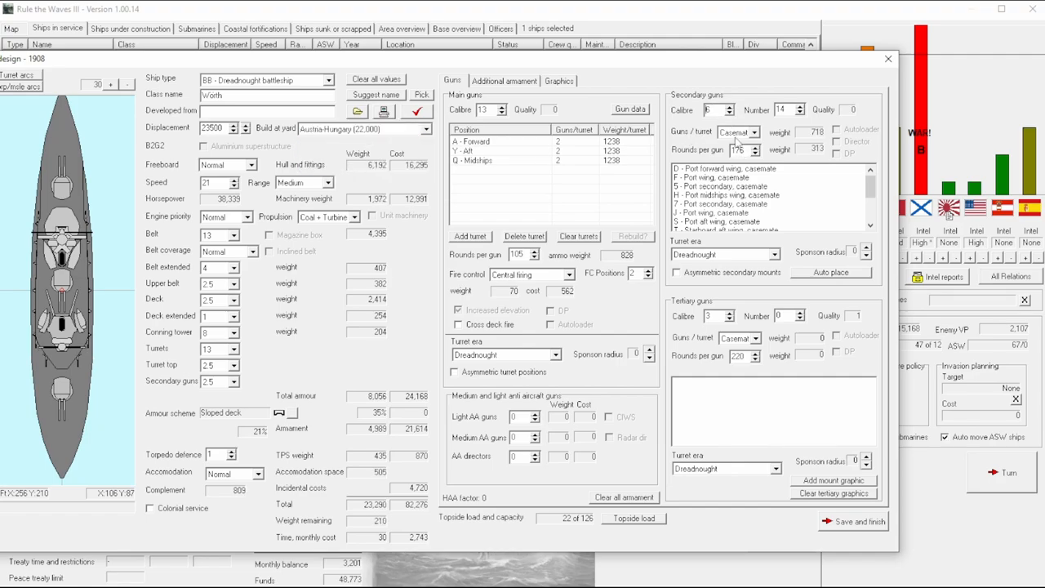
left_click(438, 128)
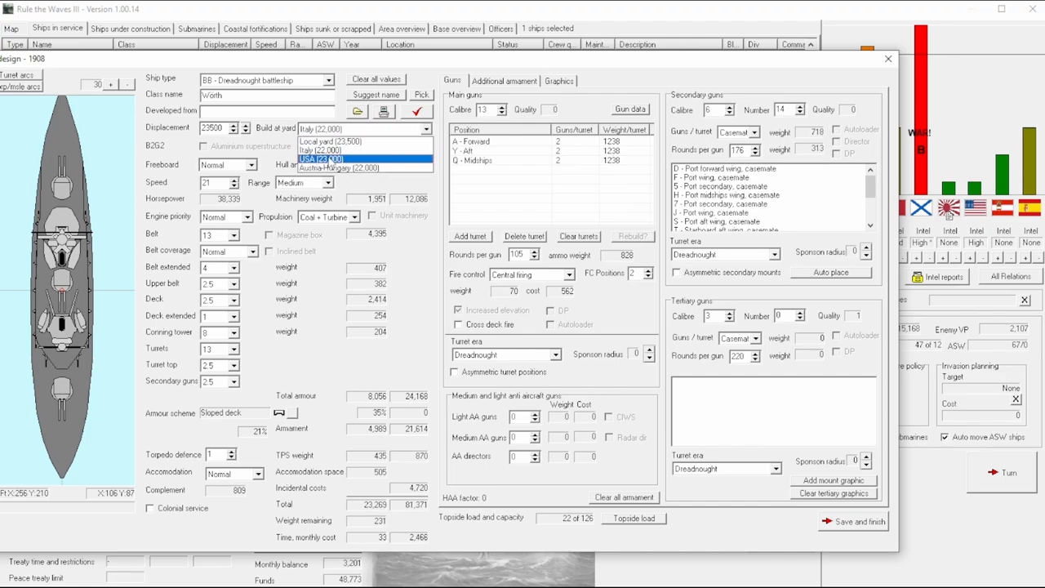
left_click(365, 160)
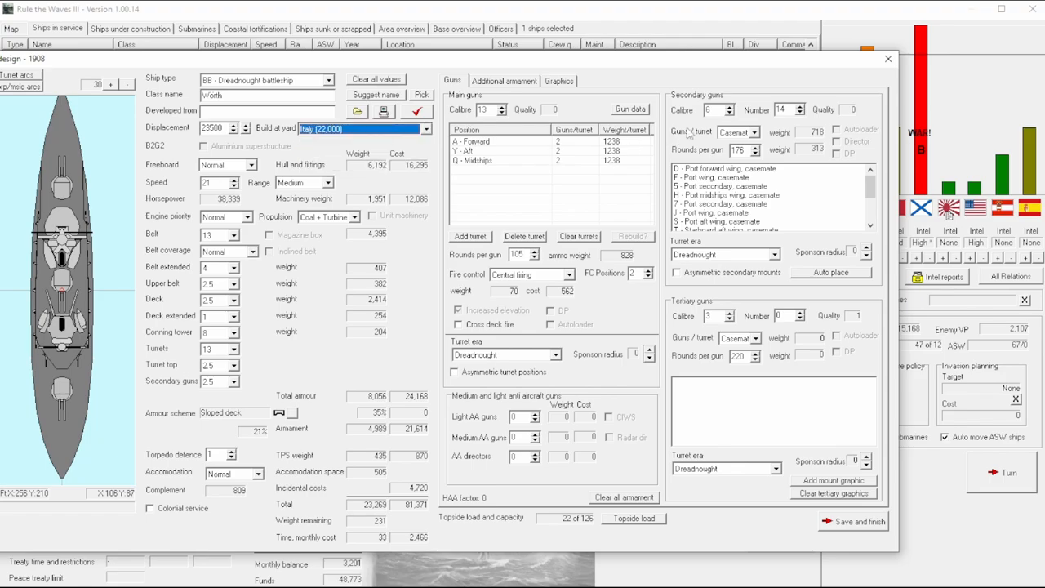
left_click(363, 128)
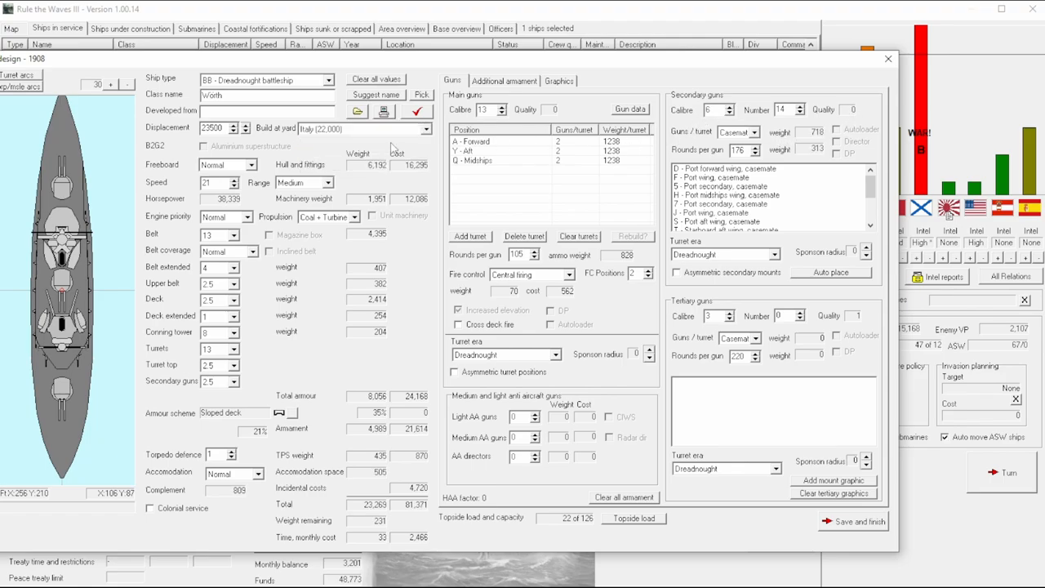
left_click(365, 128)
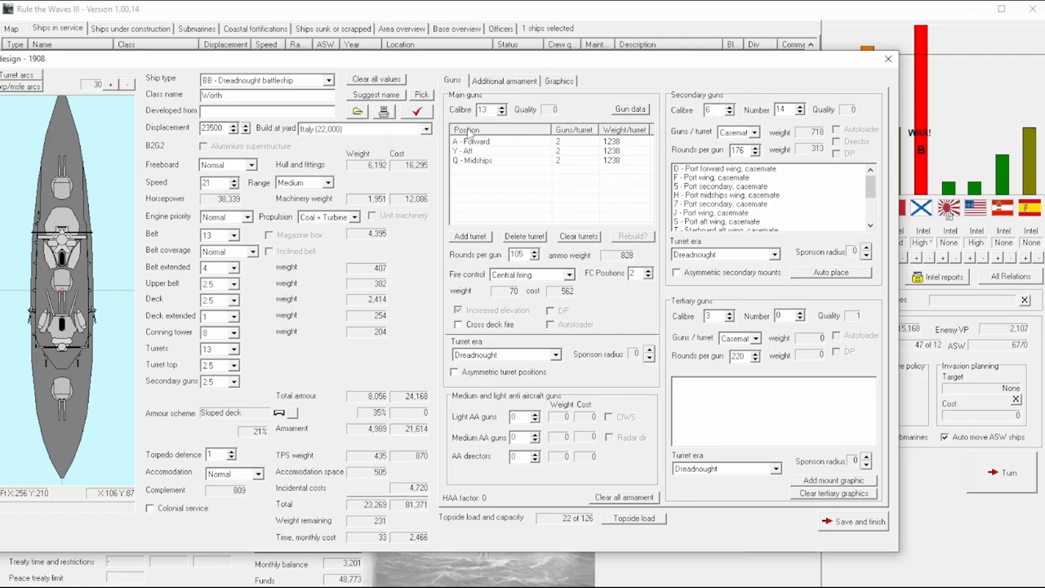
left_click(443, 128)
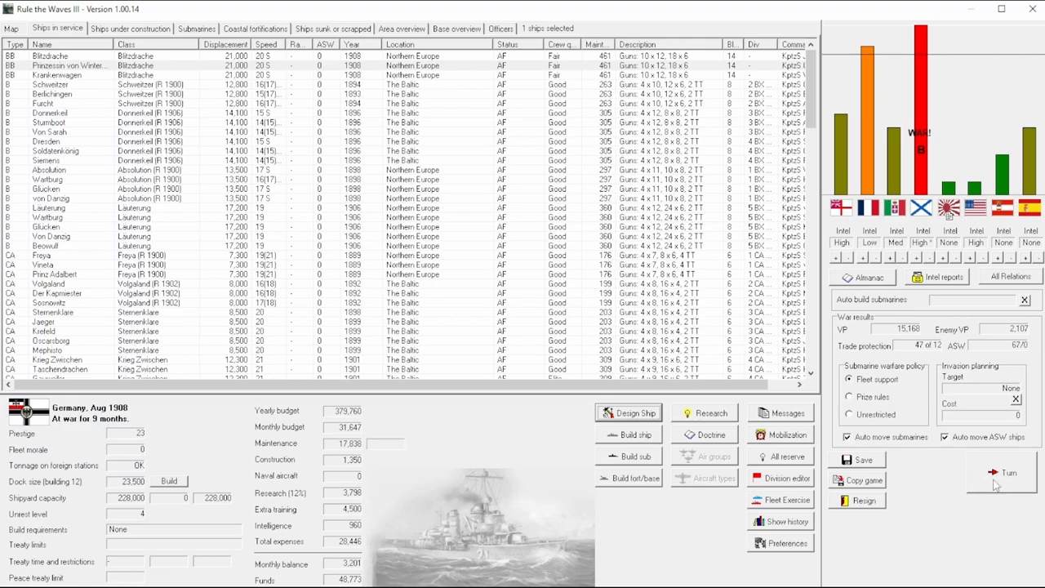
Step: Advance the turn and accept the Baltic light-forces battle against Russia
left_click(1001, 472)
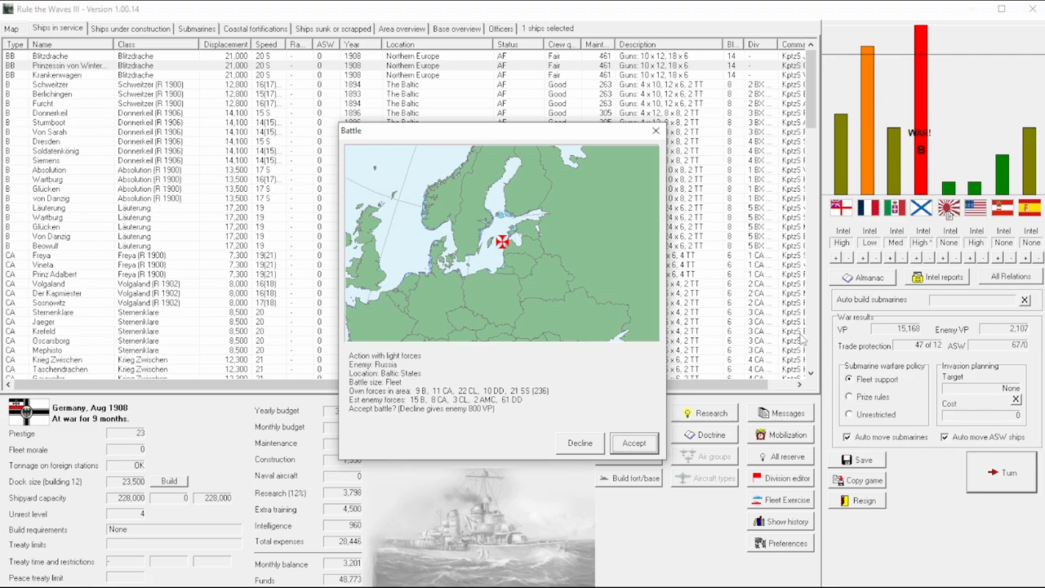
mouse_move(906, 366)
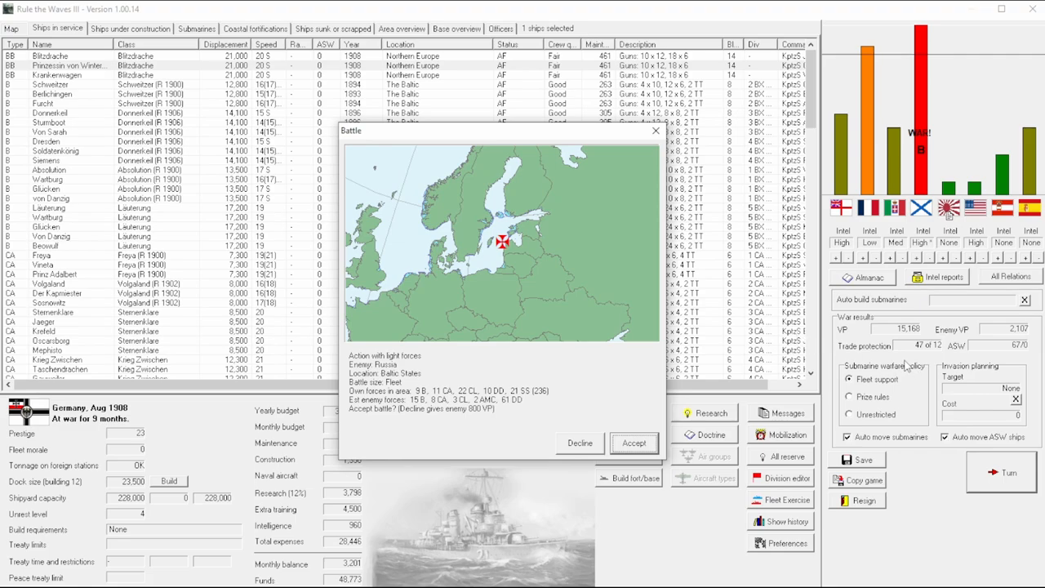
mouse_move(599, 366)
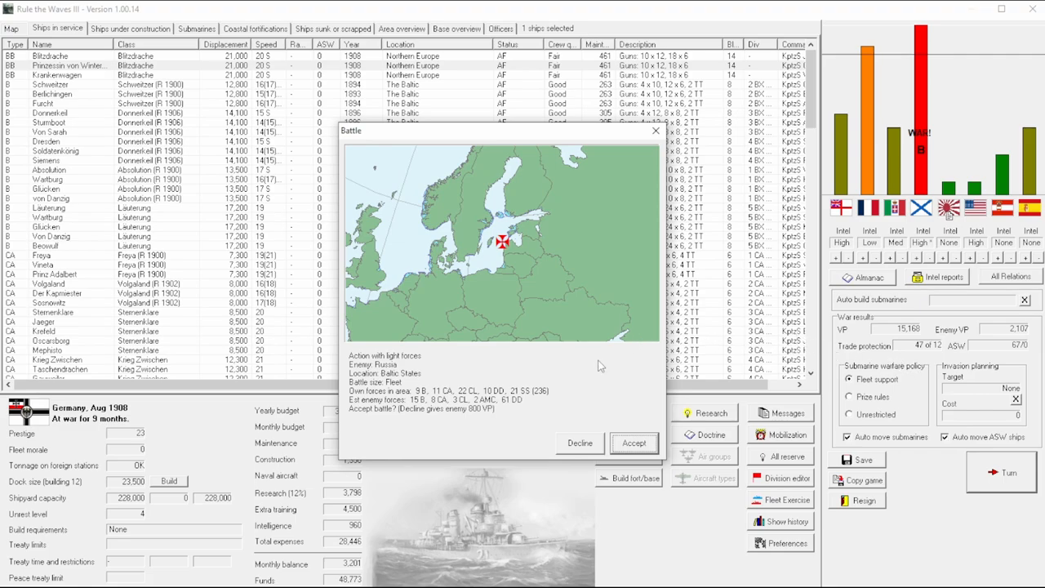
mouse_move(607, 346)
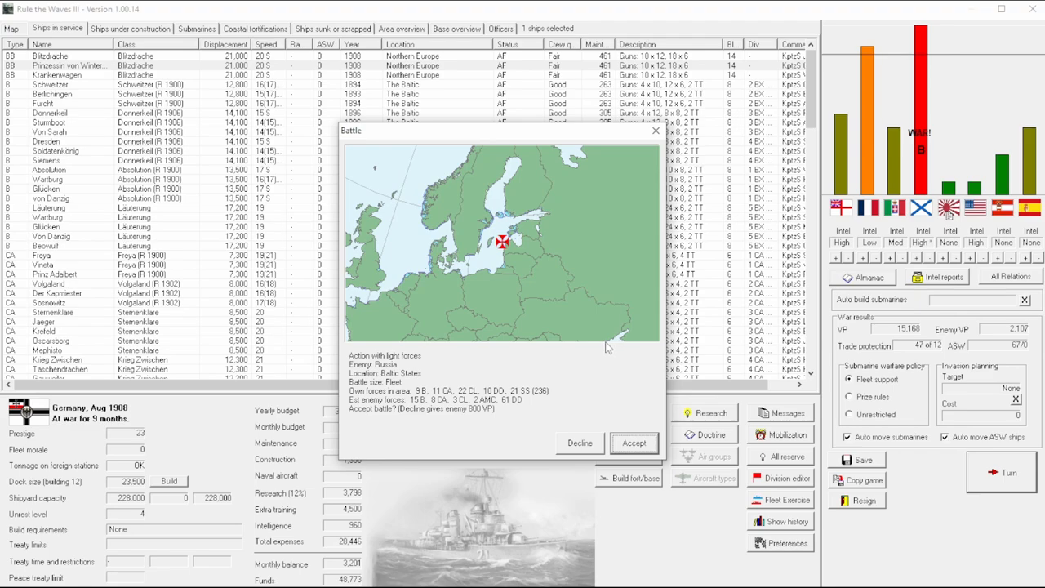
mouse_move(559, 351)
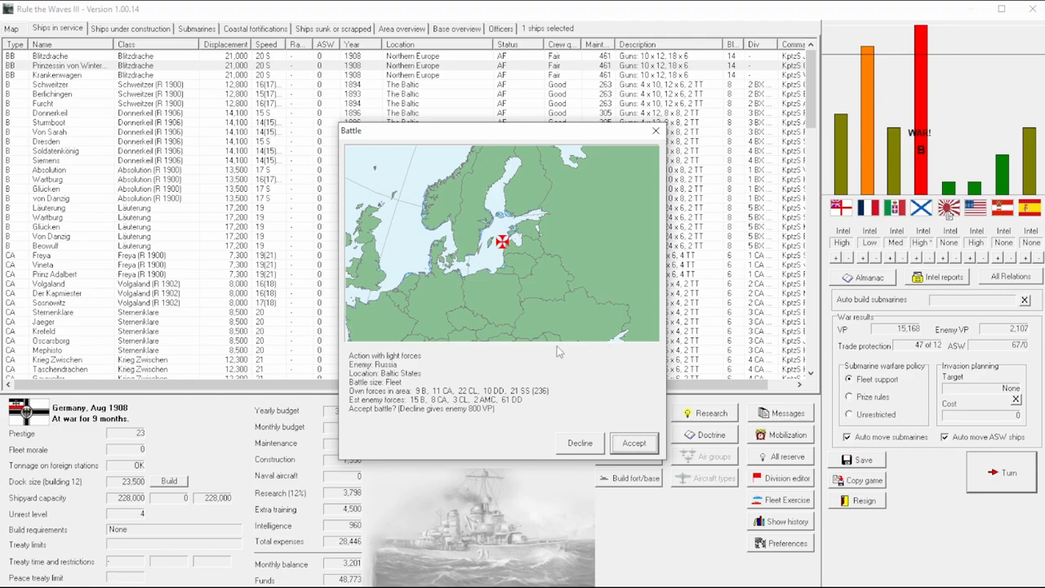
mouse_move(416, 409)
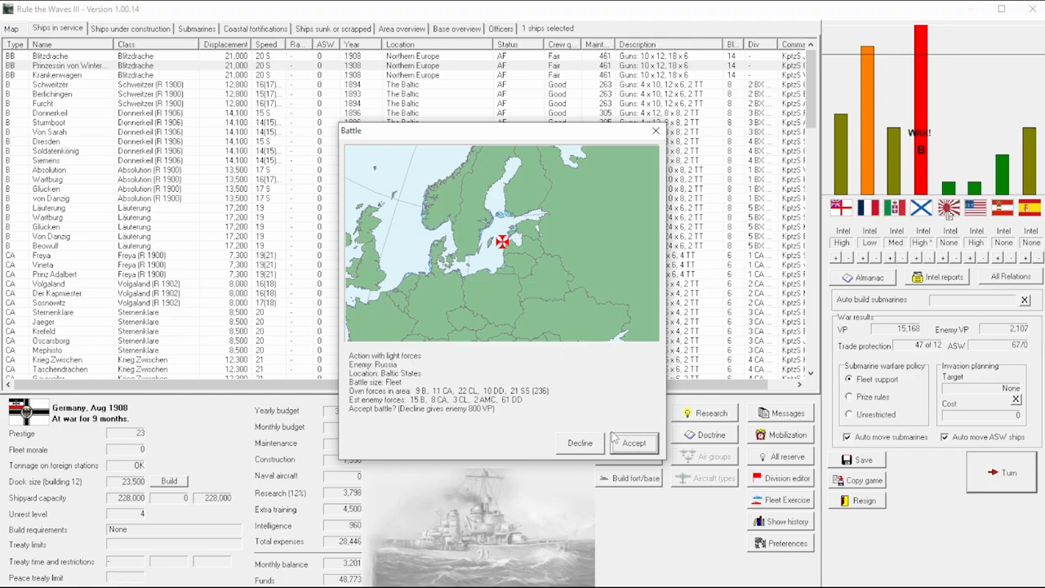
left_click(633, 443)
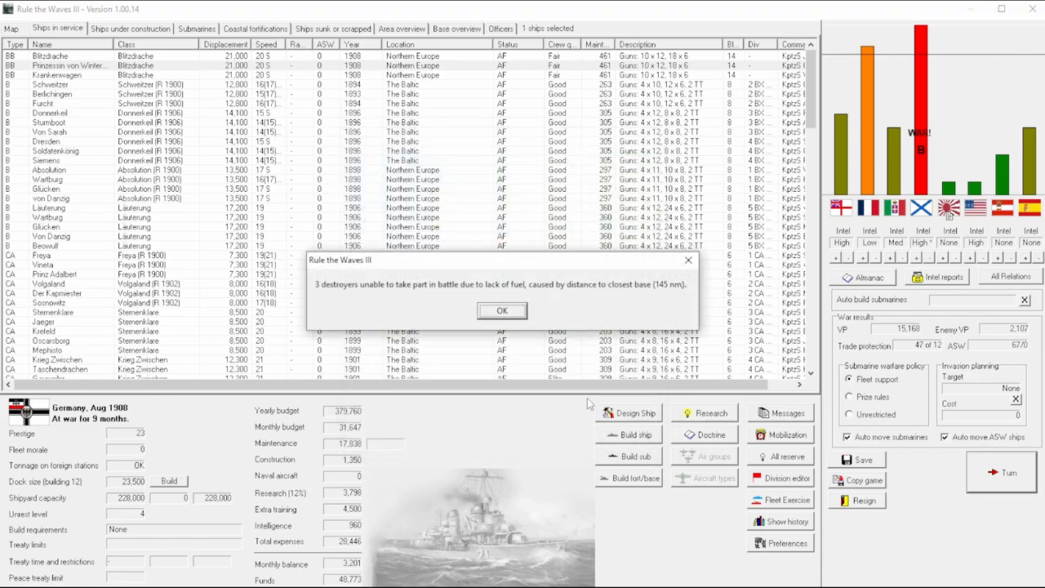
Step: Dismiss the destroyer fuel shortage notice and the unknown ship sighting alert
left_click(501, 310)
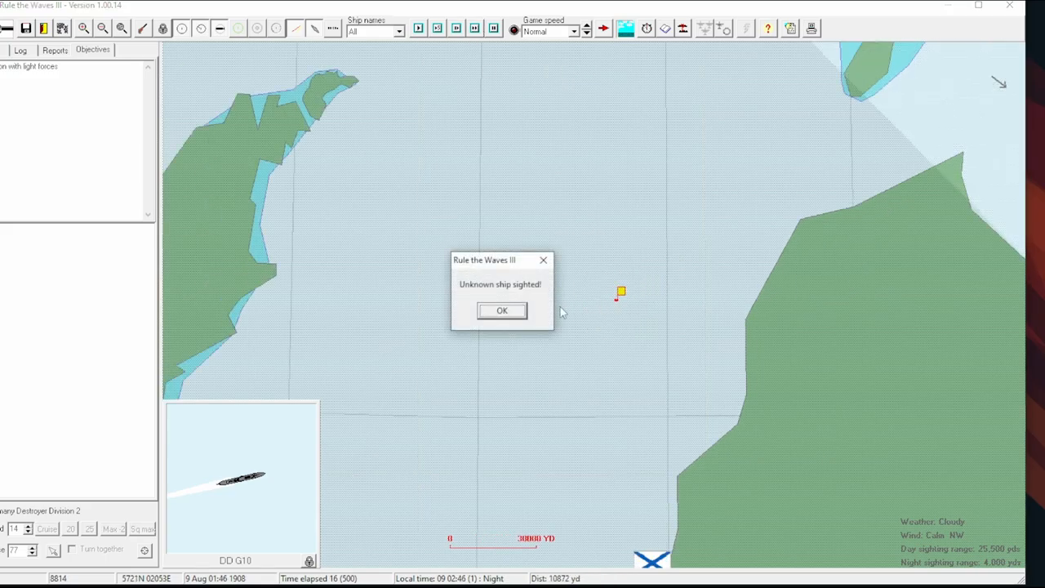
left_click(501, 310)
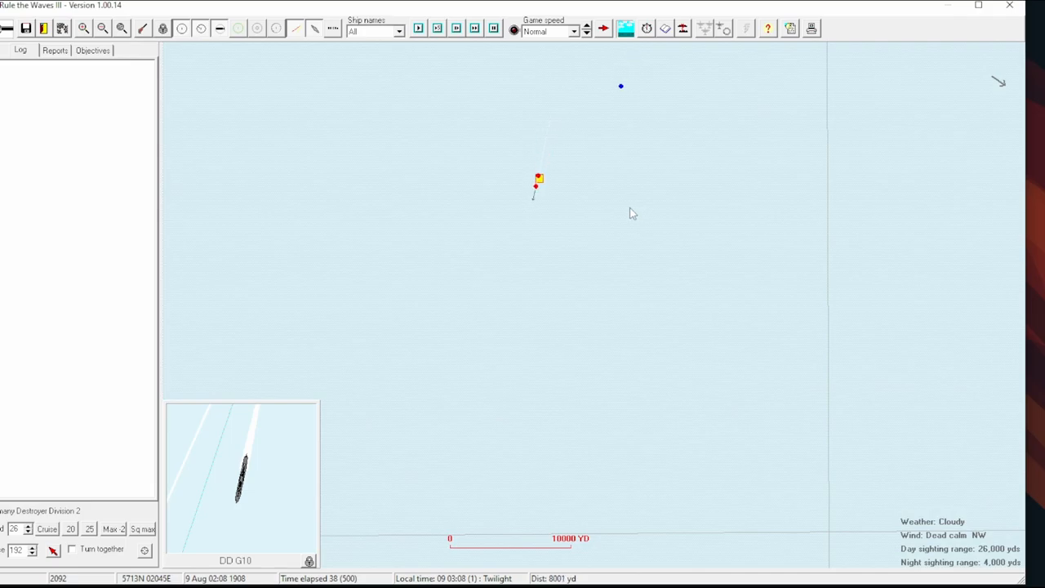
Step: View the Russian Griden-class light cruiser's information card, then close it
left_click(586, 25)
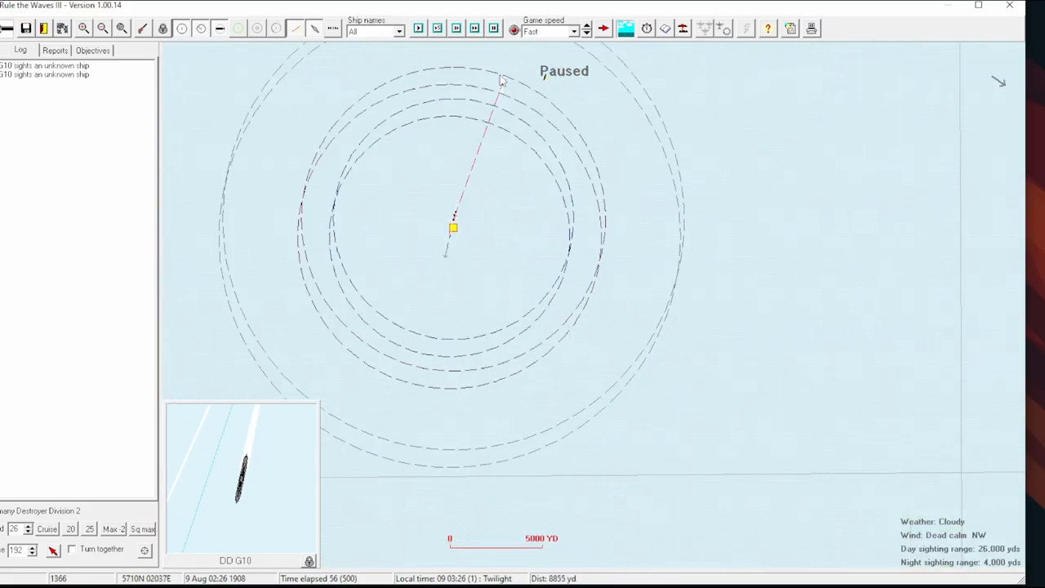
left_click(418, 28)
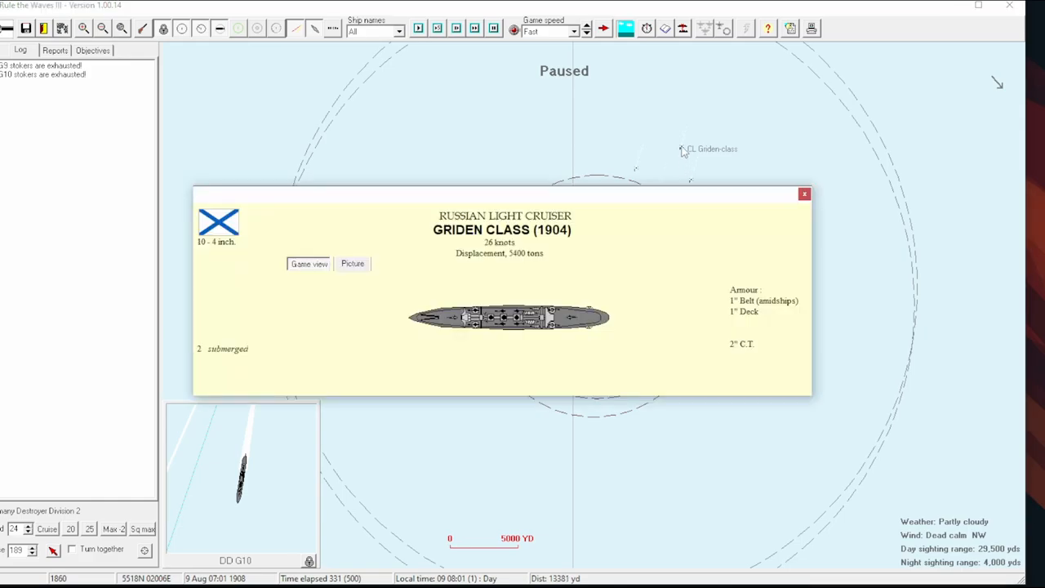
mouse_move(759, 195)
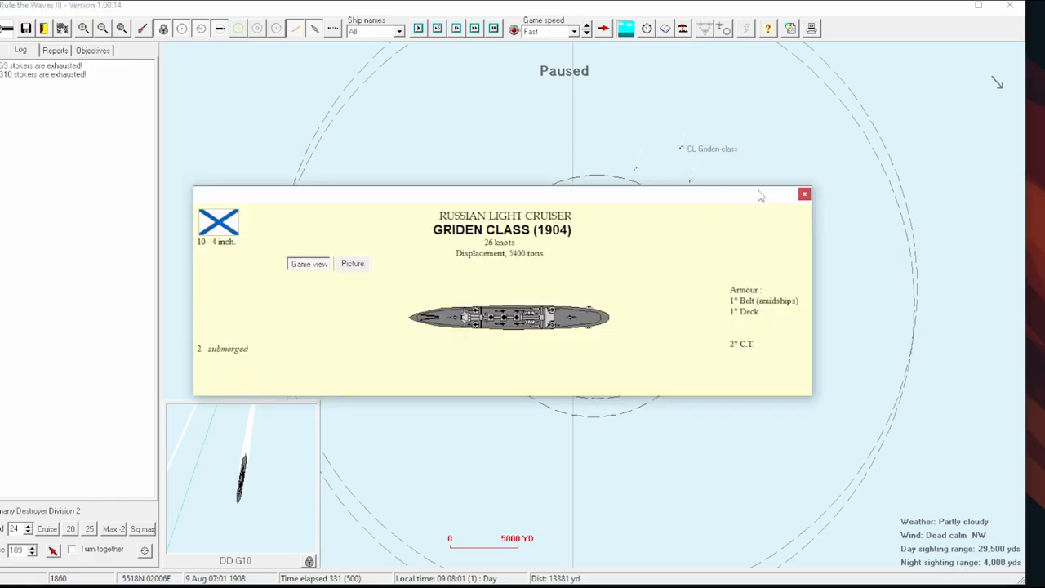
left_click(804, 195)
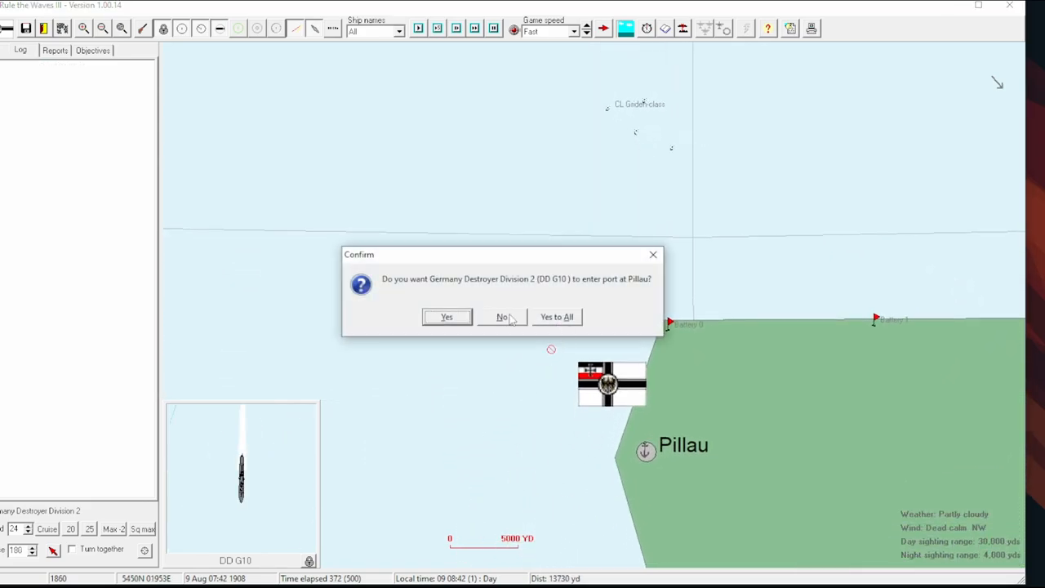
Step: Decline entering port at Pillau and resume the battle until it ends
left_click(502, 317)
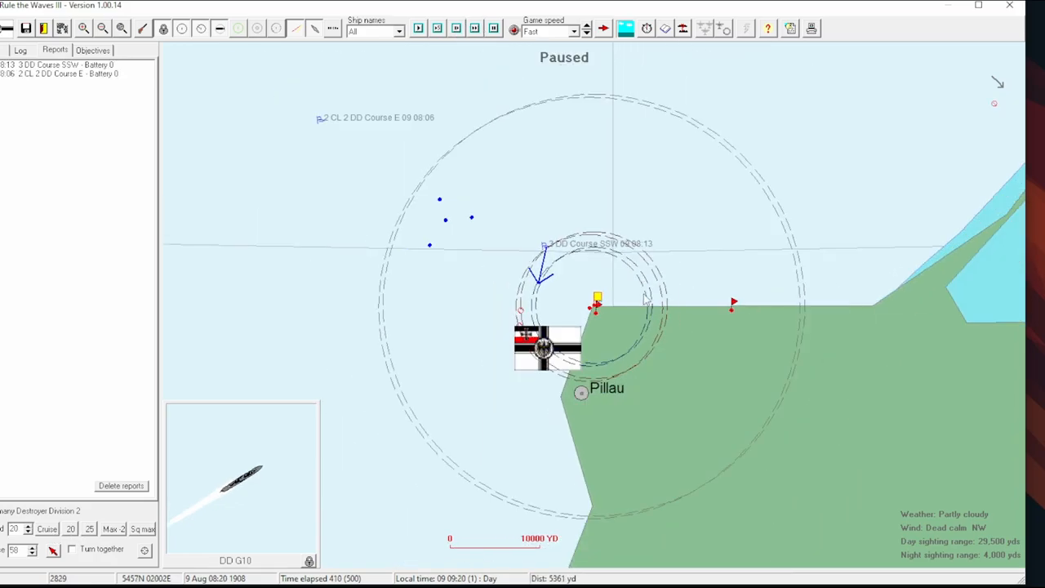
left_click(418, 28)
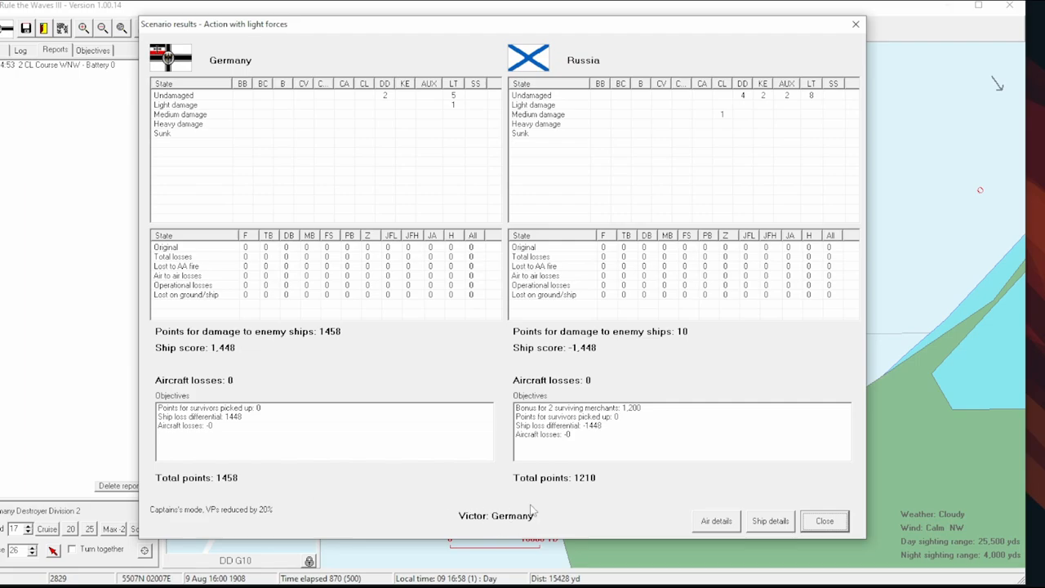
mouse_move(628, 126)
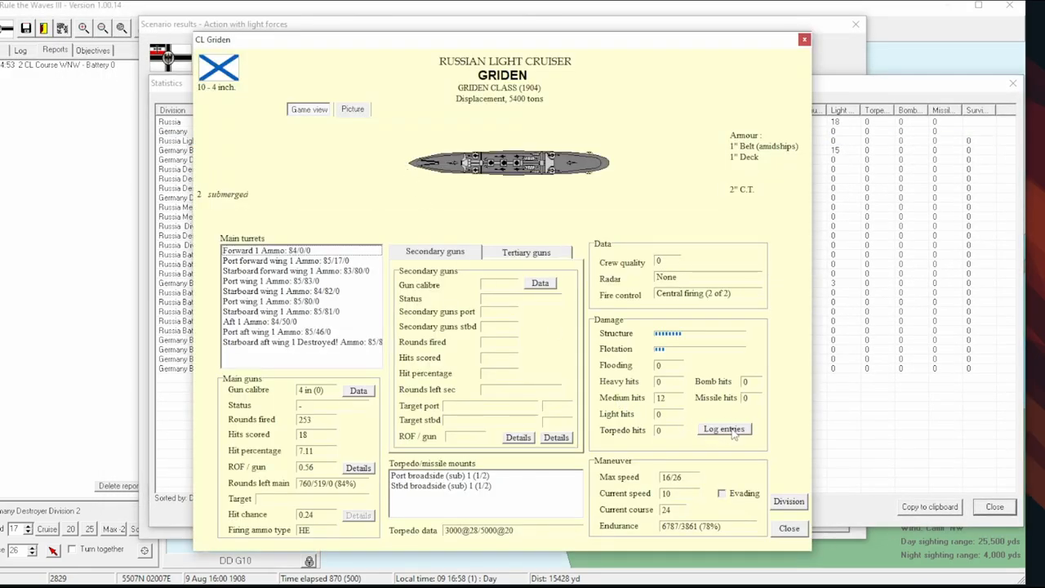
Step: Open ship details in the results to review cruiser Griden's twelve medium hits
left_click(723, 429)
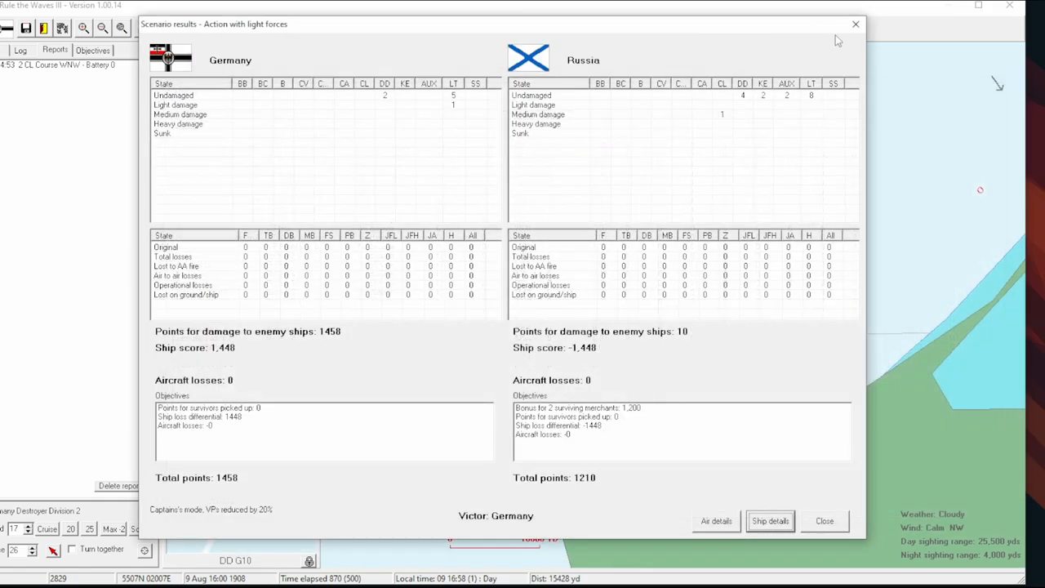
mouse_move(395, 104)
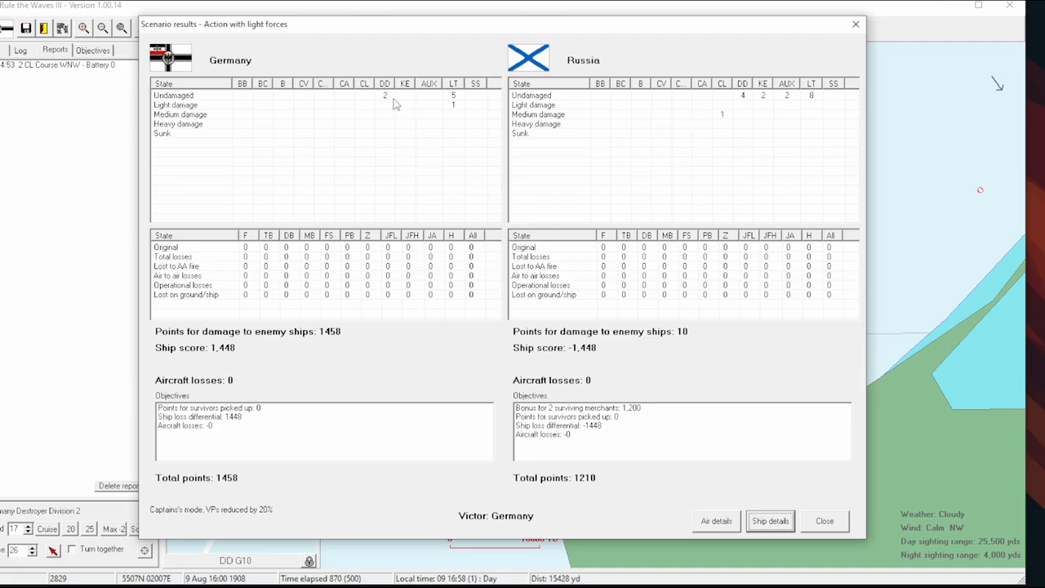
mouse_move(745, 104)
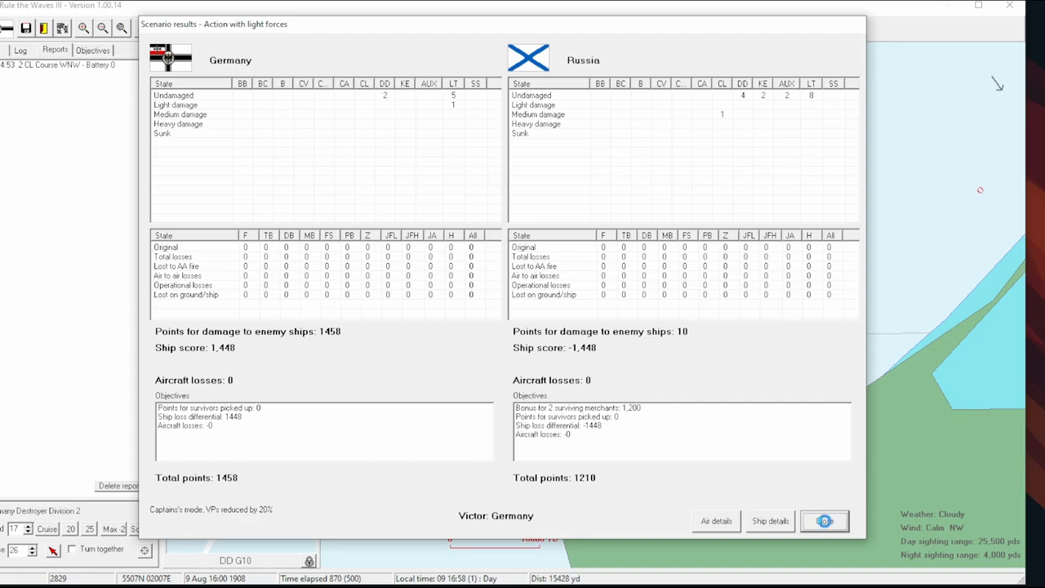
Step: Dismiss the results and notices, answering the Kaiser that only the navy can win
left_click(824, 521)
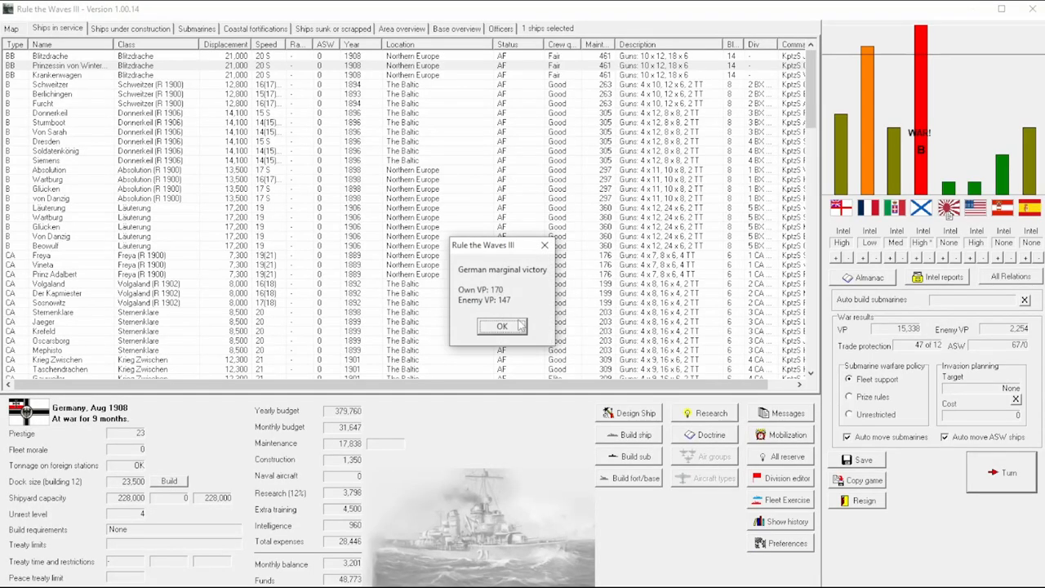
left_click(502, 326)
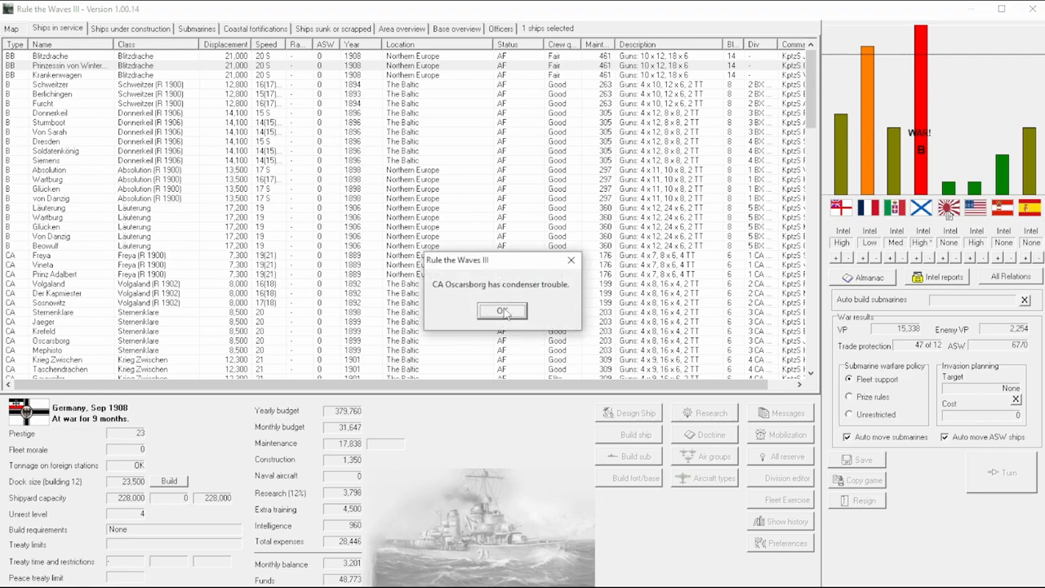
left_click(502, 310)
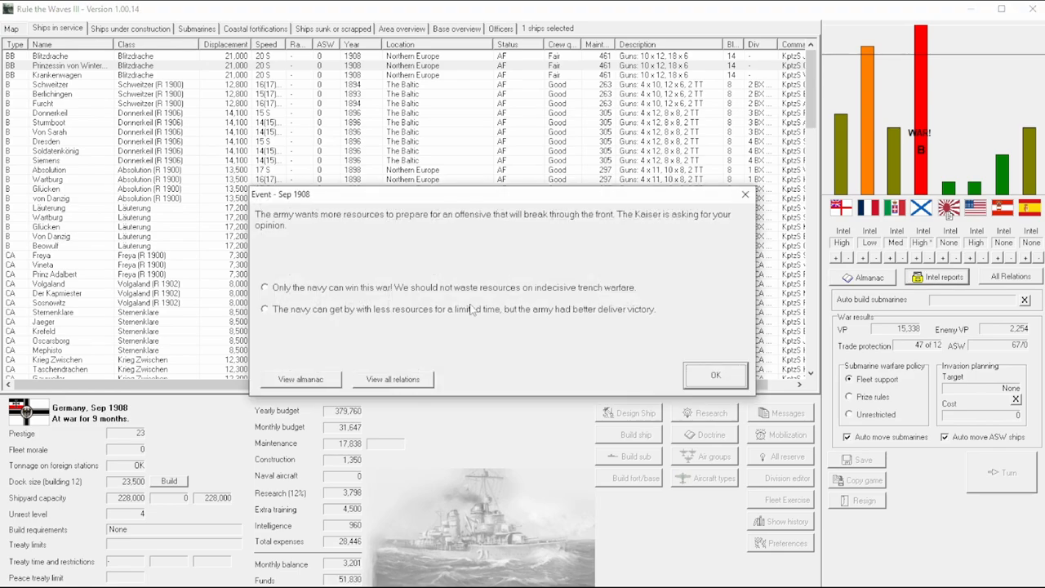
left_click(264, 287)
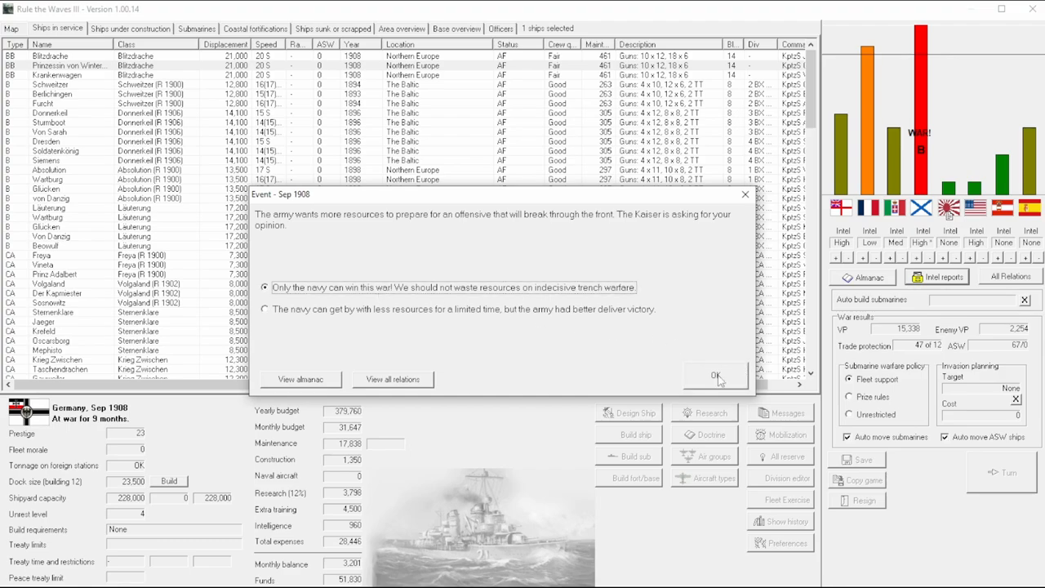
left_click(714, 374)
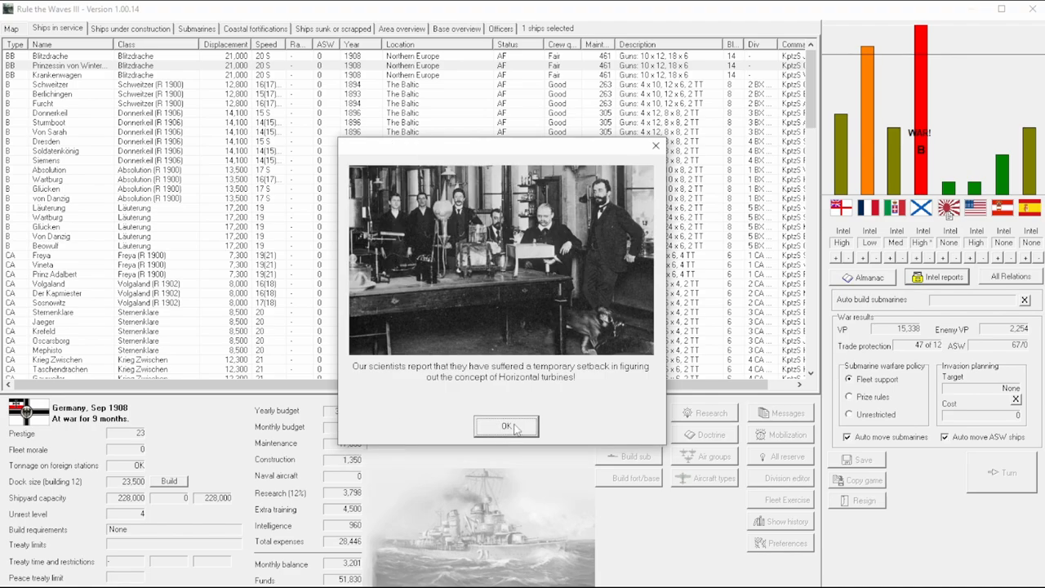
left_click(505, 426)
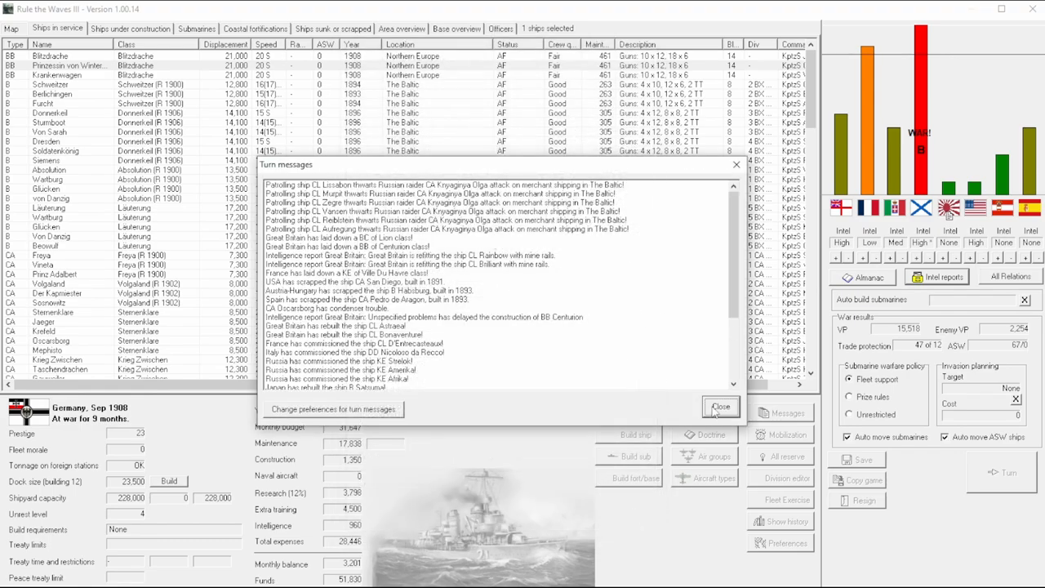
left_click(720, 407)
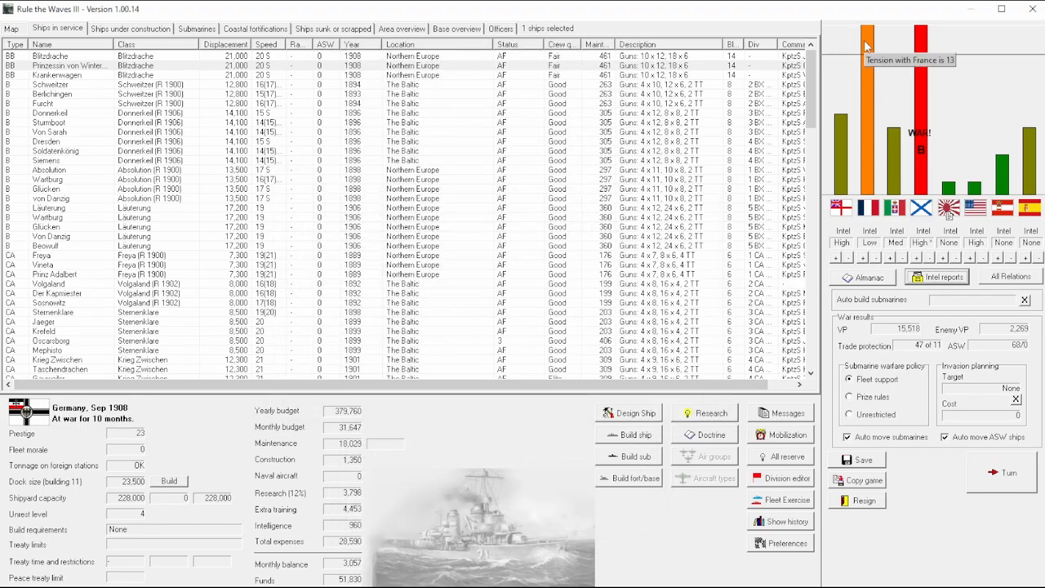
mouse_move(615, 311)
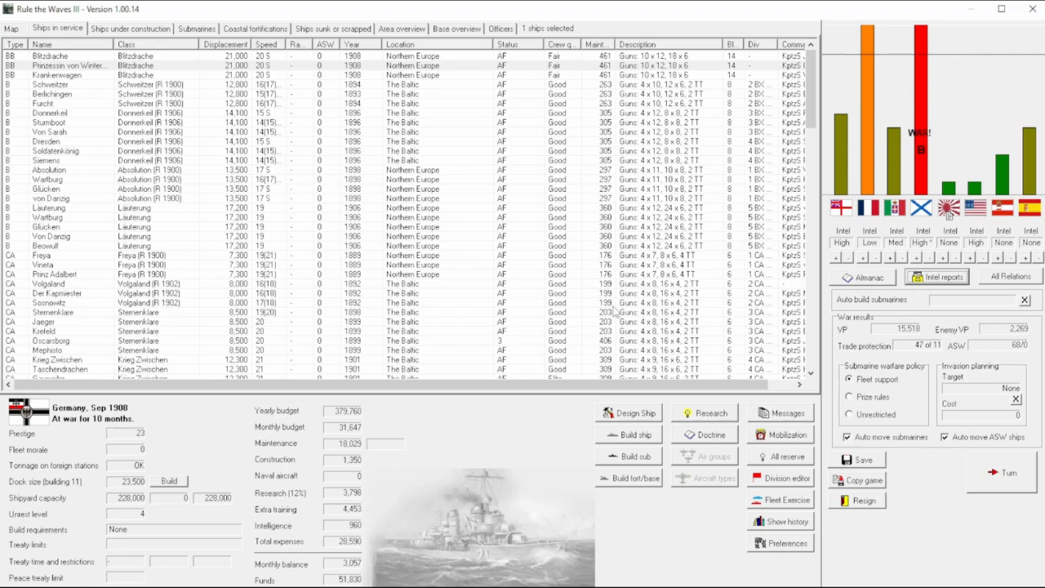
scroll("down", 3)
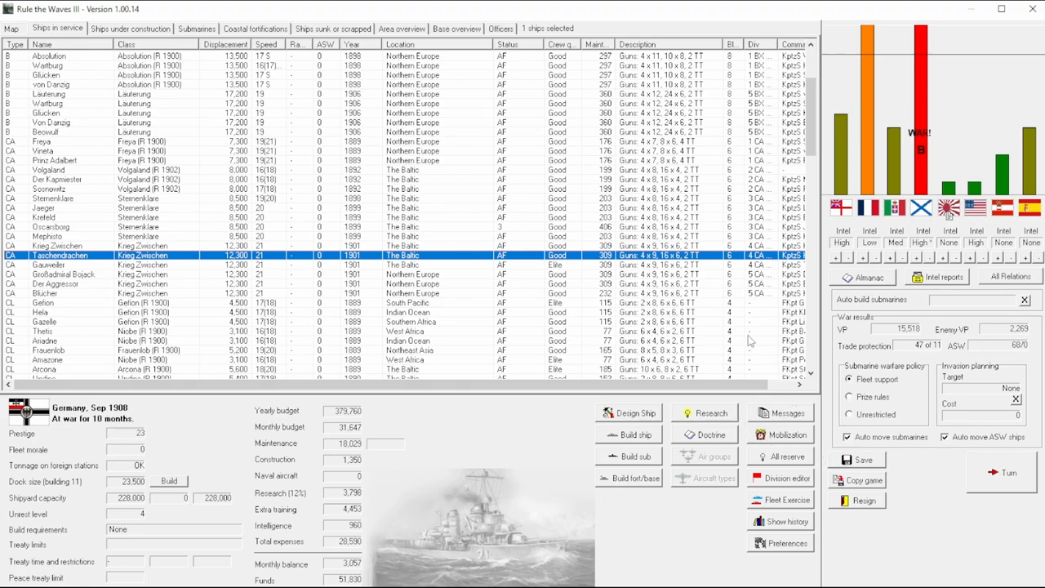
mouse_move(780, 489)
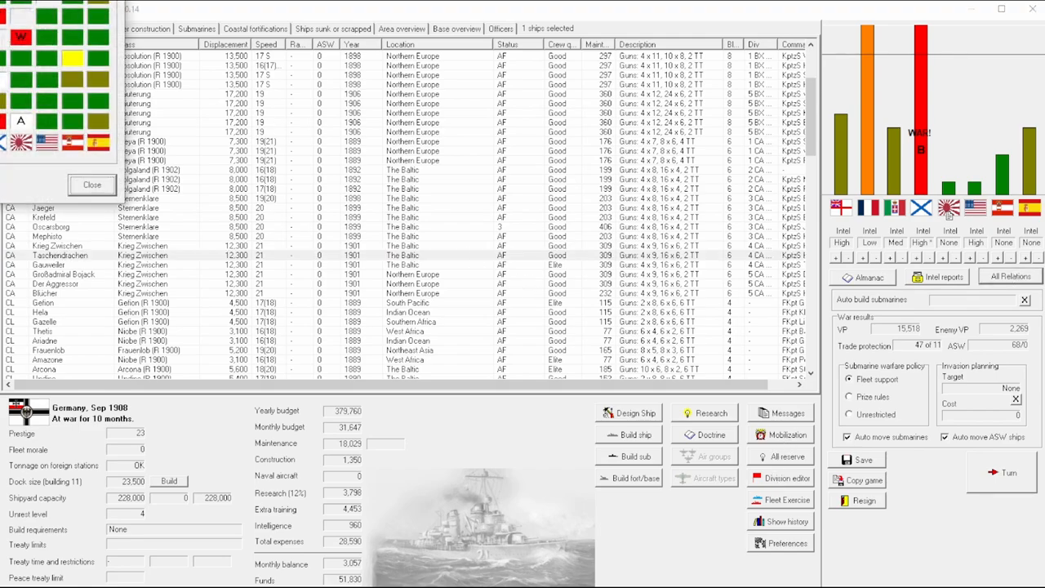
left_click(1009, 276)
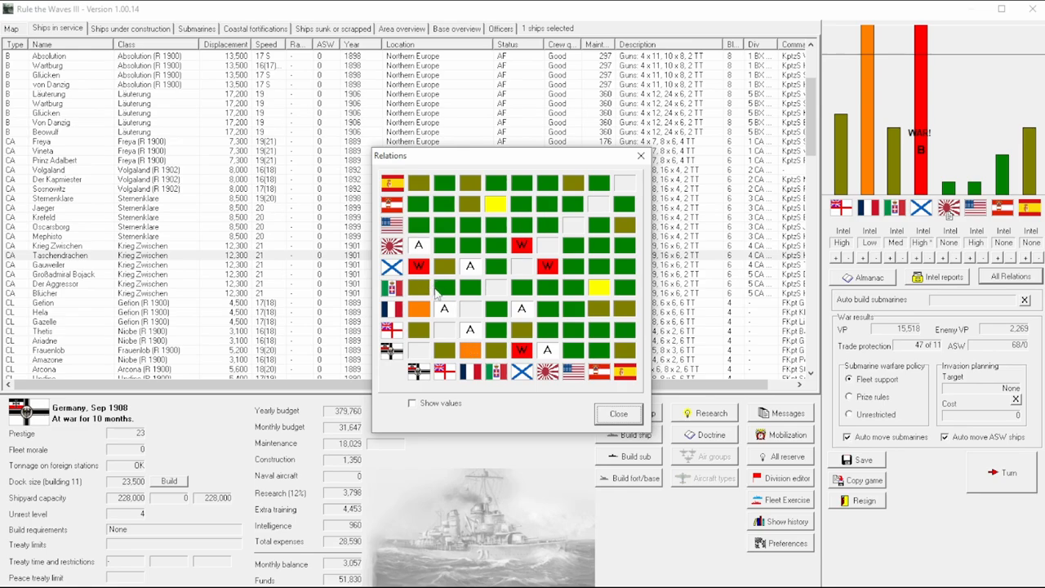
mouse_move(480, 379)
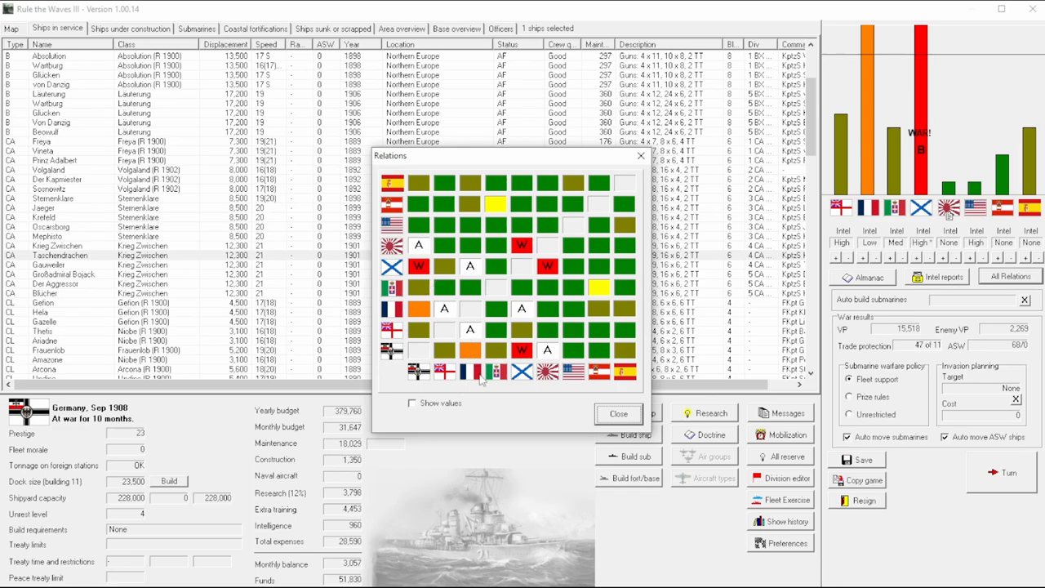
mouse_move(454, 337)
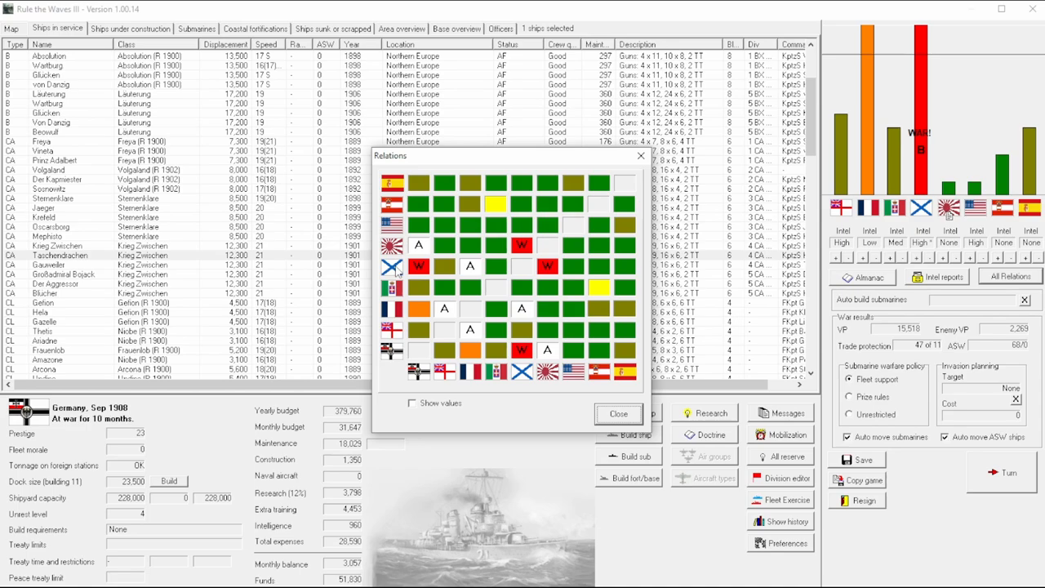
left_click(618, 414)
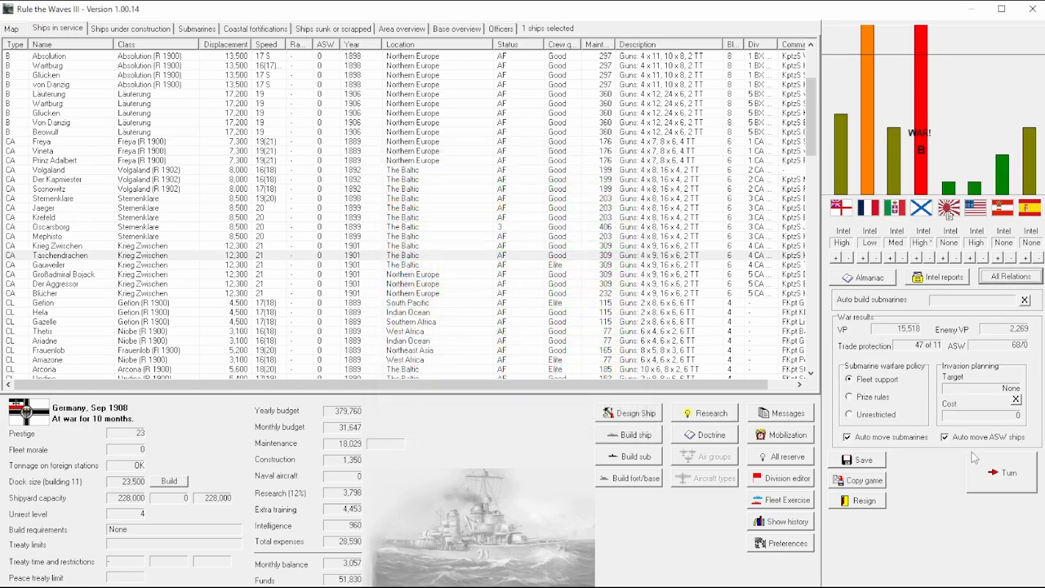
mouse_move(871, 108)
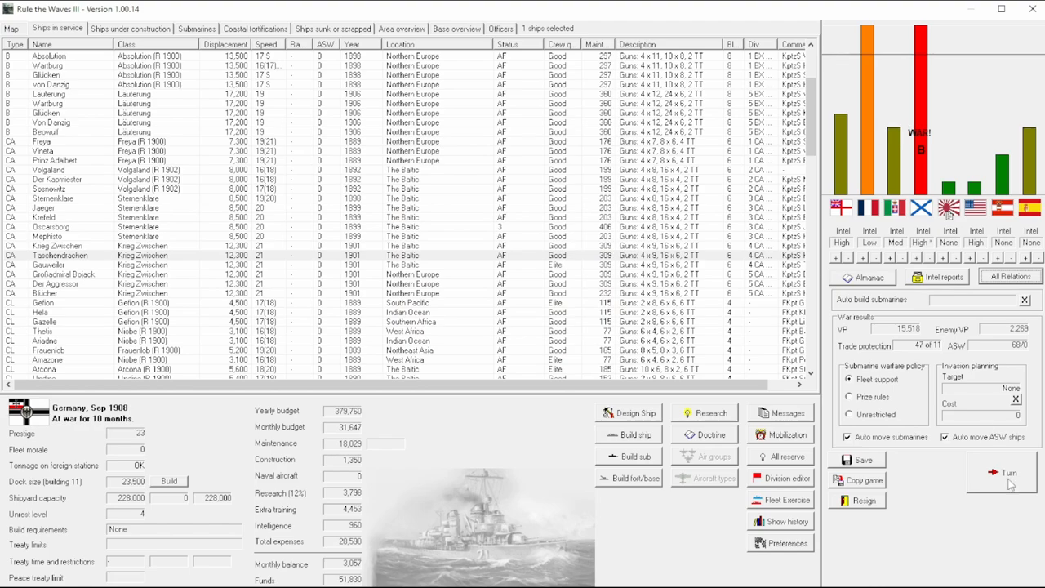
Step: Advance the turn and accept the Gulf of Riga light-forces battle against Russia
left_click(1008, 472)
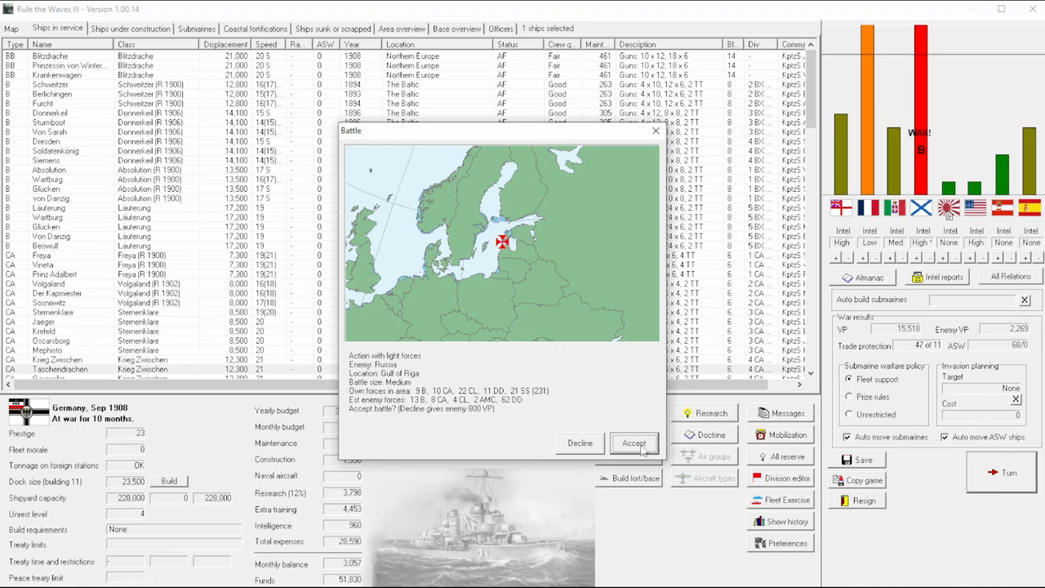
left_click(634, 443)
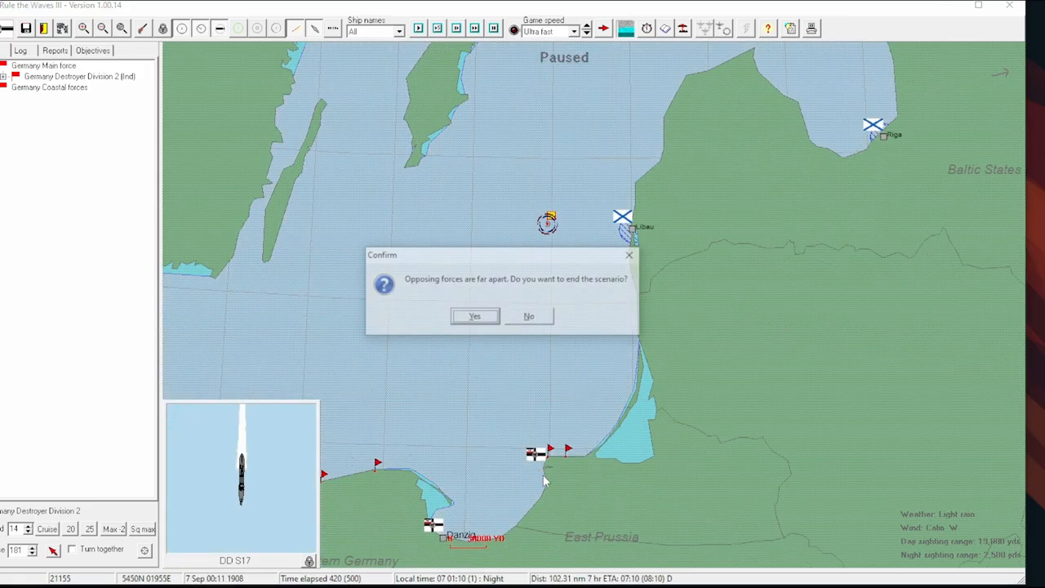
Step: End the Gulf of Riga scenario and close the Russian-victory results, 1,200 to 0
left_click(475, 316)
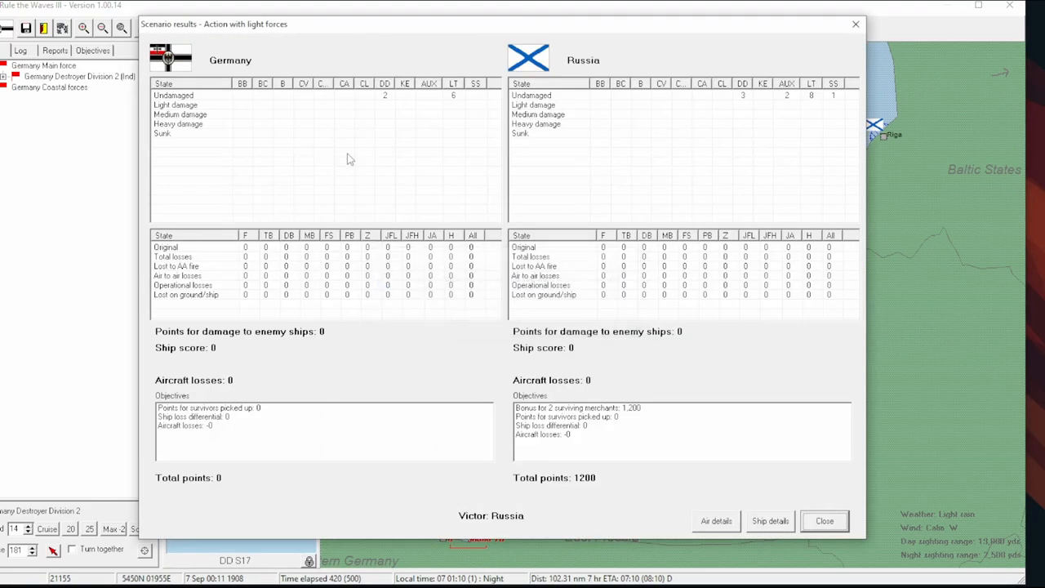
mouse_move(784, 95)
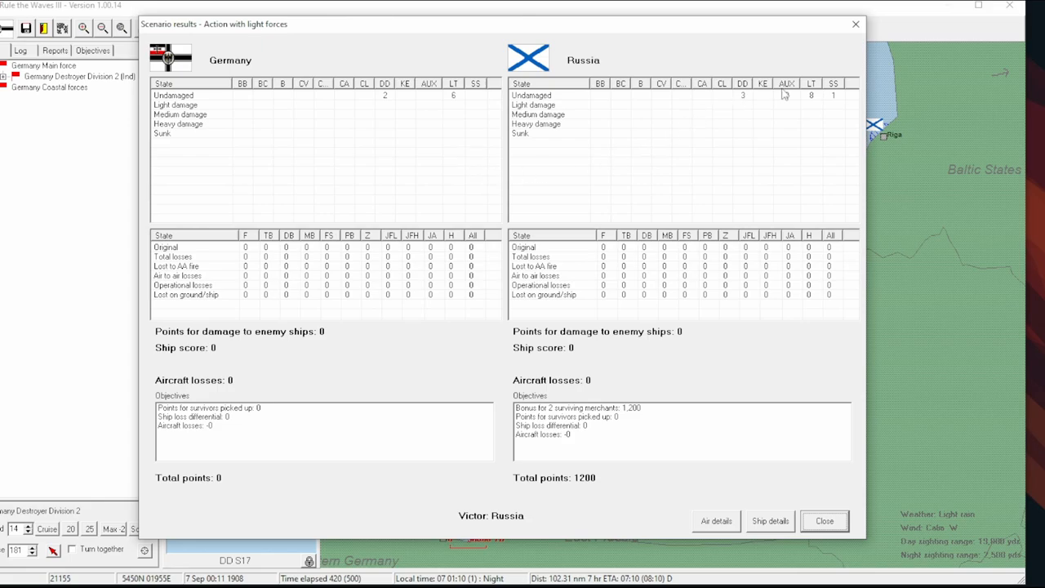
left_click(823, 521)
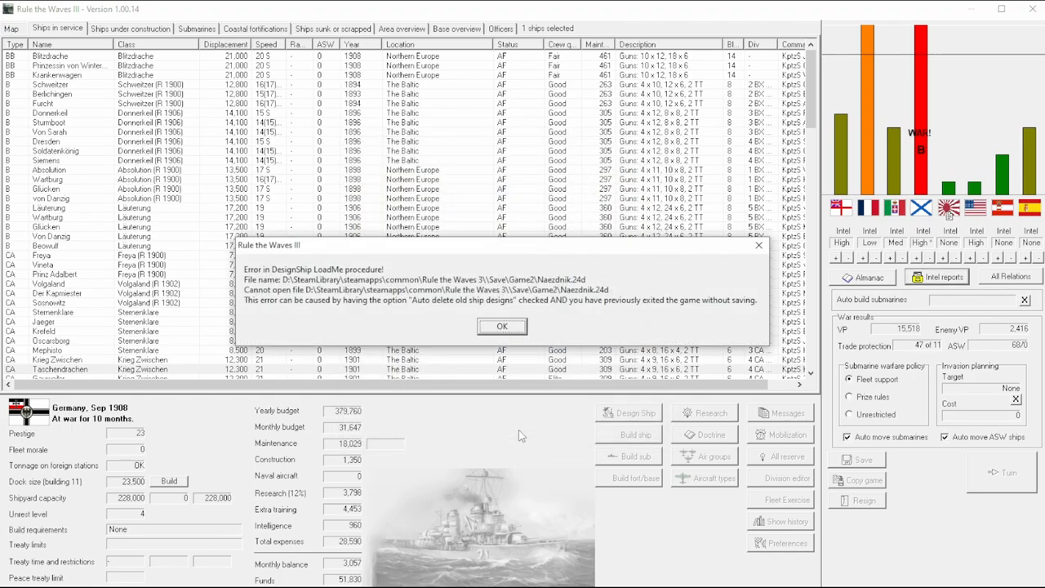
mouse_move(525, 302)
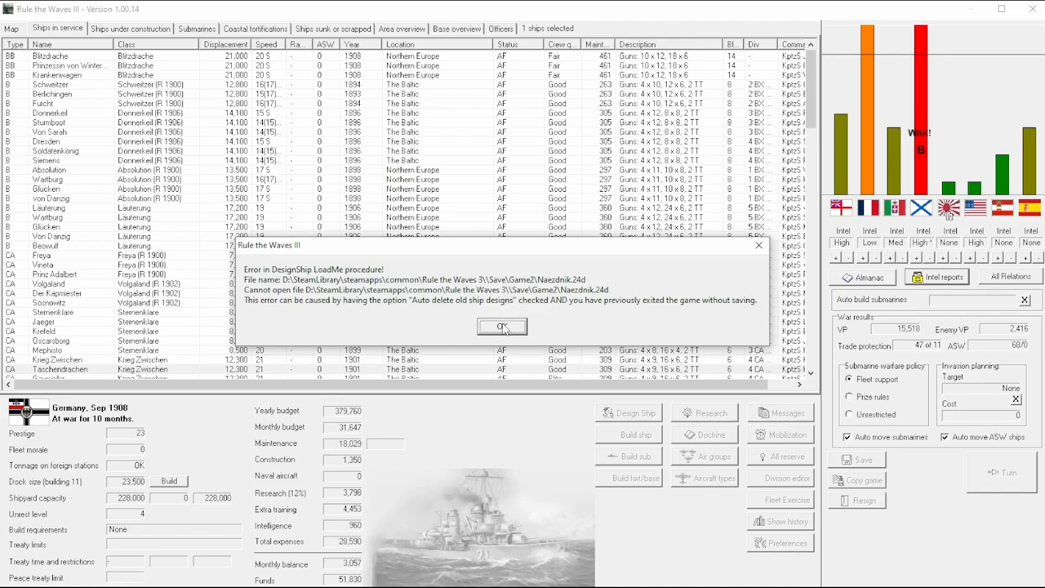
mouse_move(670, 314)
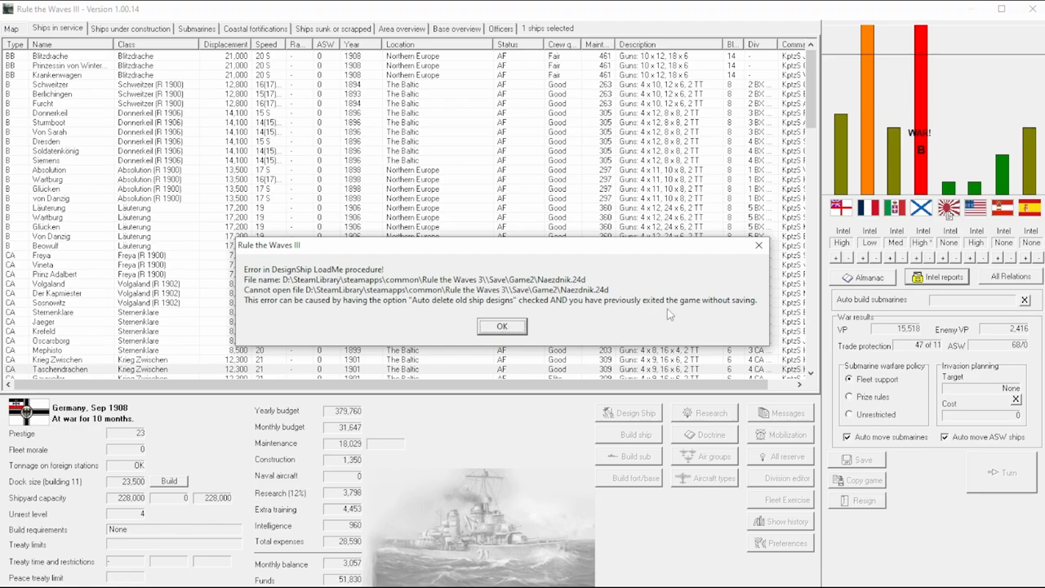
Step: Dismiss the design error, fix the torpedo problem at any cost, and accept Russia's peace terms
left_click(502, 326)
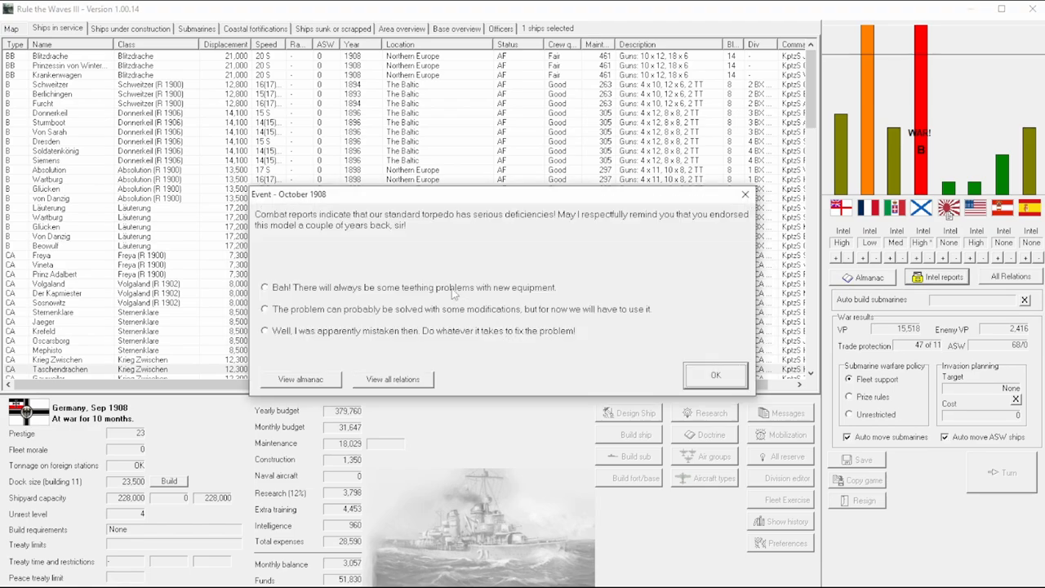
mouse_move(478, 222)
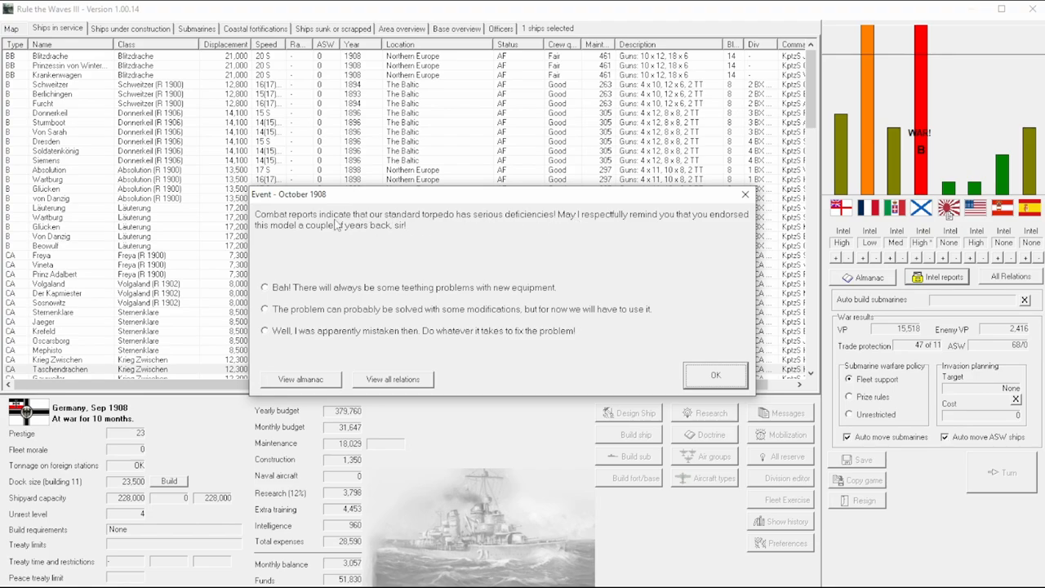
mouse_move(583, 230)
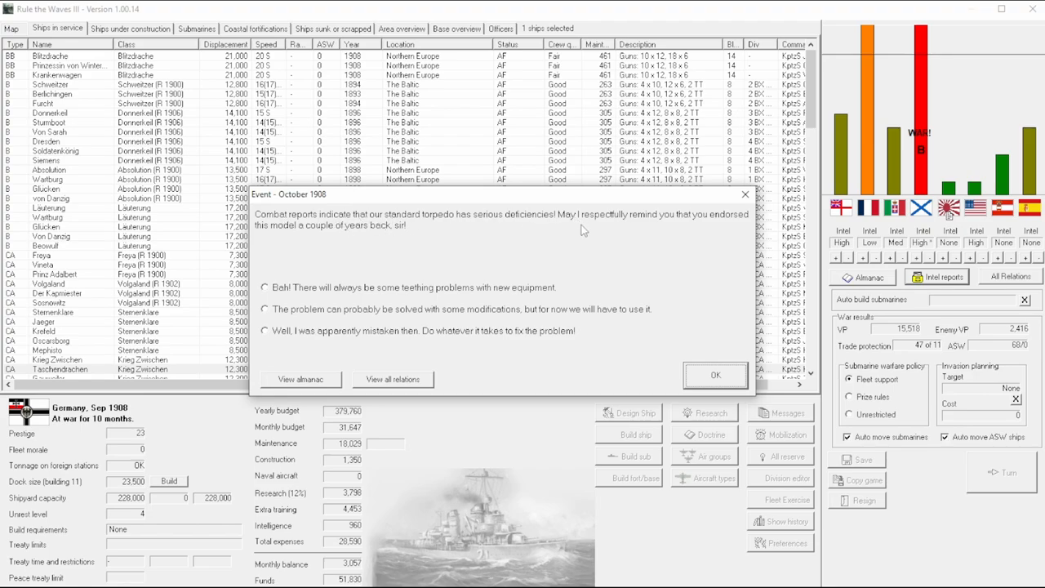
mouse_move(310, 235)
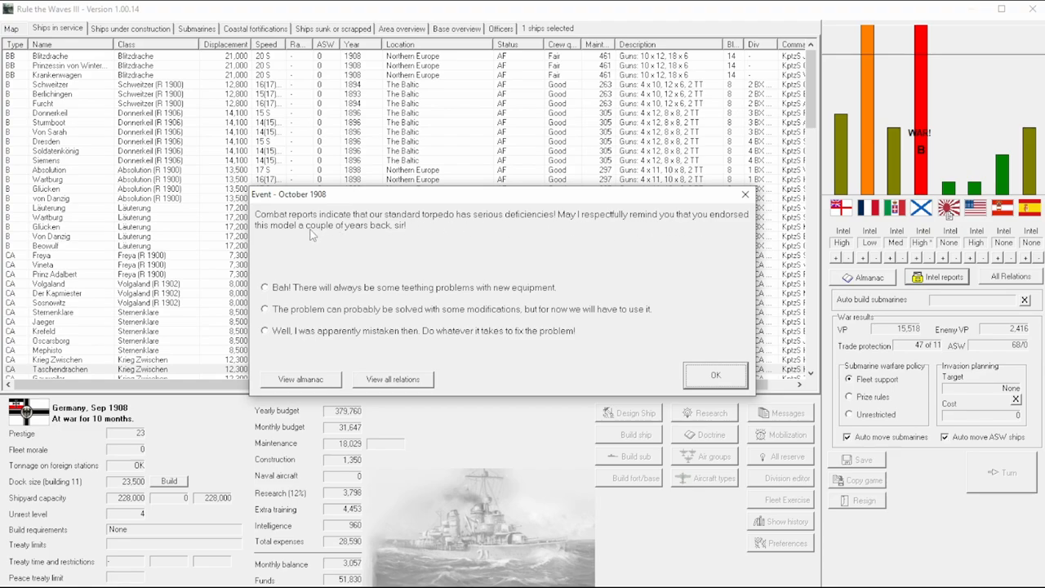
mouse_move(368, 294)
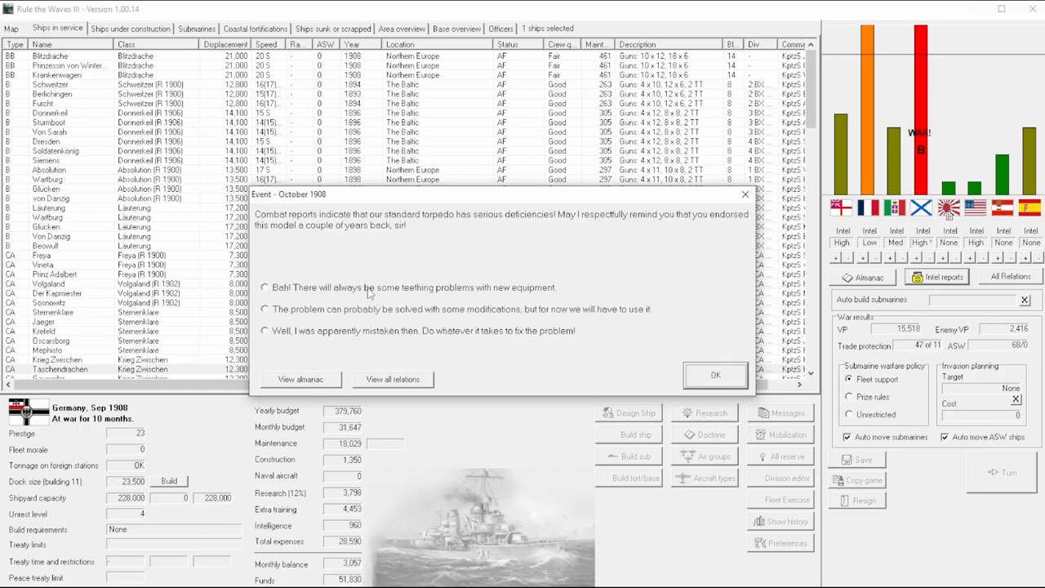
mouse_move(335, 315)
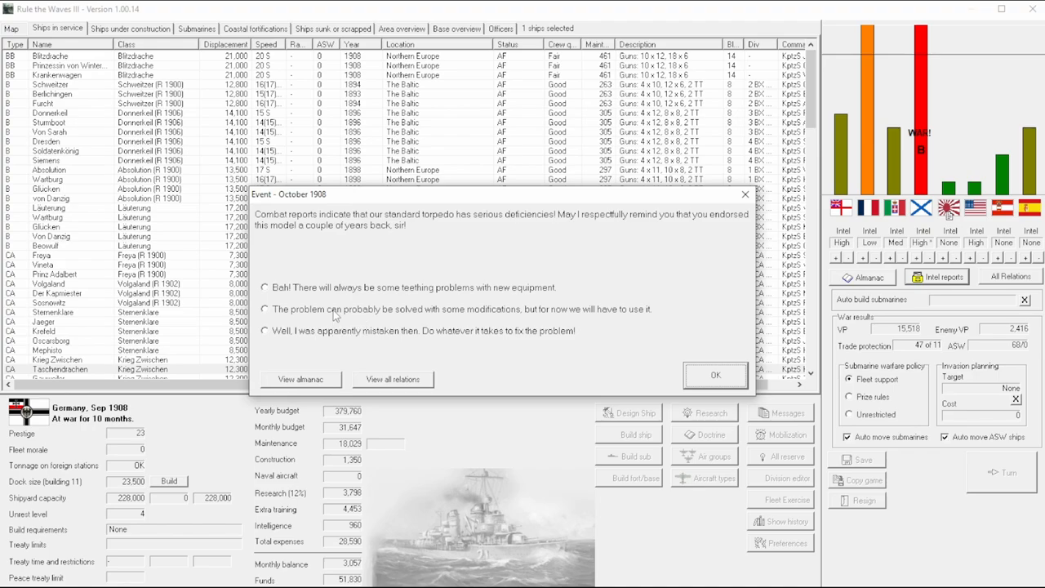
mouse_move(302, 335)
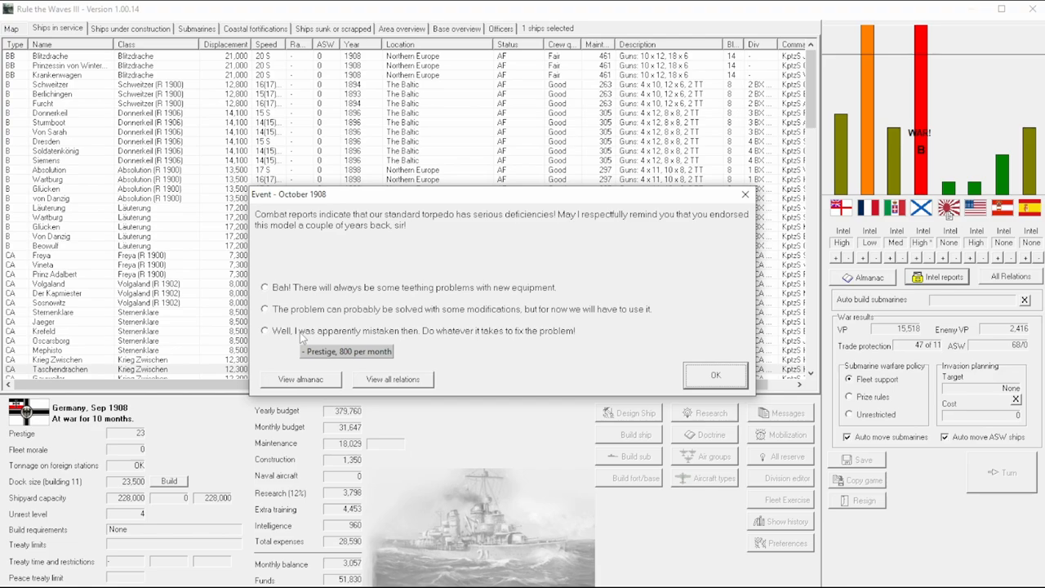
left_click(265, 330)
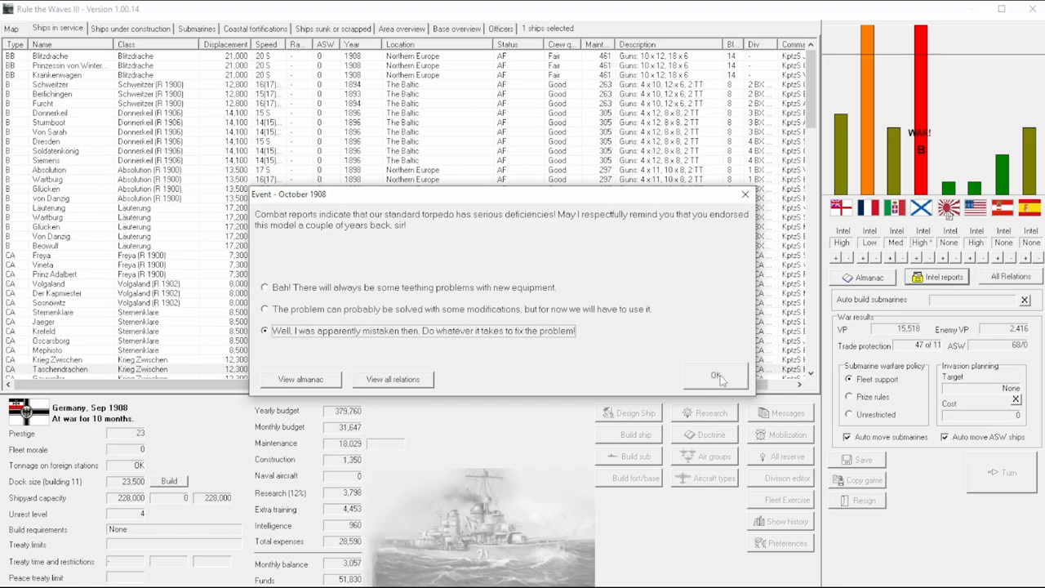
left_click(714, 375)
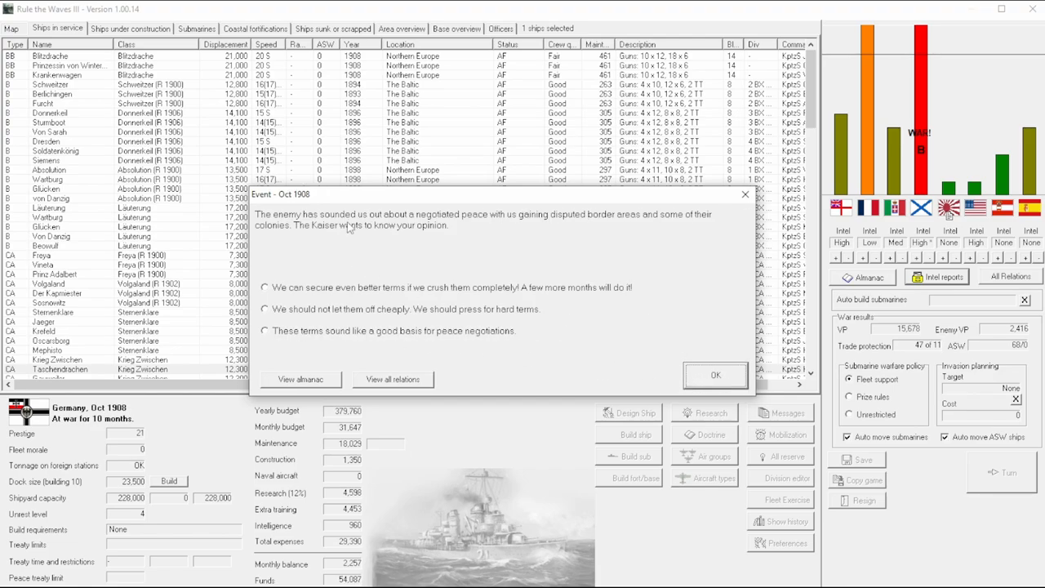
left_click(264, 330)
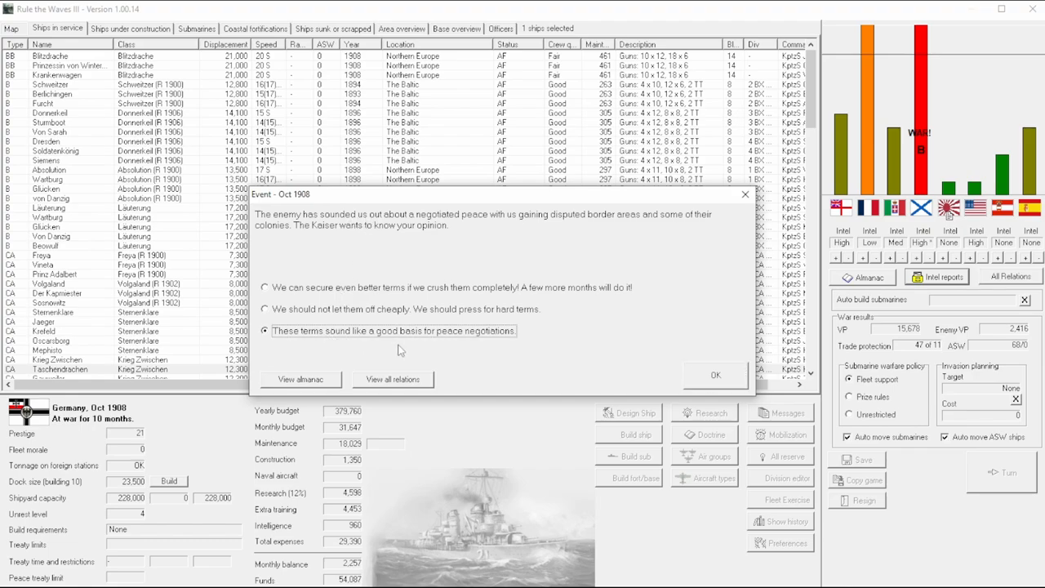
mouse_move(408, 312)
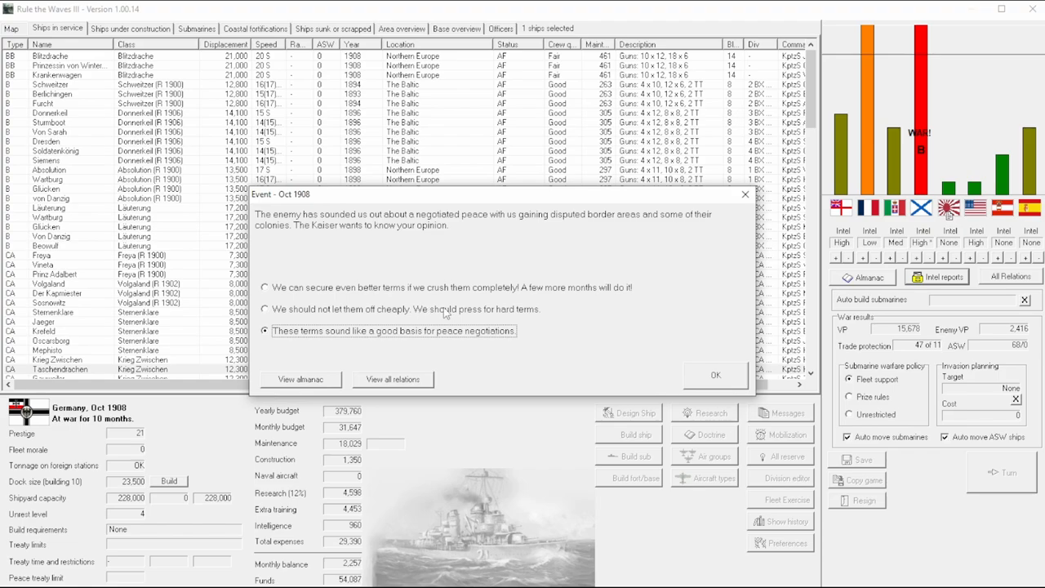
mouse_move(723, 379)
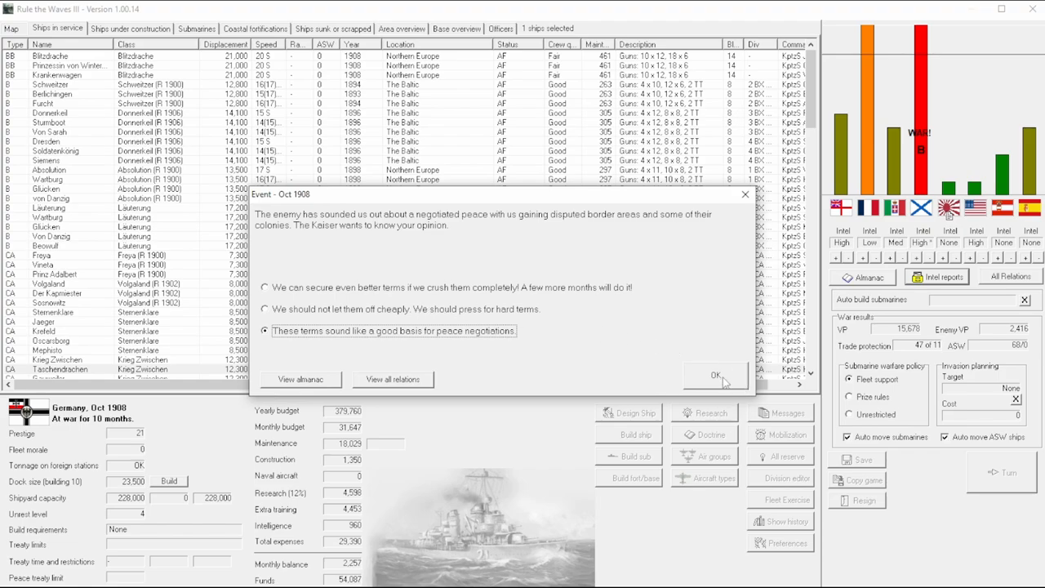
left_click(715, 375)
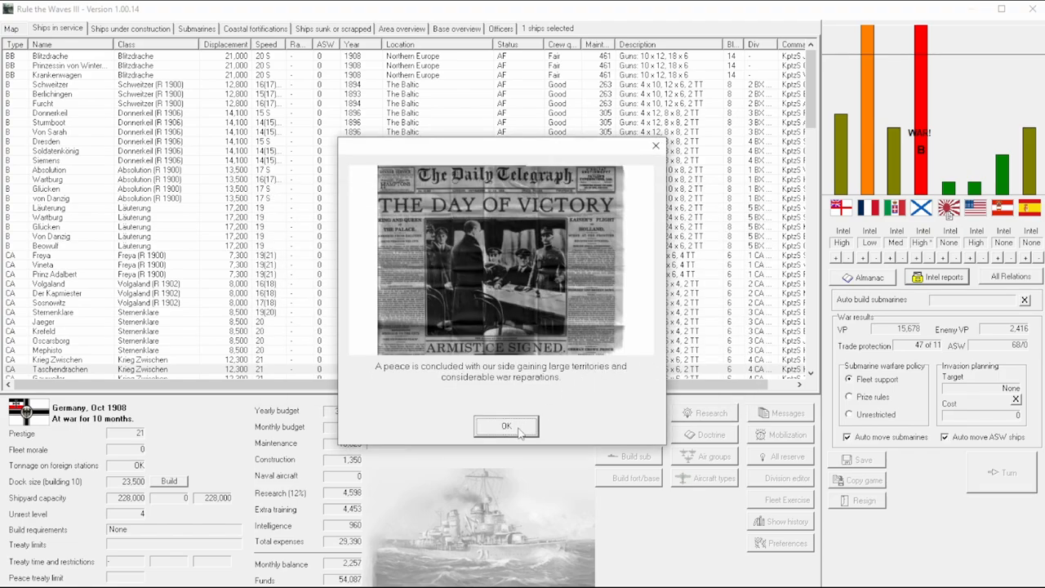
mouse_move(520, 434)
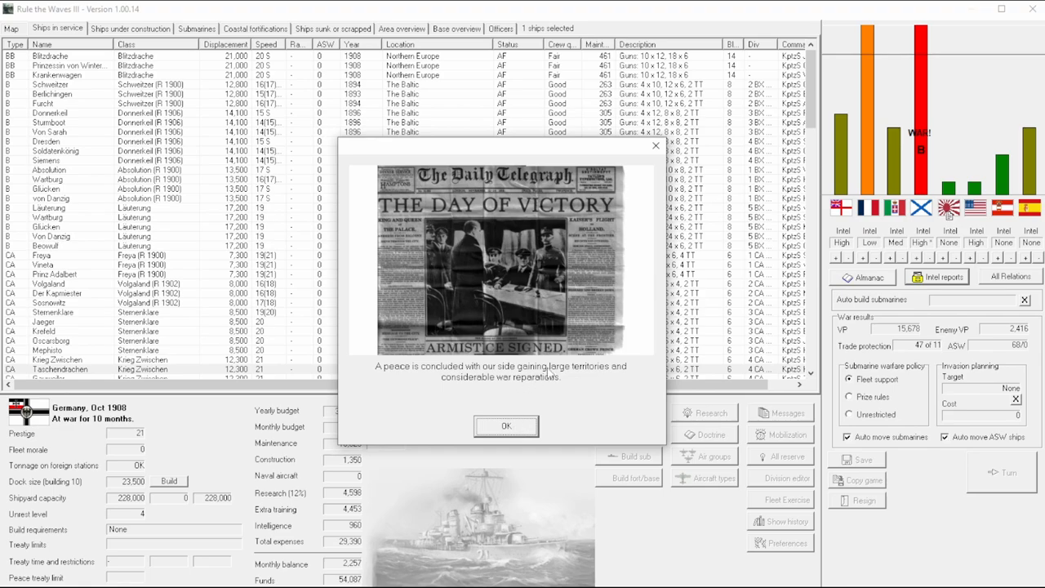
mouse_move(506, 425)
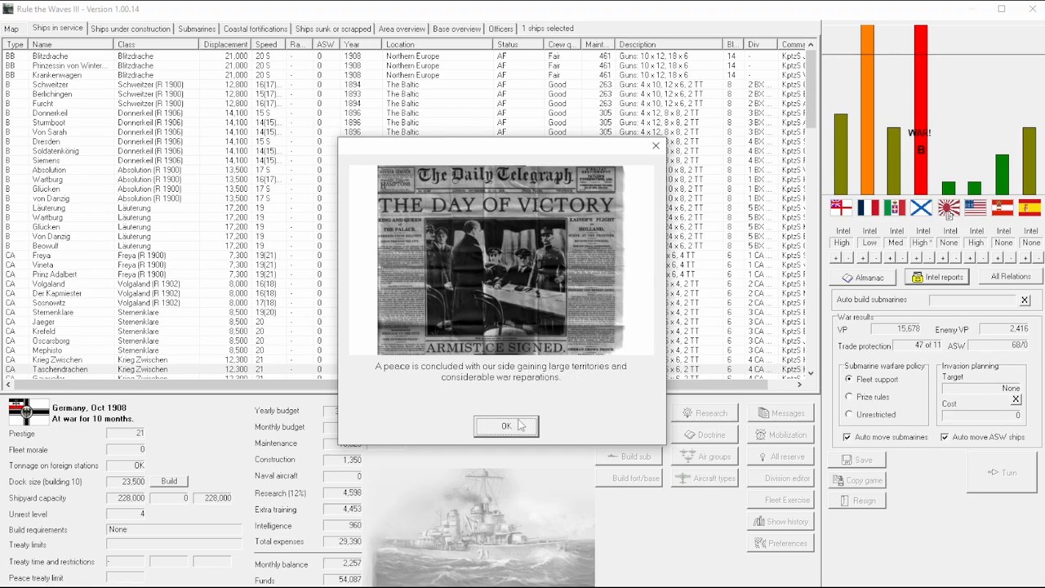
Step: Dismiss the armistice announcement to reach the peace possessions picker
left_click(505, 426)
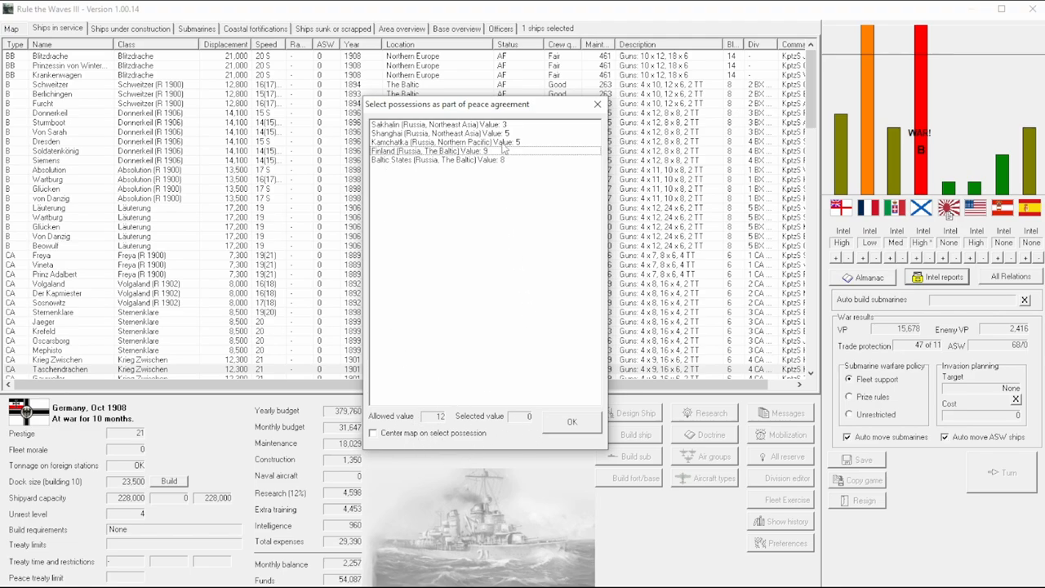
mouse_move(543, 151)
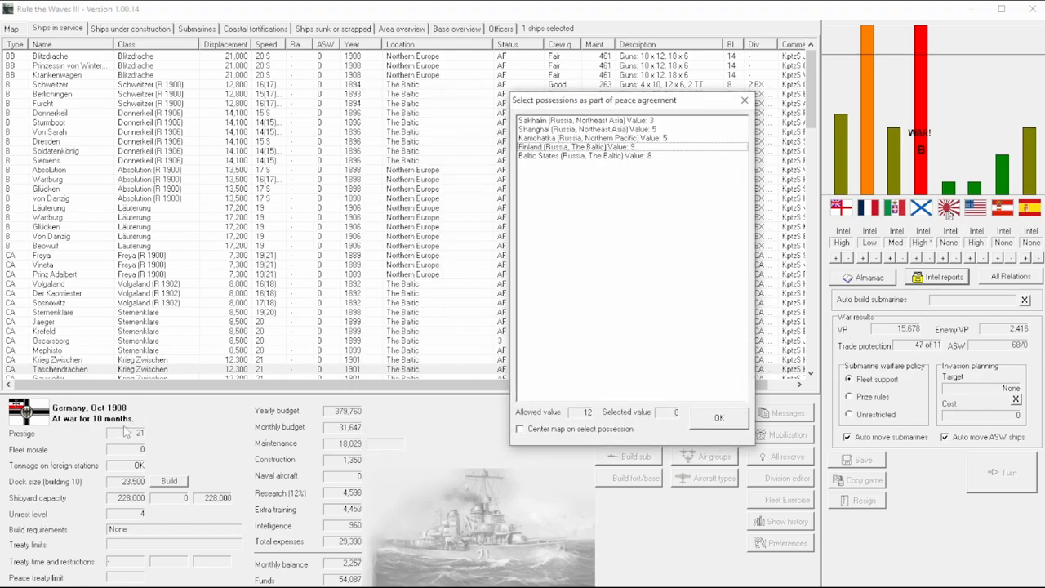
mouse_move(126, 431)
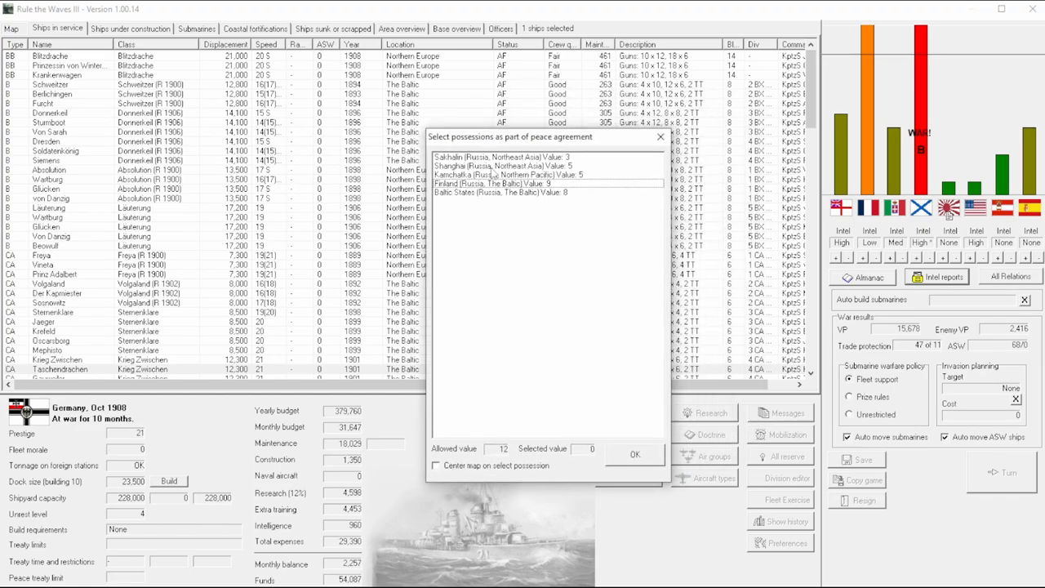
mouse_move(187, 443)
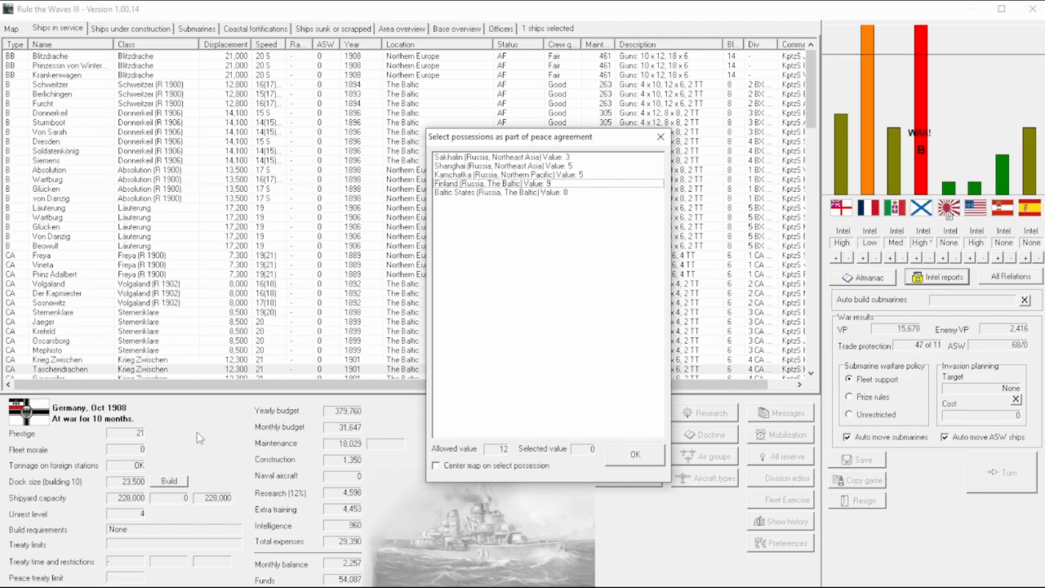
mouse_move(604, 169)
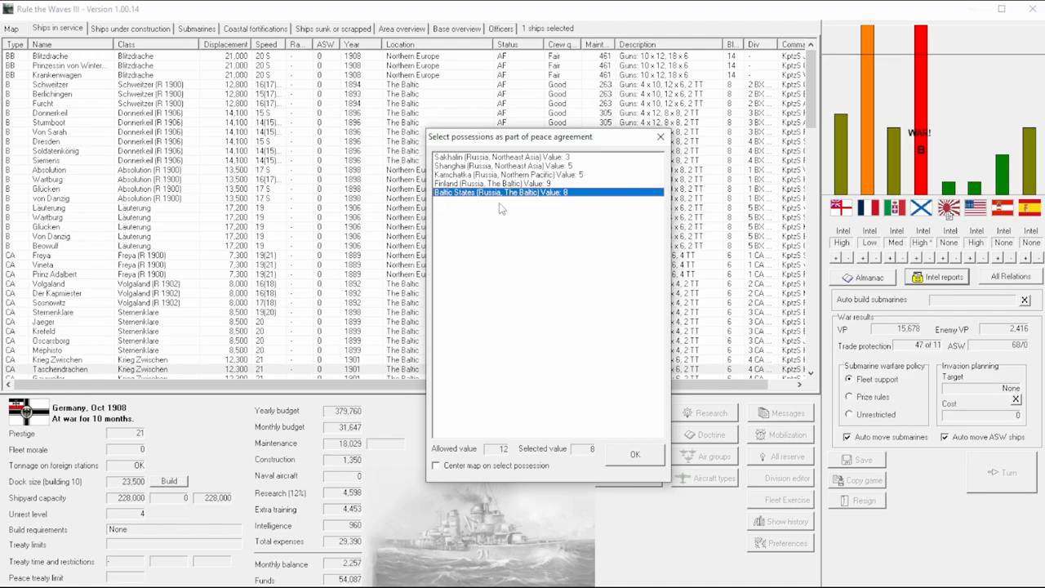
mouse_move(650, 264)
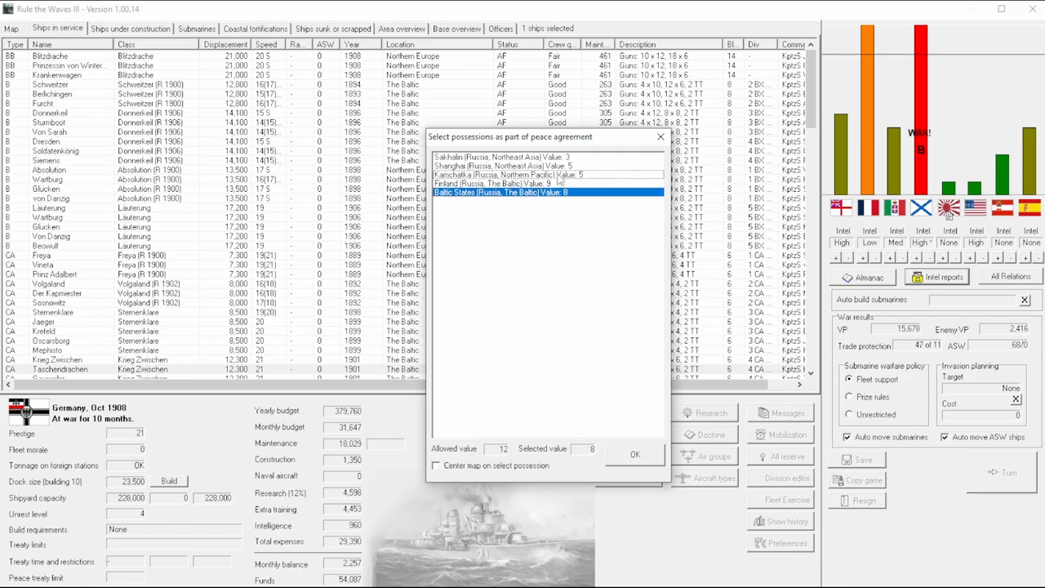
mouse_move(529, 218)
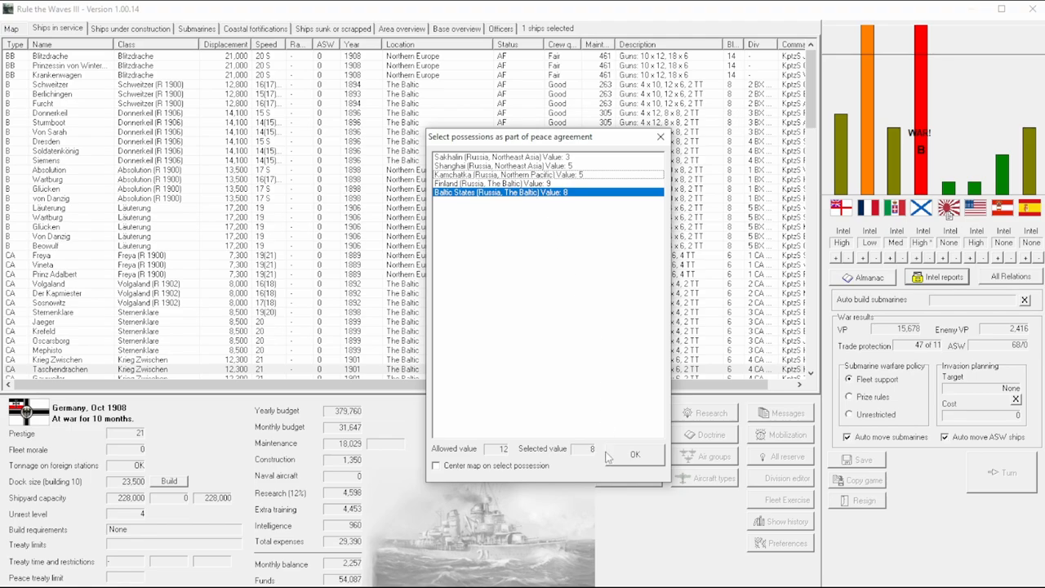
mouse_move(513, 470)
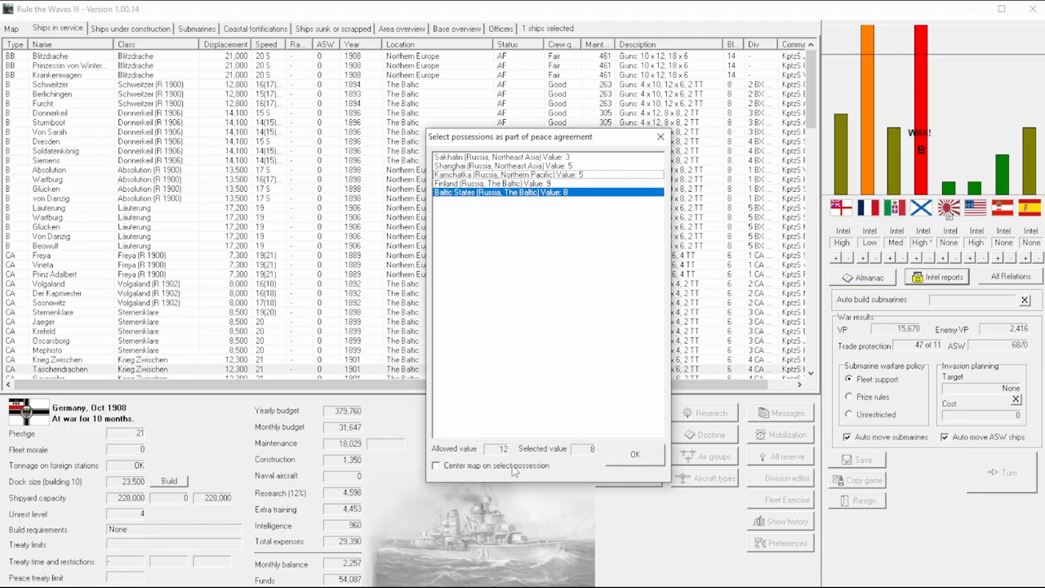
Step: Enable 'Center map on select possession' and deselect Finland after viewing it
left_click(547, 175)
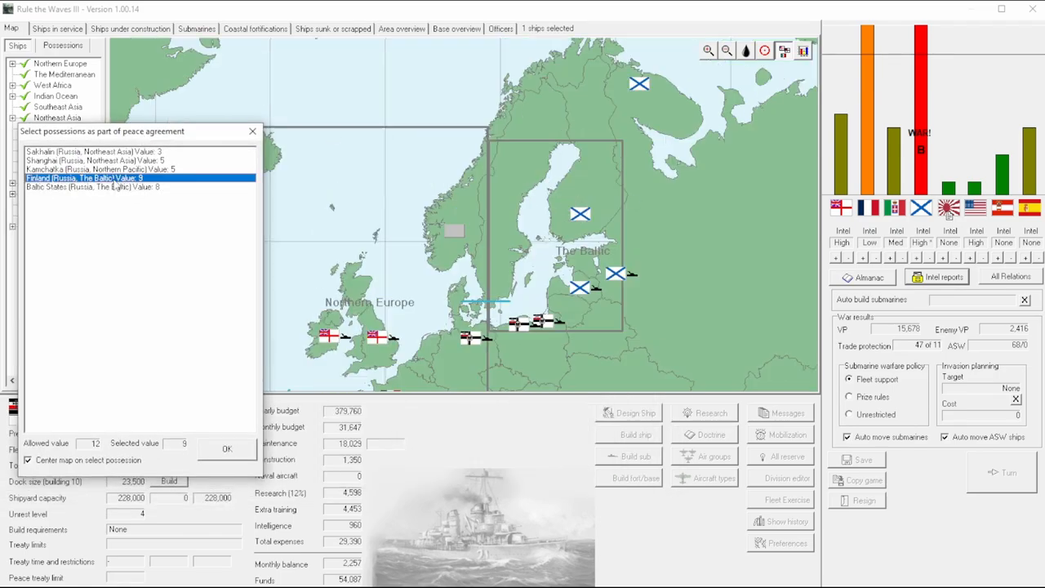
left_click(122, 177)
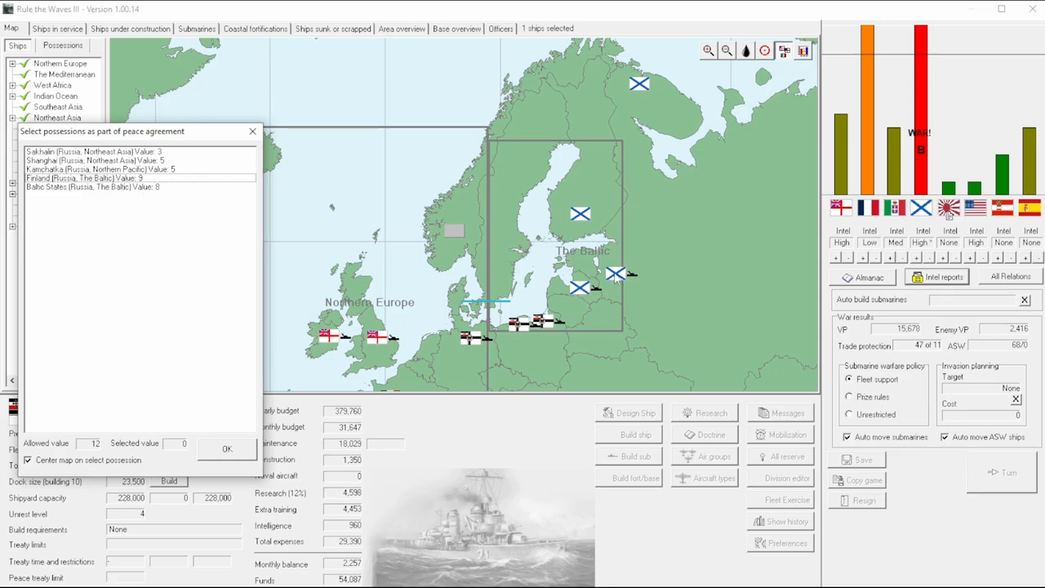
mouse_move(641, 114)
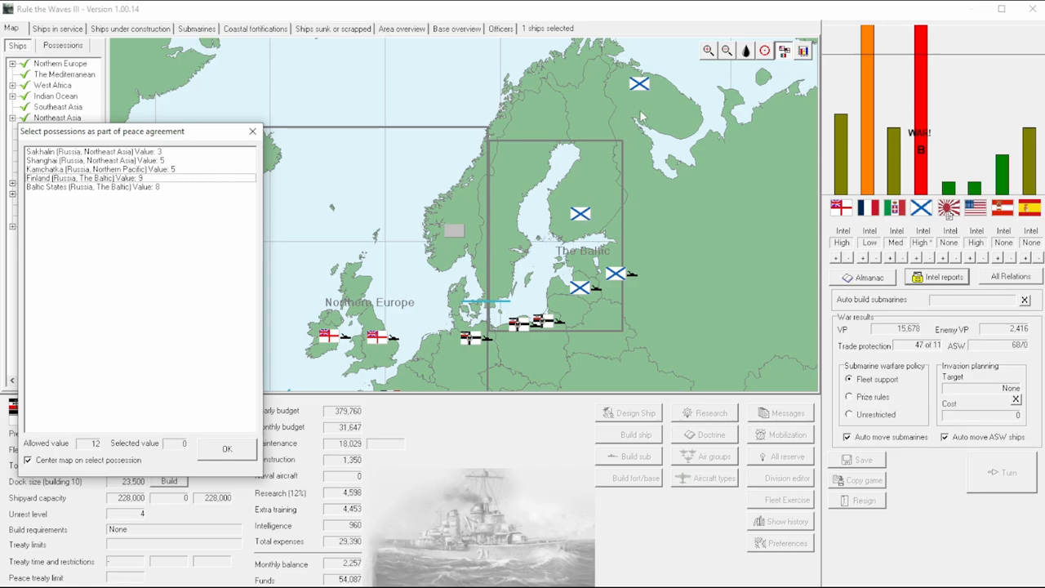
mouse_move(641, 90)
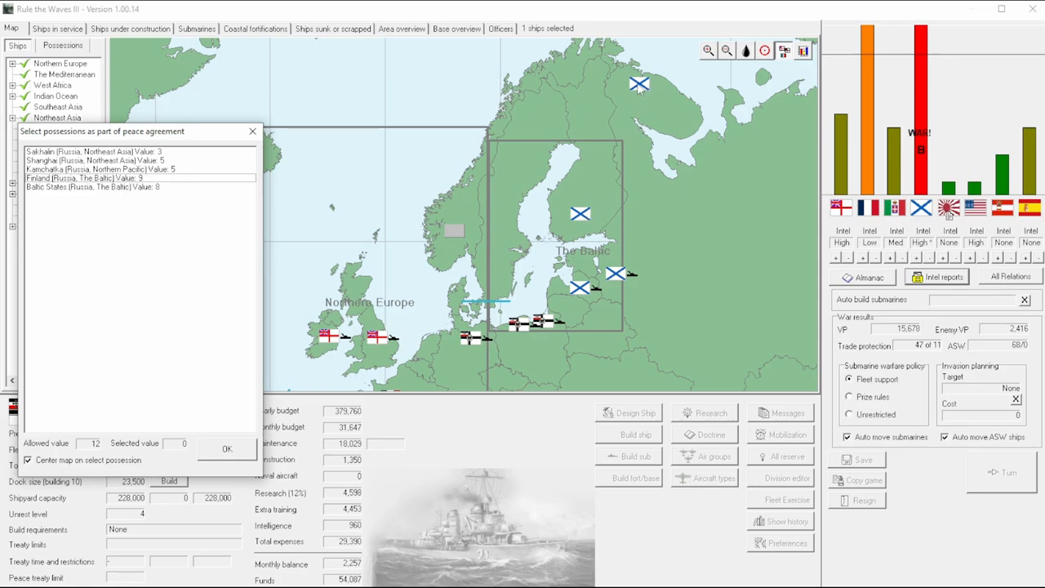
mouse_move(658, 141)
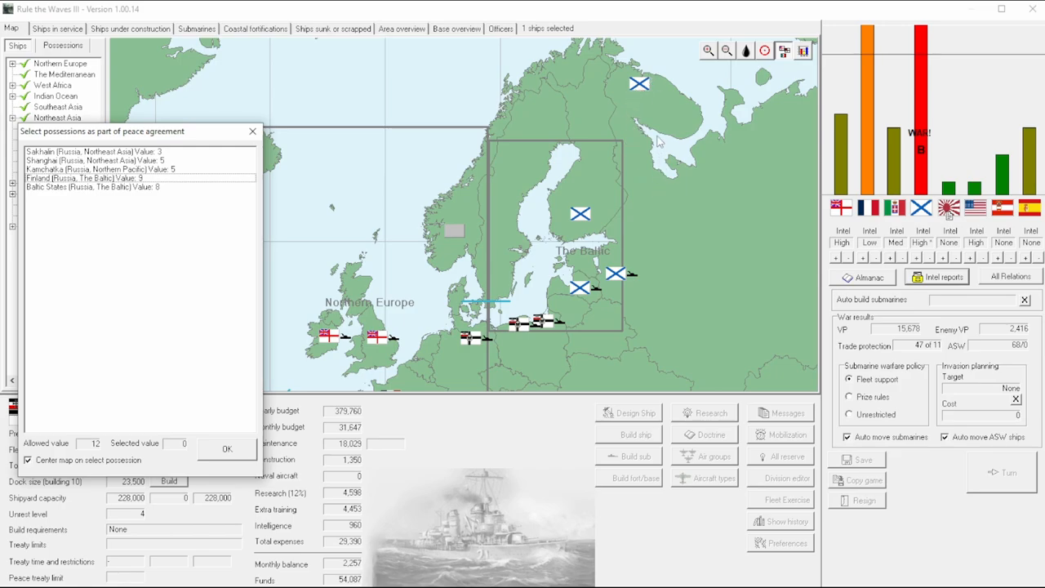
mouse_move(612, 155)
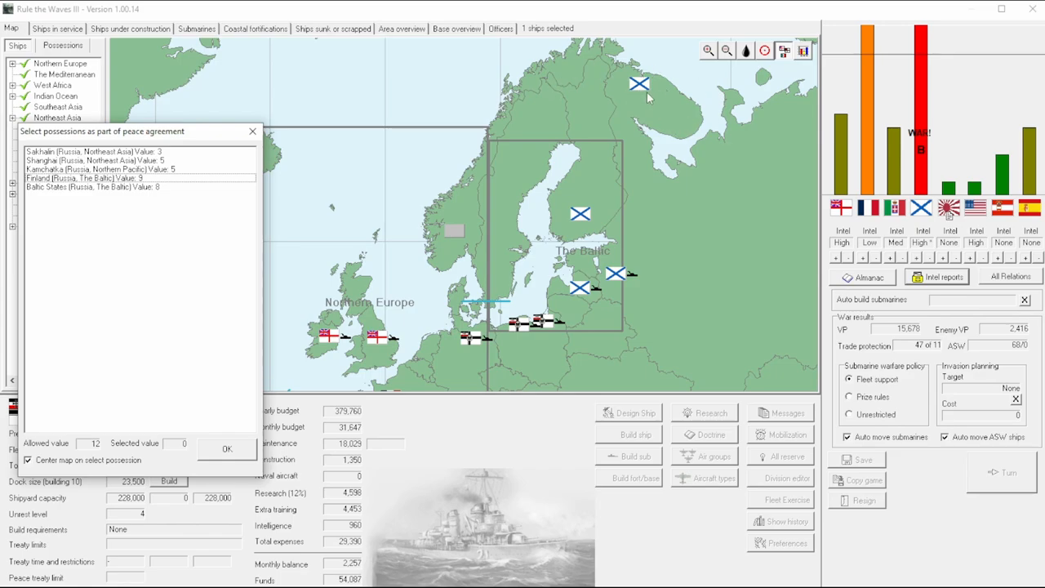
mouse_move(588, 221)
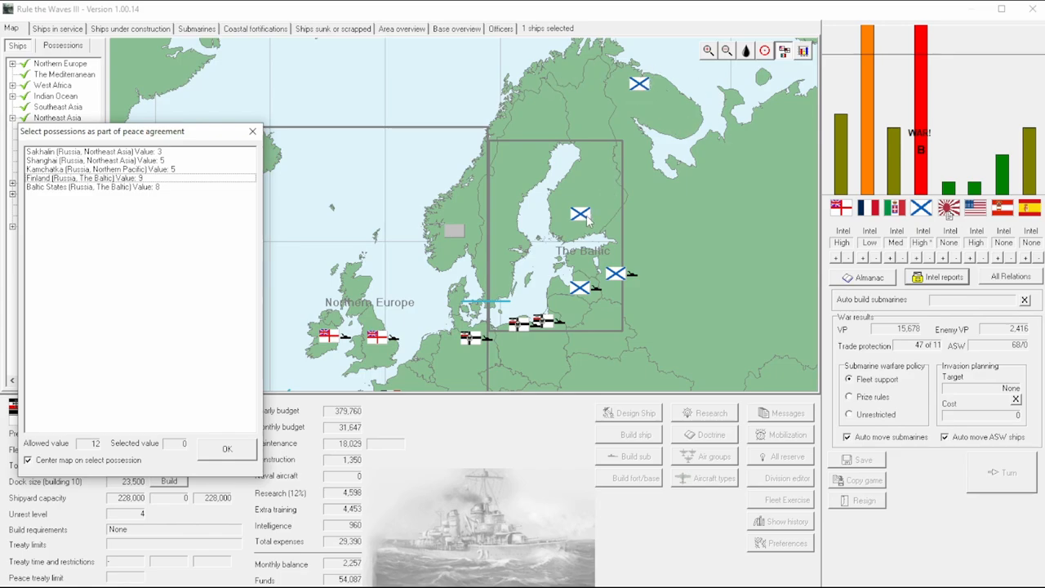
mouse_move(616, 220)
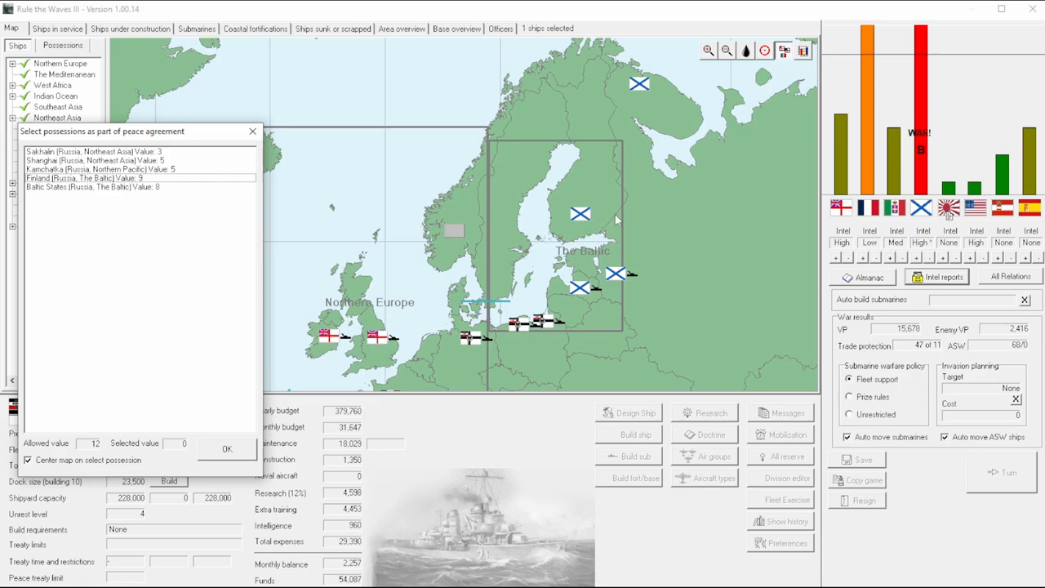
mouse_move(649, 87)
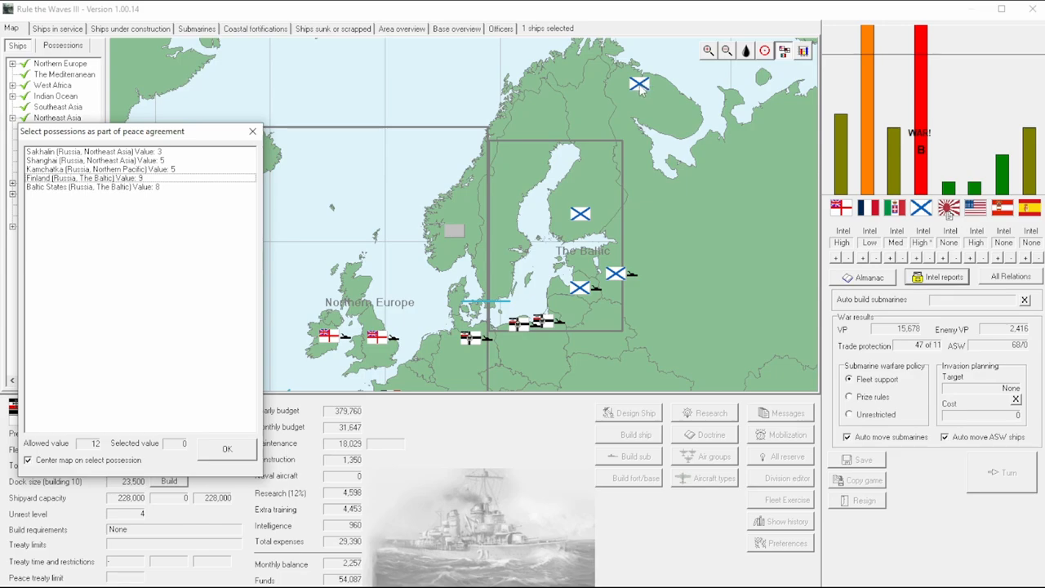
mouse_move(126, 222)
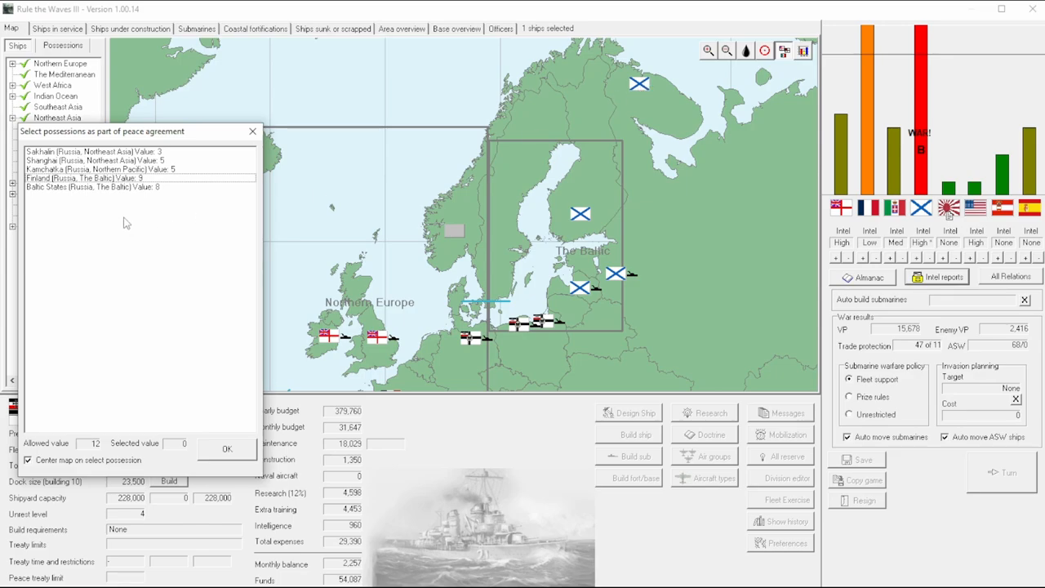
mouse_move(79, 190)
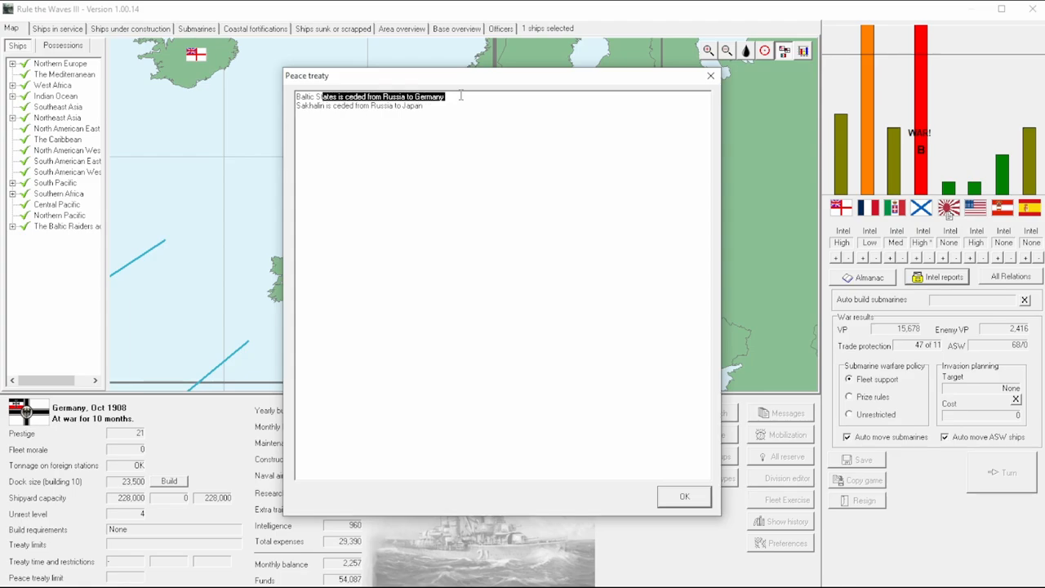
Step: Accept the treaty ceding the Baltic States, then dismiss budget-cut, AP Projectiles and turn reports
left_click(358, 105)
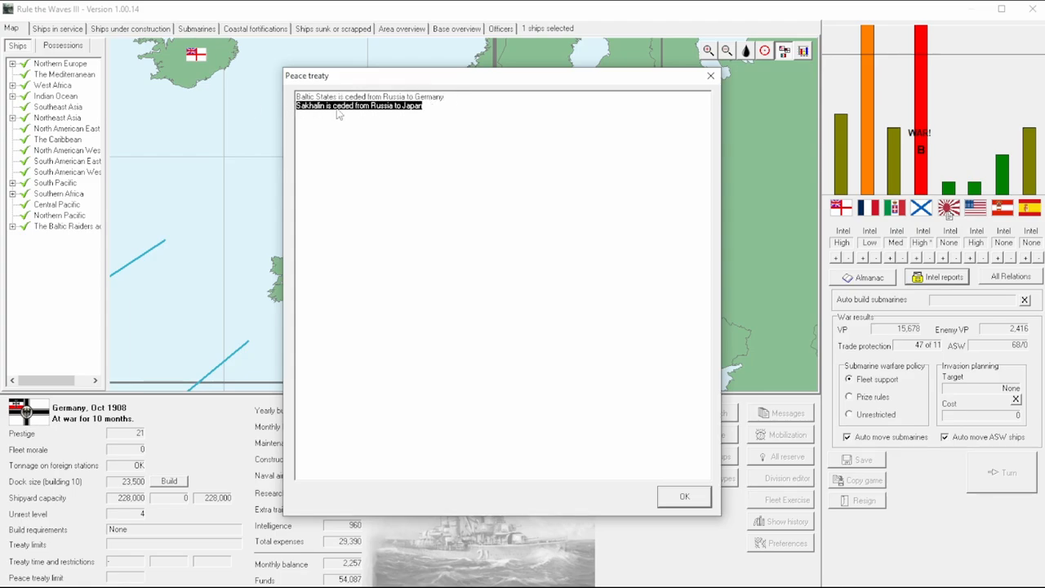
left_click(684, 496)
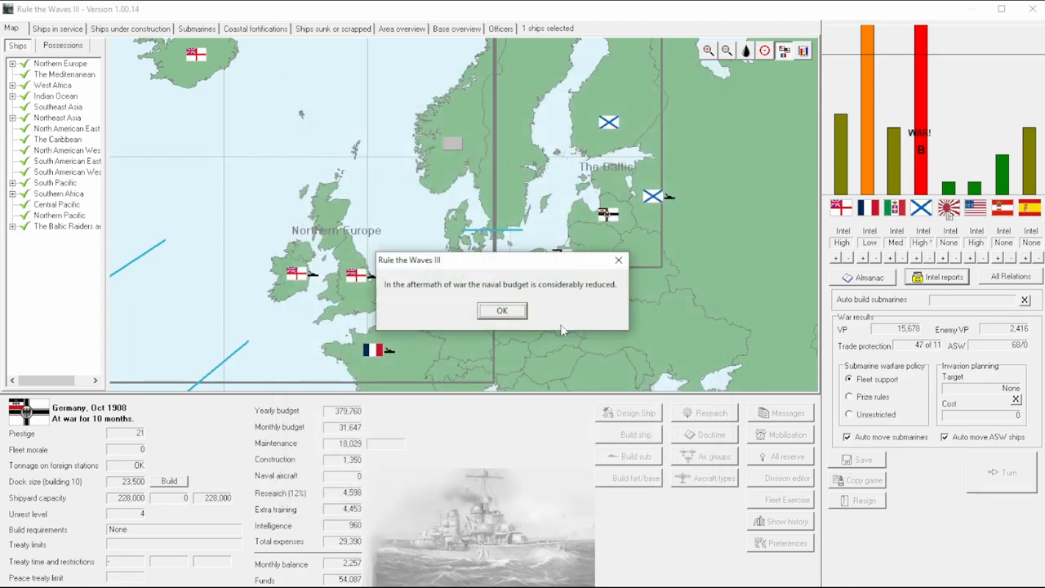
left_click(501, 310)
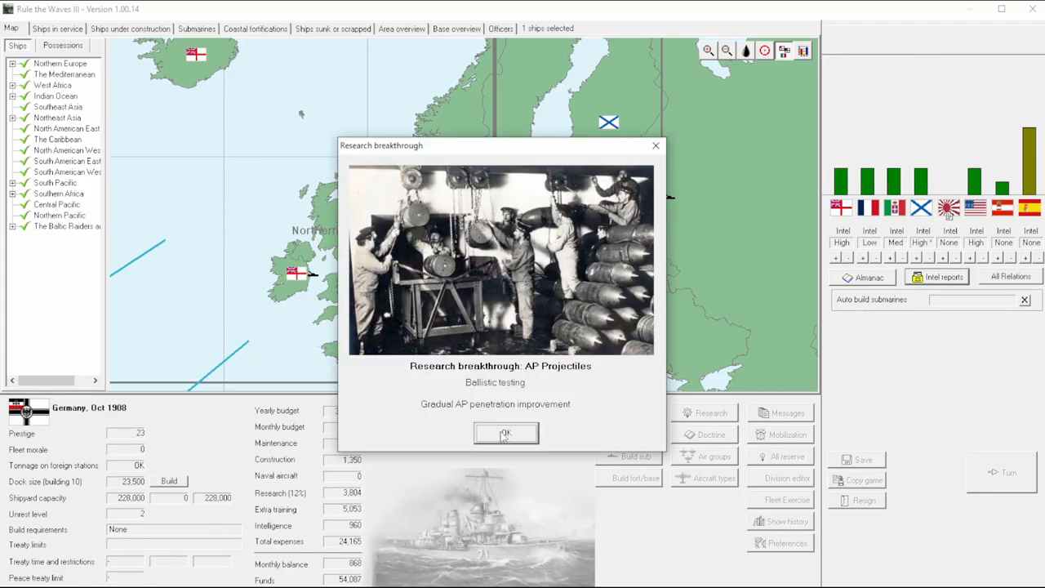
left_click(505, 433)
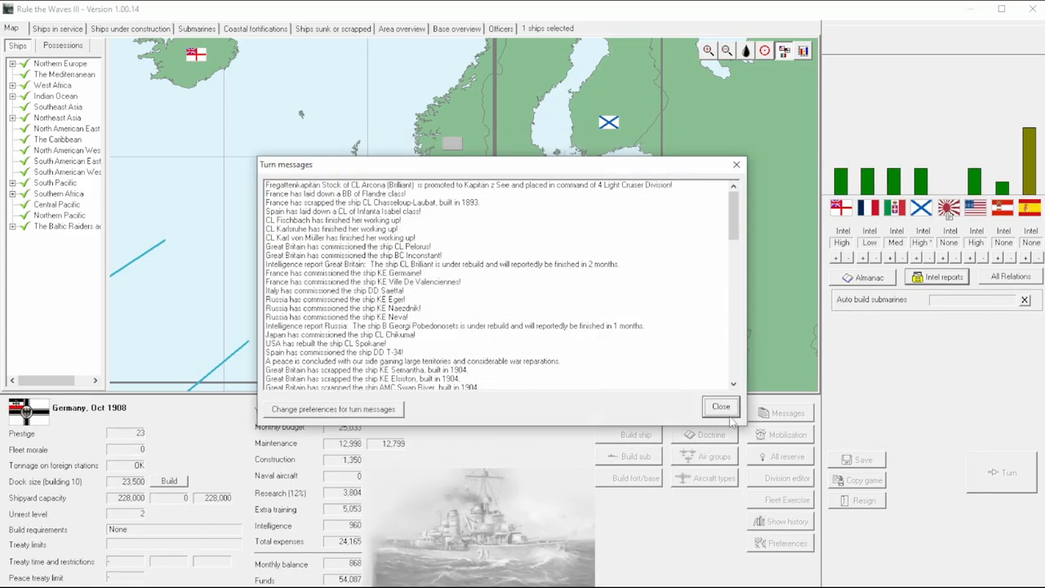
left_click(720, 405)
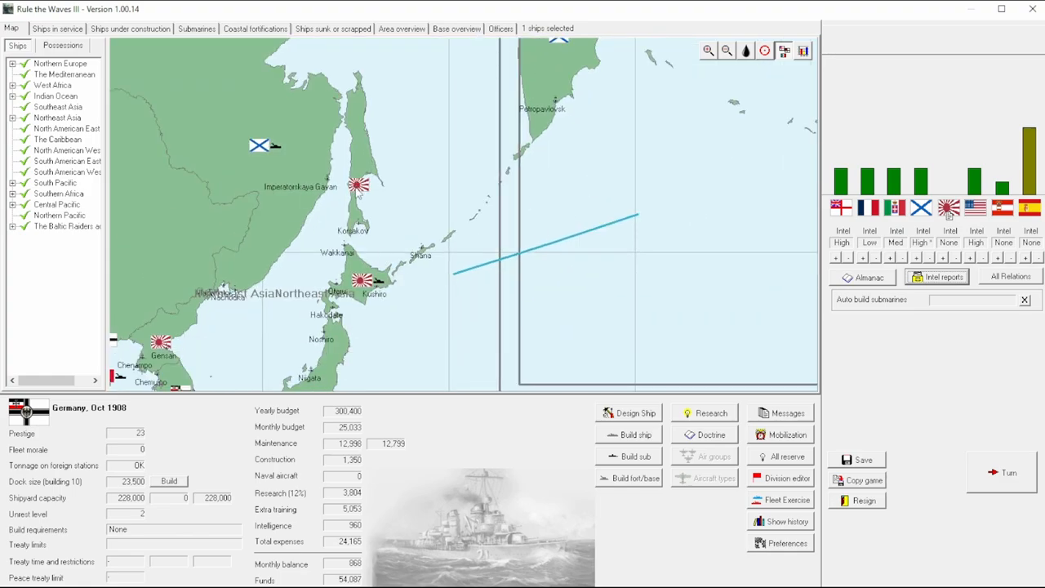
mouse_move(309, 241)
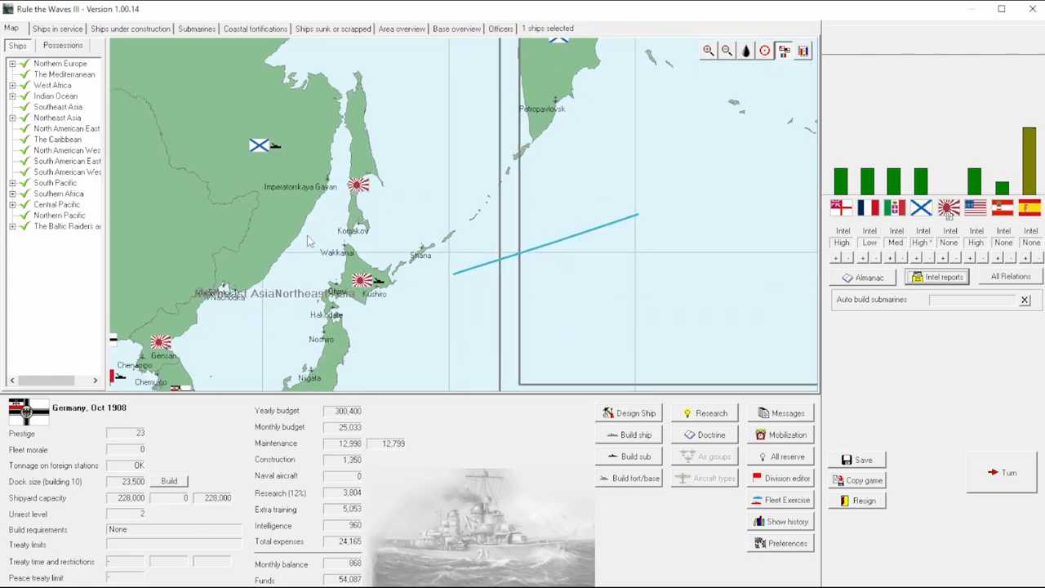
left_click(725, 51)
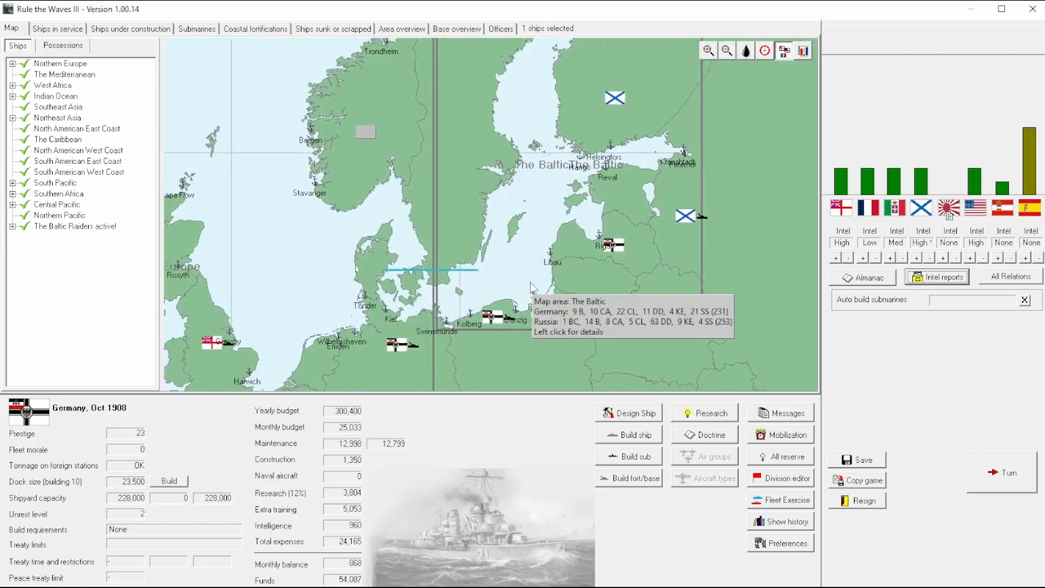
mouse_move(503, 295)
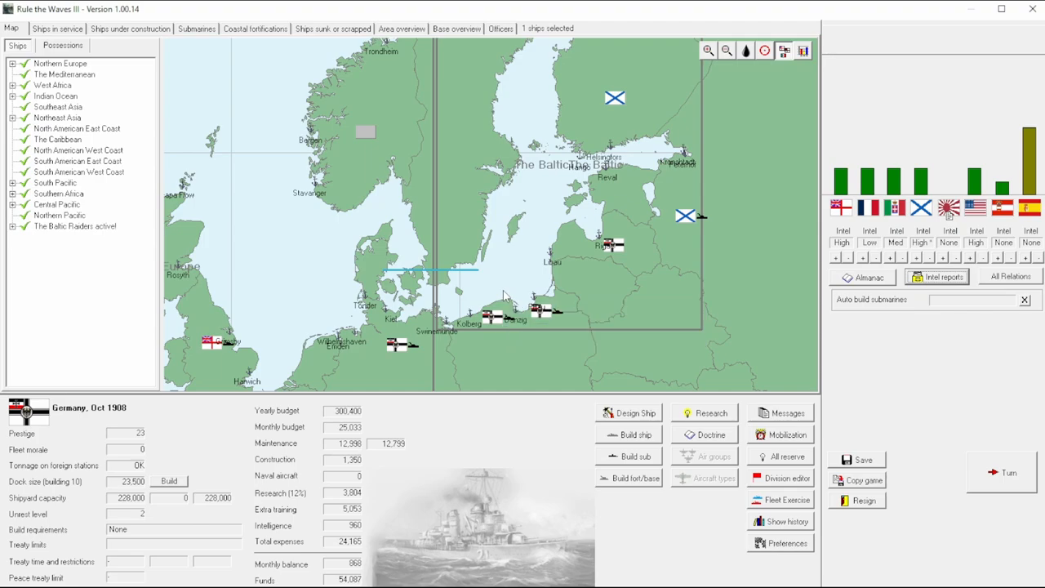
mouse_move(749, 213)
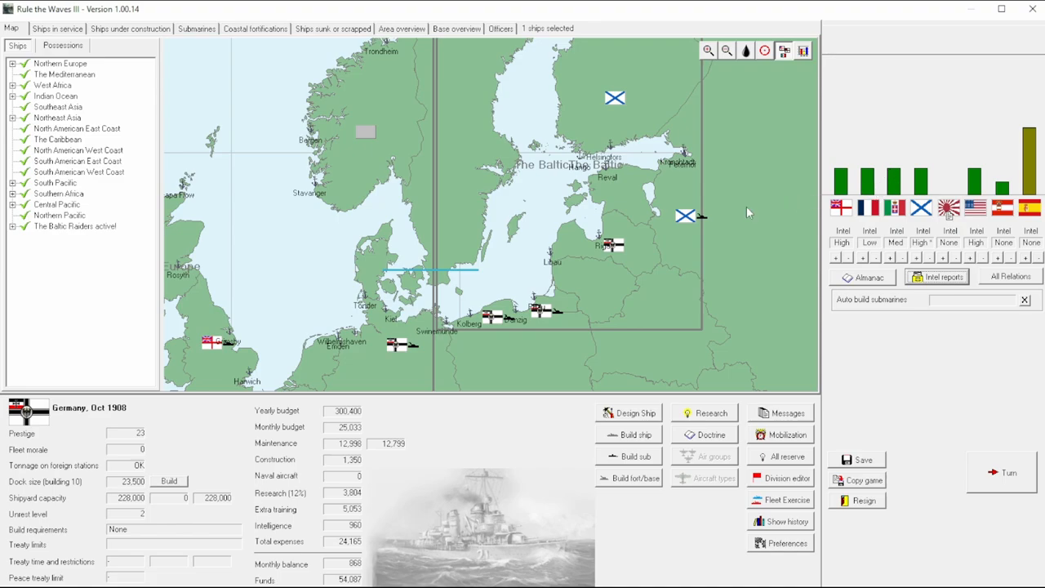
mouse_move(294, 296)
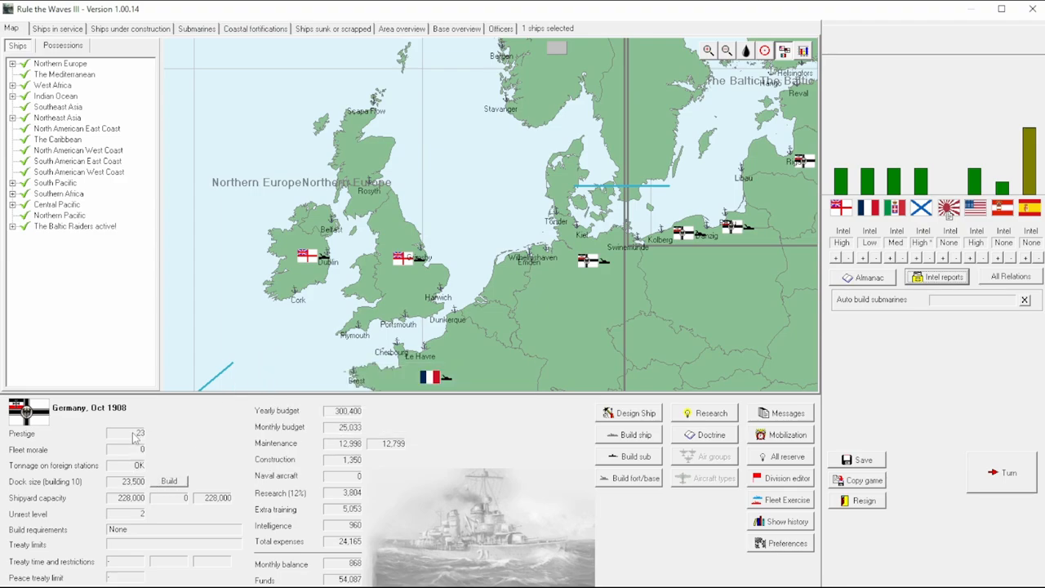
mouse_move(131, 436)
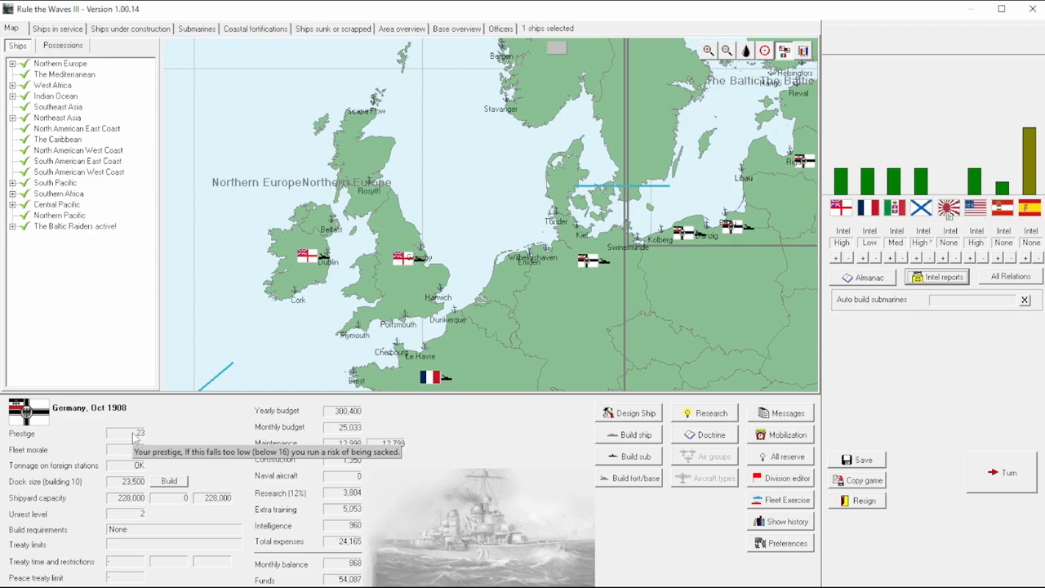
mouse_move(711, 410)
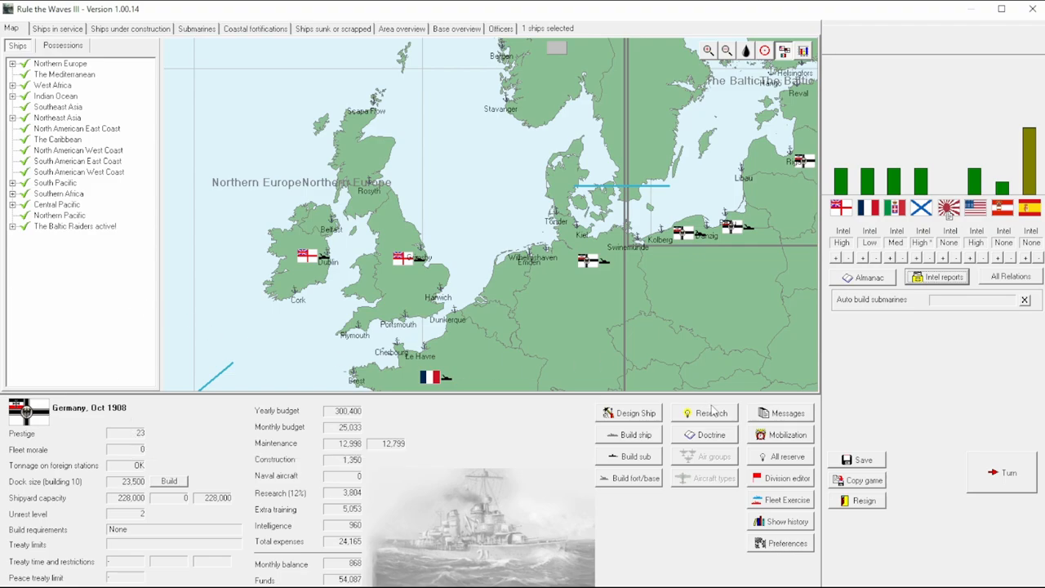
mouse_move(710, 411)
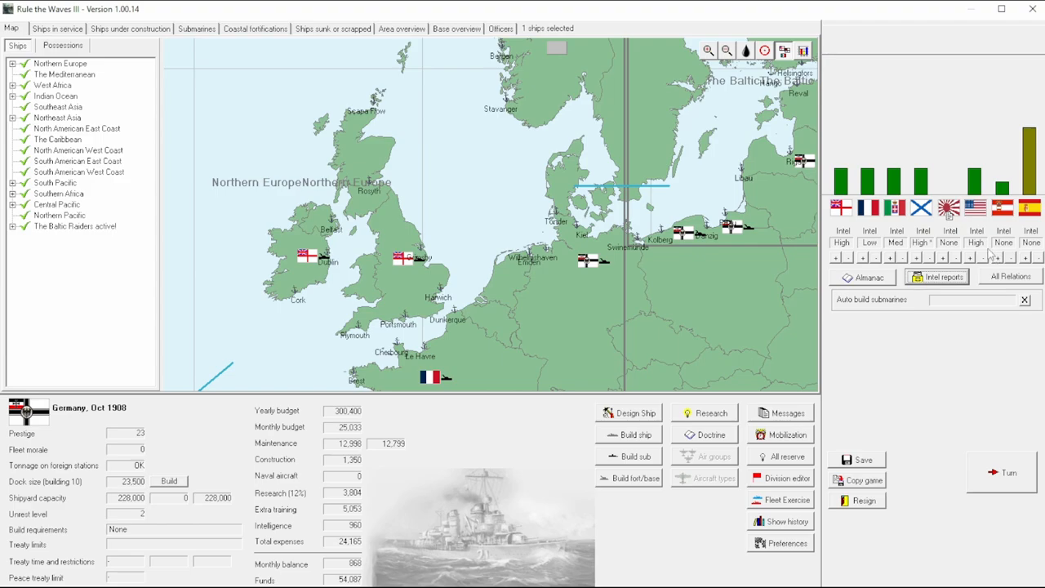
mouse_move(482, 283)
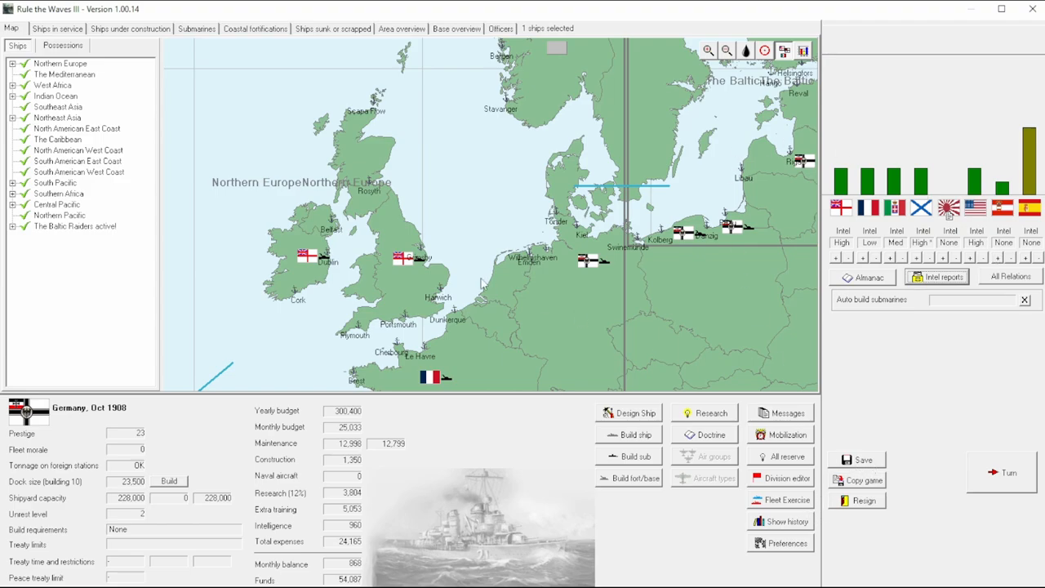
mouse_move(513, 317)
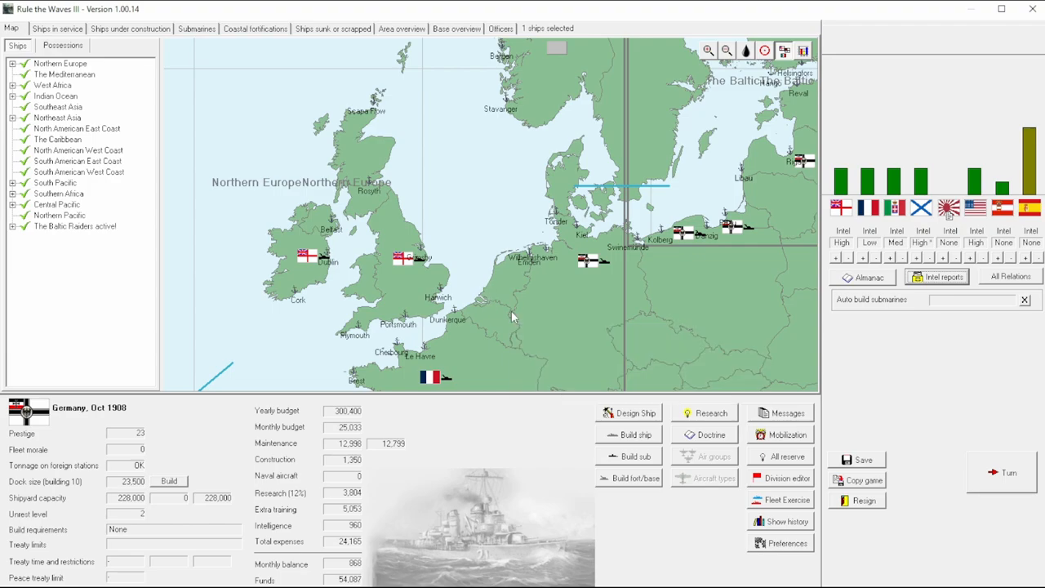